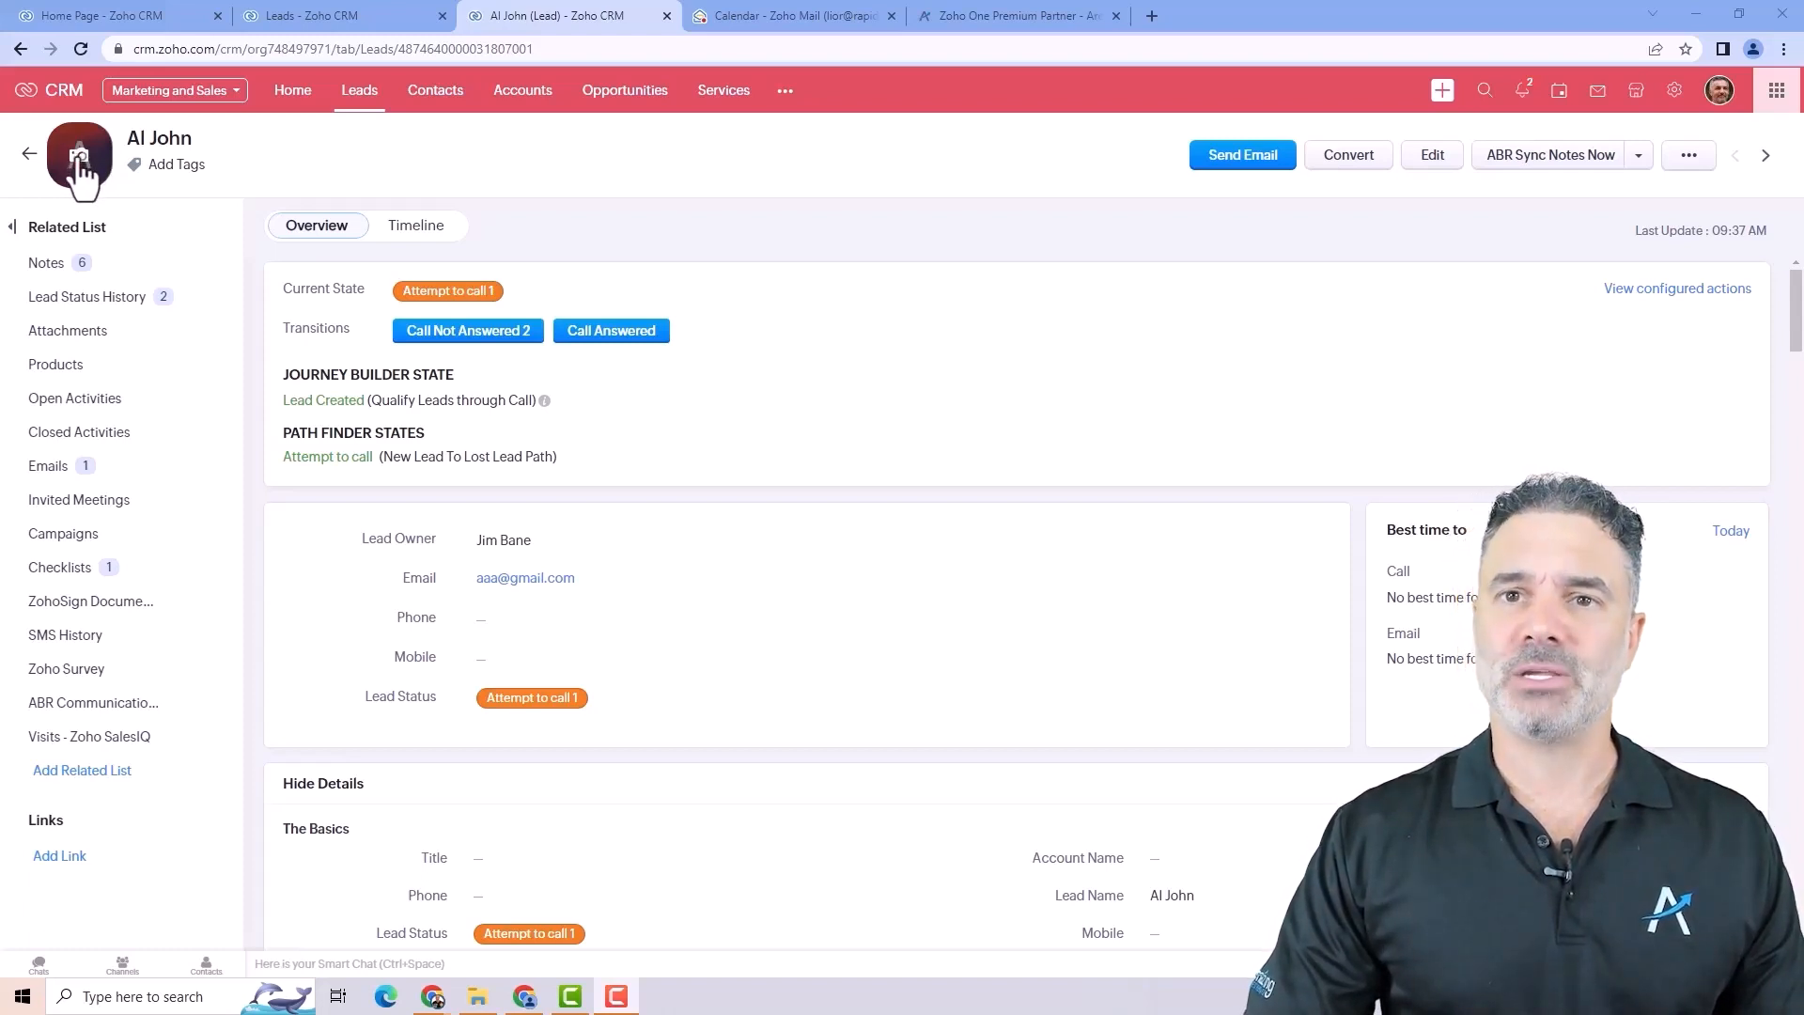
left_click(79, 156)
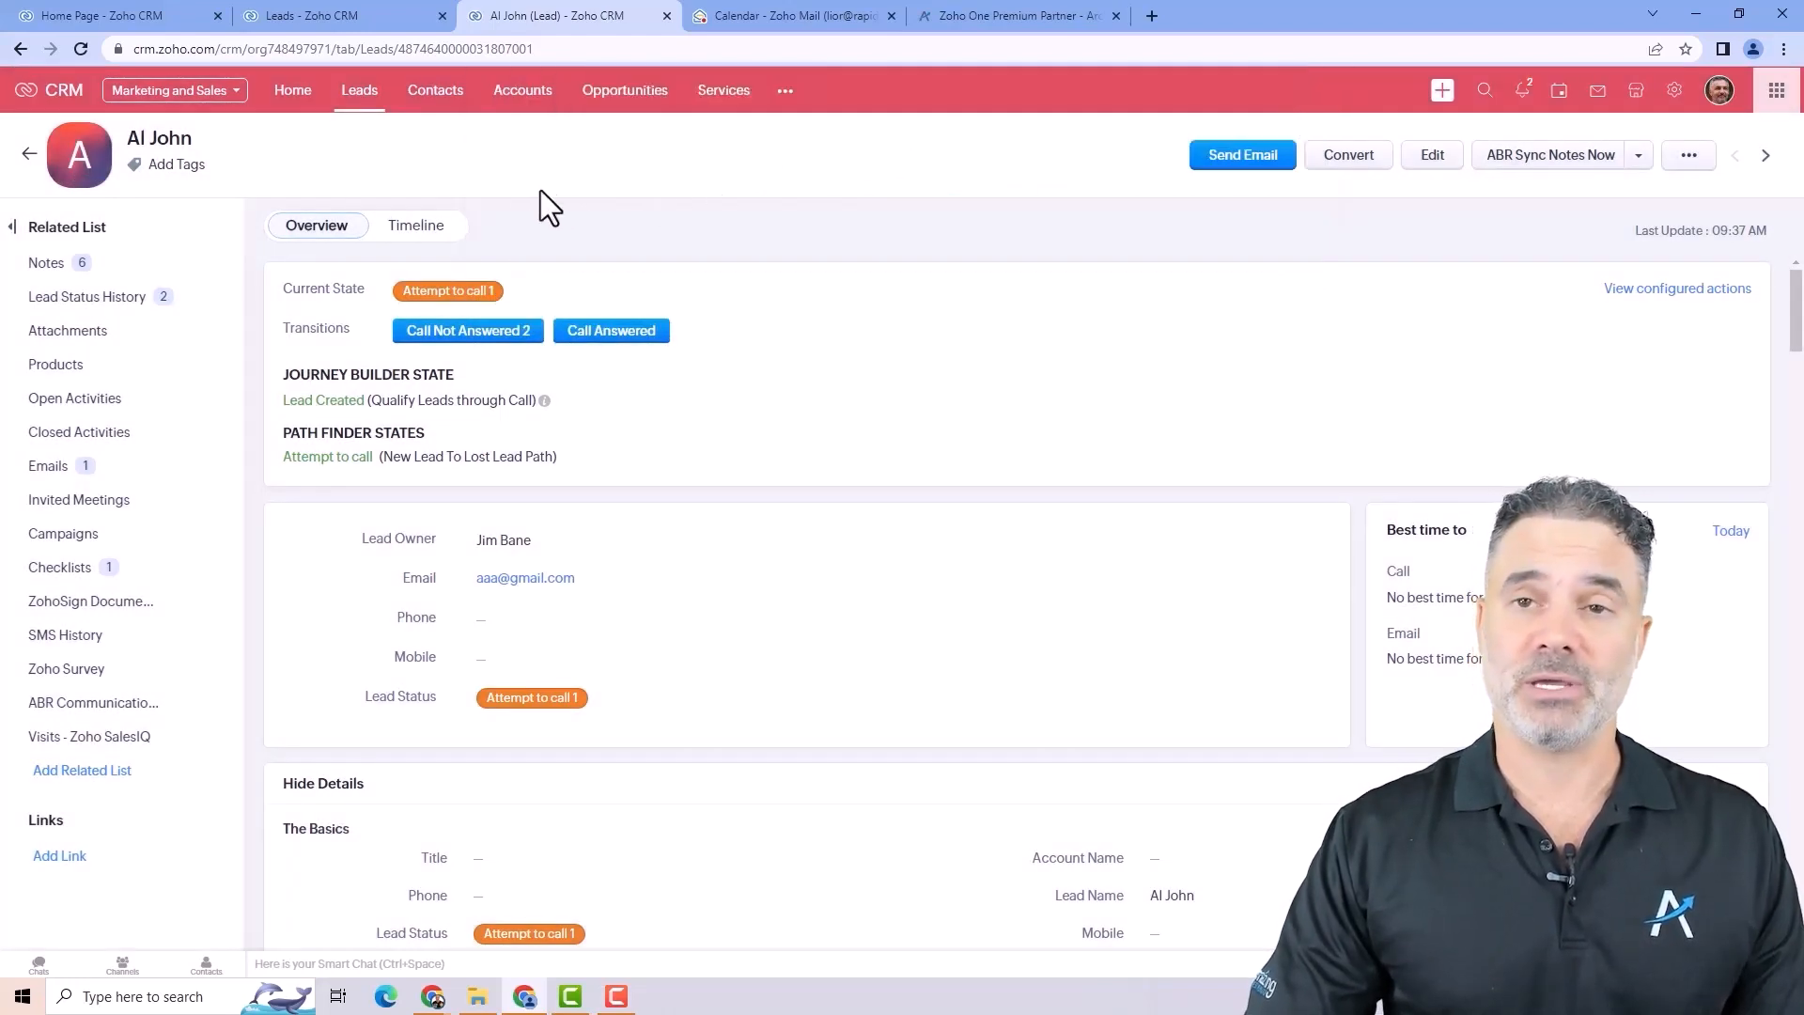
double_click(158, 137)
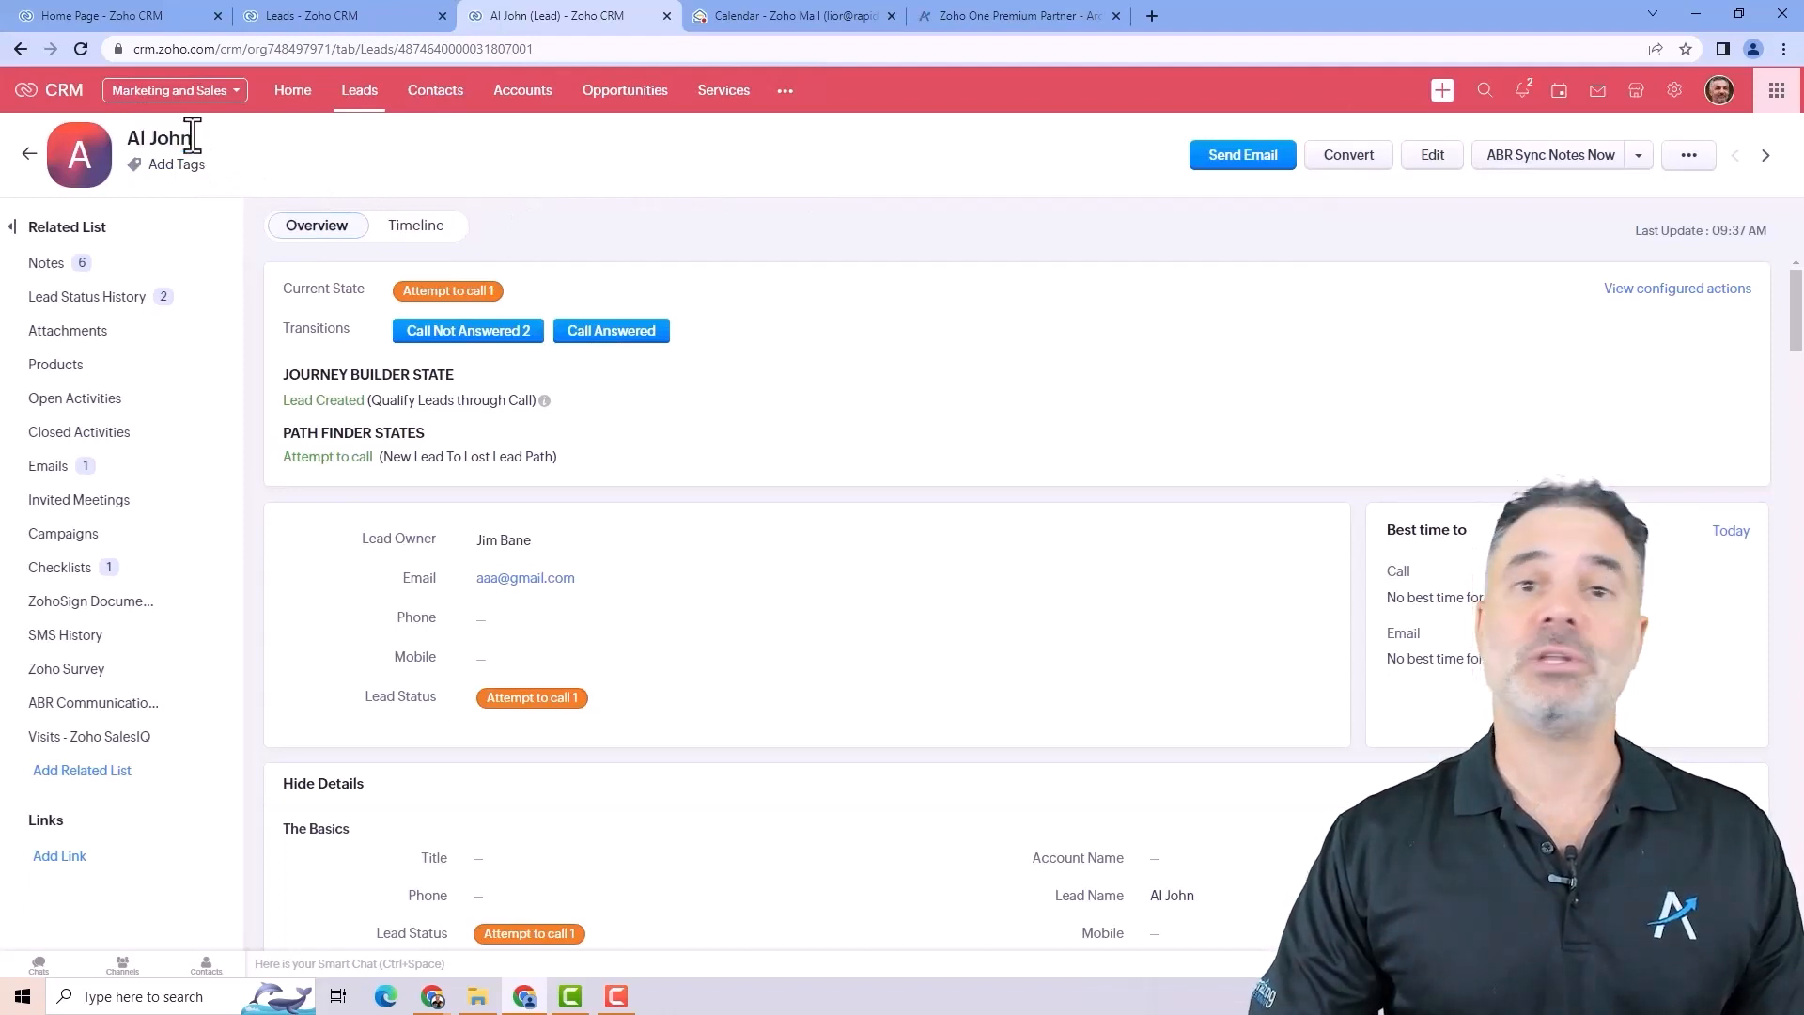
left_click(175, 163)
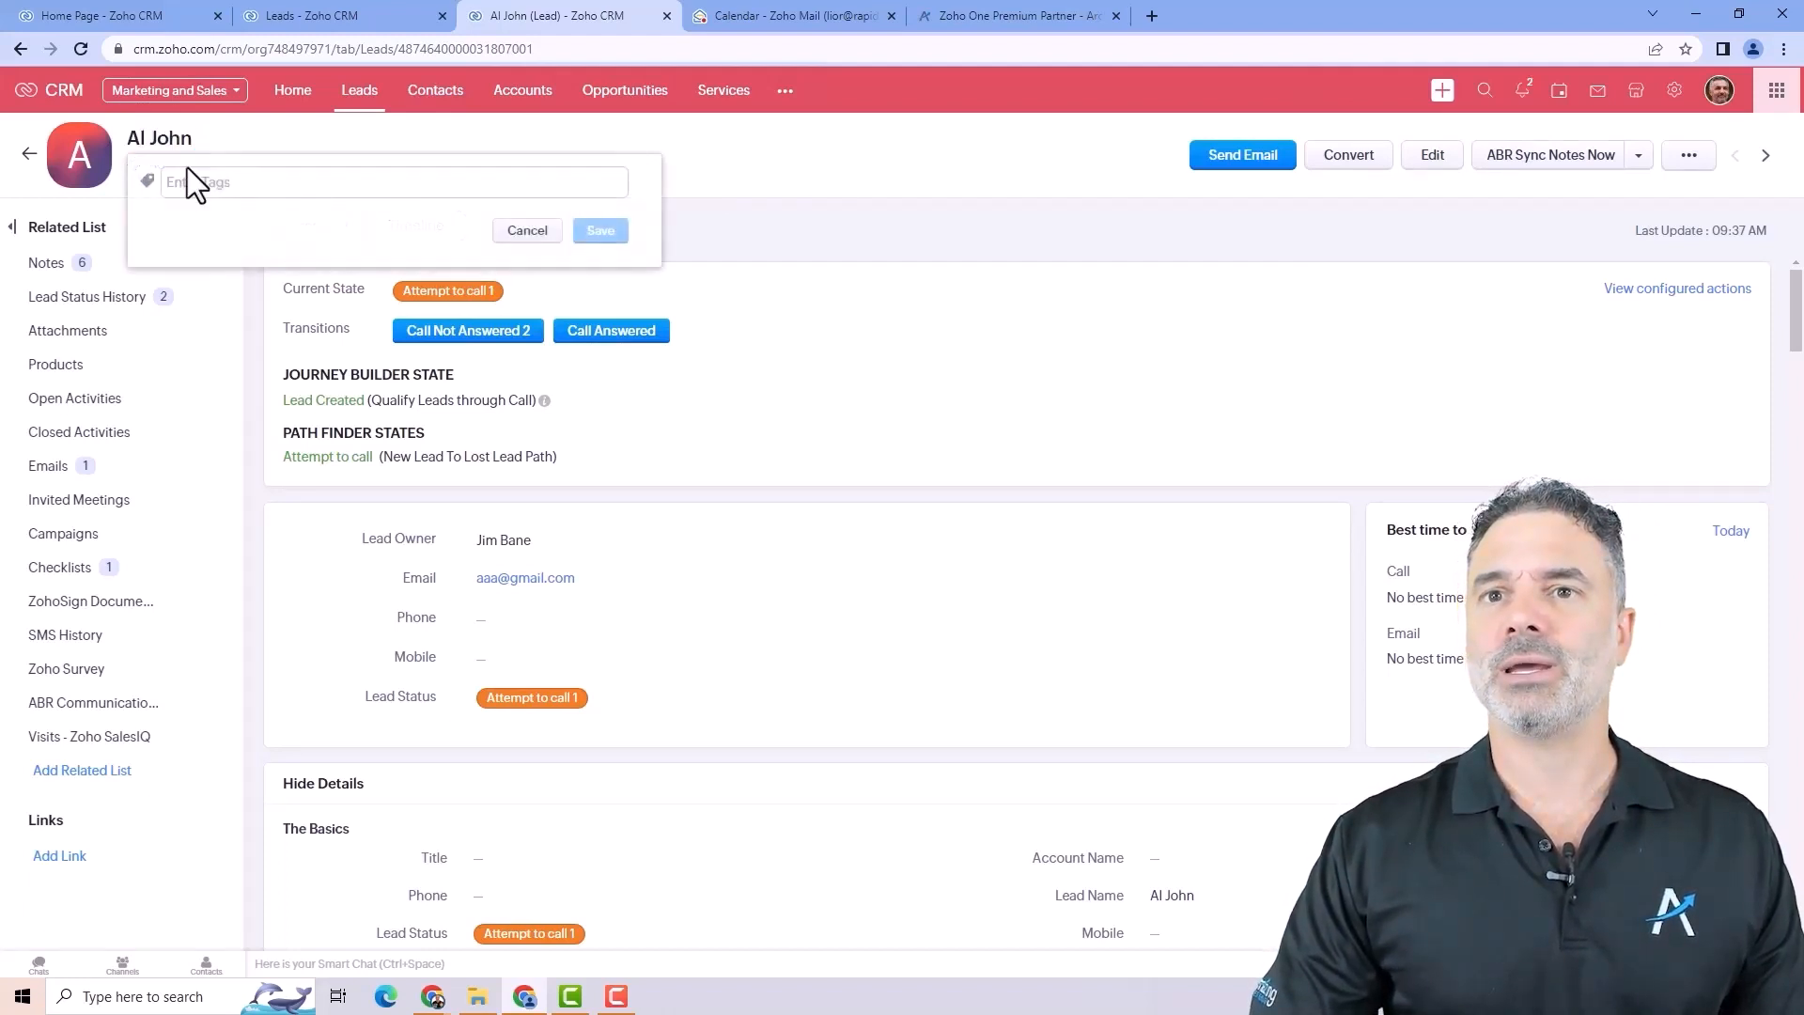
left_click(391, 182)
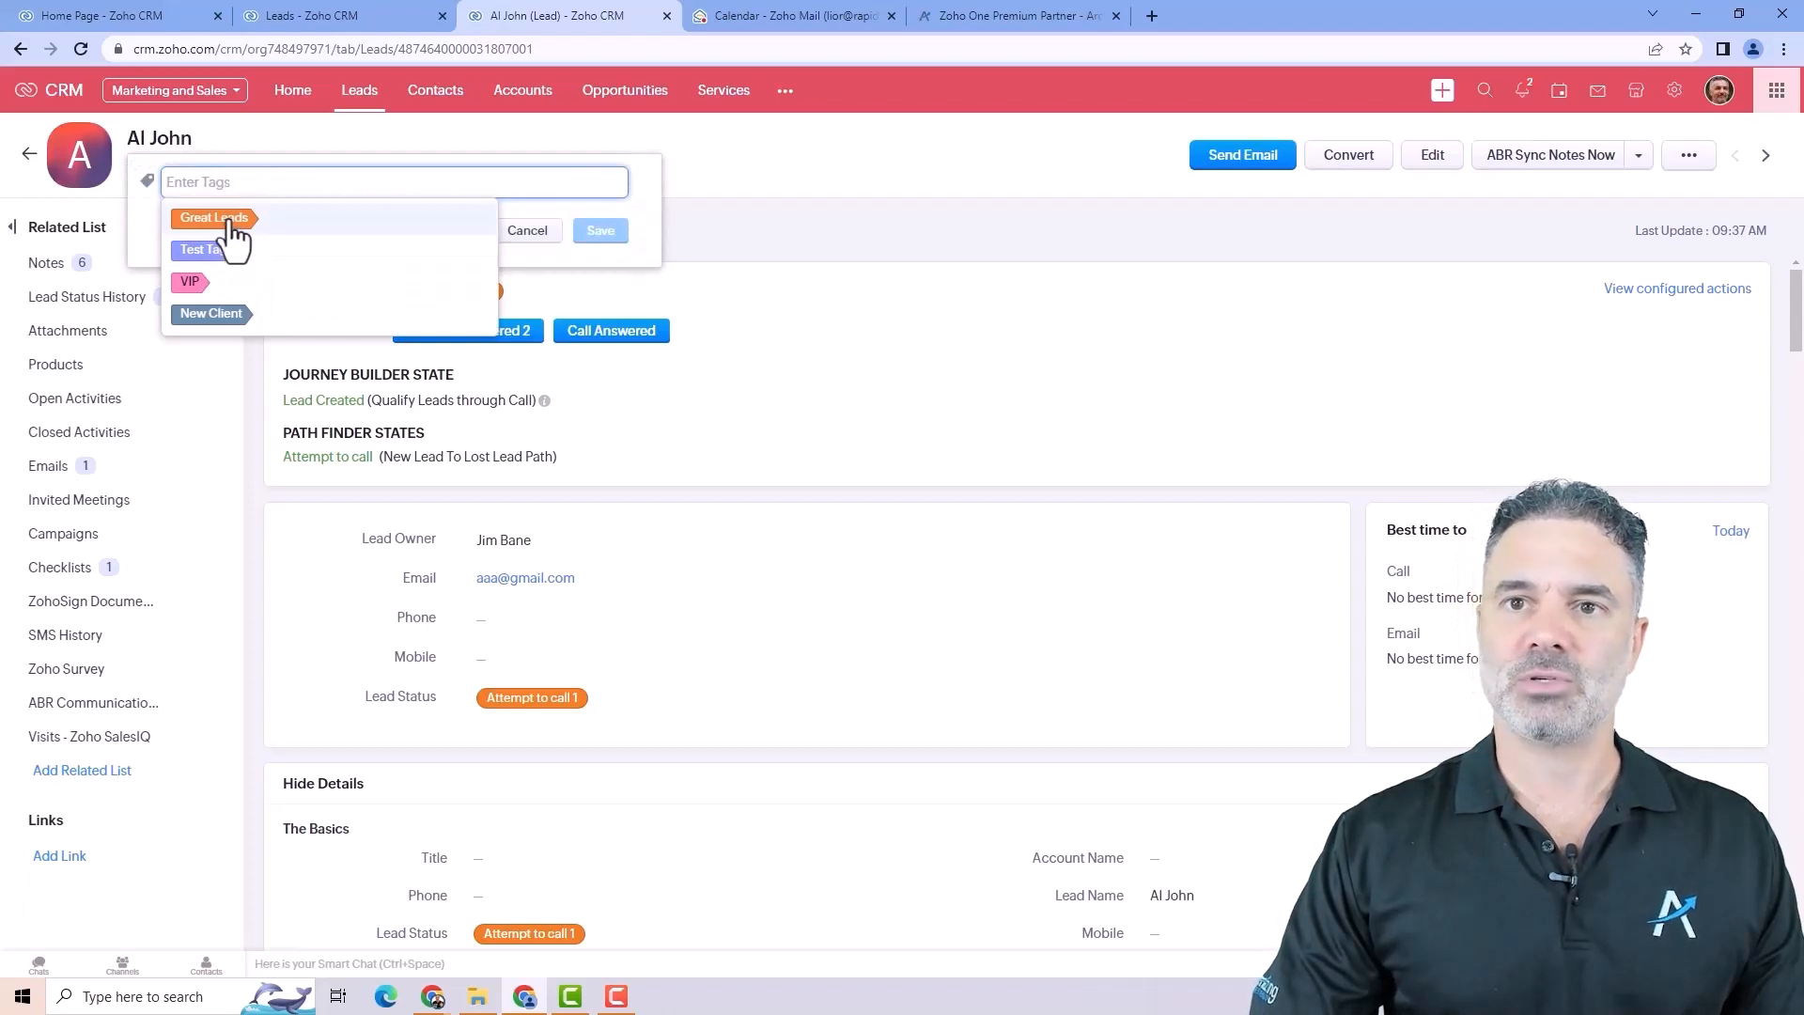
left_click(526, 230)
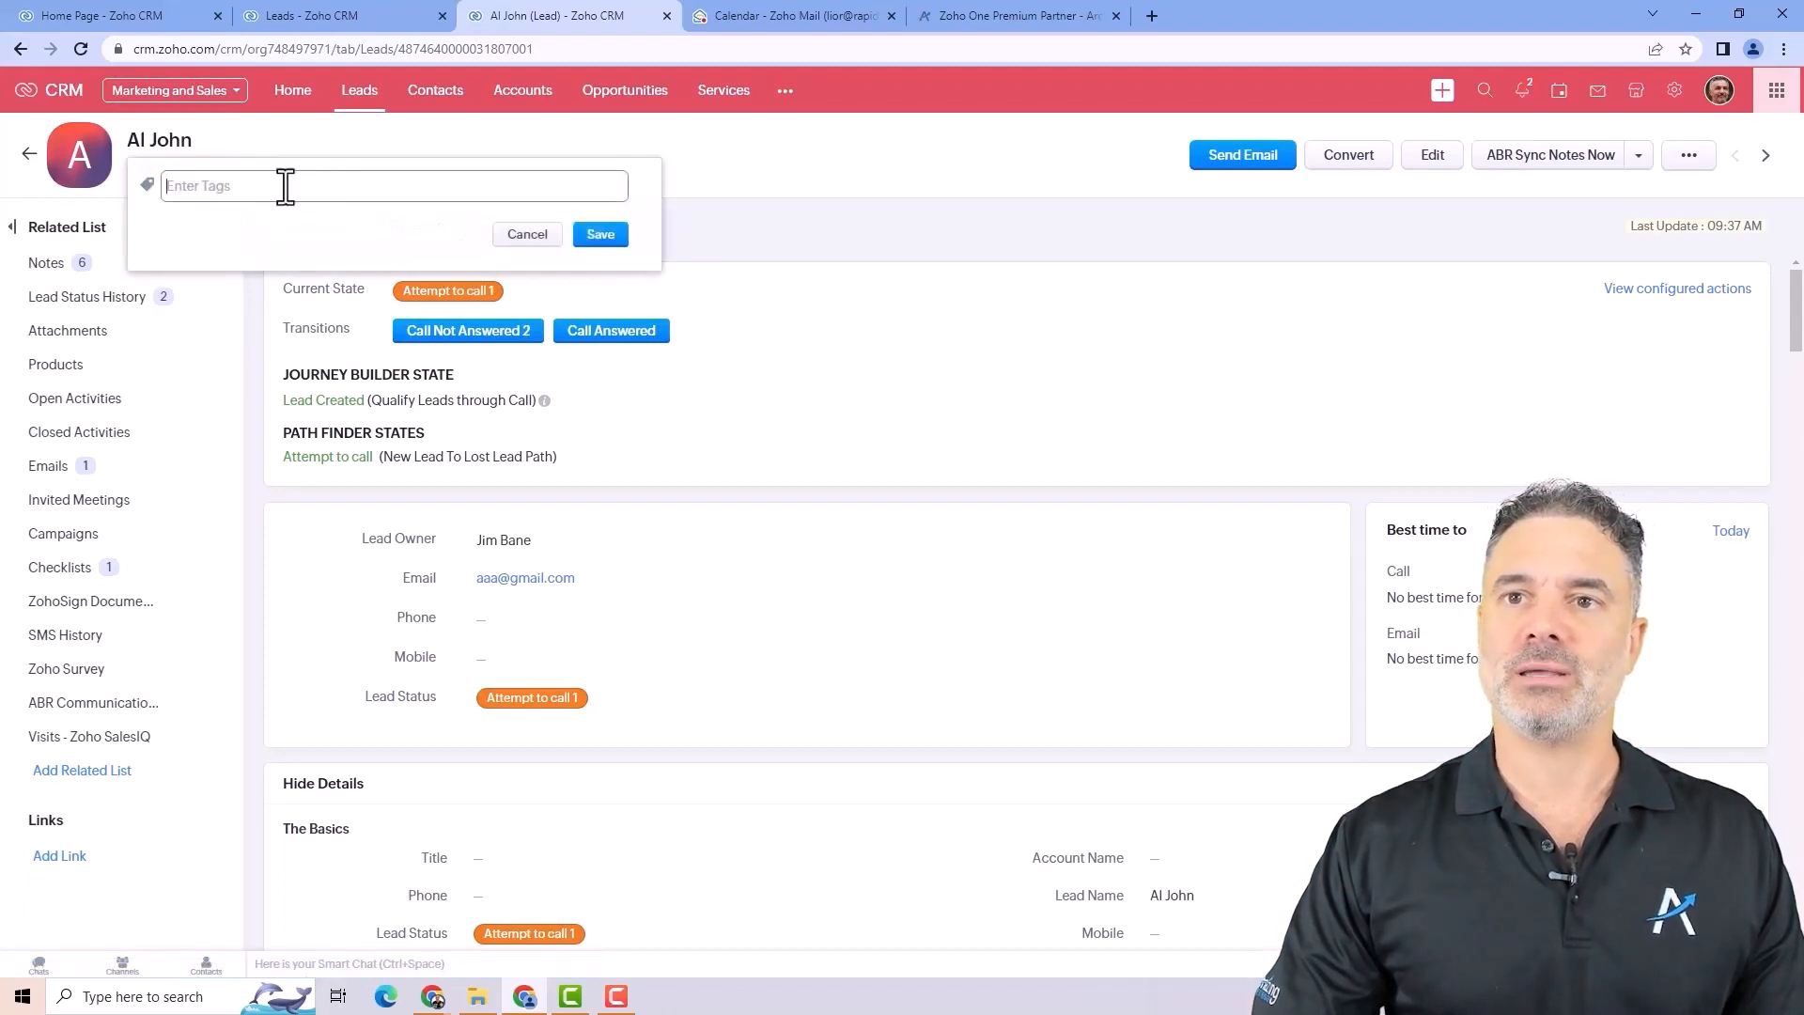
left_click(599, 235)
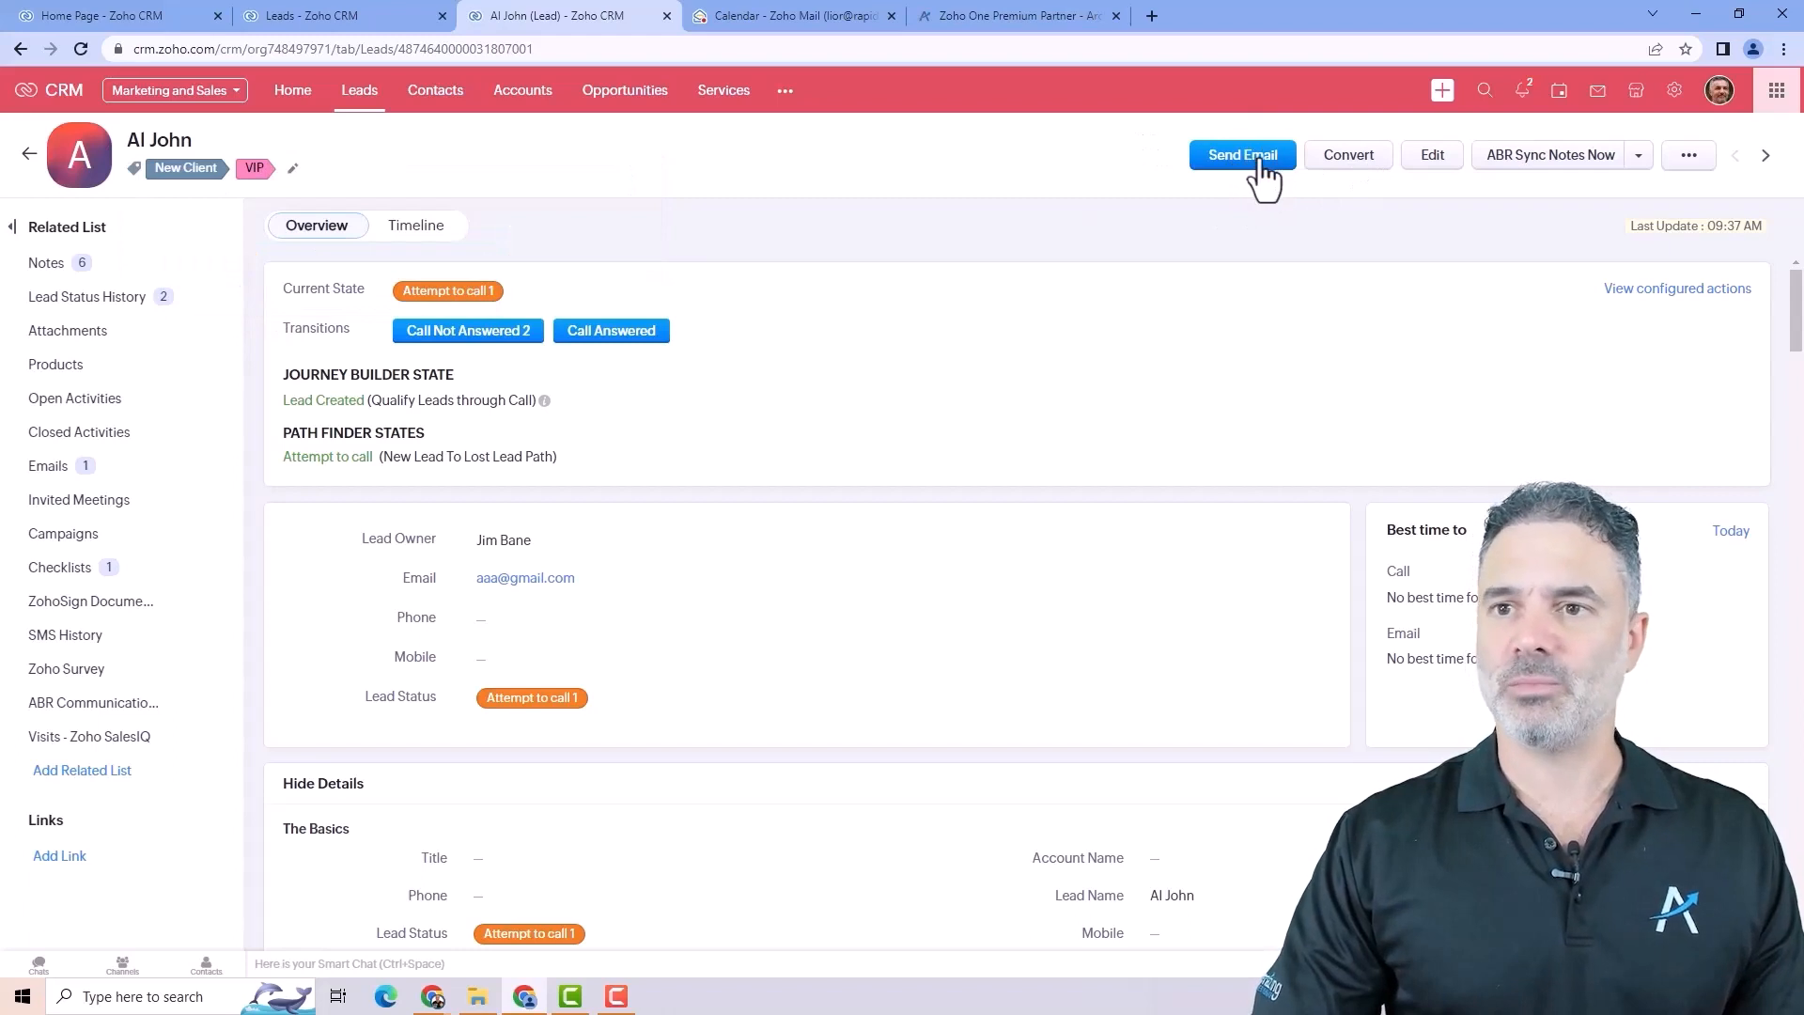
left_click(524, 577)
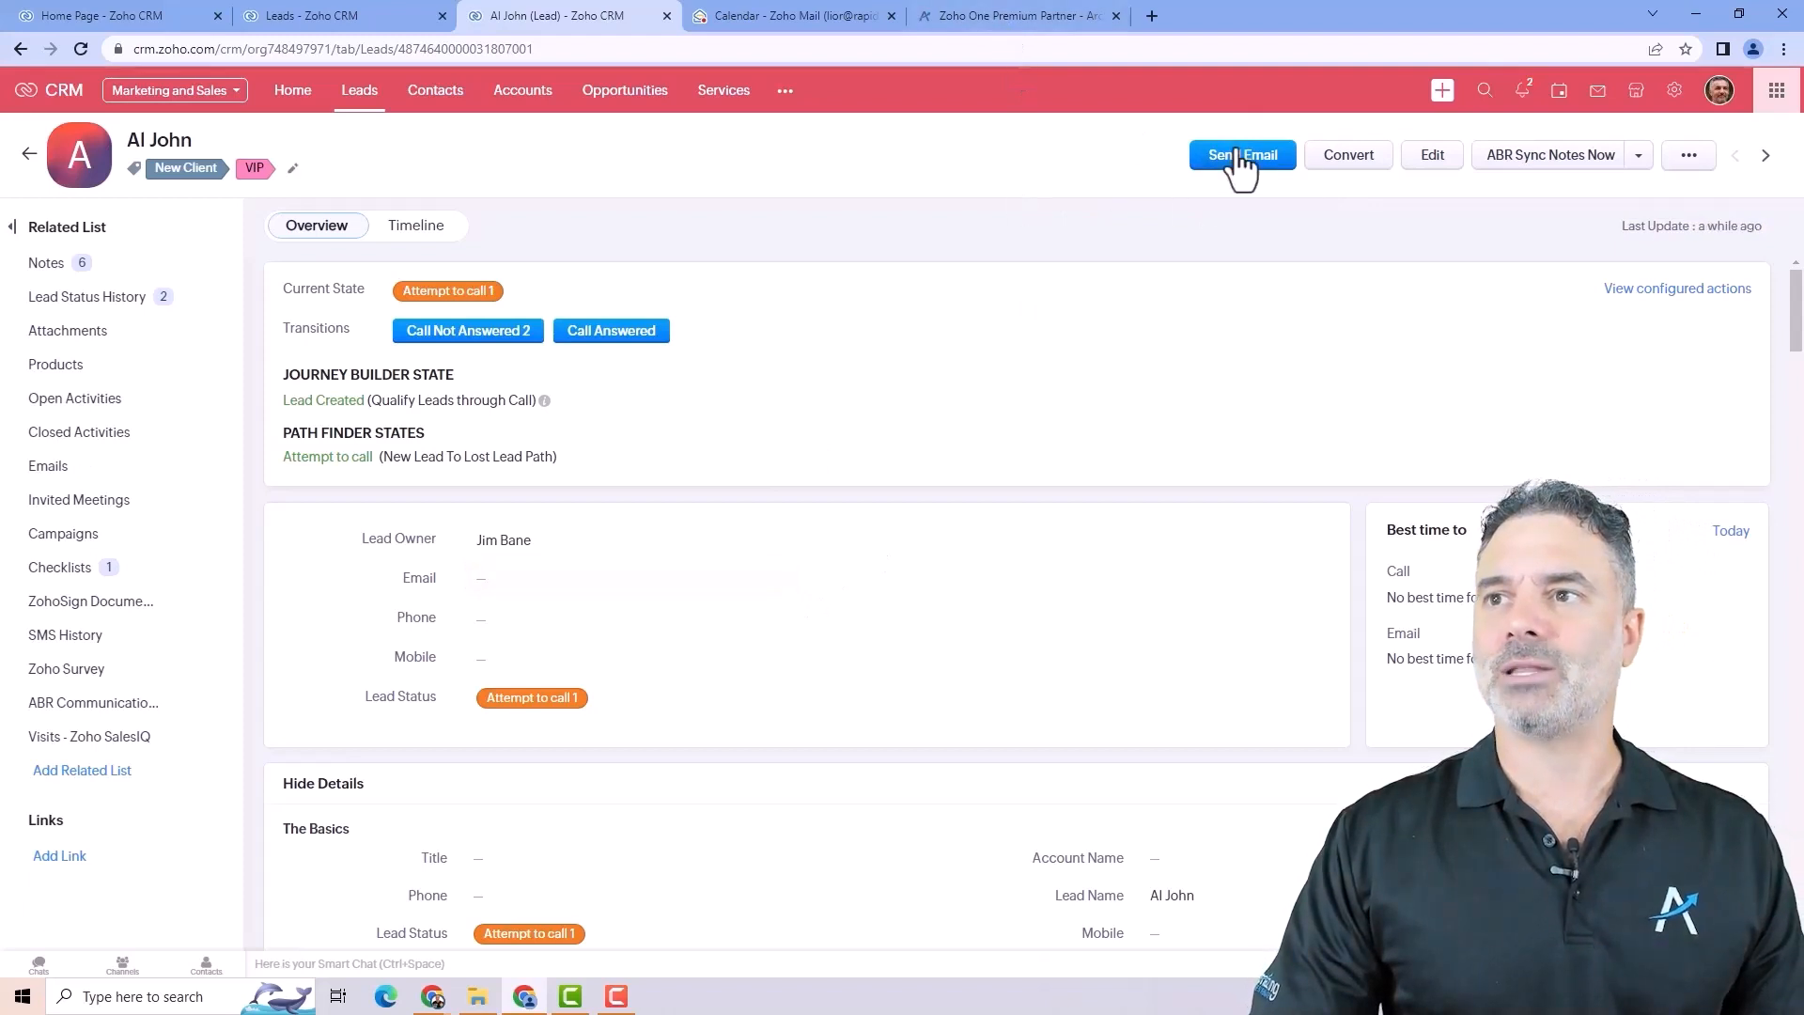
left_click(1242, 154)
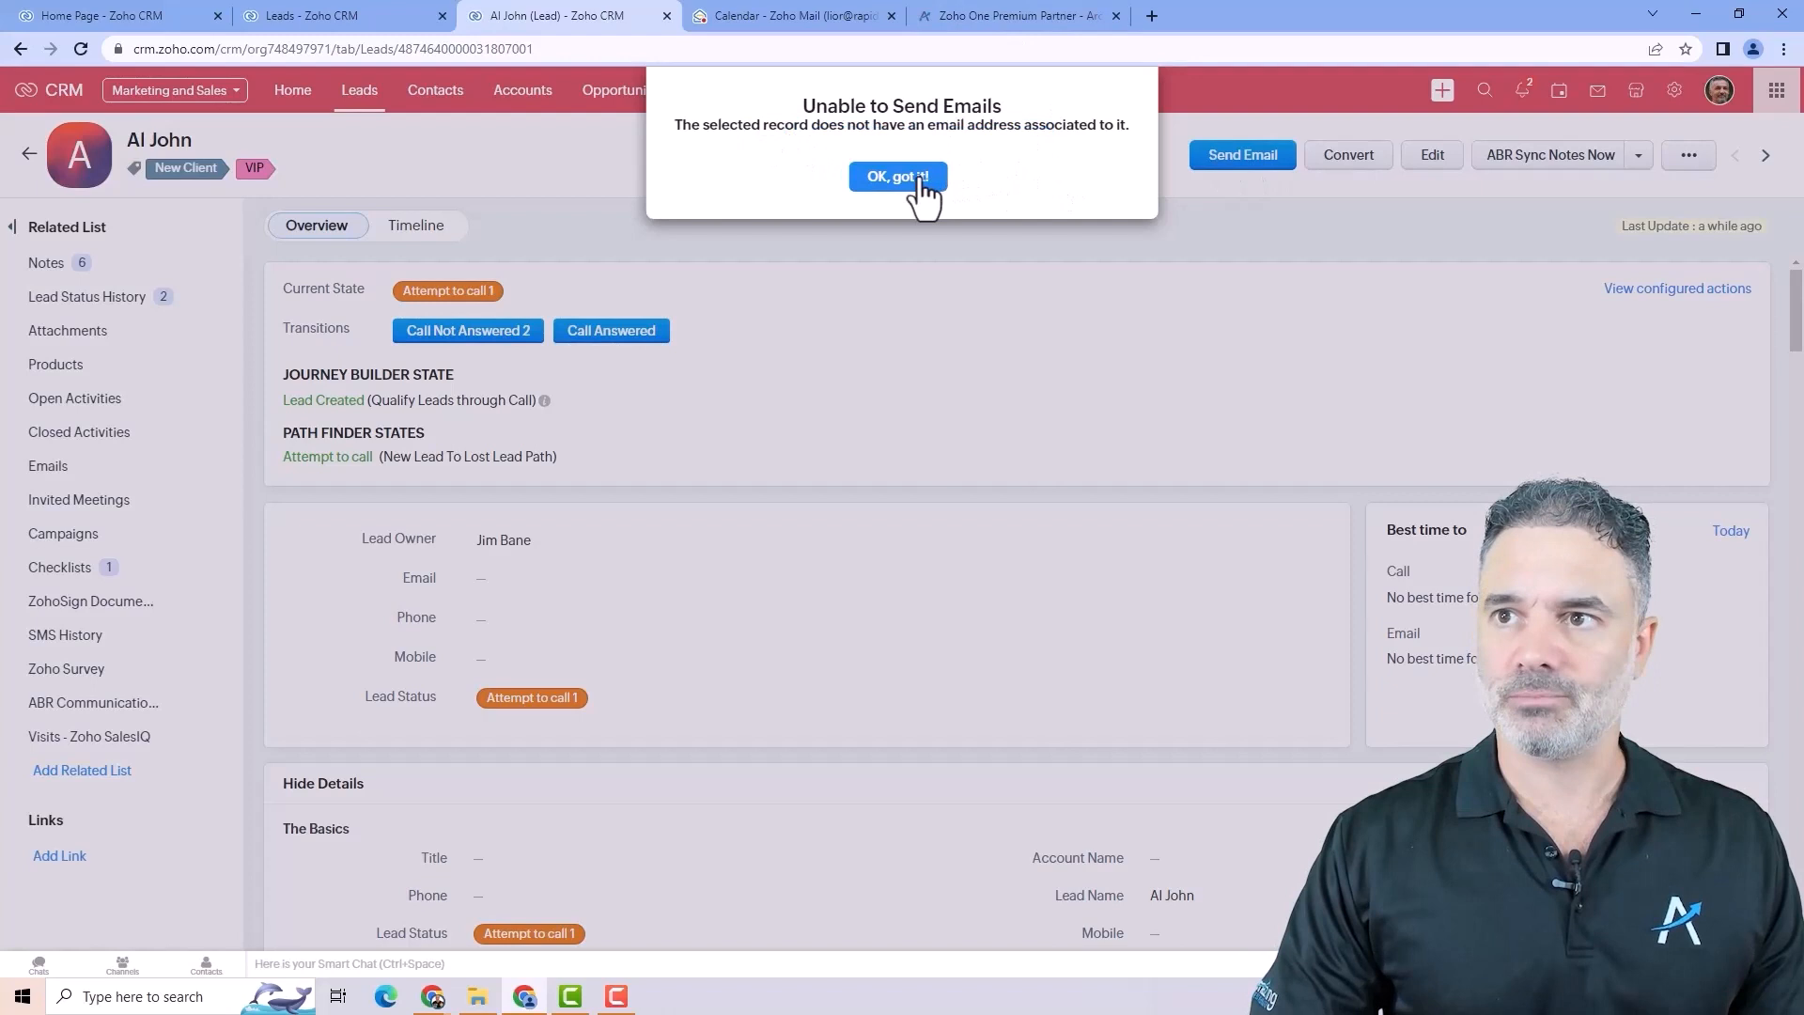
left_click(896, 177)
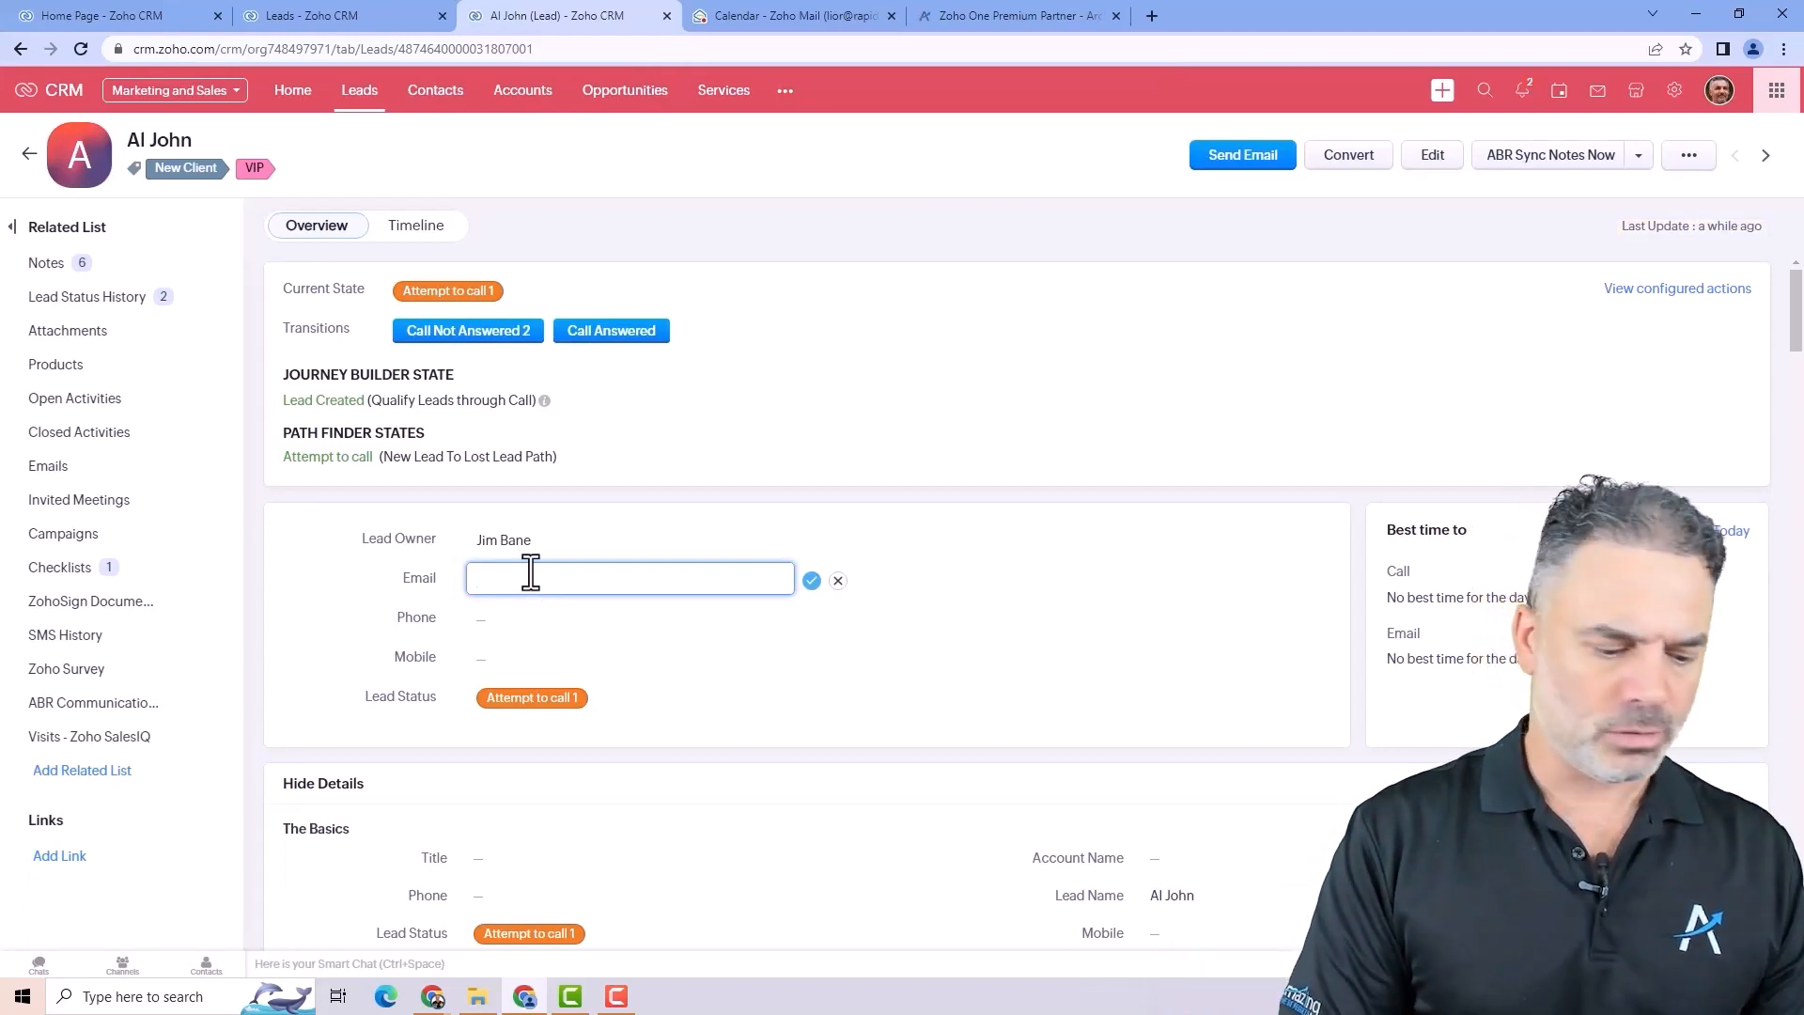
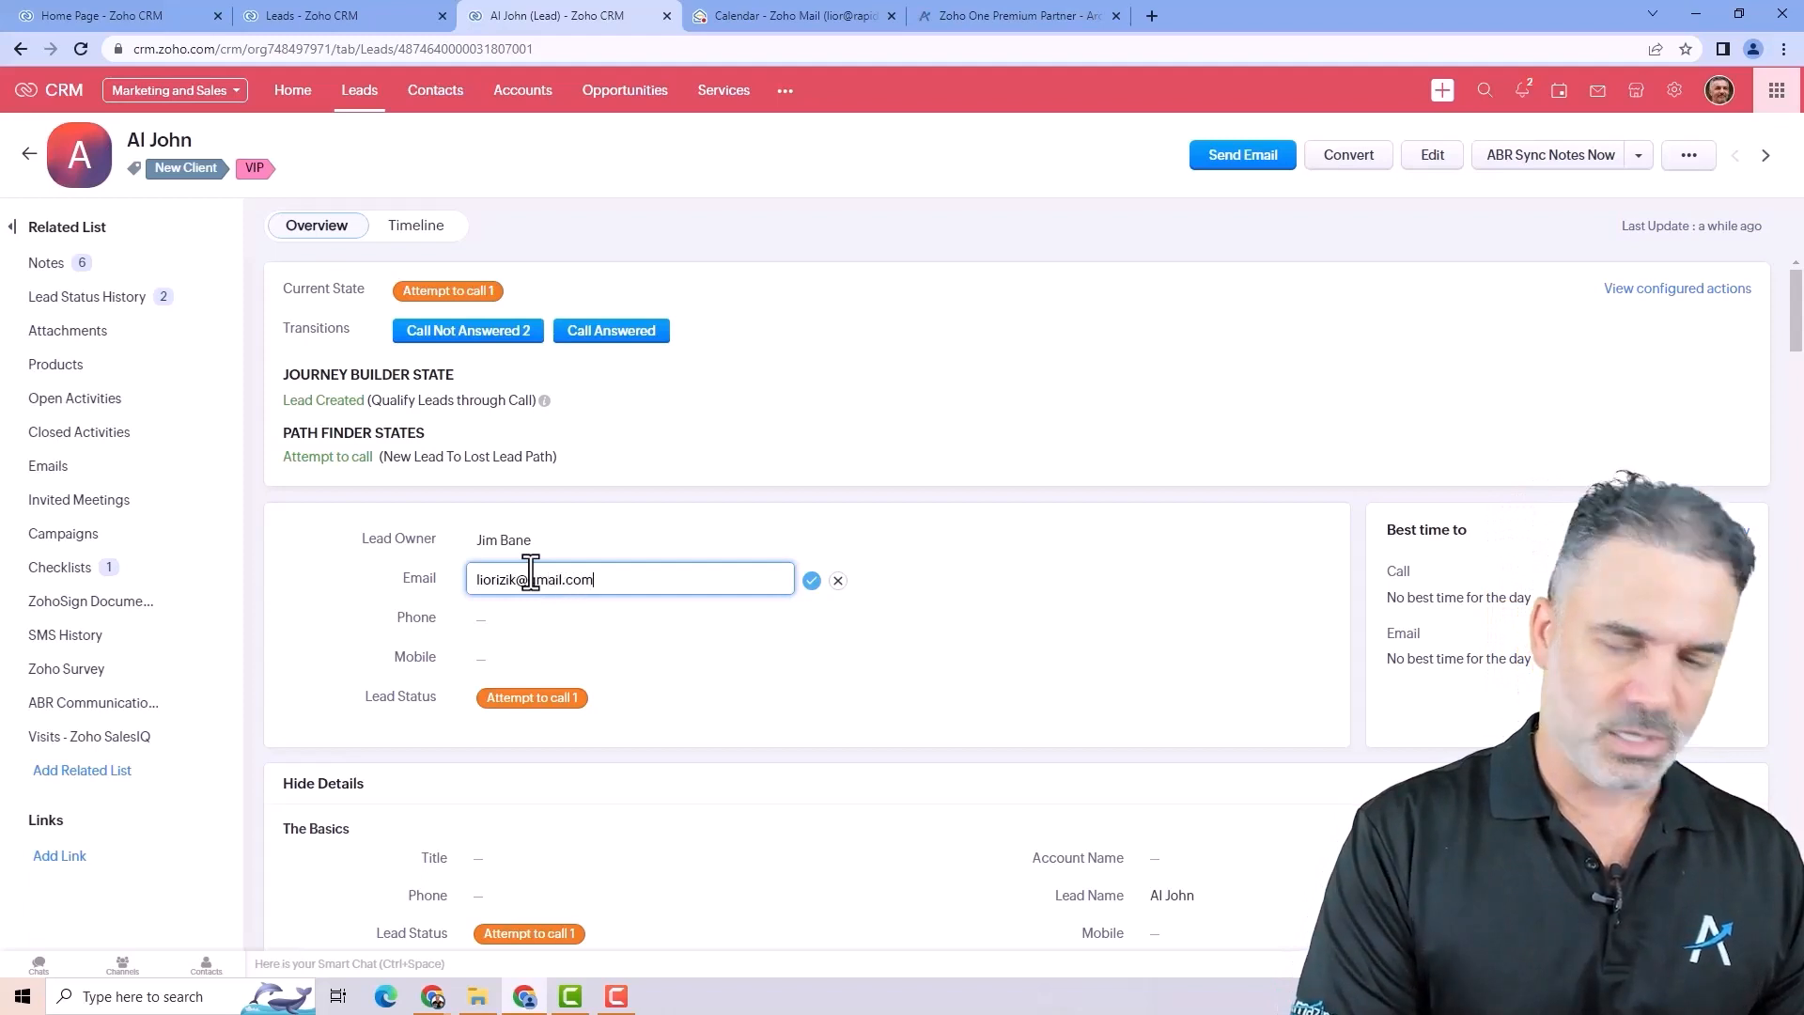
left_click(811, 580)
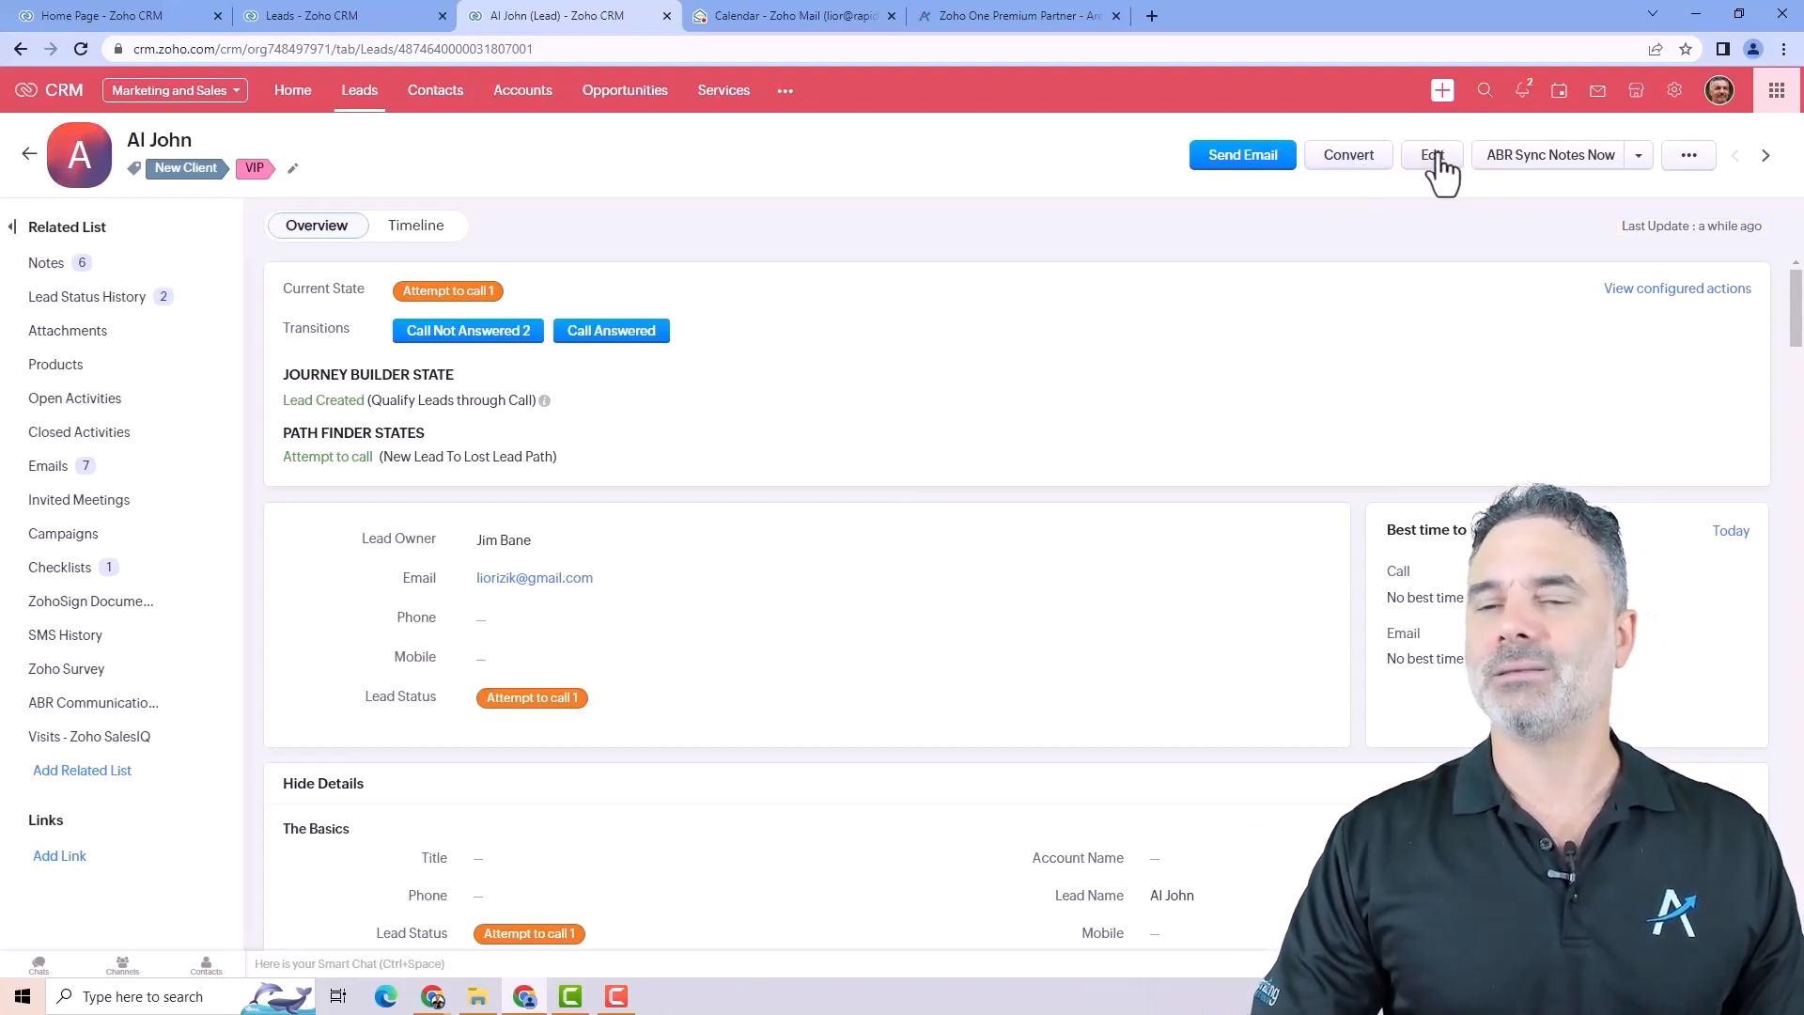
left_click(1432, 154)
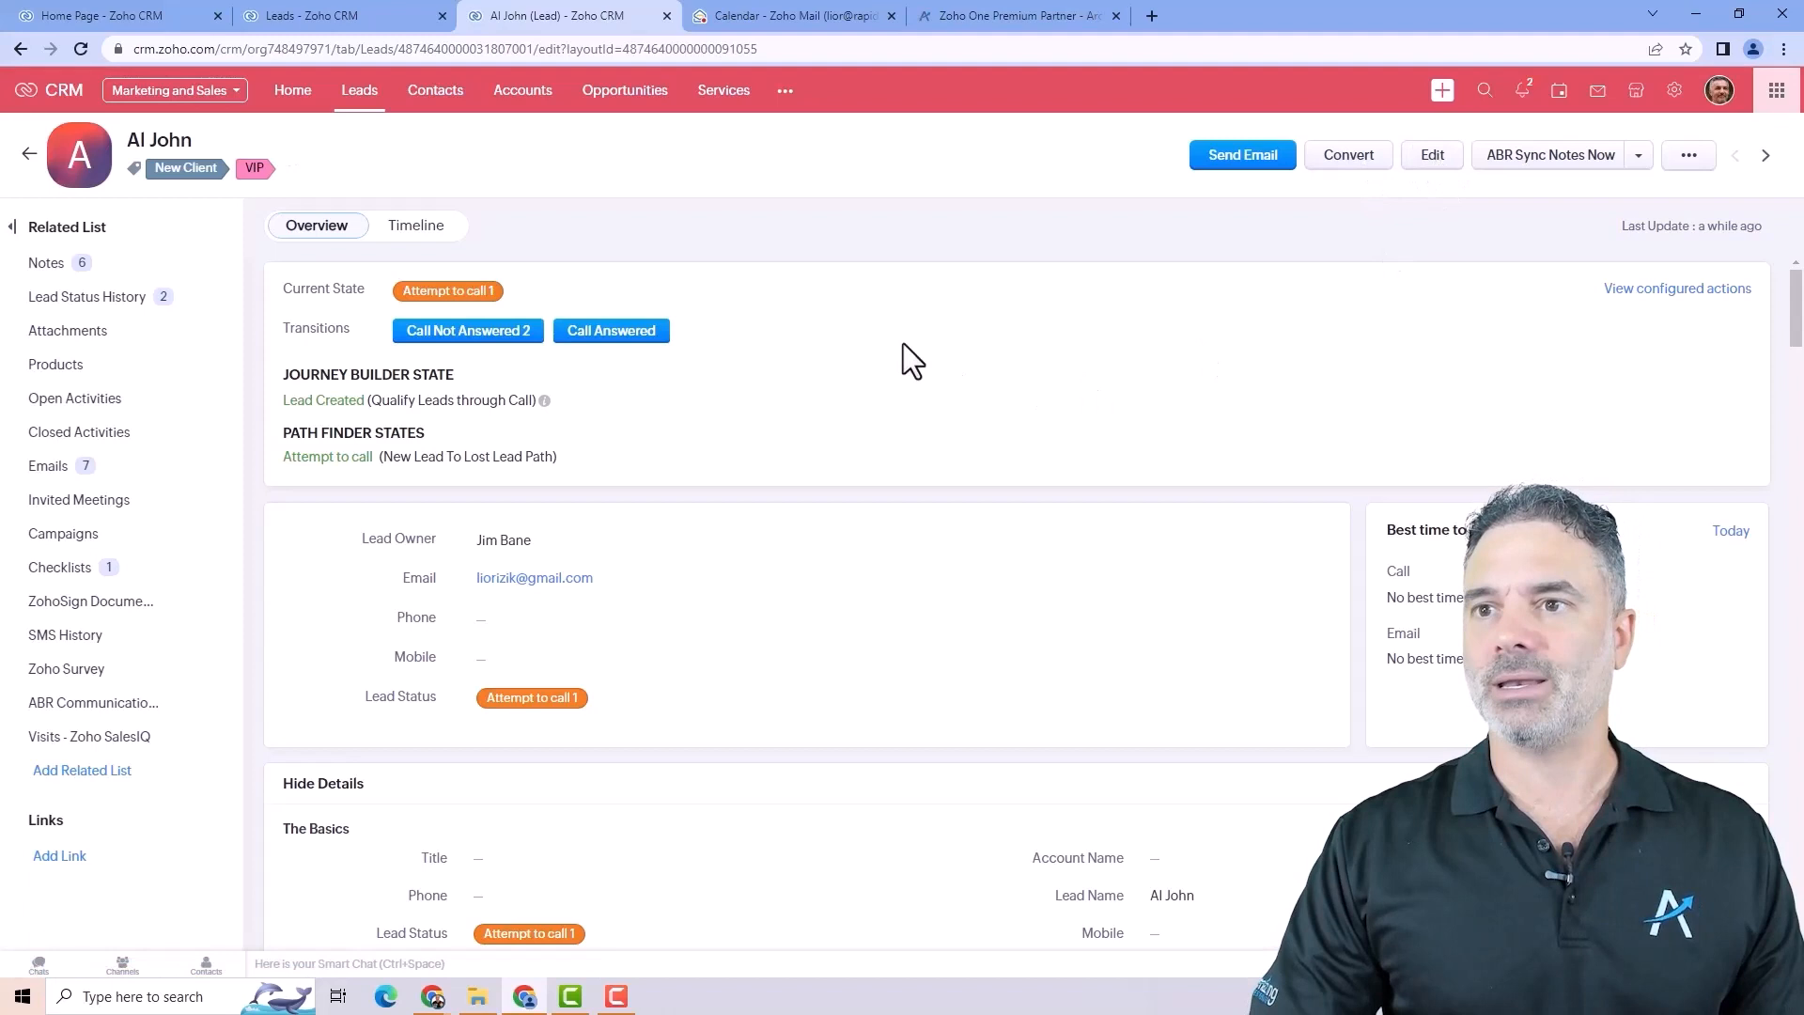
left_click(1432, 154)
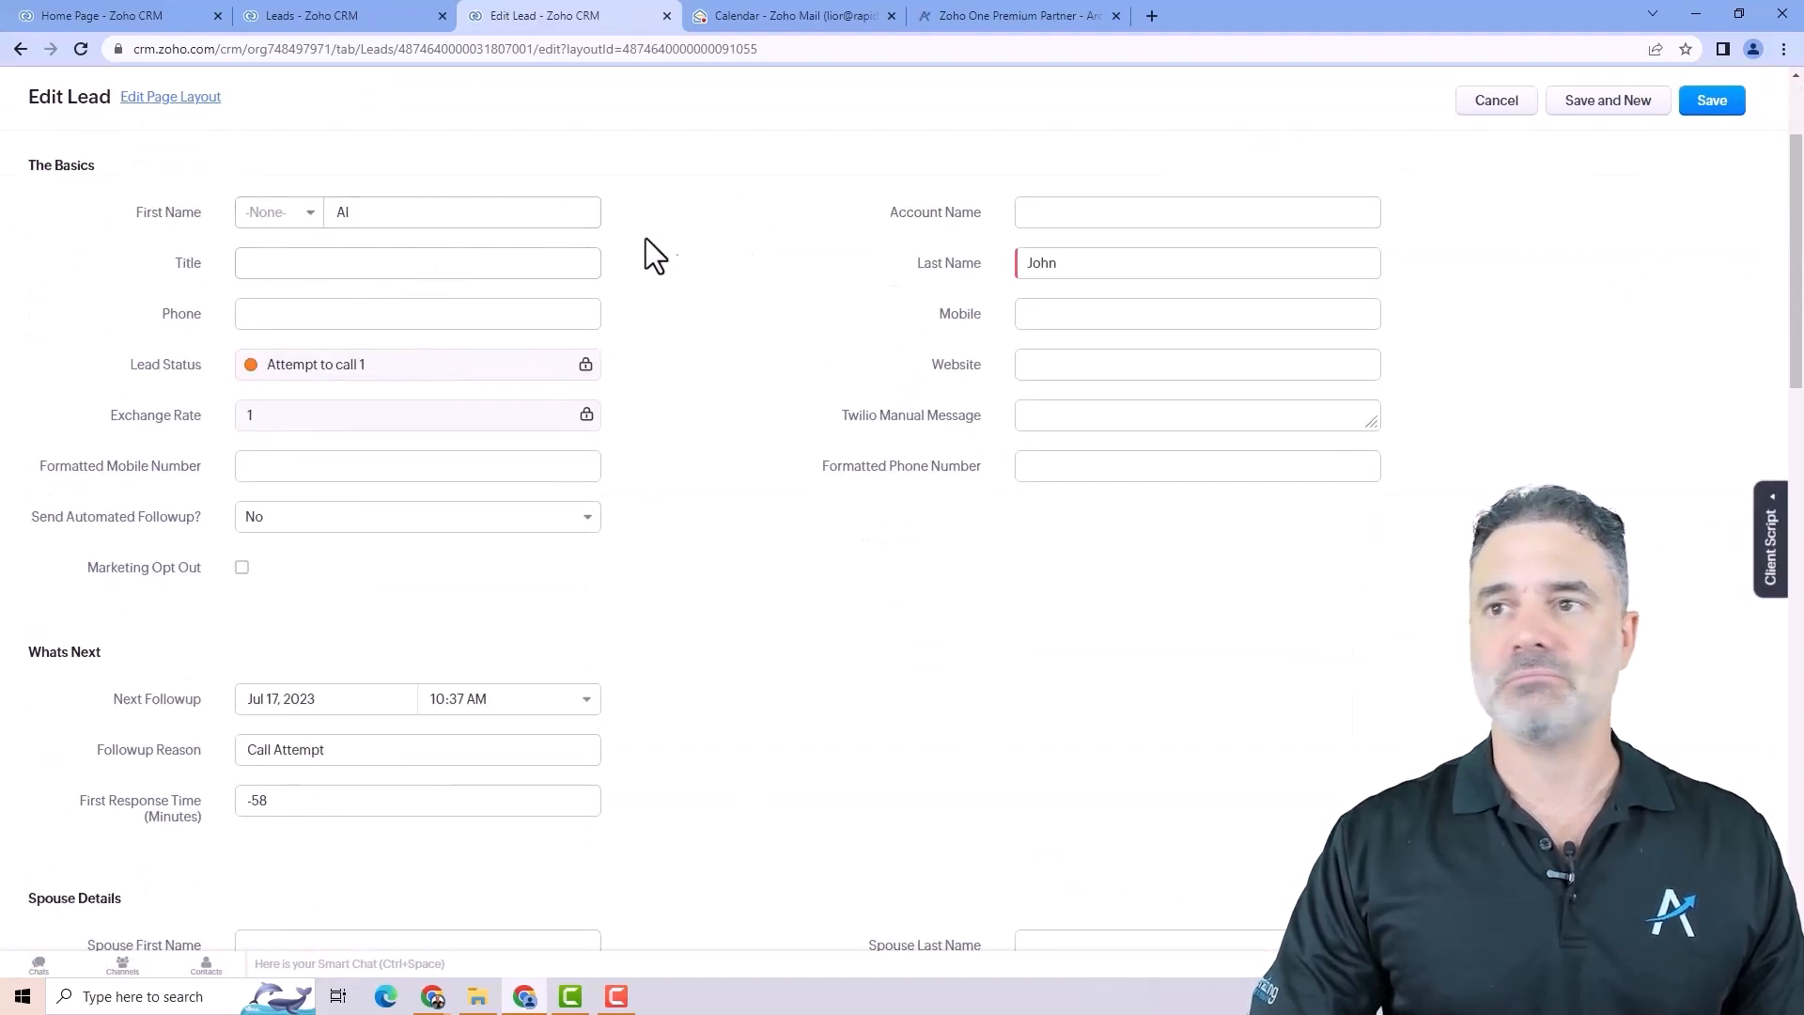
scroll("down", 3)
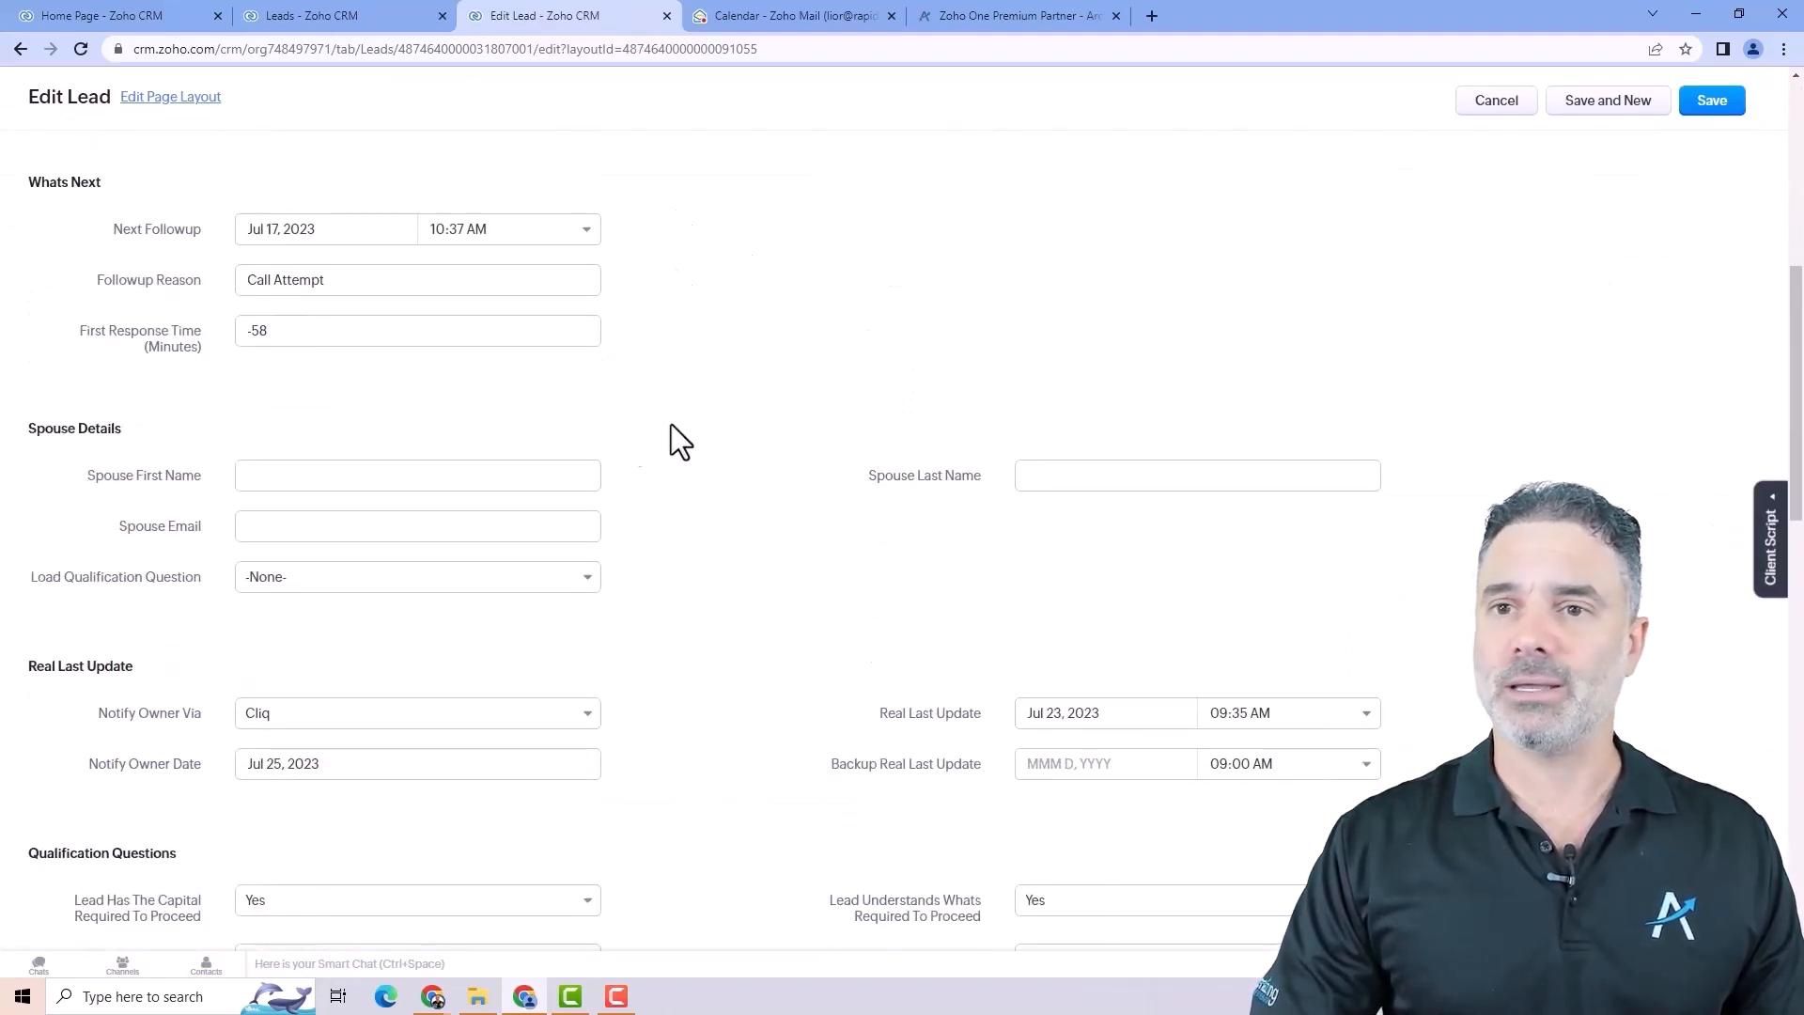
left_click(1710, 99)
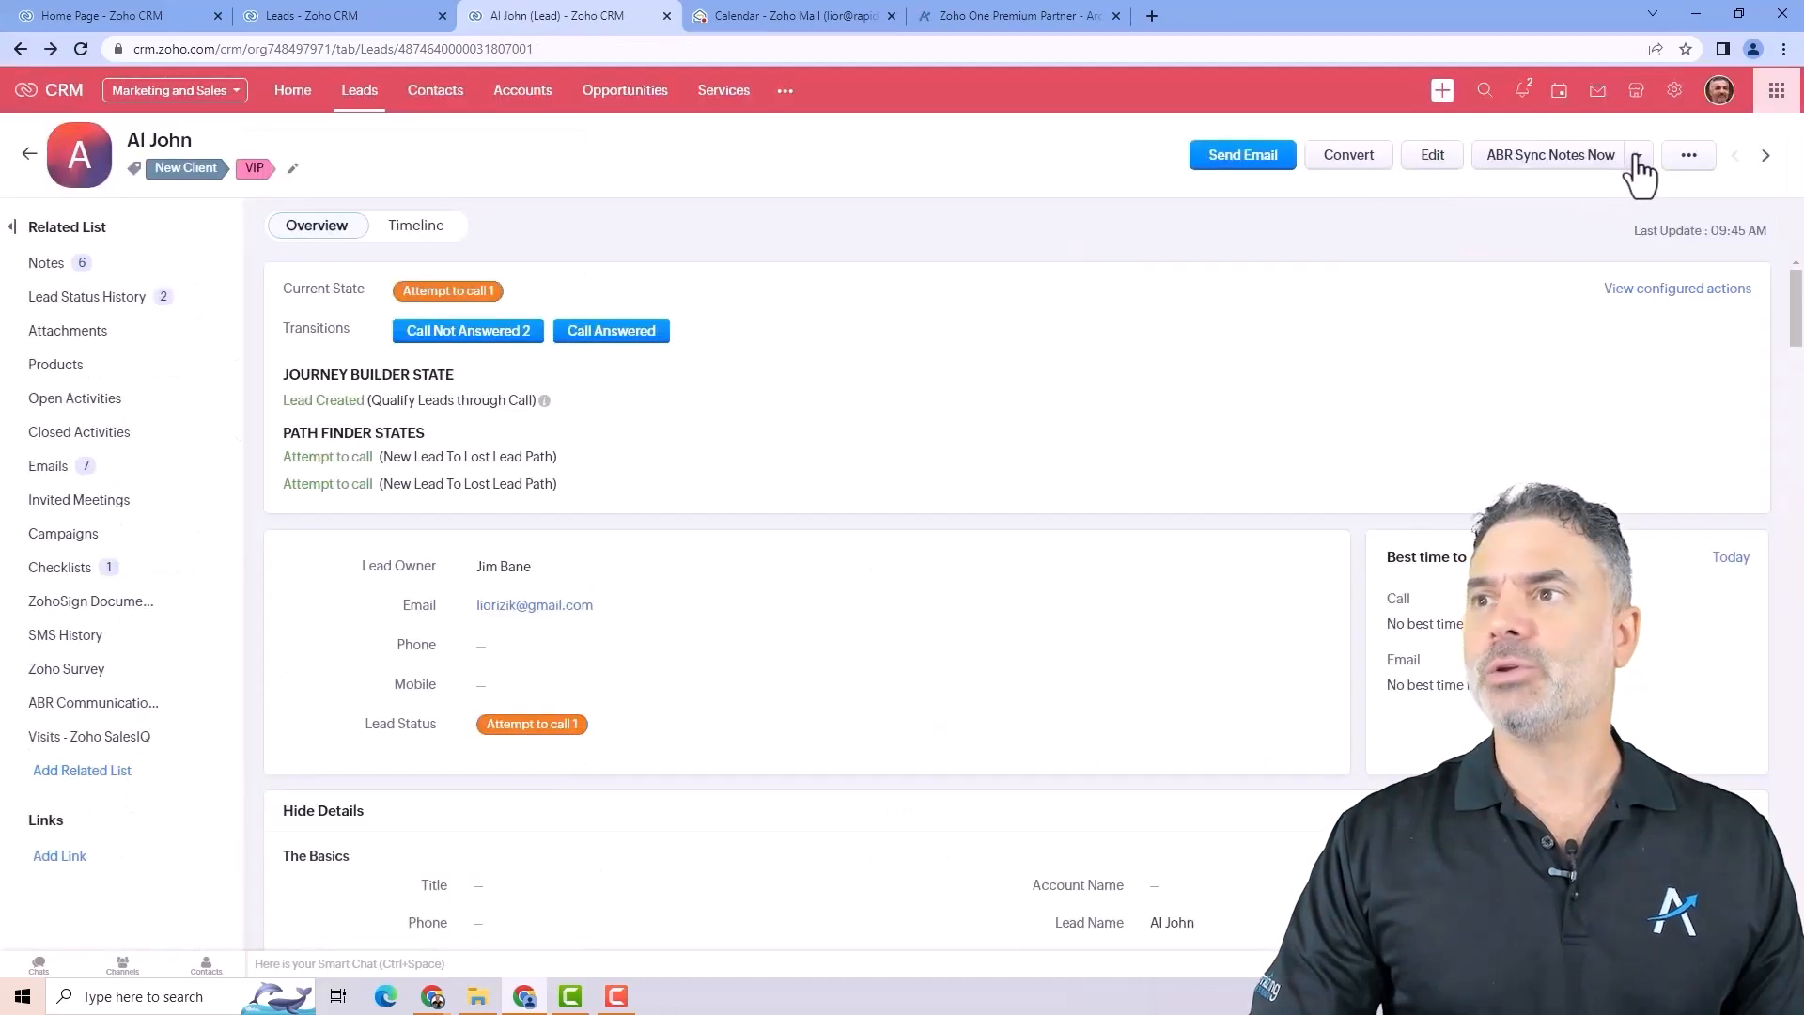
left_click(1637, 154)
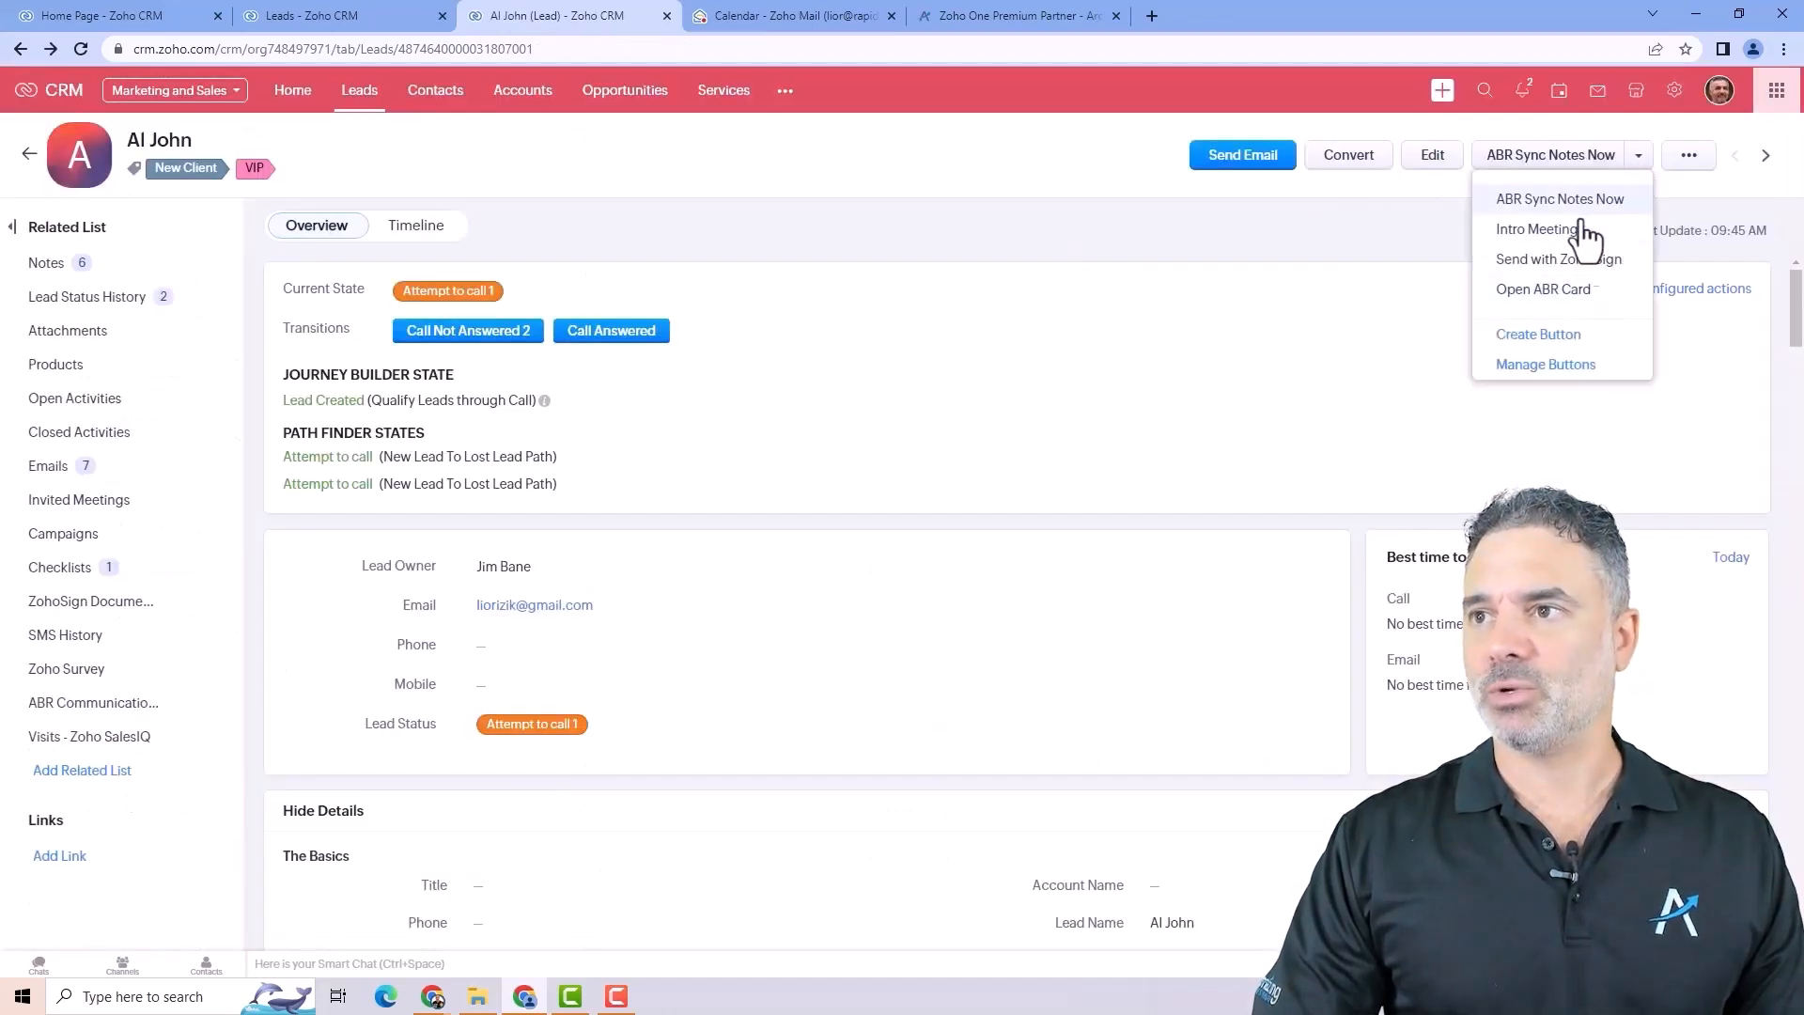
mouse_move(1557, 257)
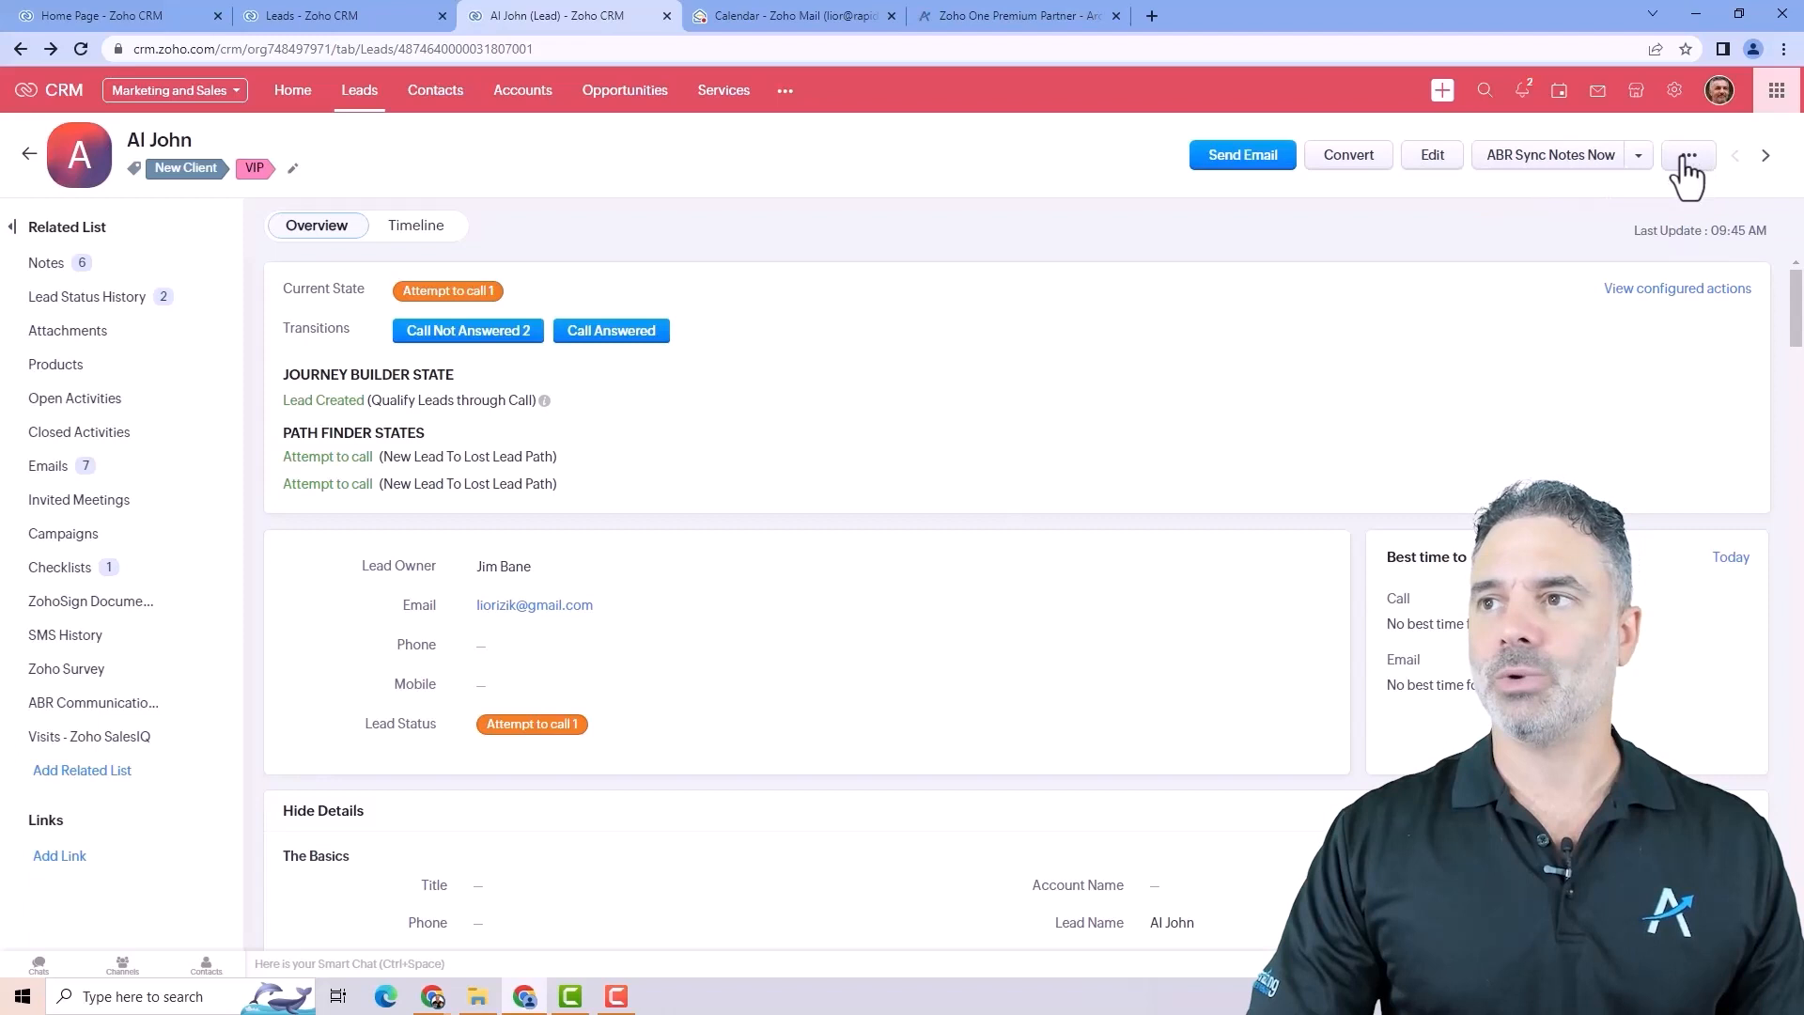
Bring up the lead's more-actions menu with Clone, Share, Delete and Print Preview.
left_click(1688, 154)
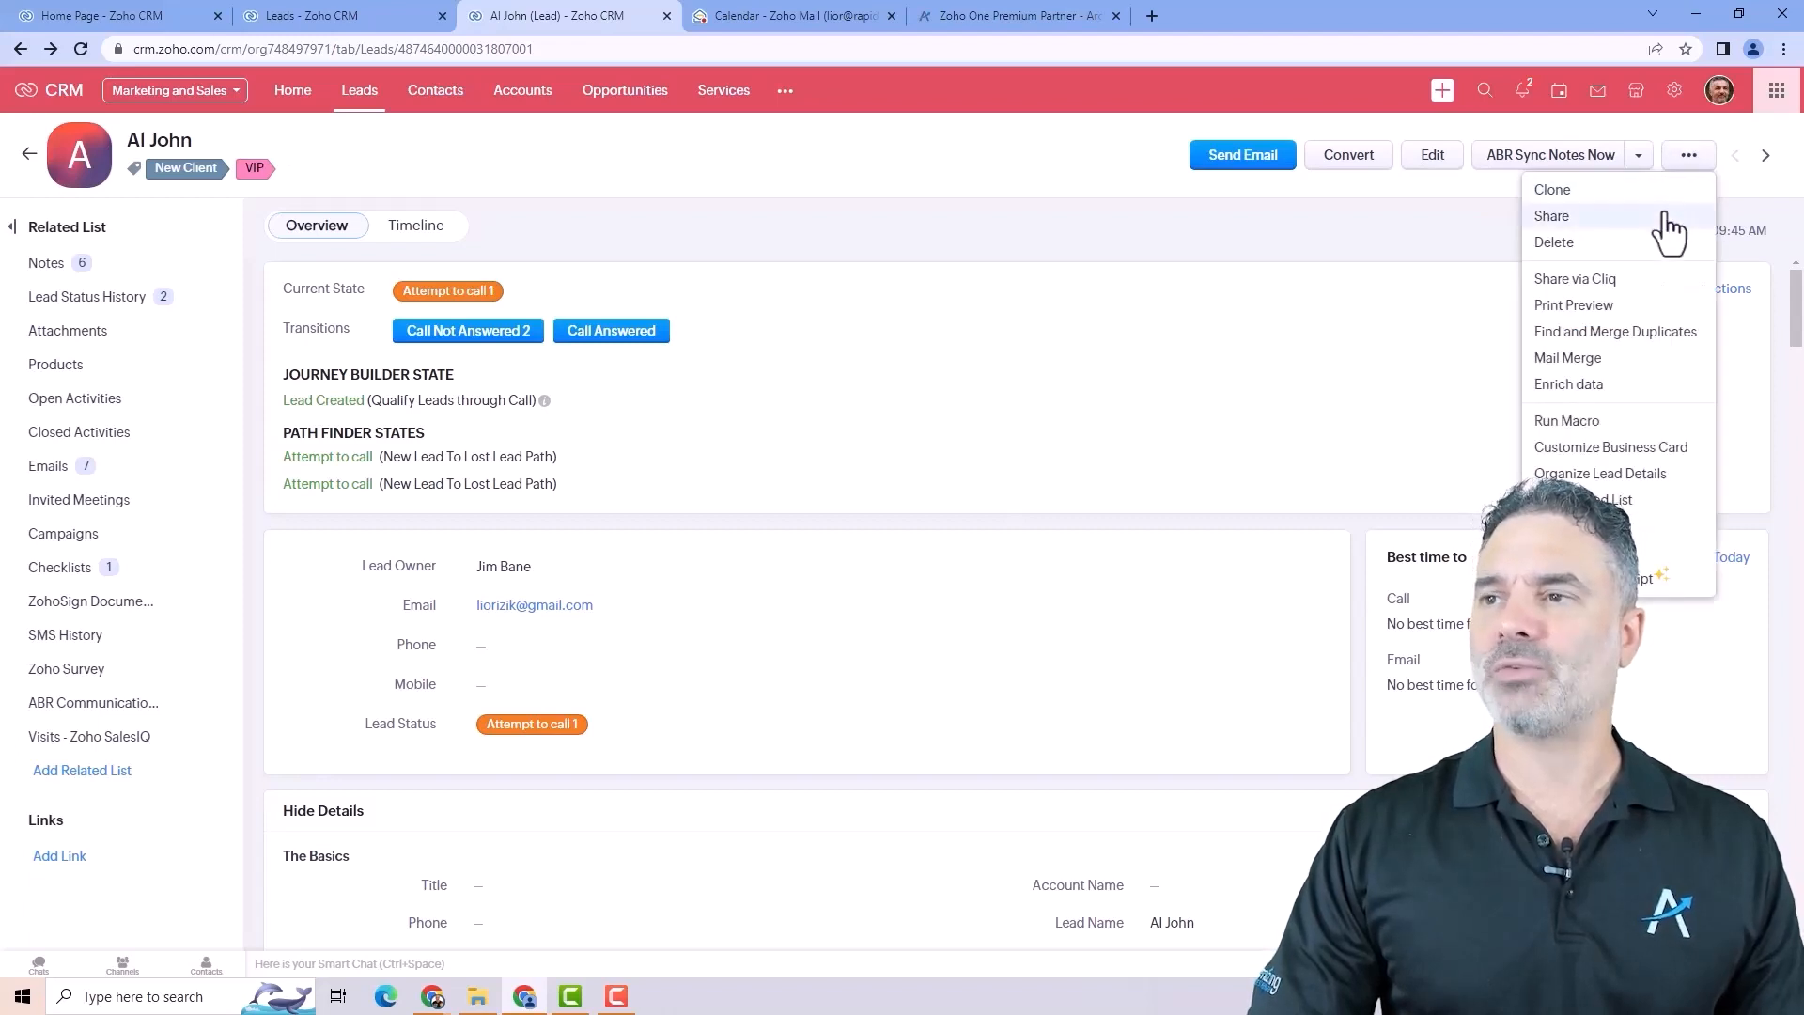
mouse_move(1598, 195)
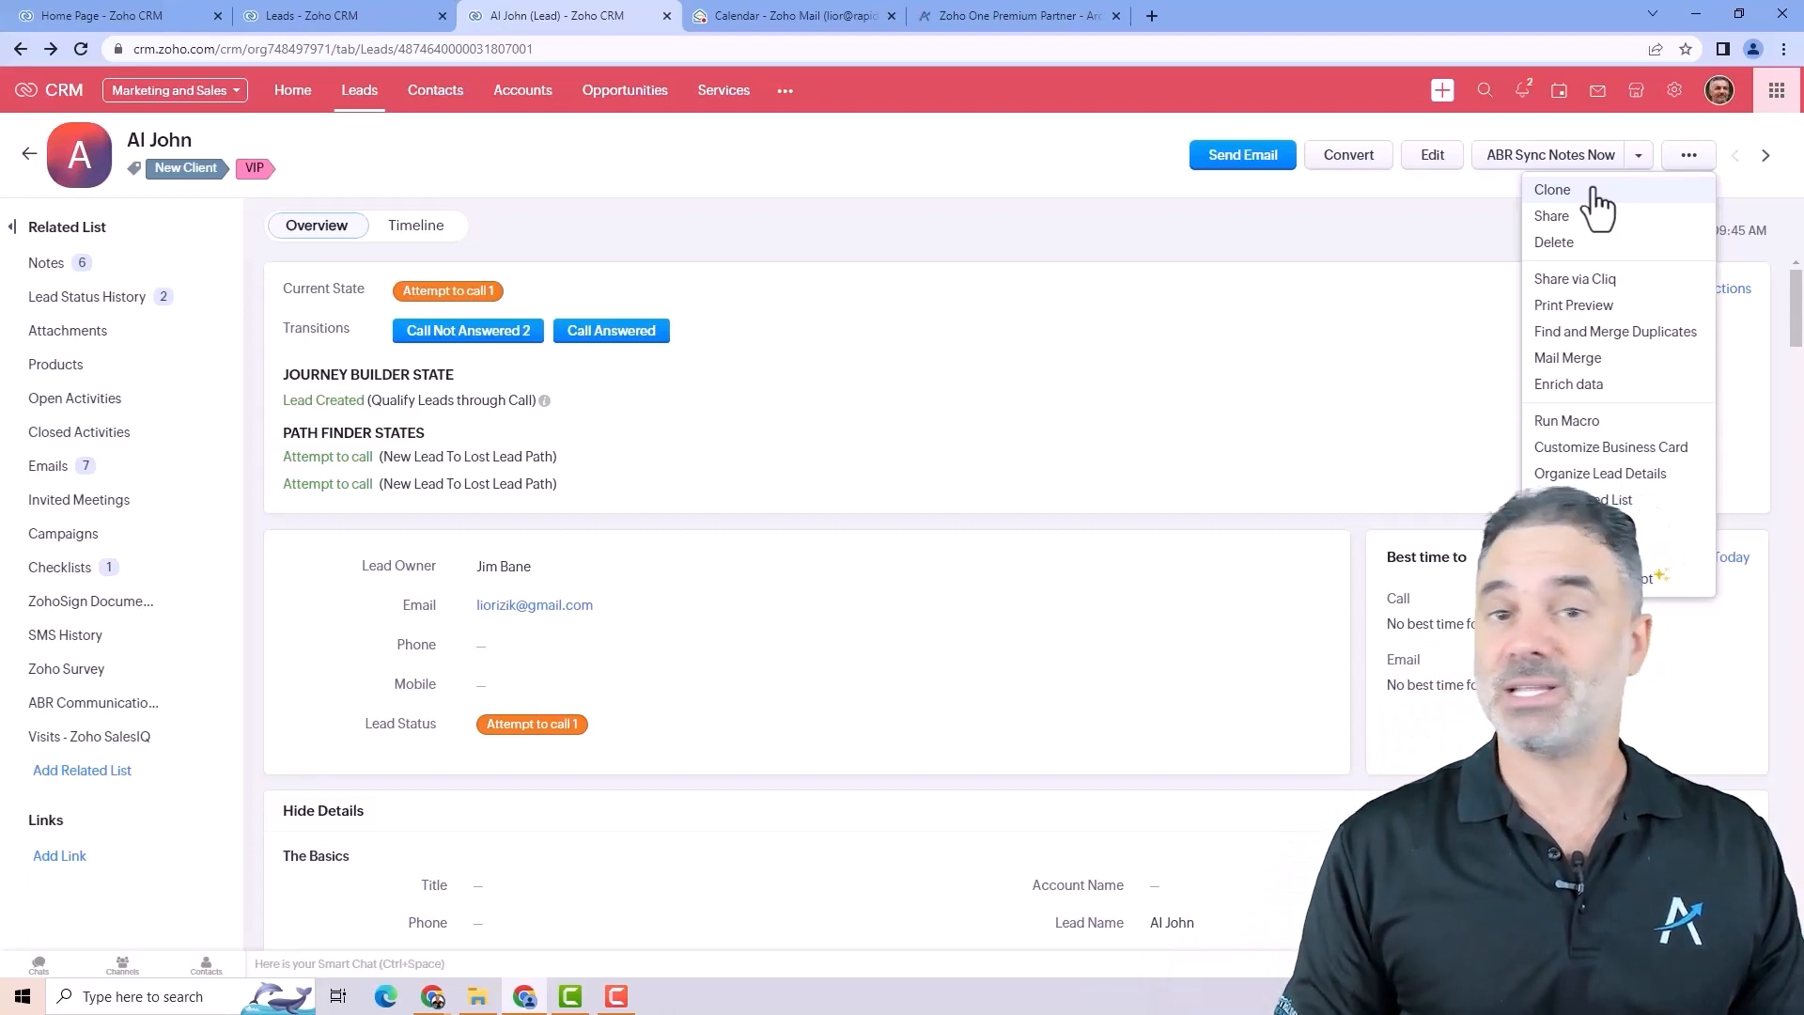
mouse_move(1583, 419)
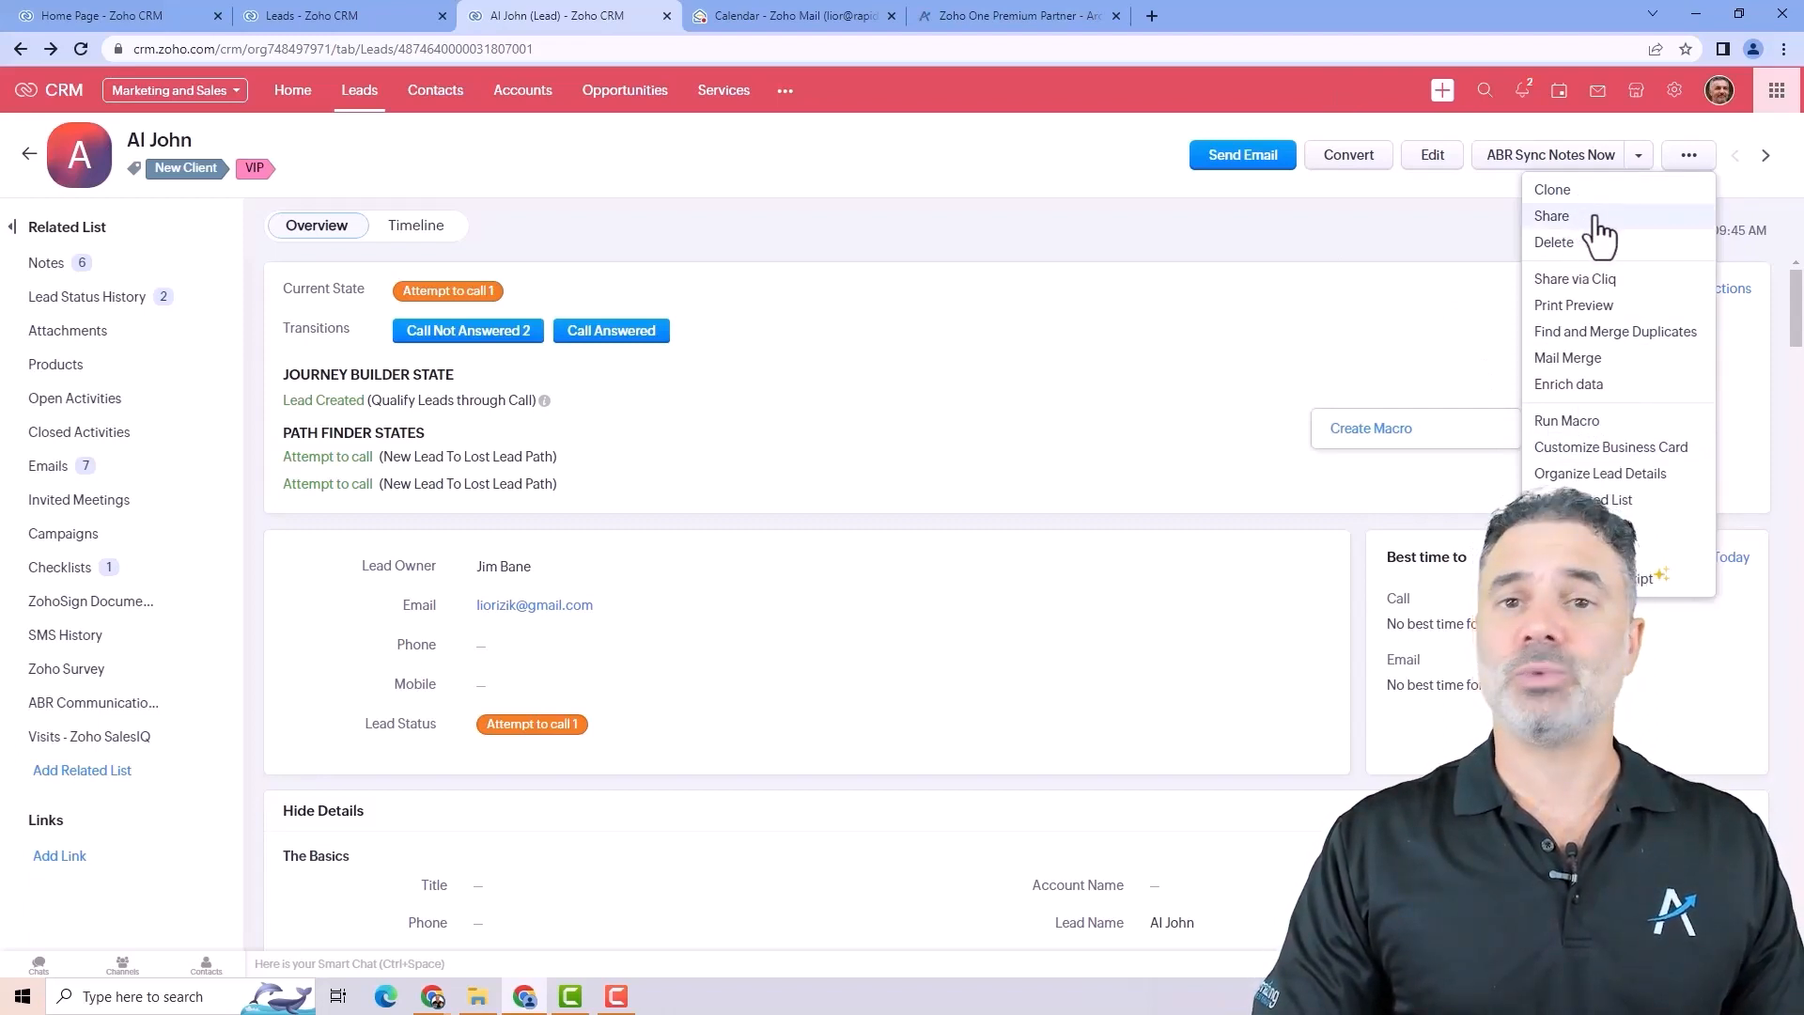
mouse_move(1586, 265)
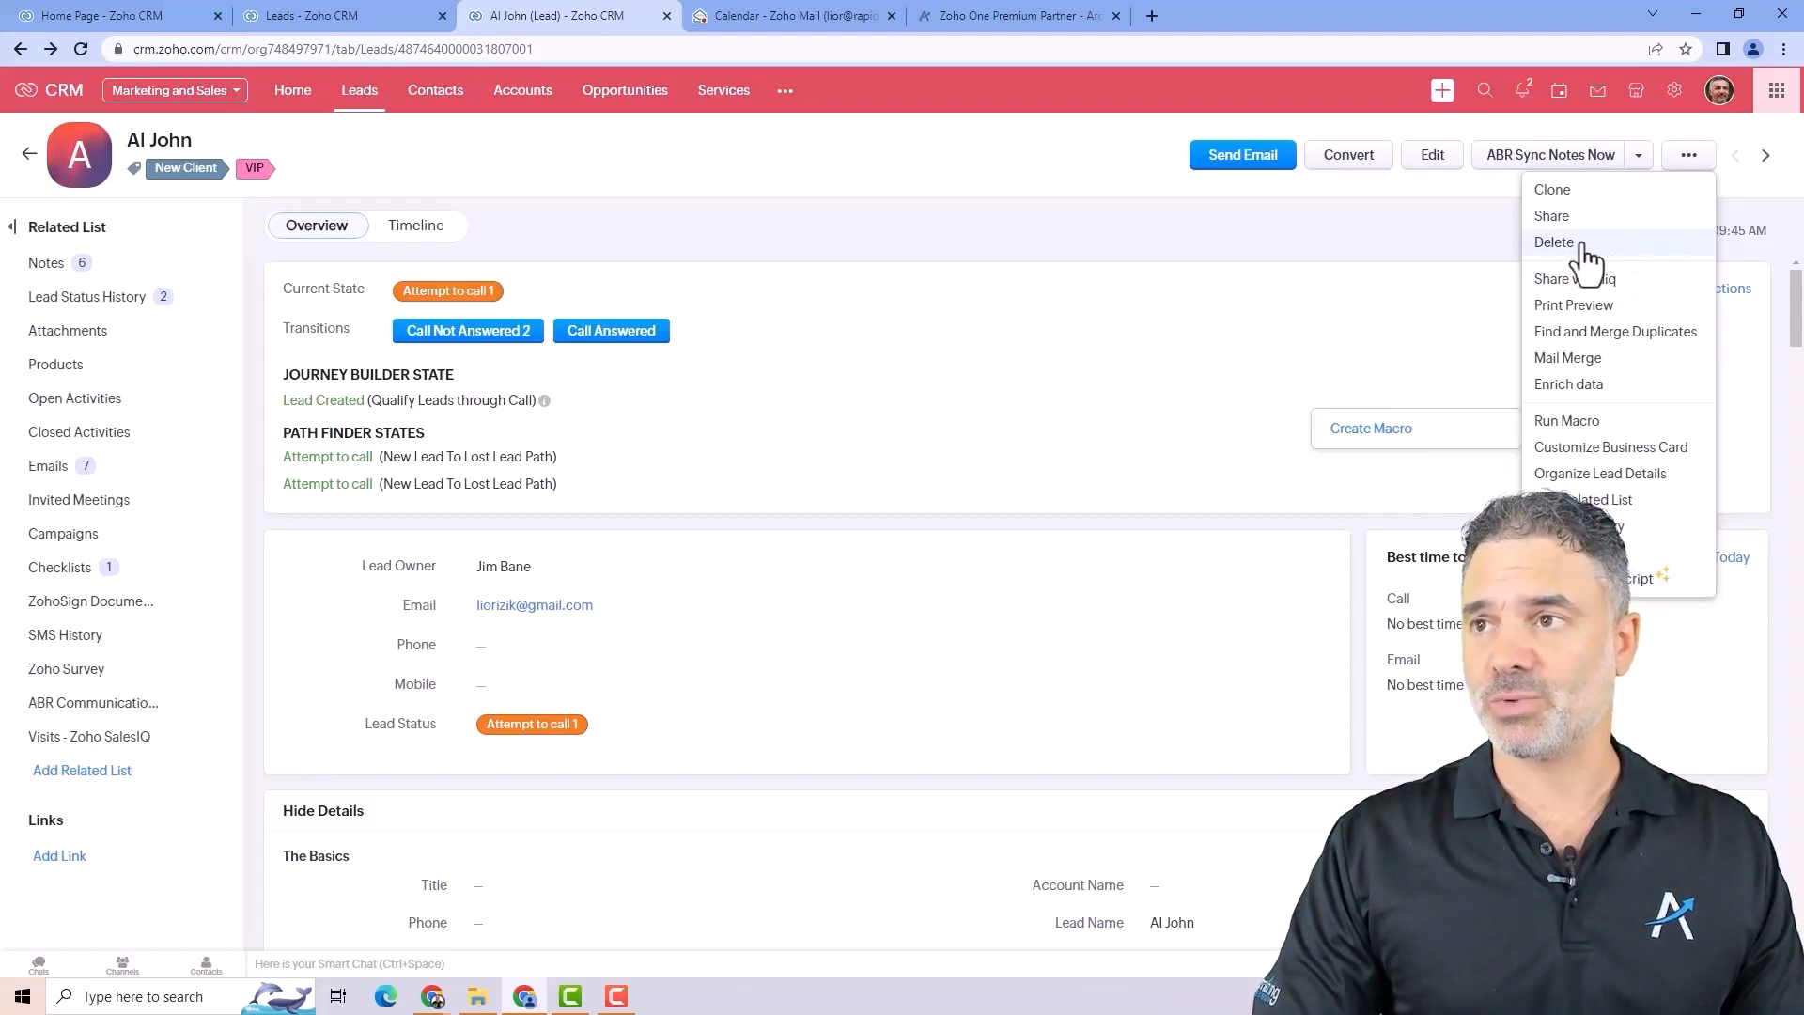
mouse_move(1611, 285)
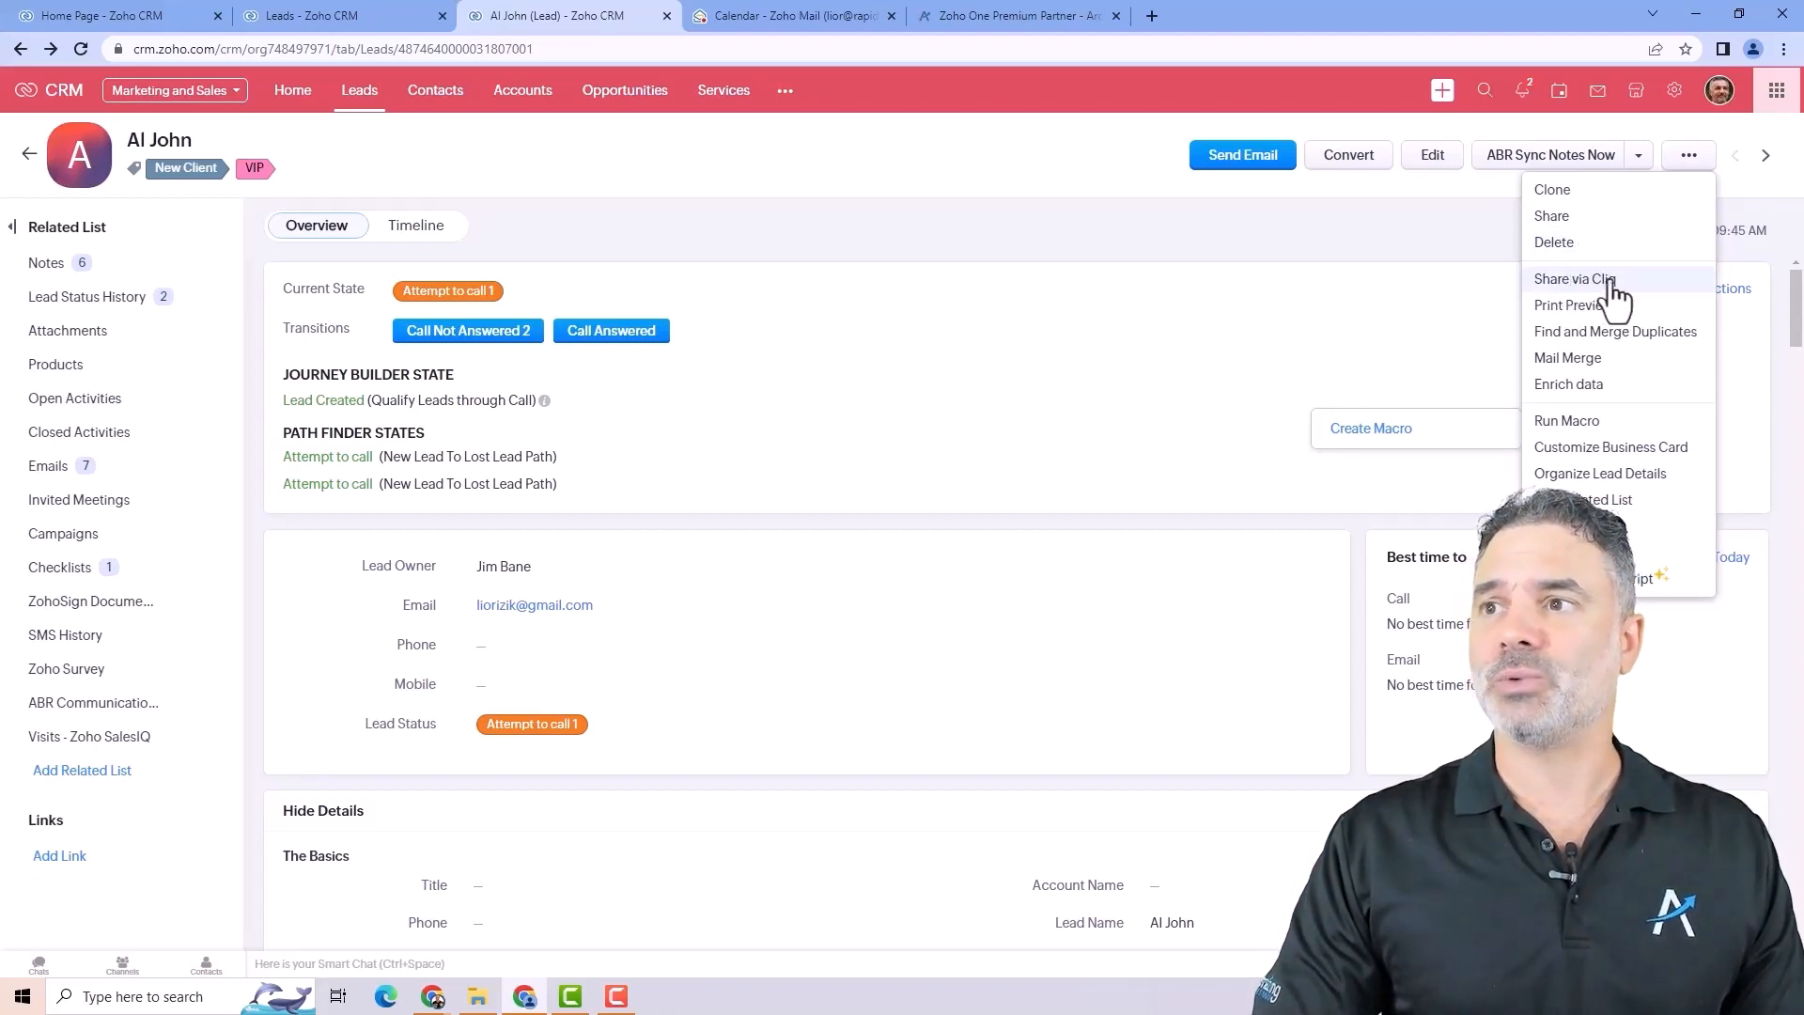
mouse_move(45, 983)
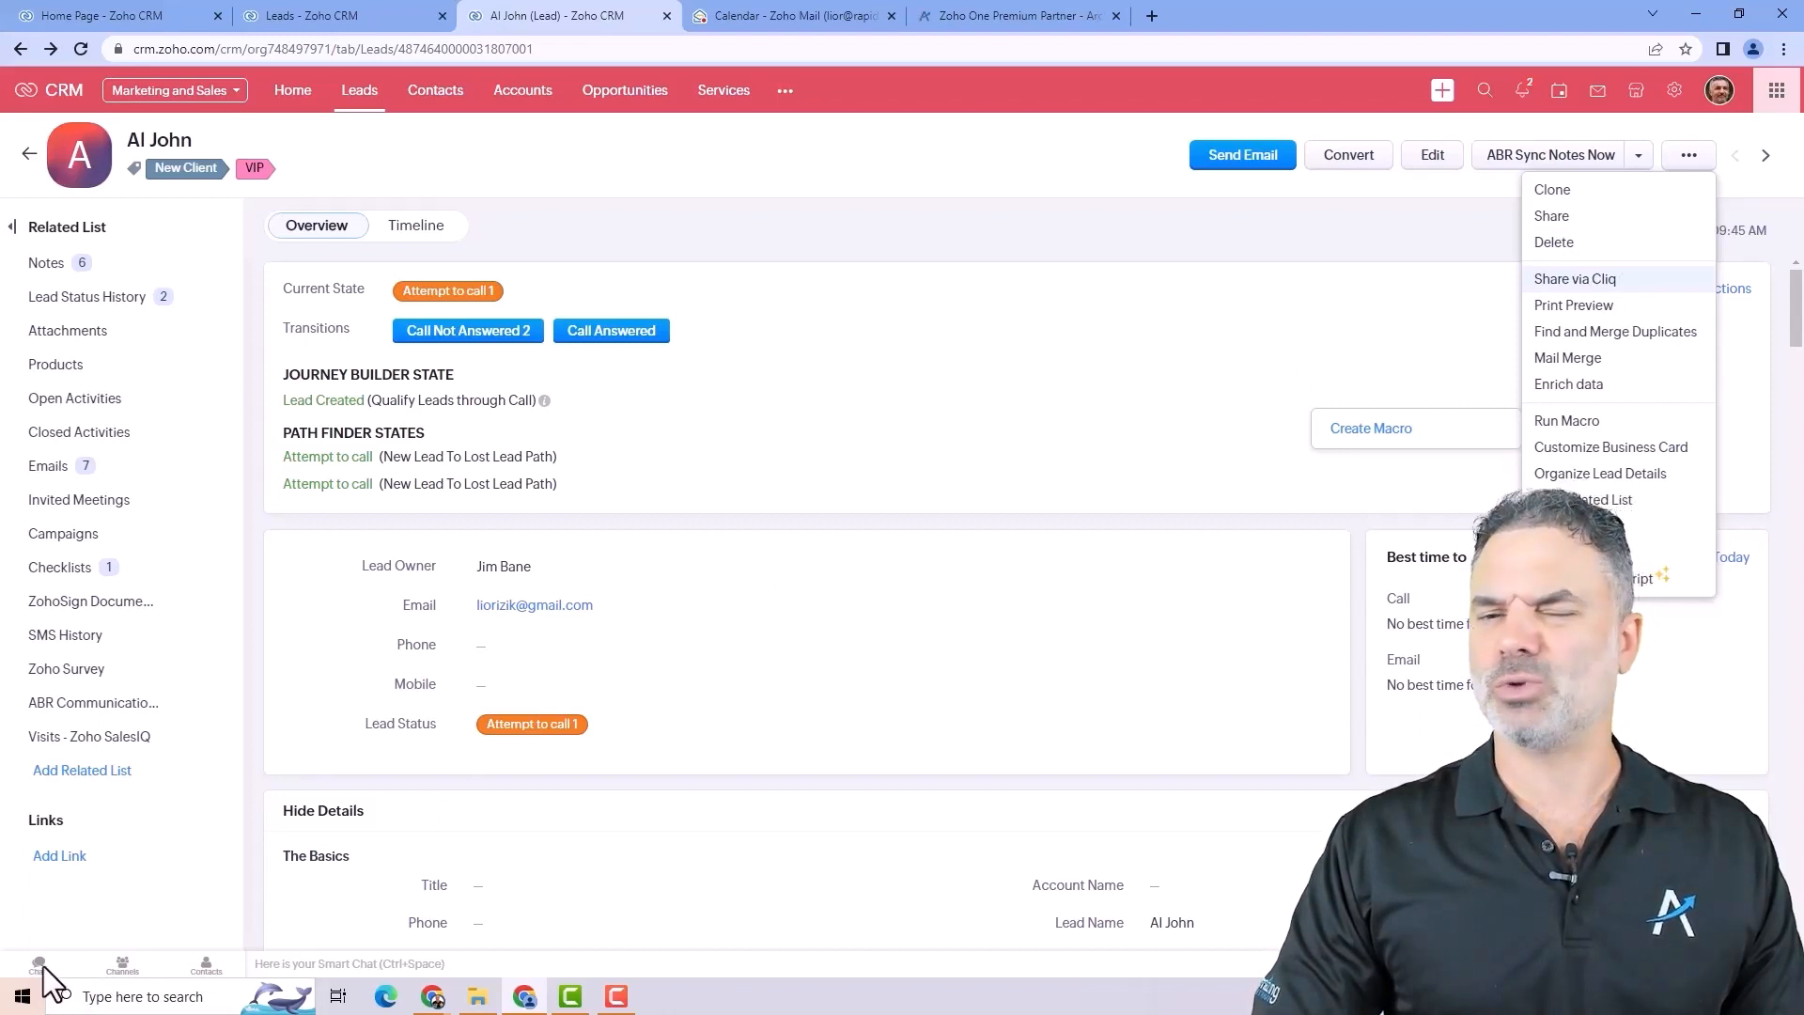
mouse_move(1496, 397)
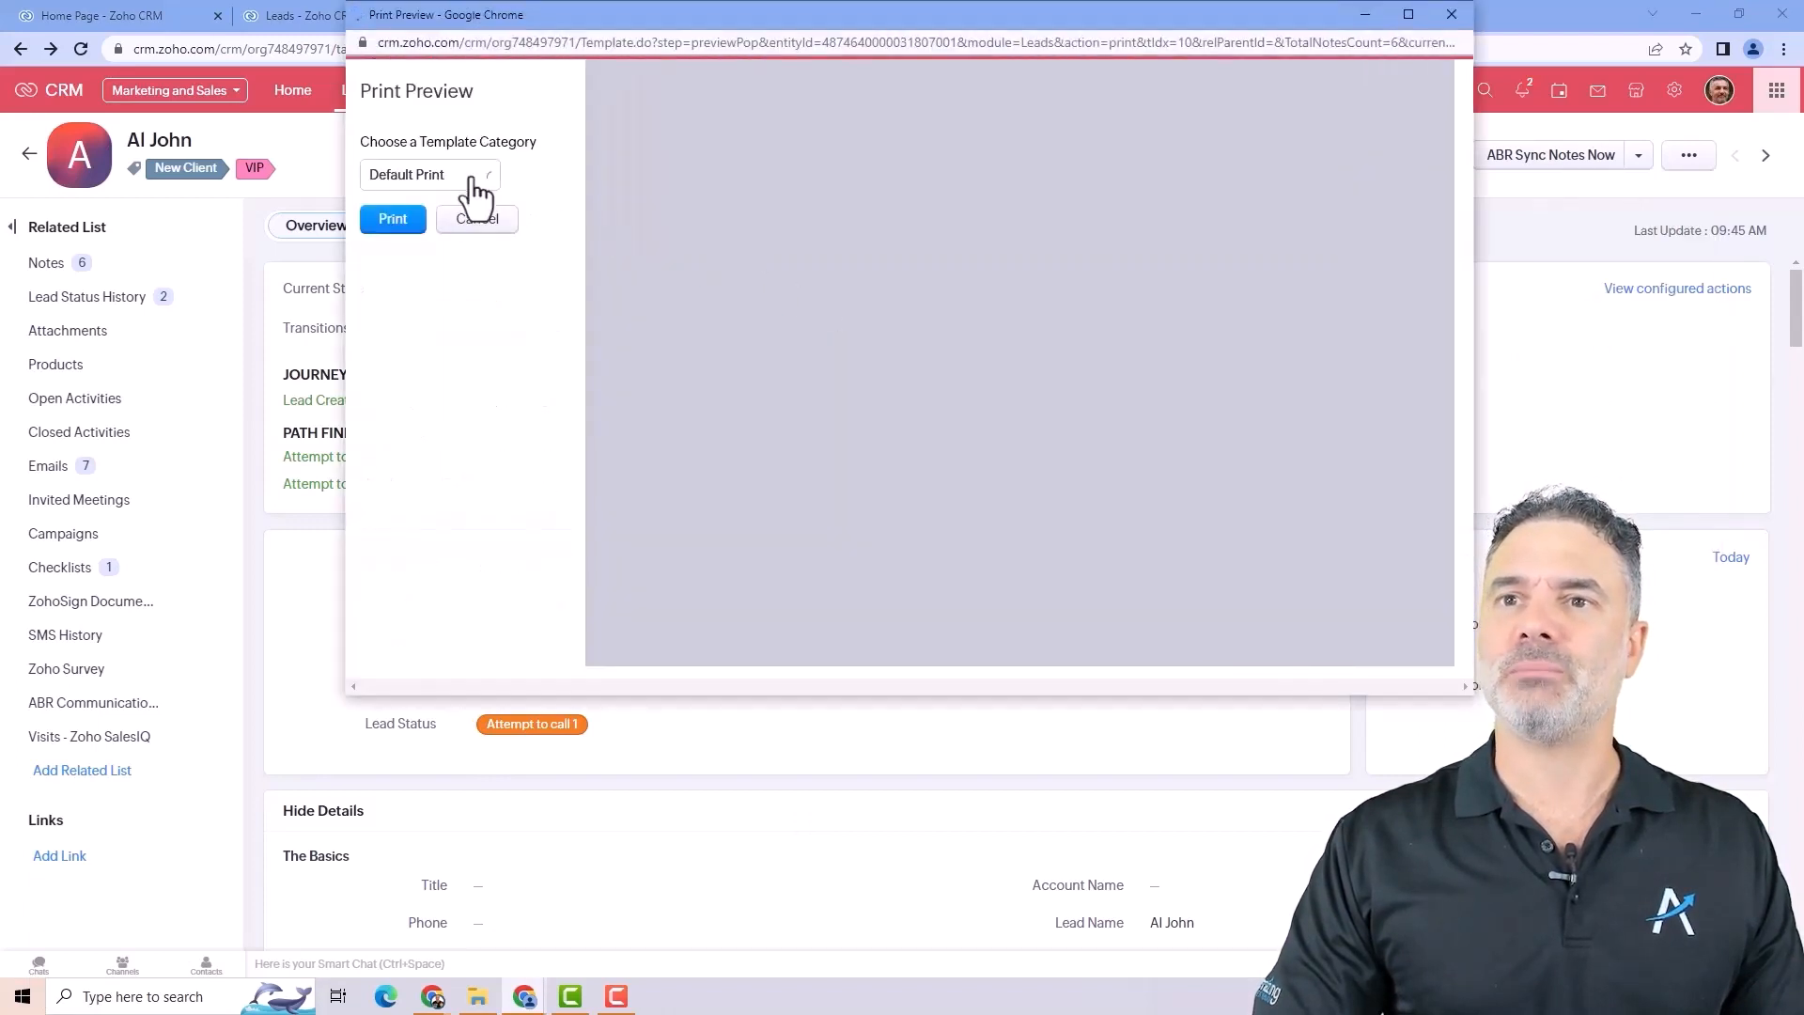
left_click(429, 172)
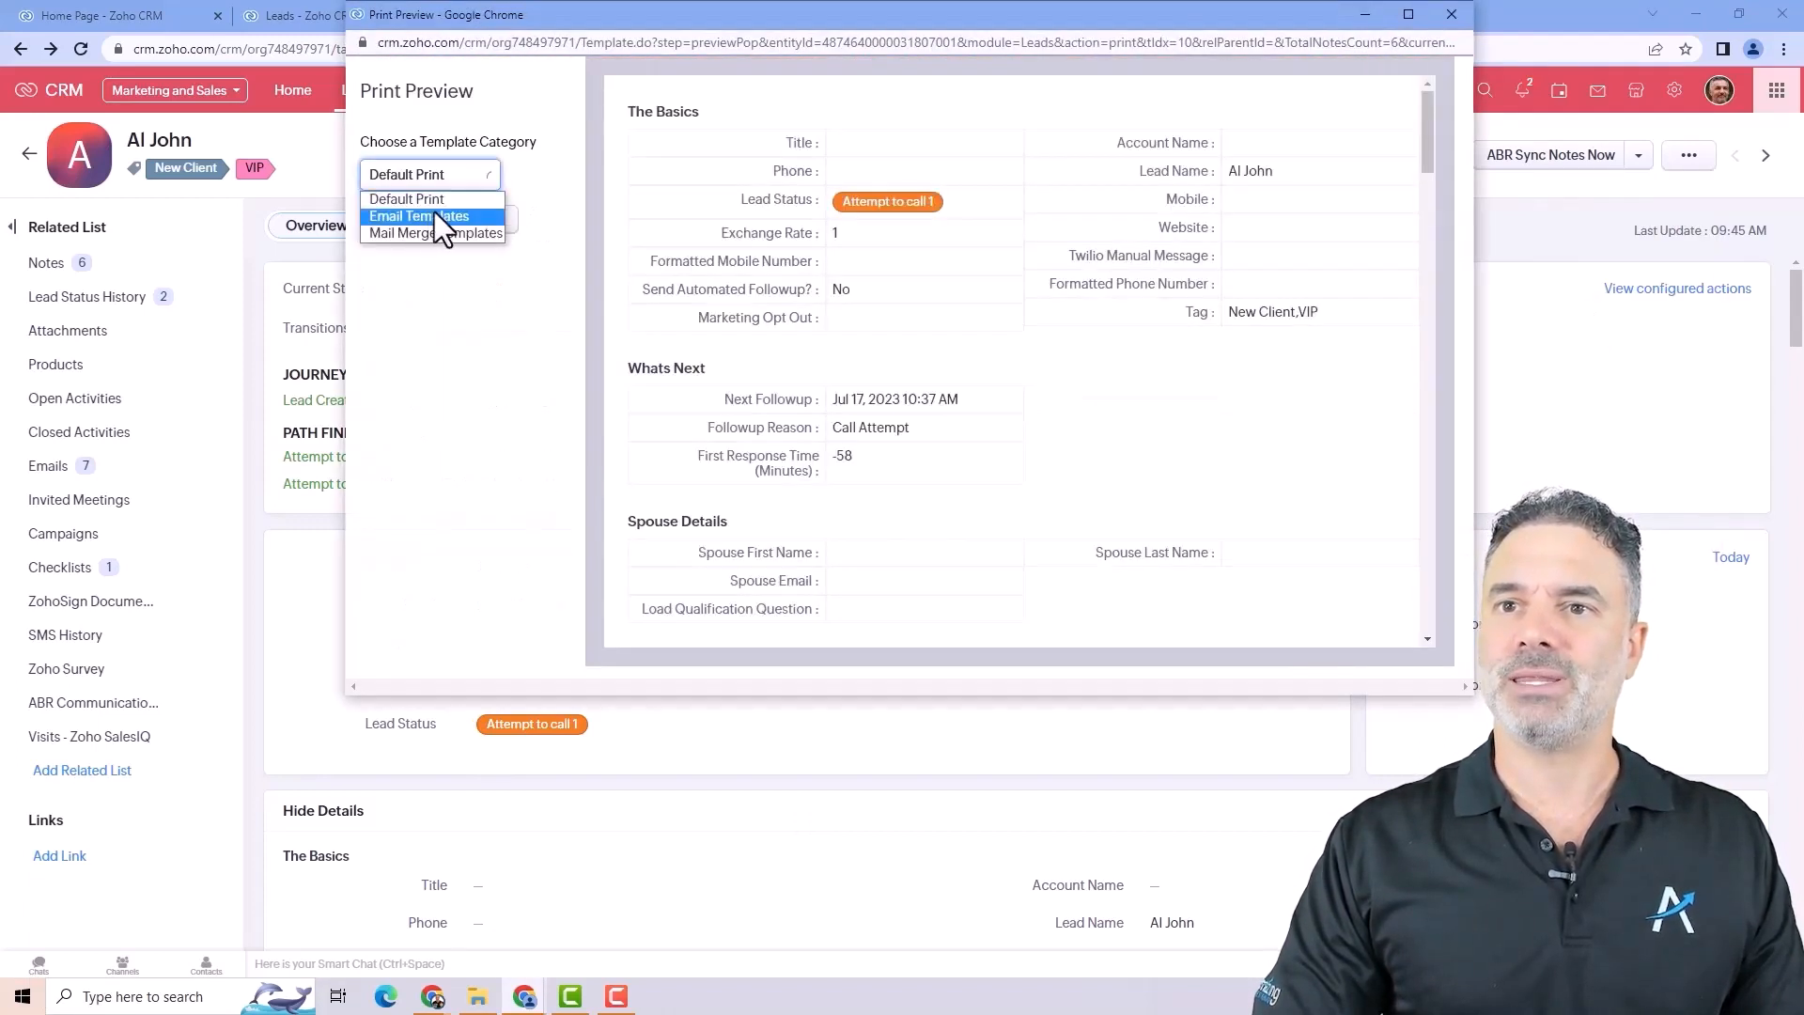
mouse_move(434, 234)
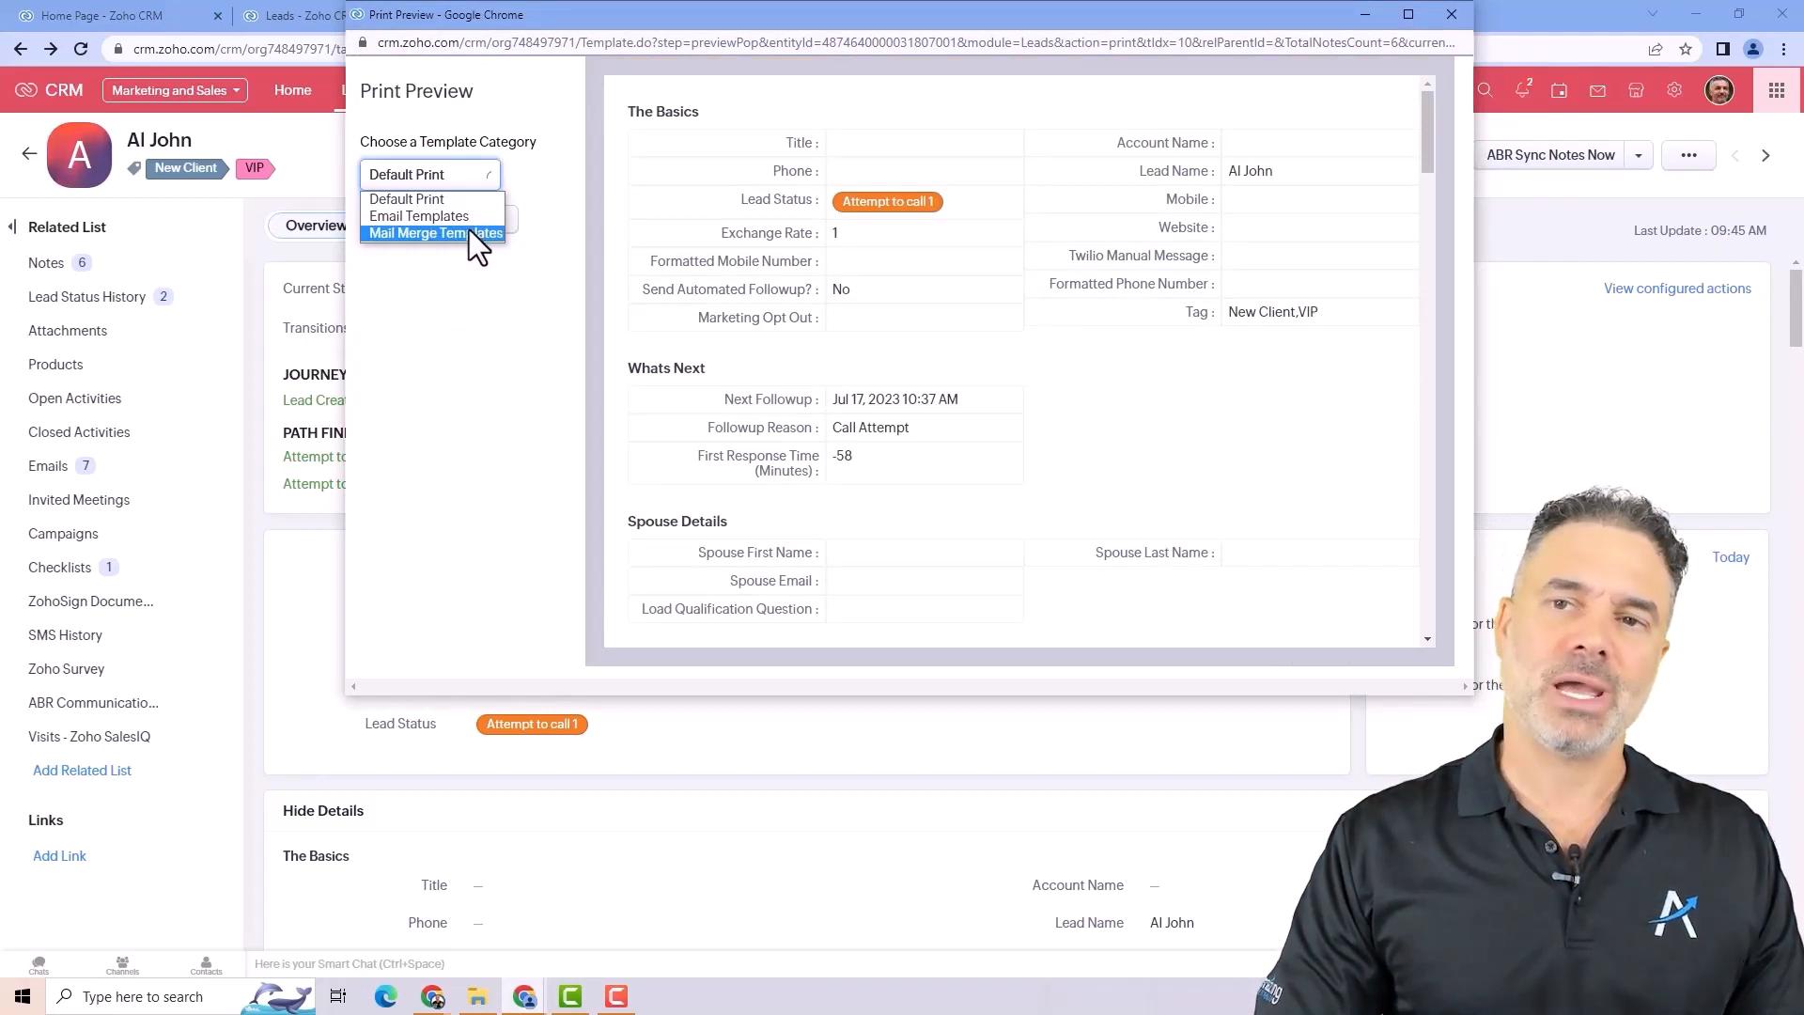
left_click(406, 173)
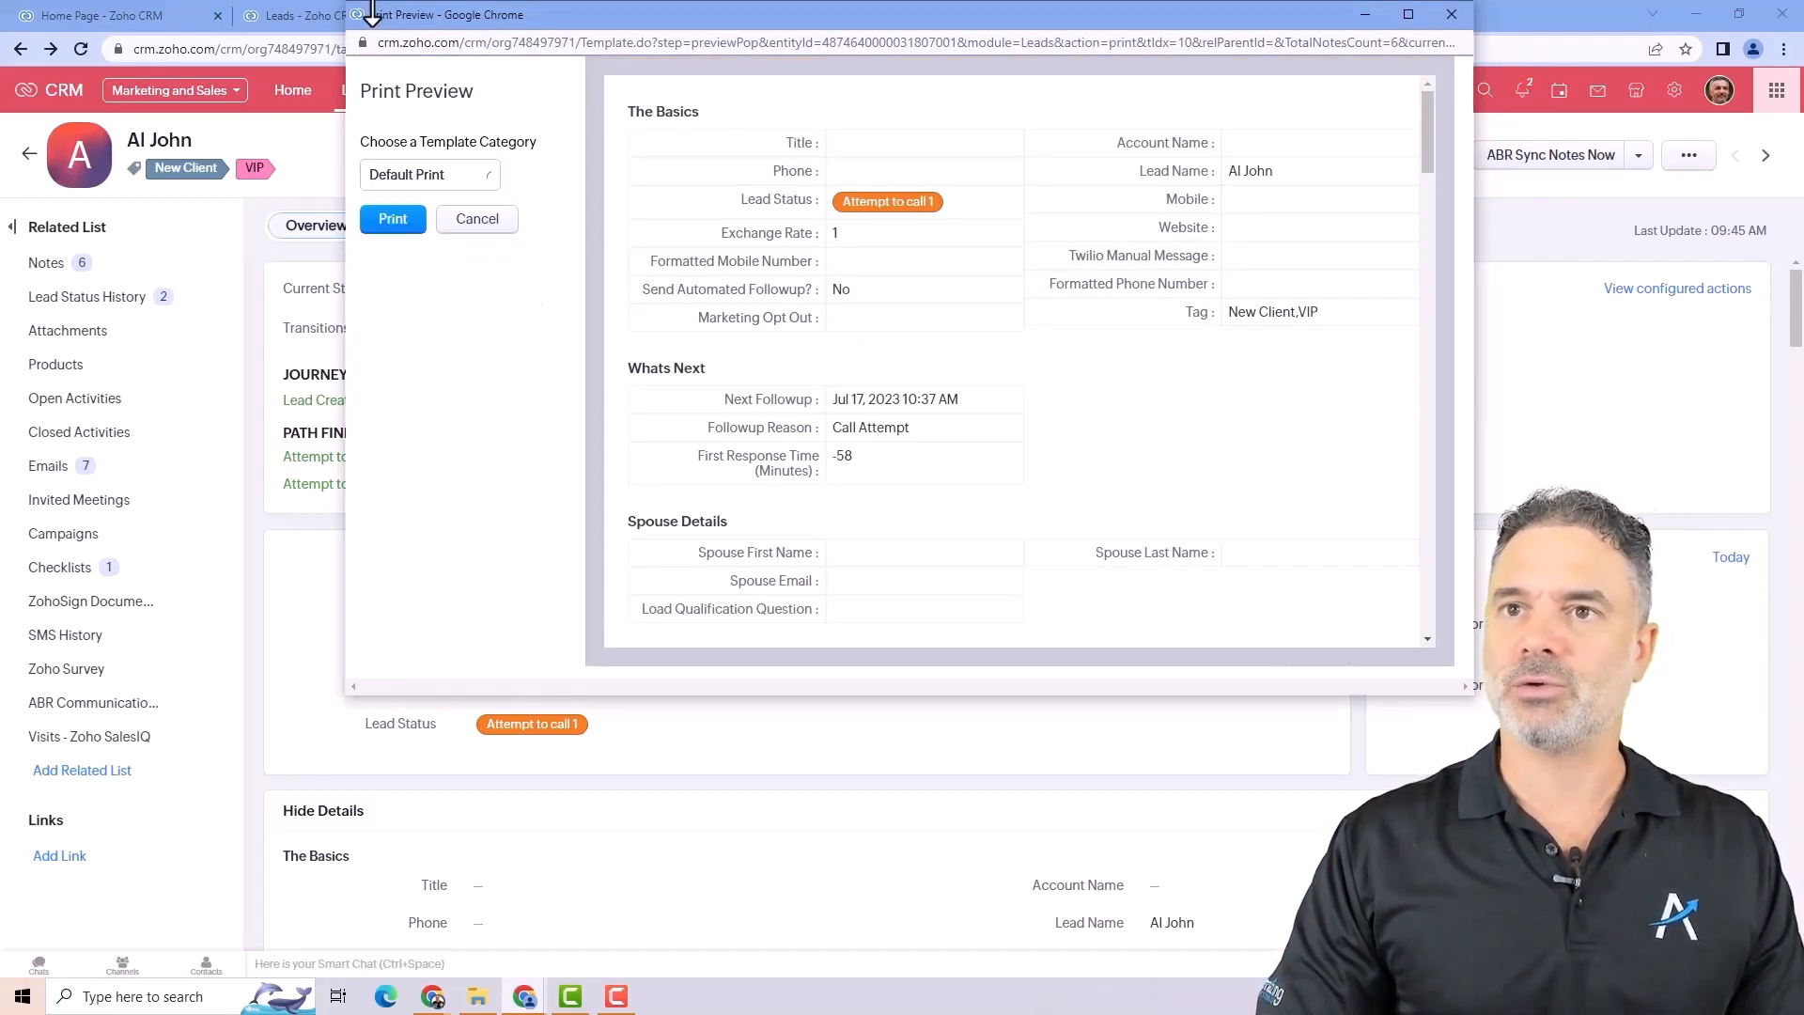
left_click(1690, 154)
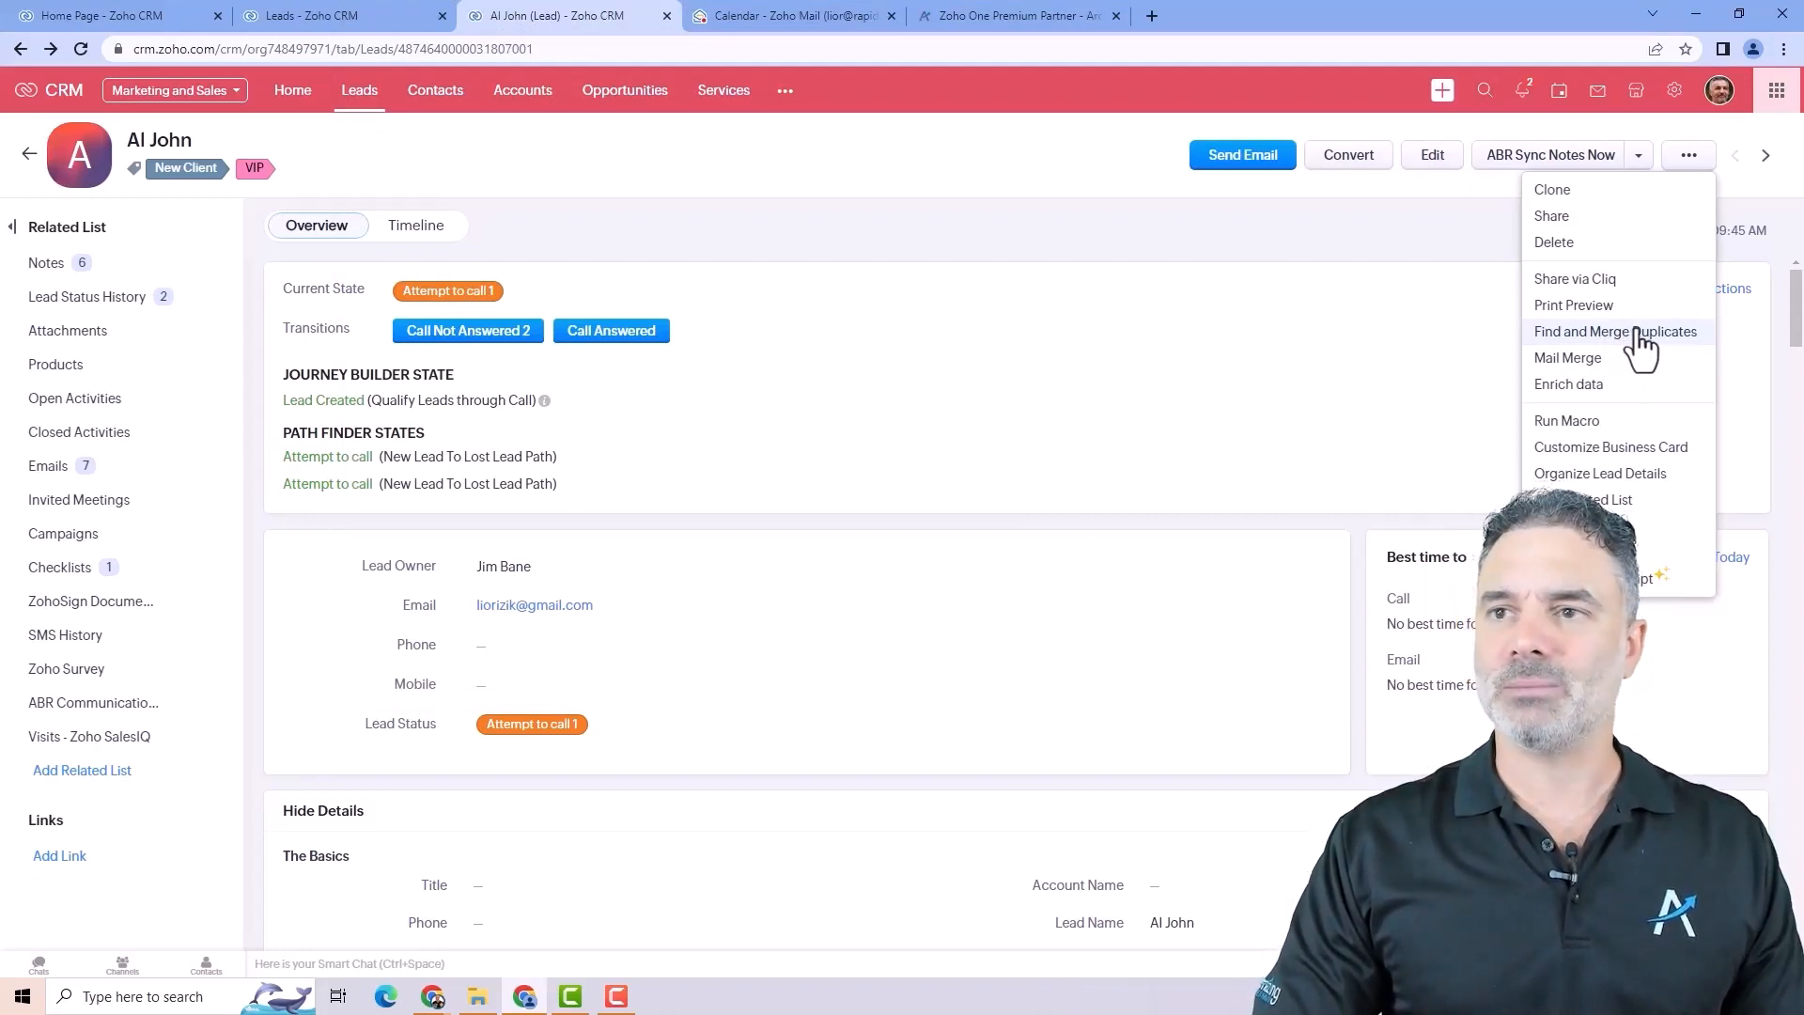
left_click(1615, 331)
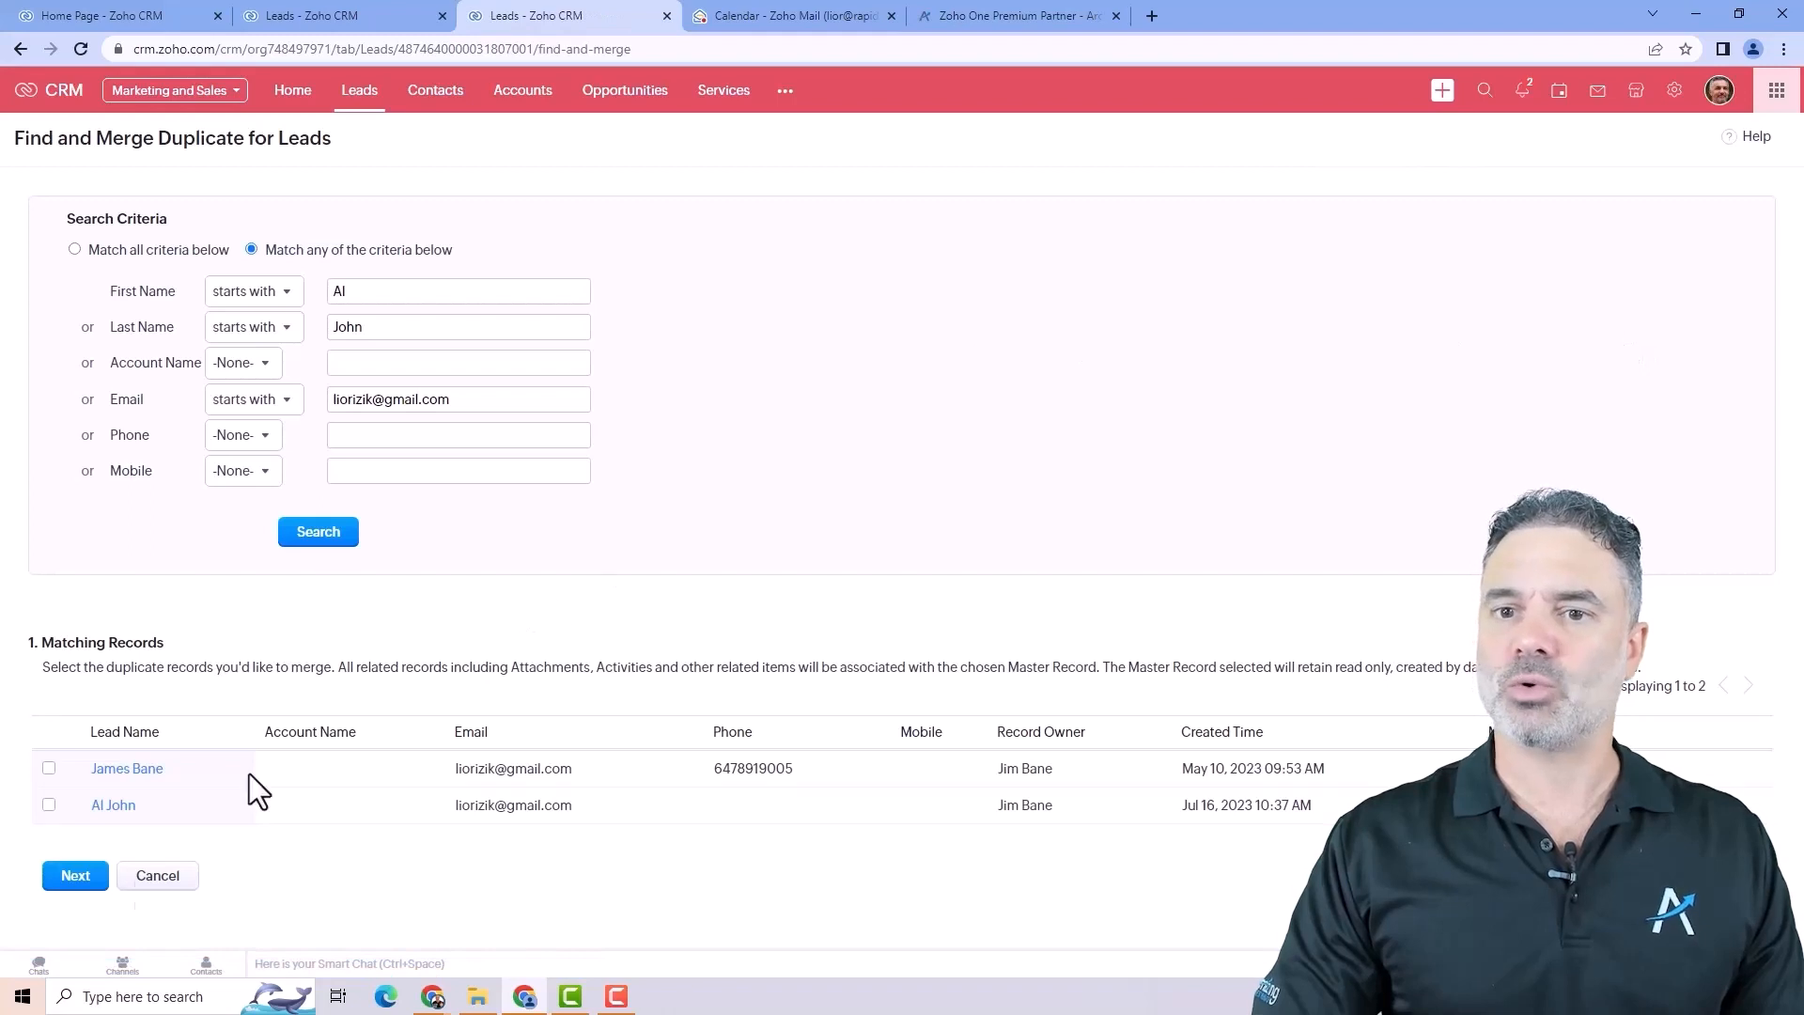
mouse_move(458, 782)
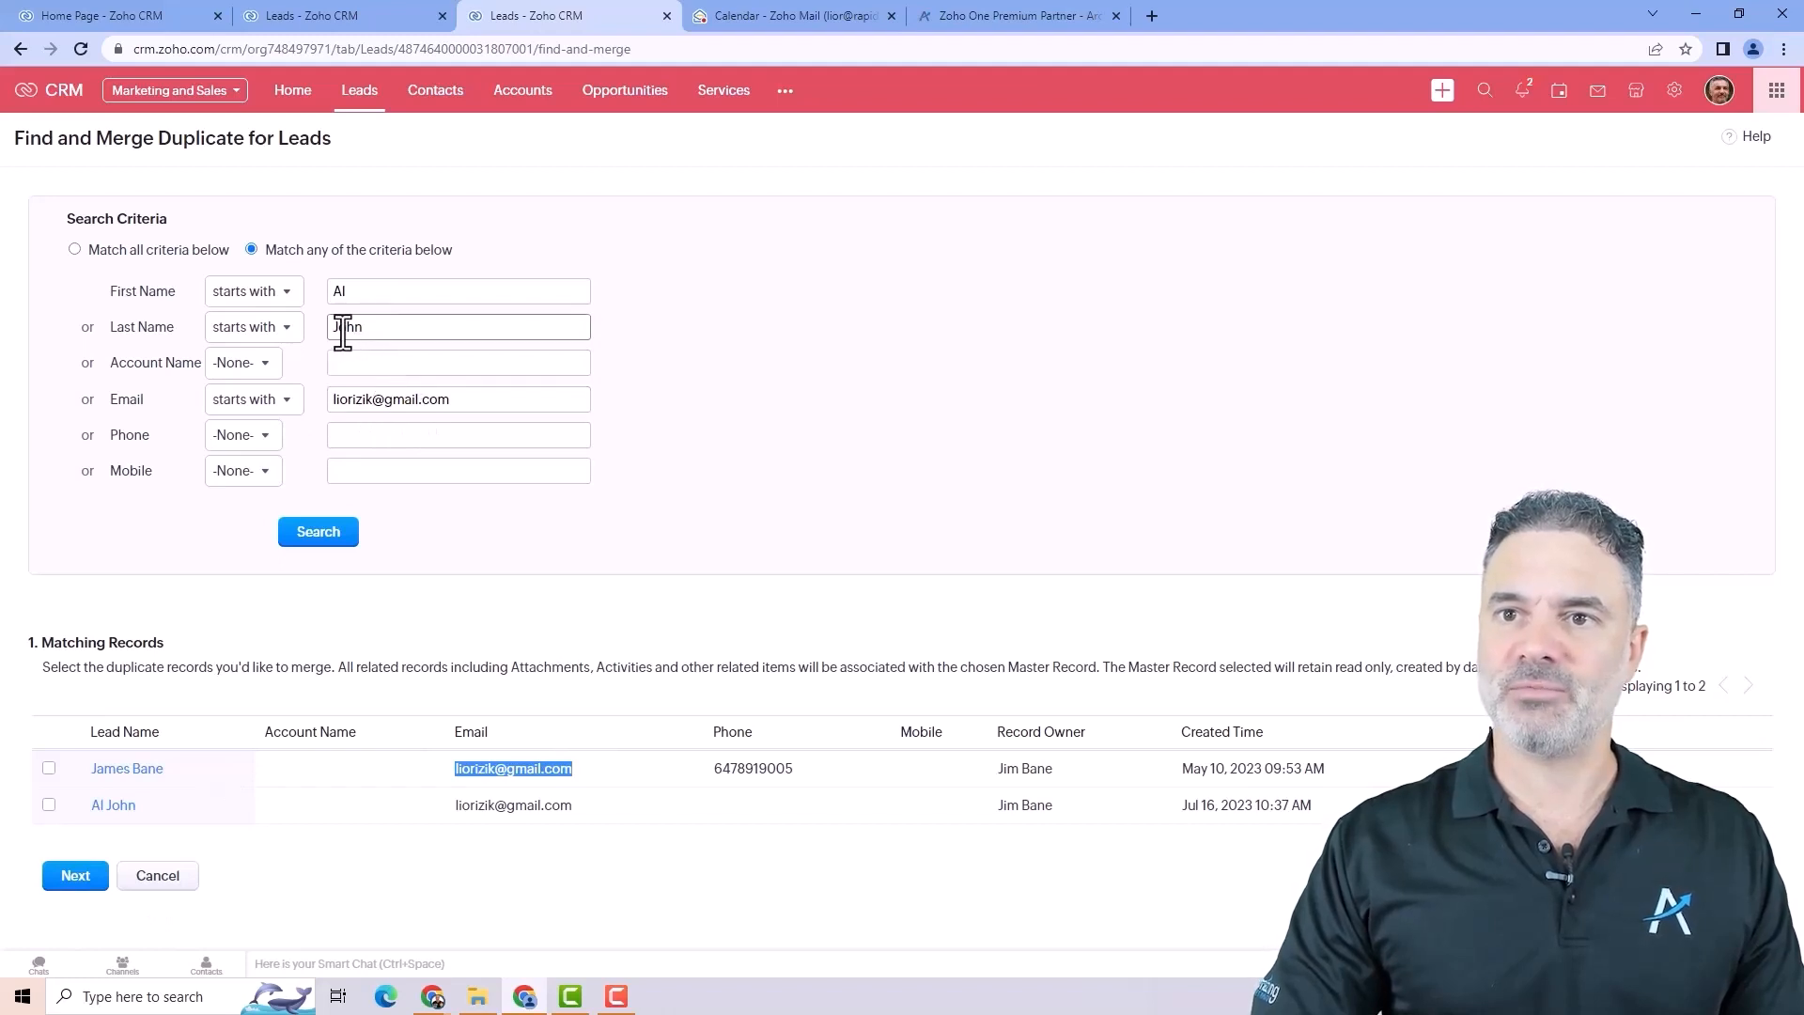
type("John")
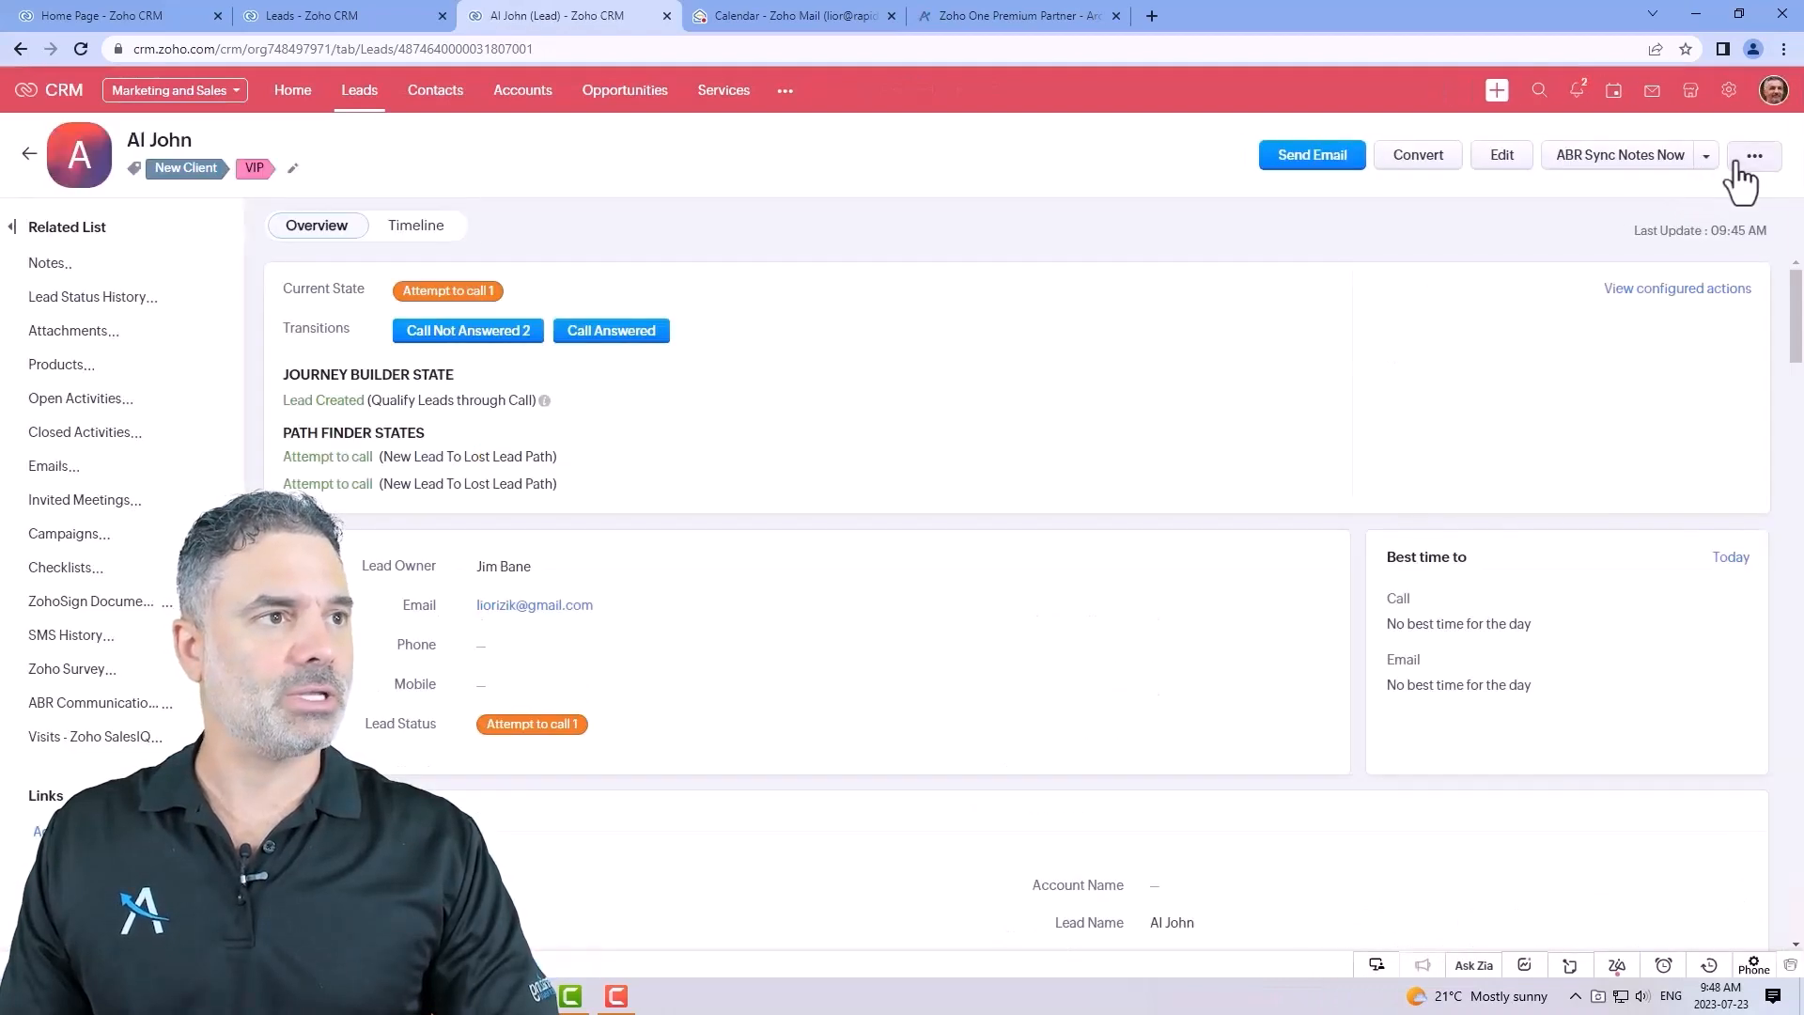
left_click(1755, 156)
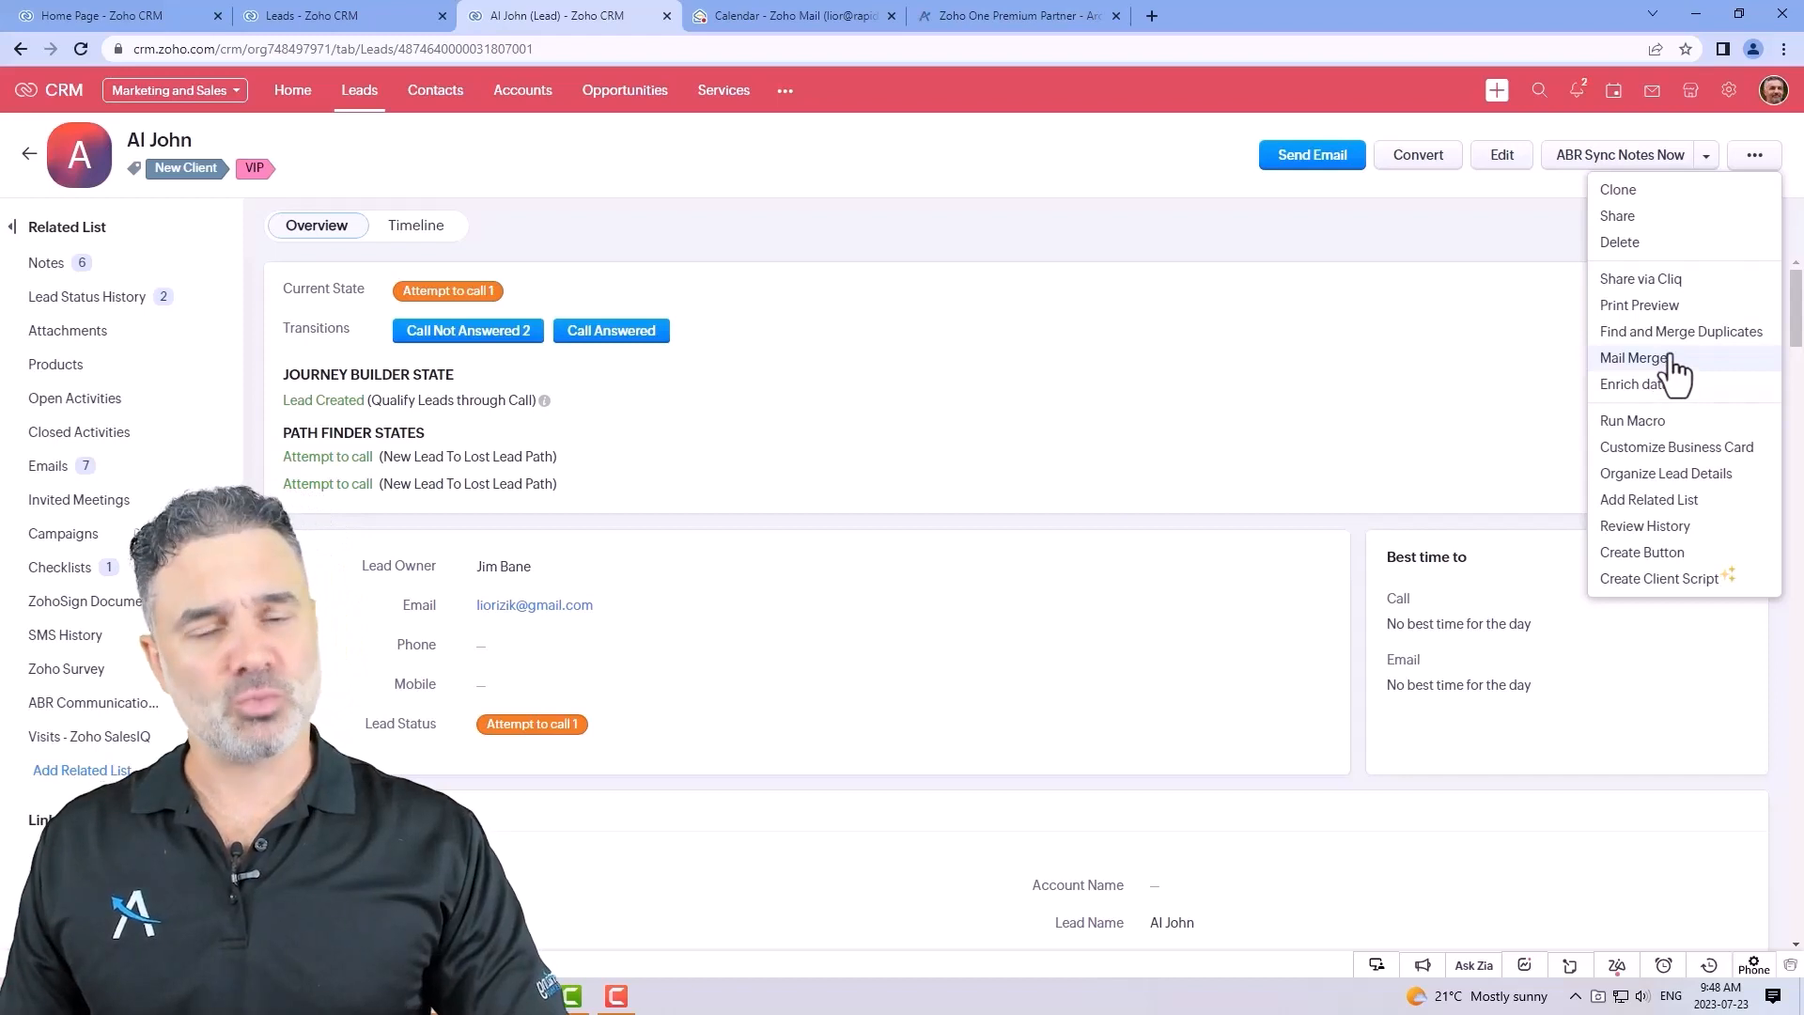
mouse_move(1678, 391)
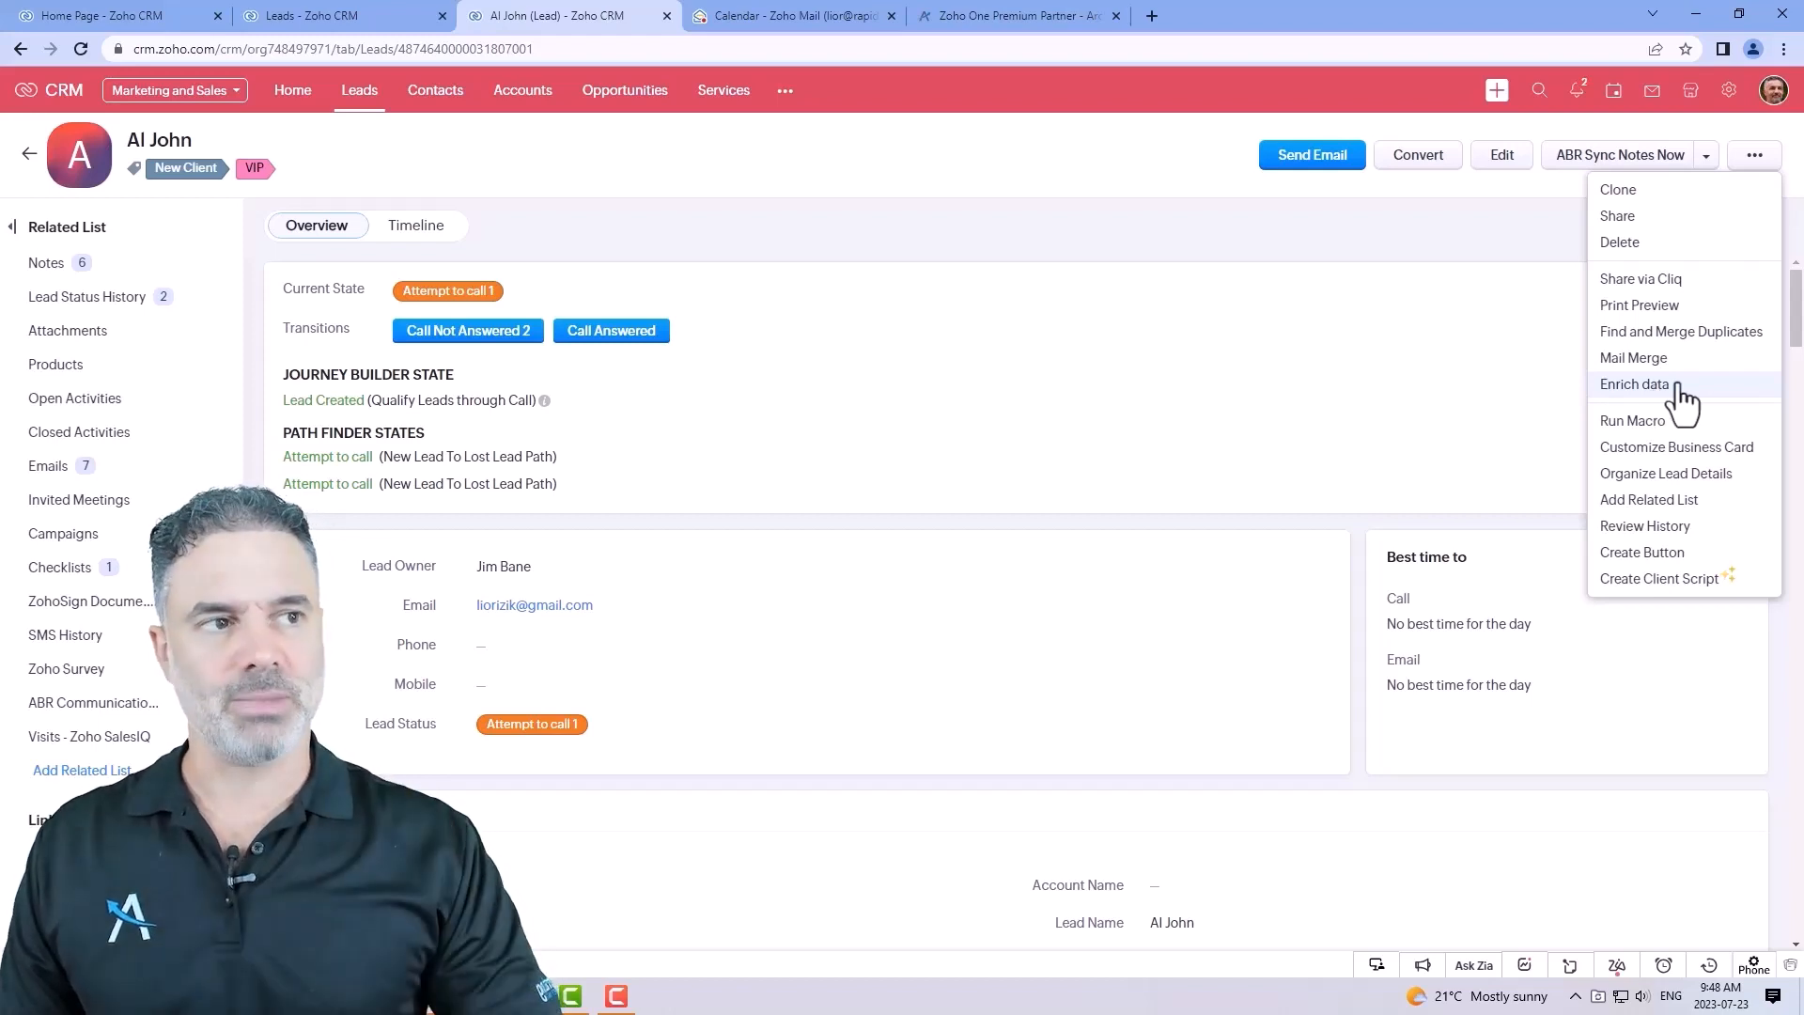
left_click(1635, 384)
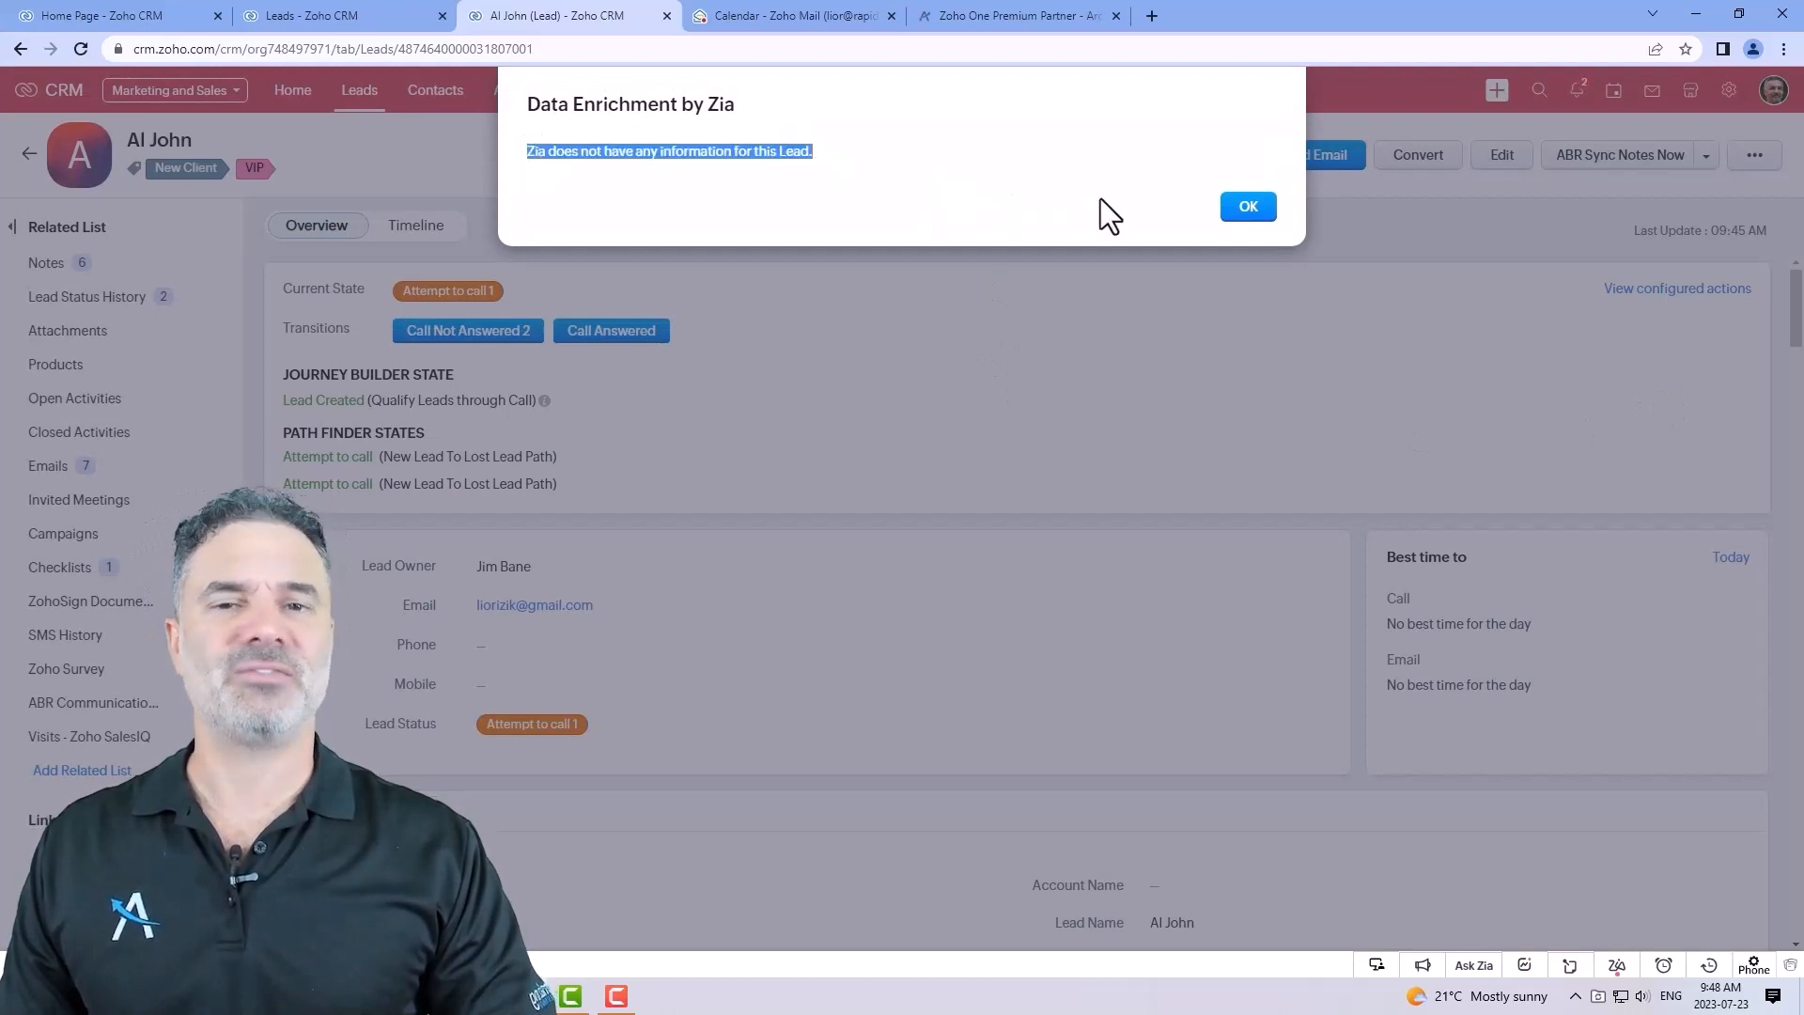
Acknowledge Zia's no-information notice and reopen the lead's more-actions menu.
left_click(1246, 207)
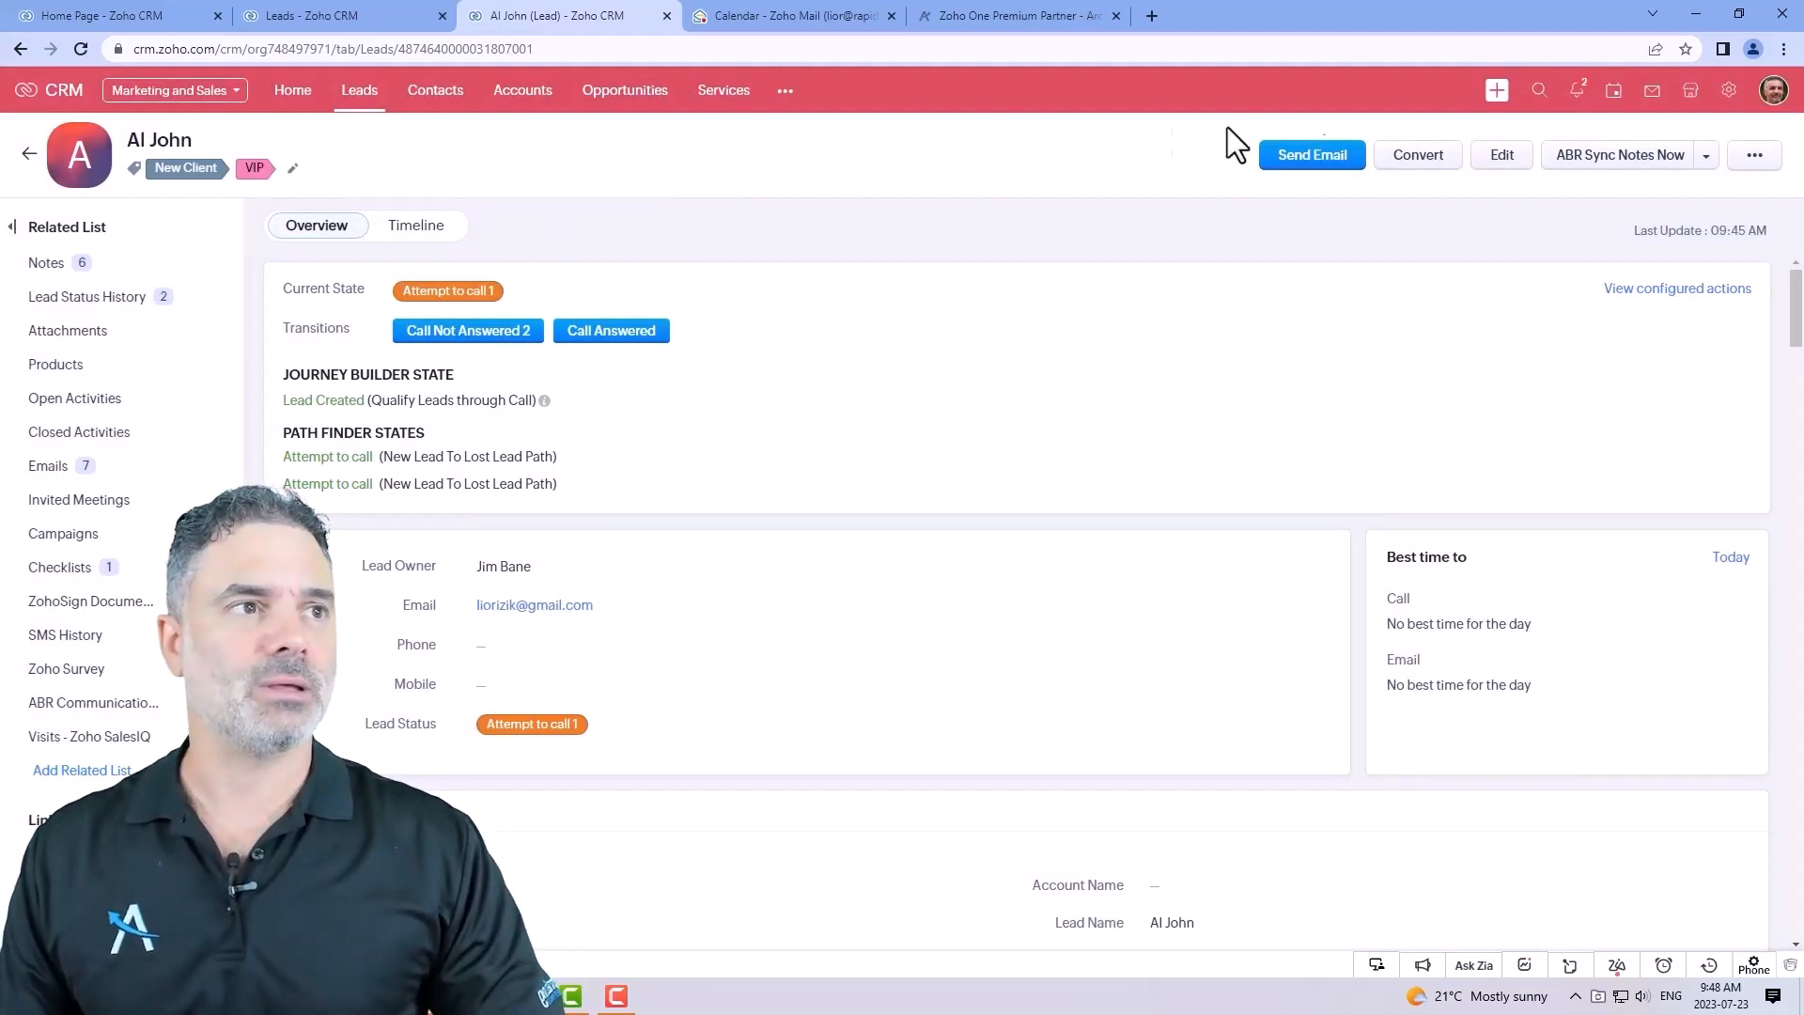
left_click(1753, 154)
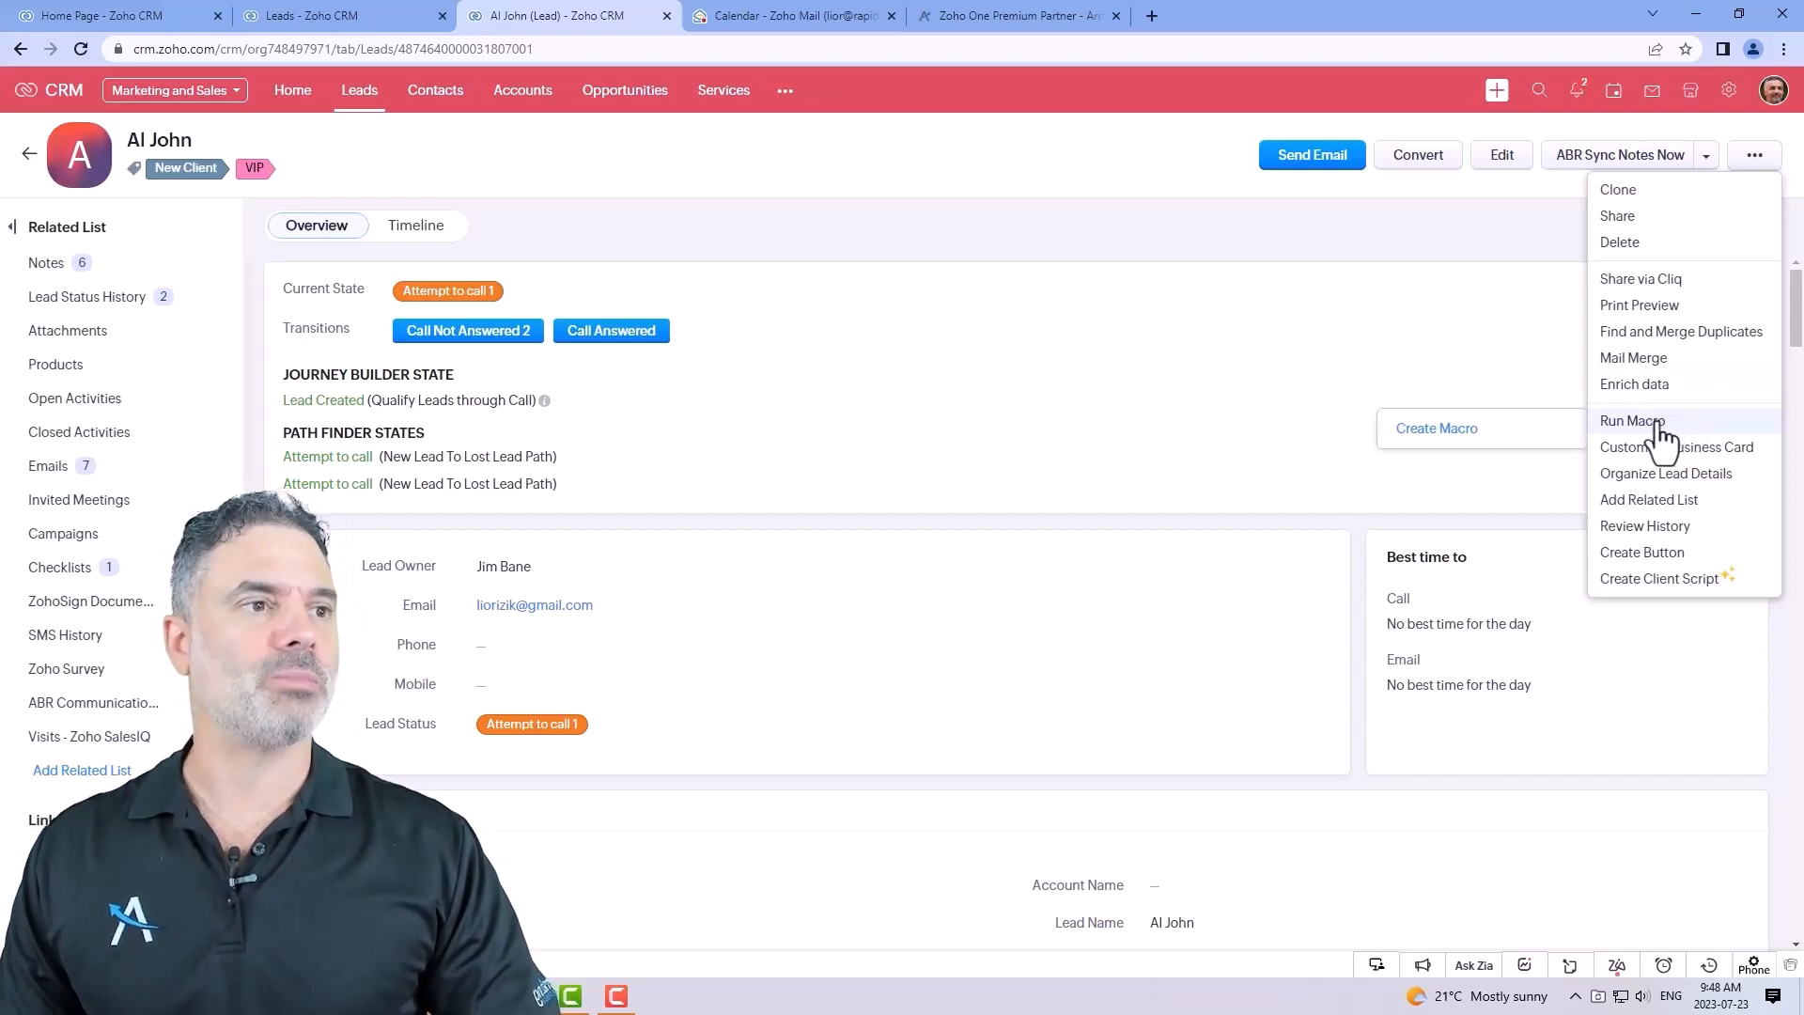
mouse_move(1677, 447)
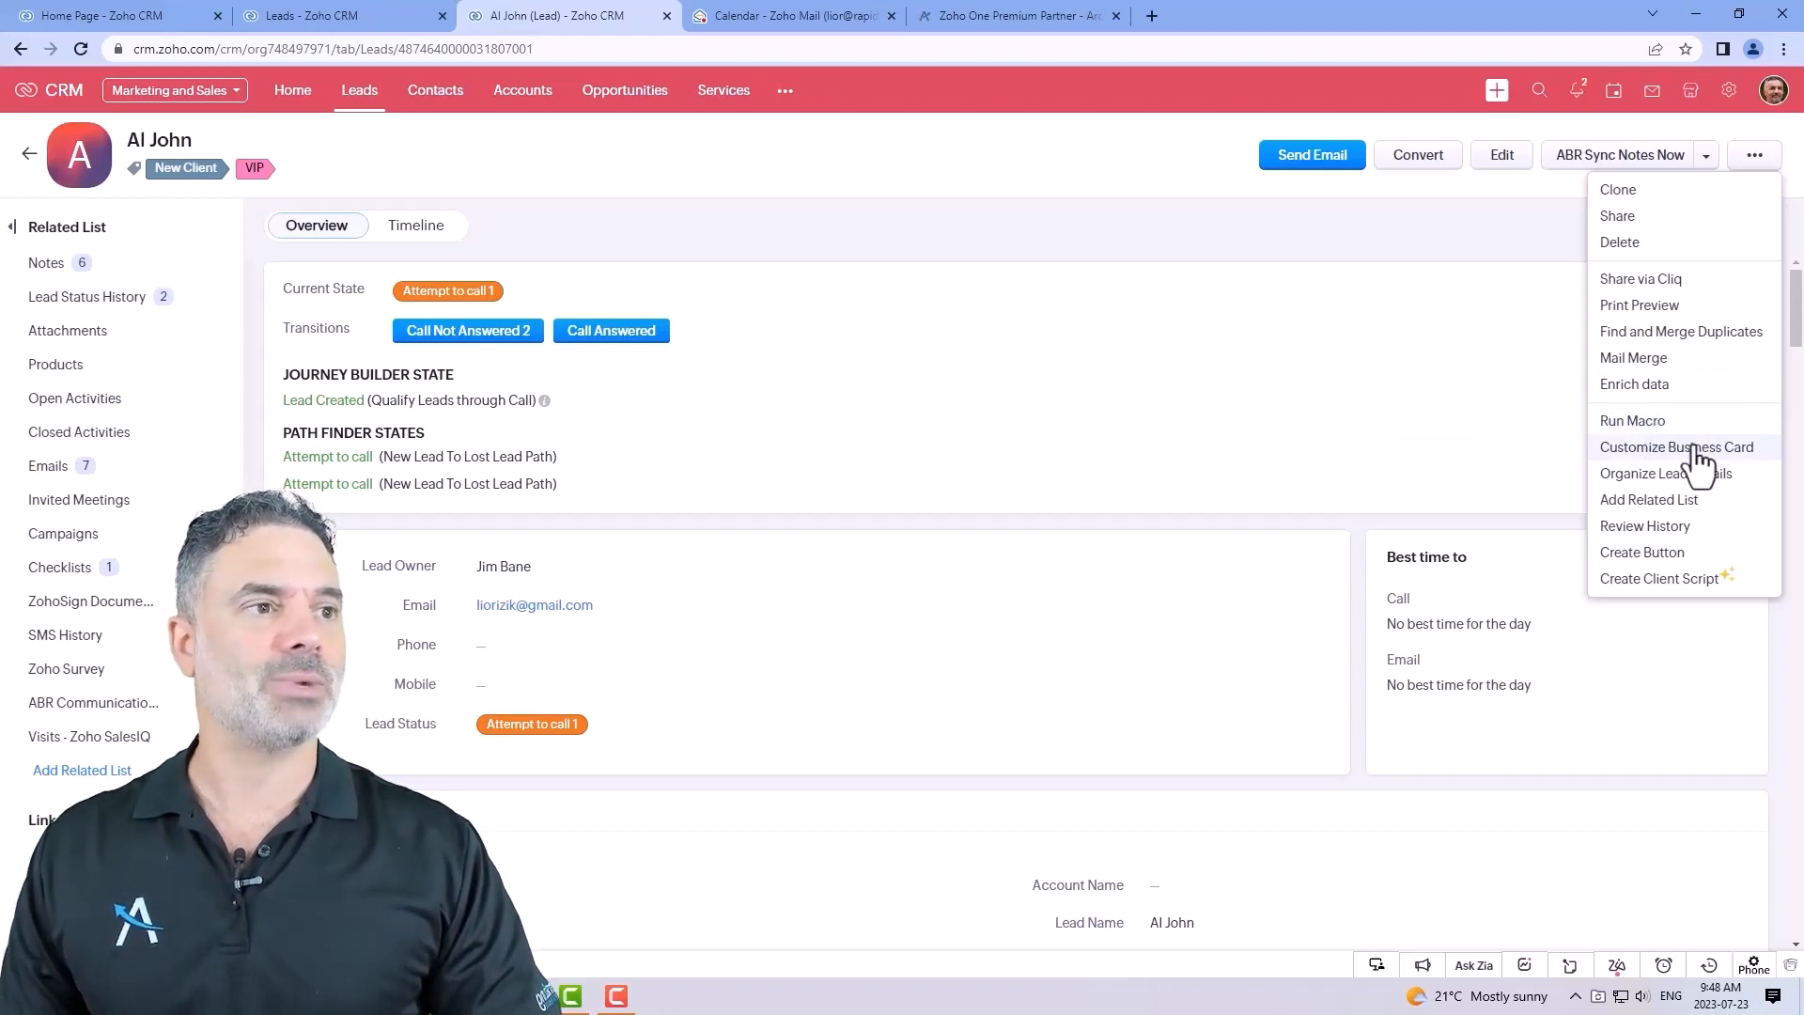
Customize the business card to show Lost Reason0 in place of Lead Status and save.
left_click(1676, 447)
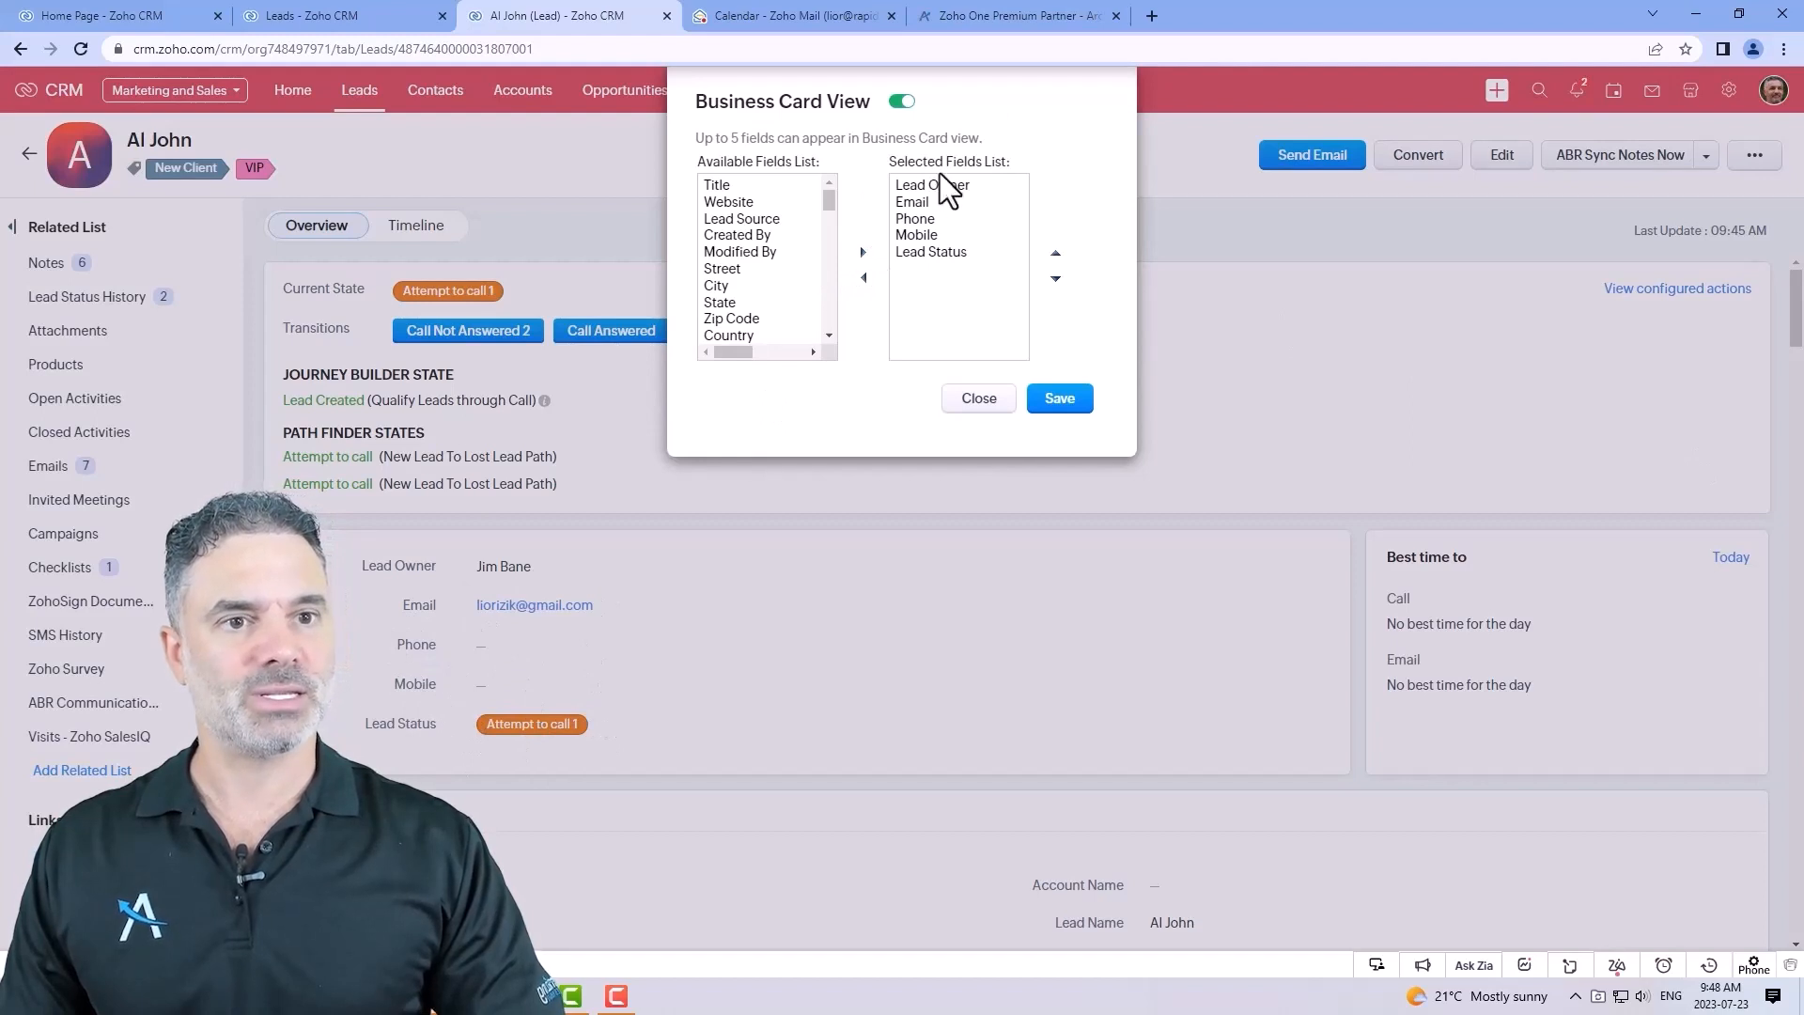
mouse_move(933, 259)
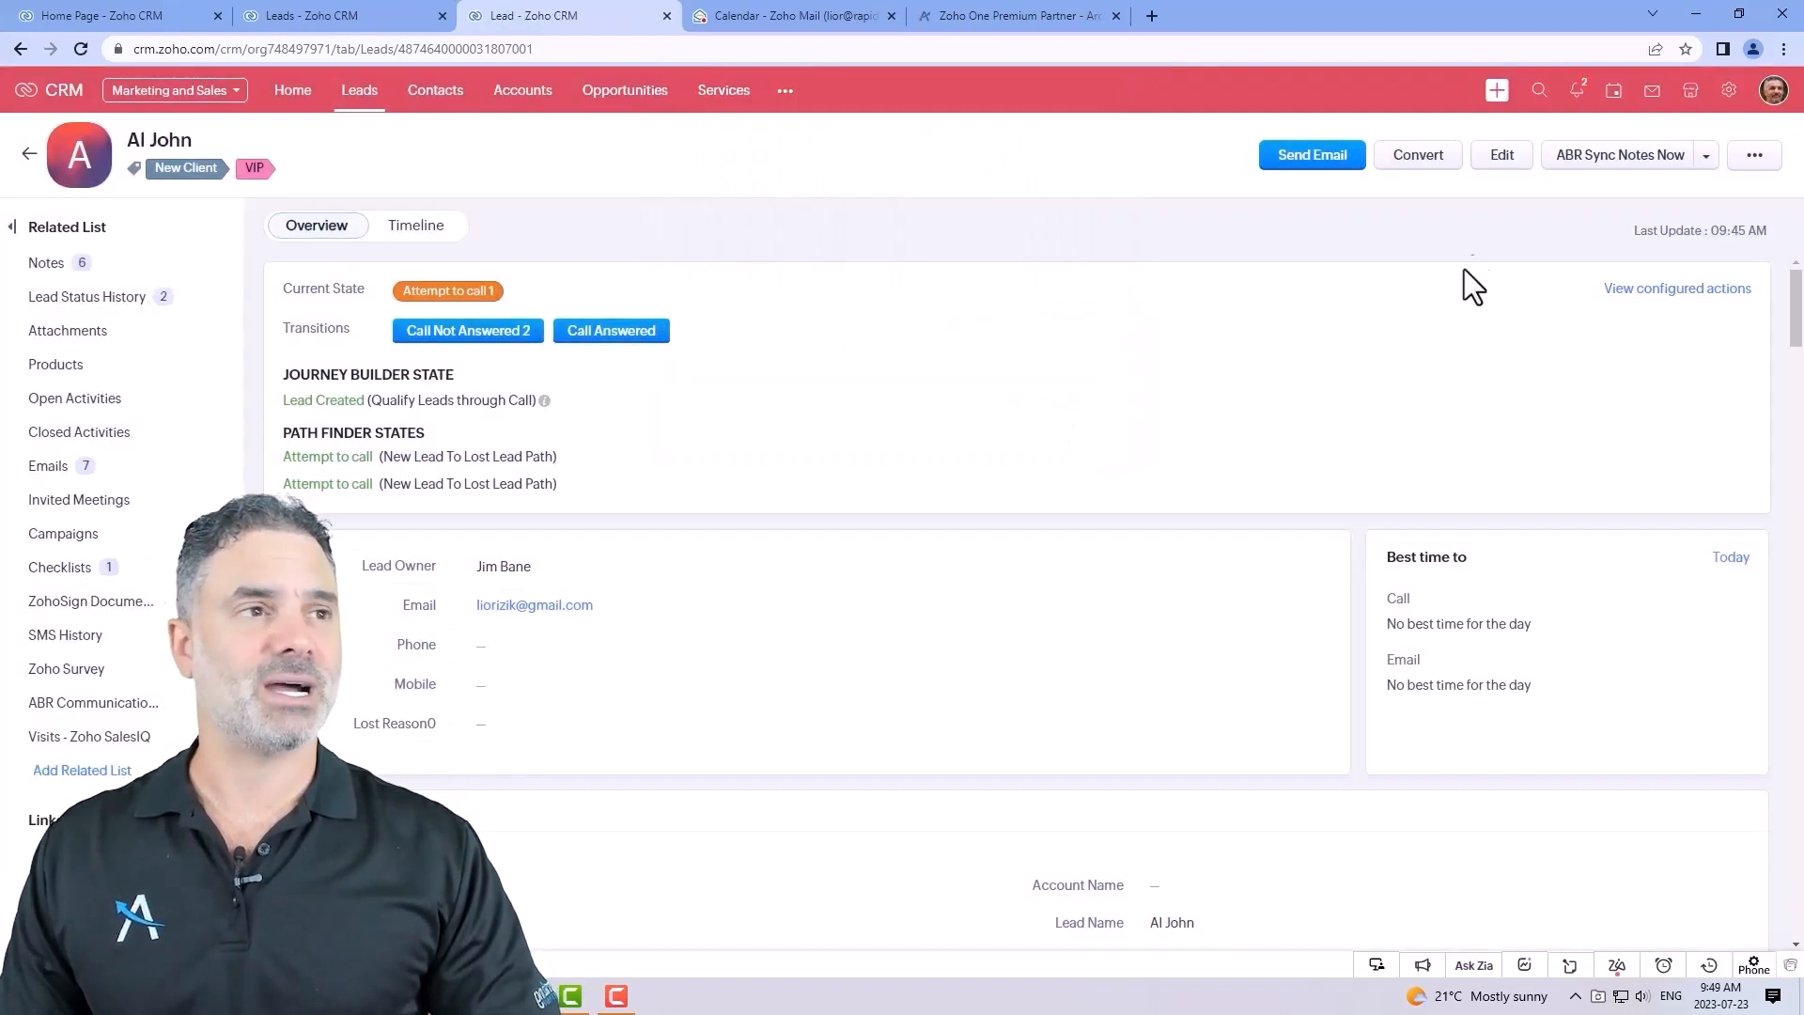
left_click(1754, 154)
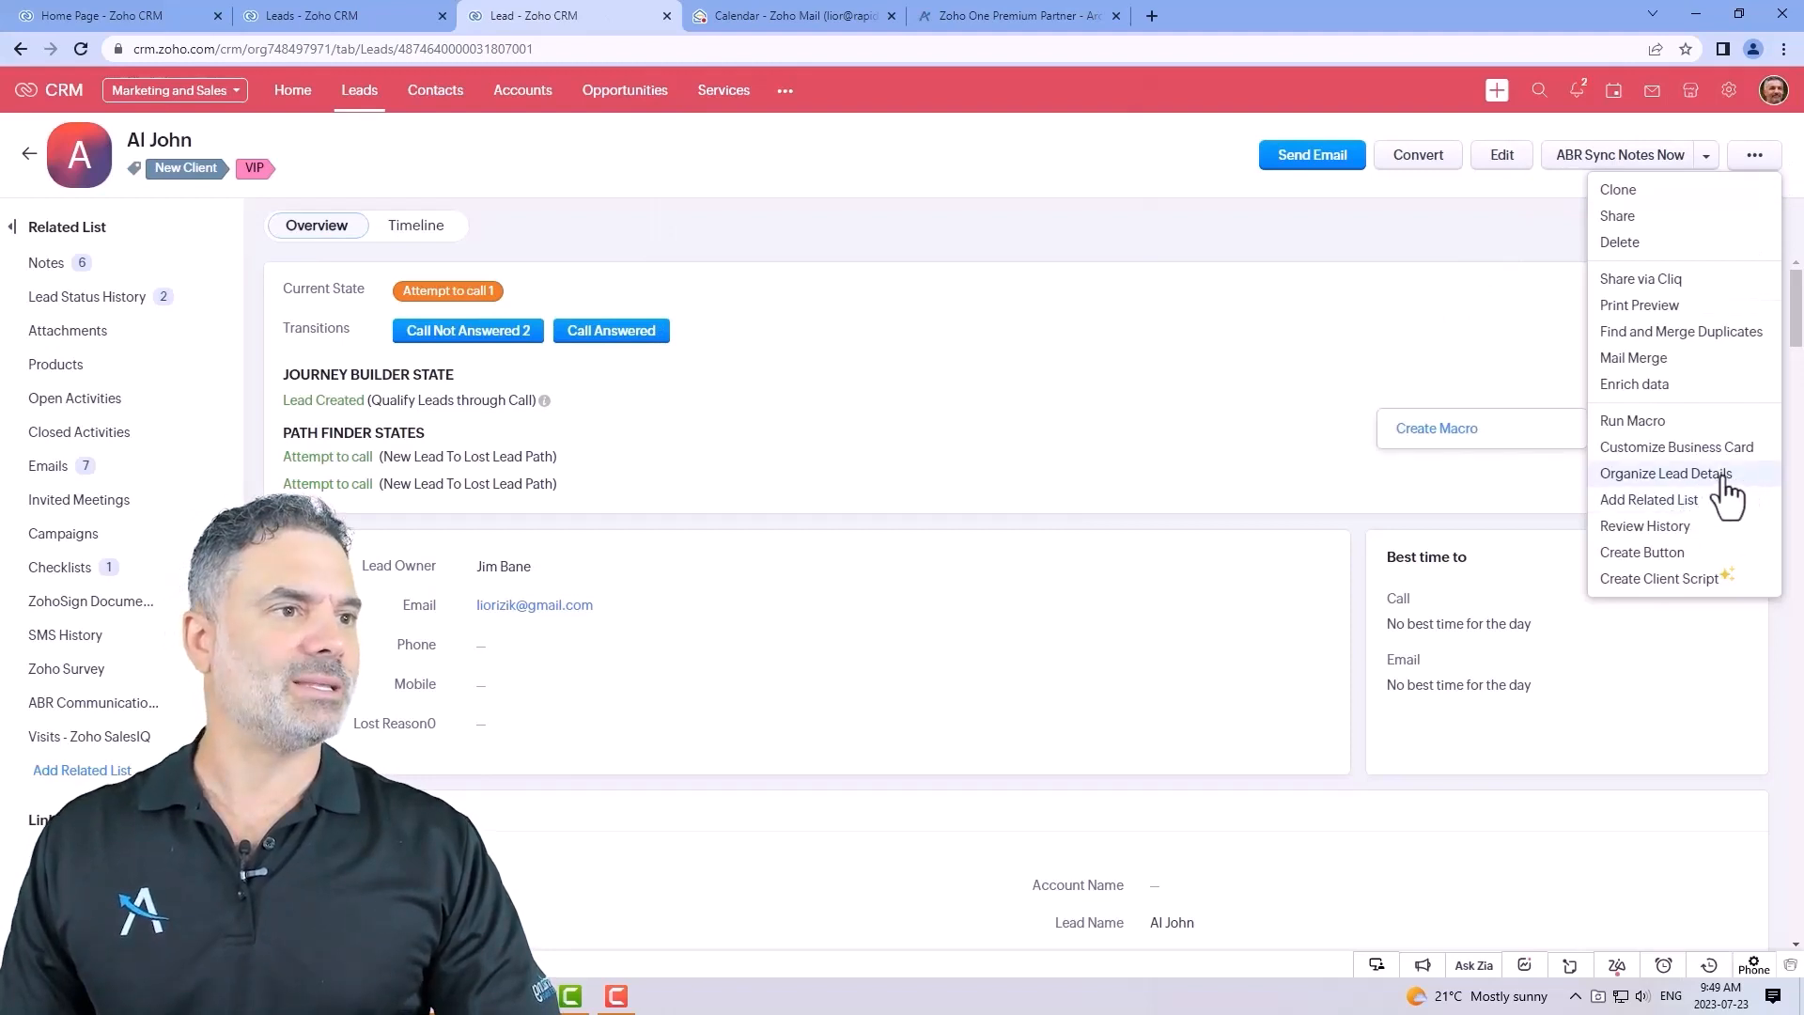
mouse_move(1648, 500)
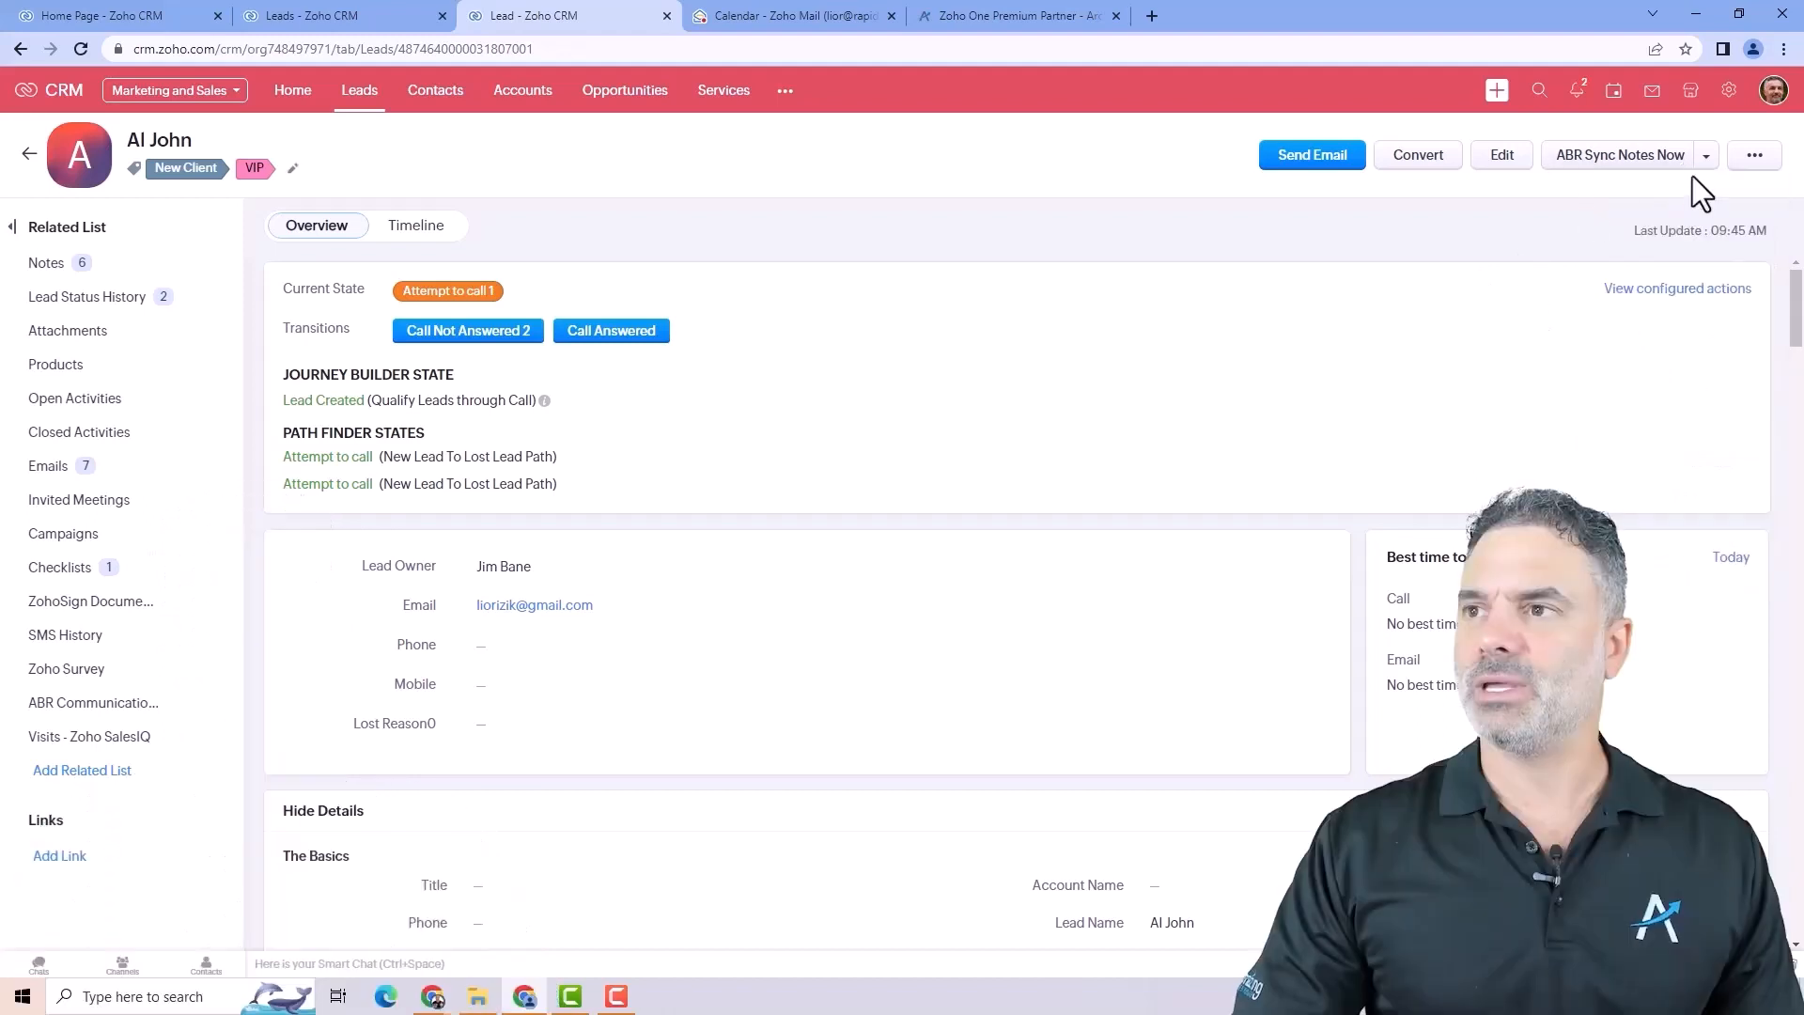
left_click(1706, 154)
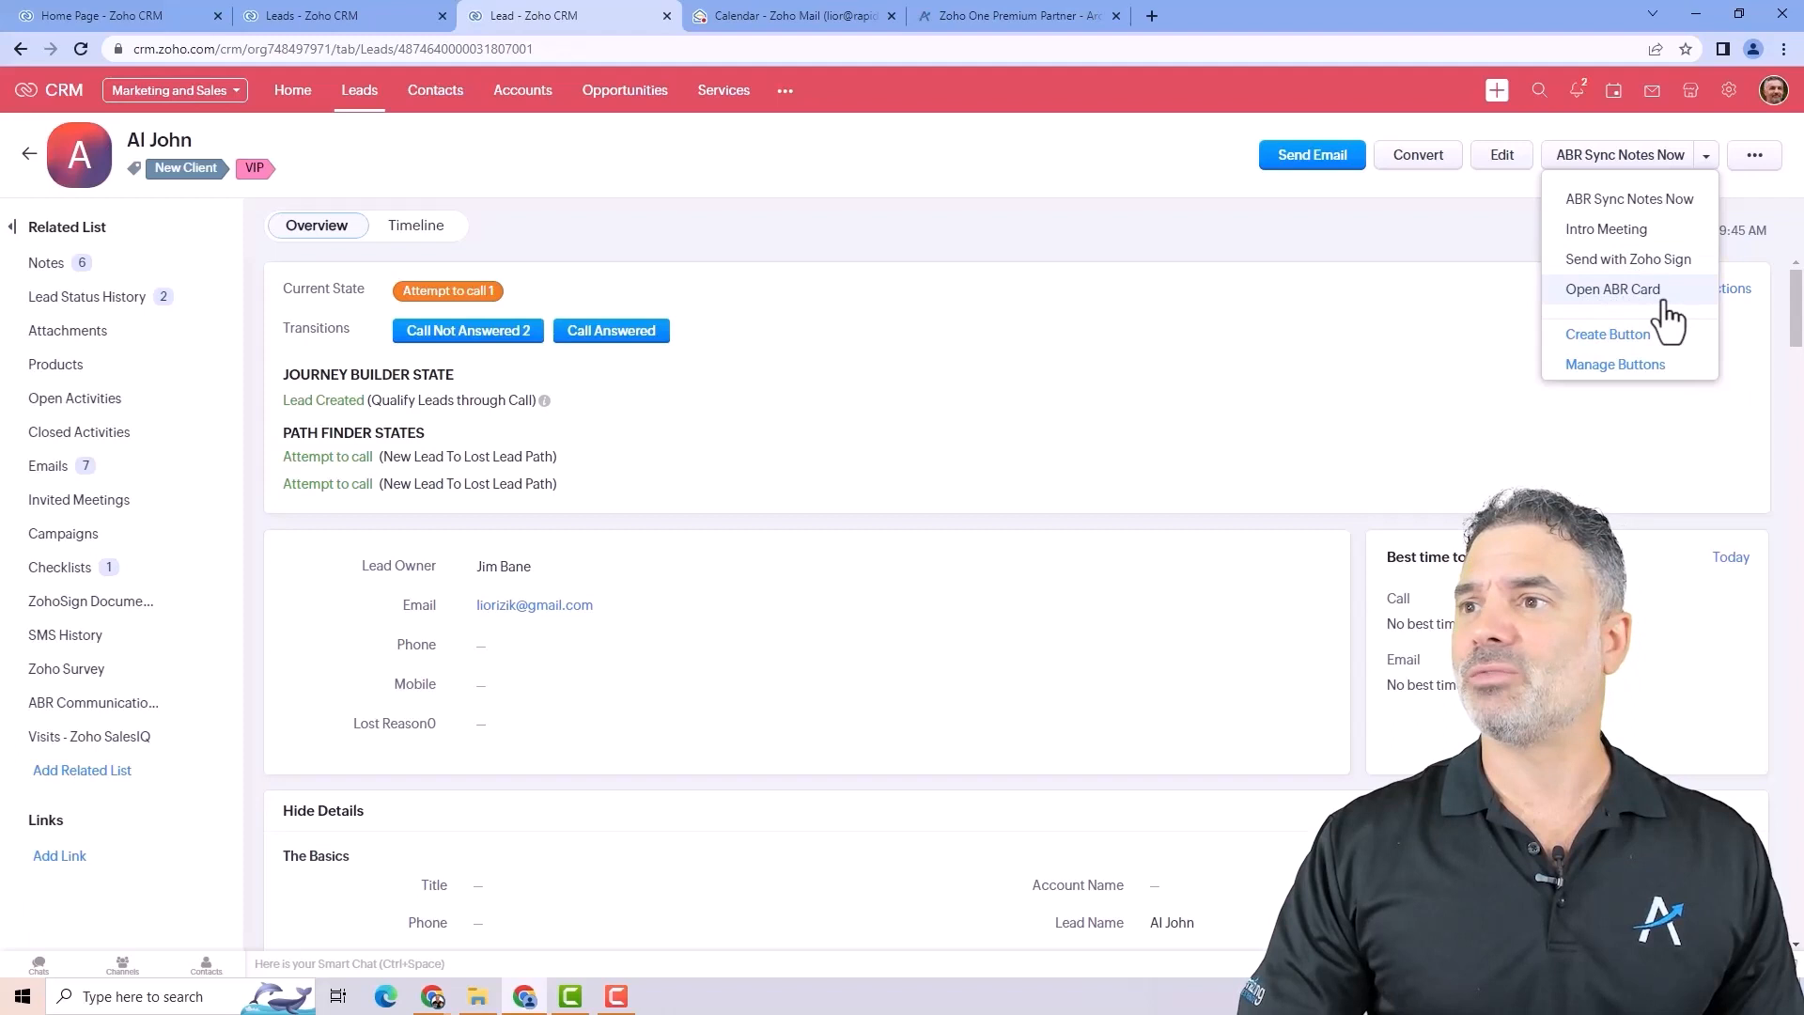
left_click(1613, 290)
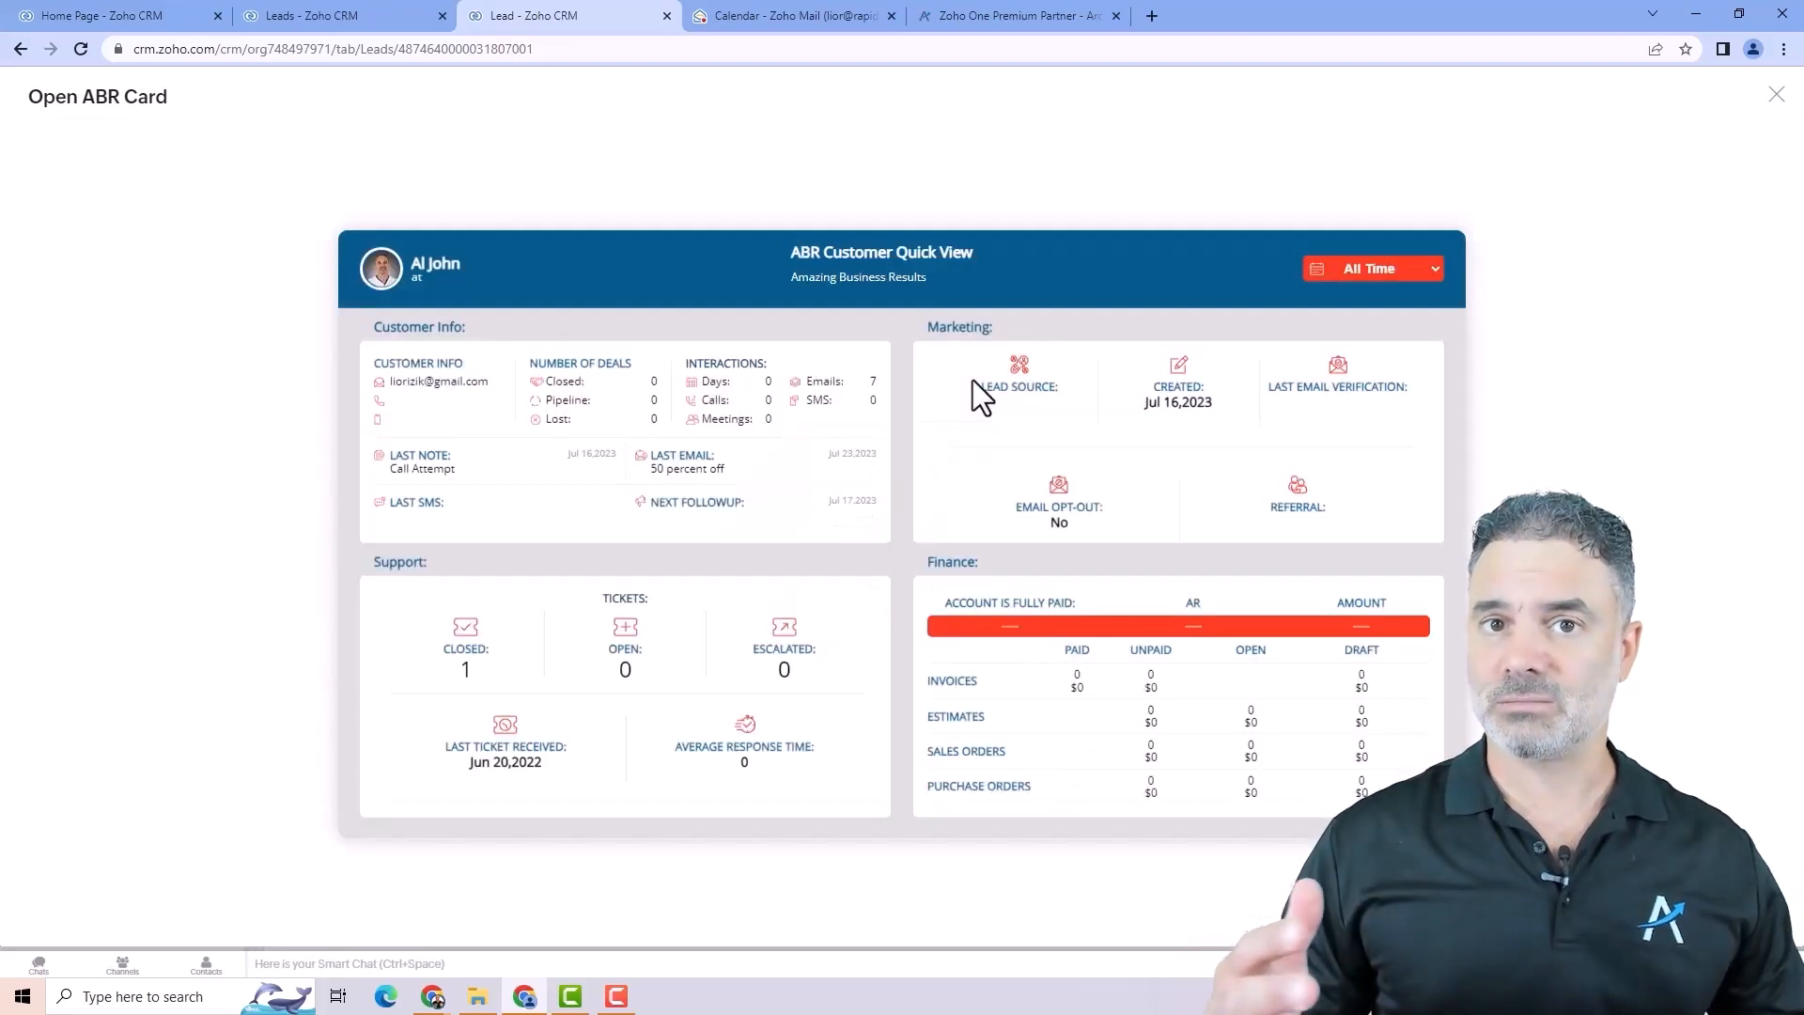
mouse_move(754, 603)
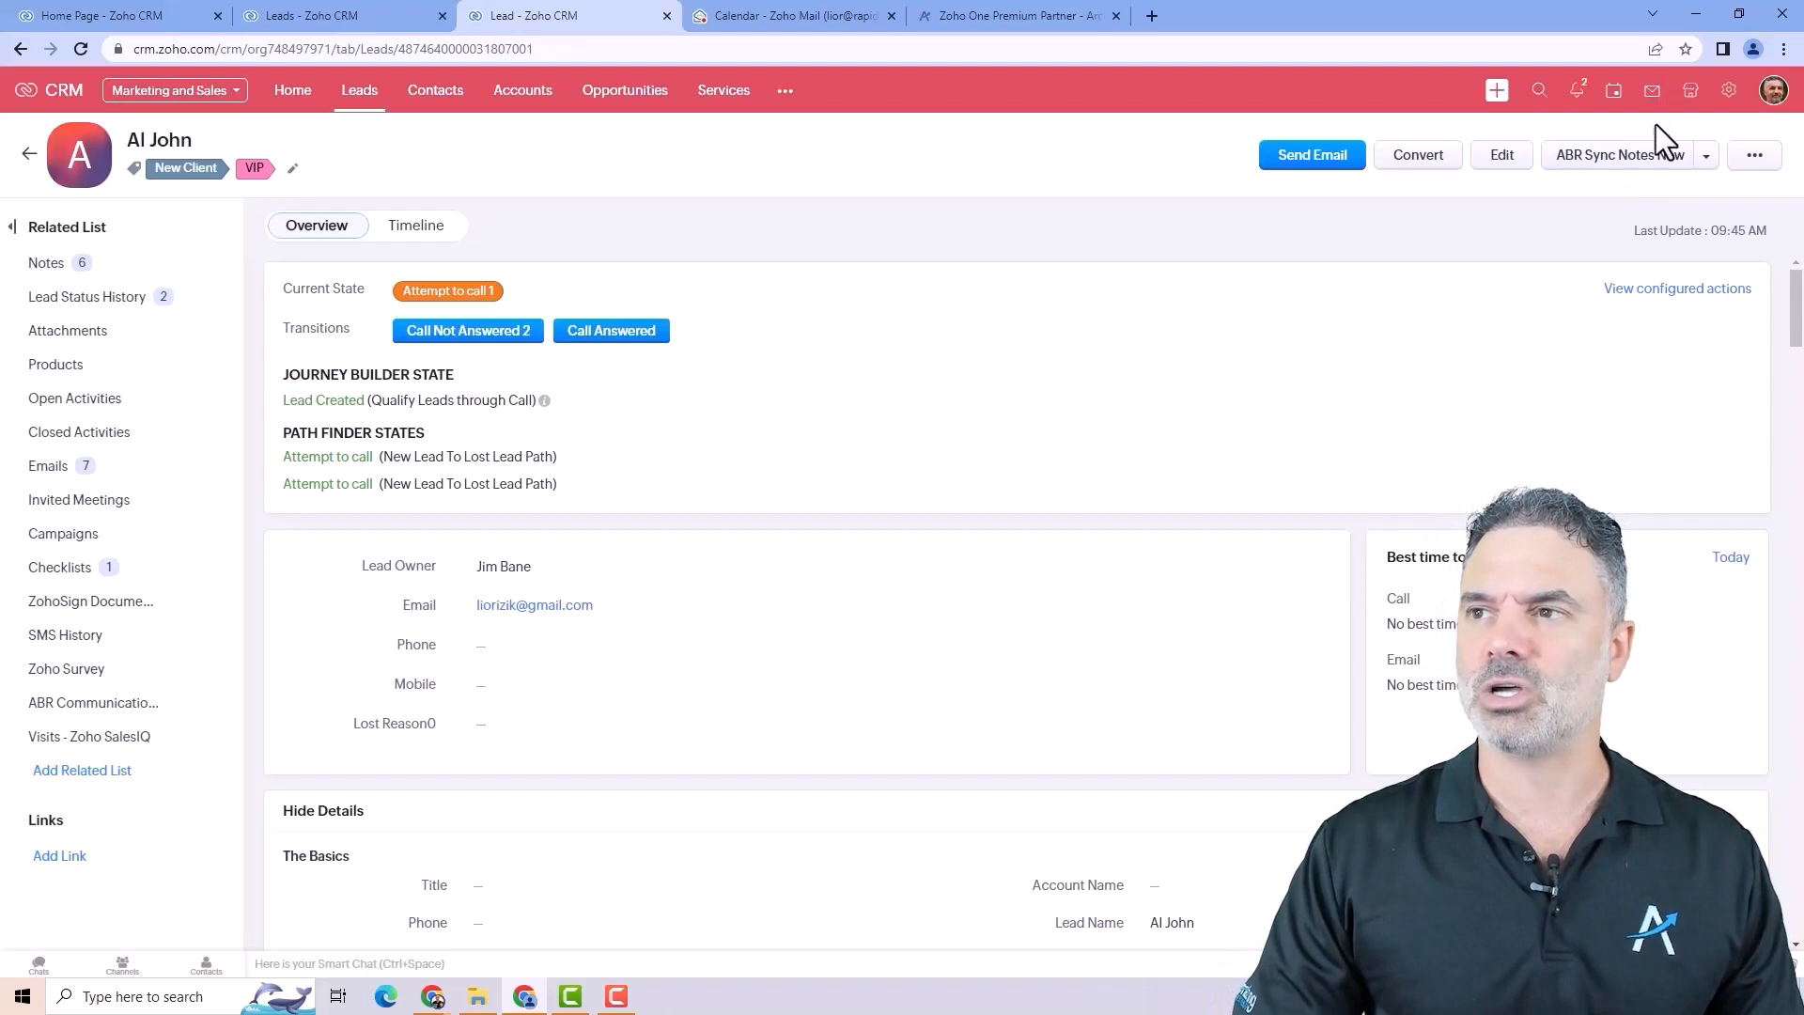
mouse_move(1652, 167)
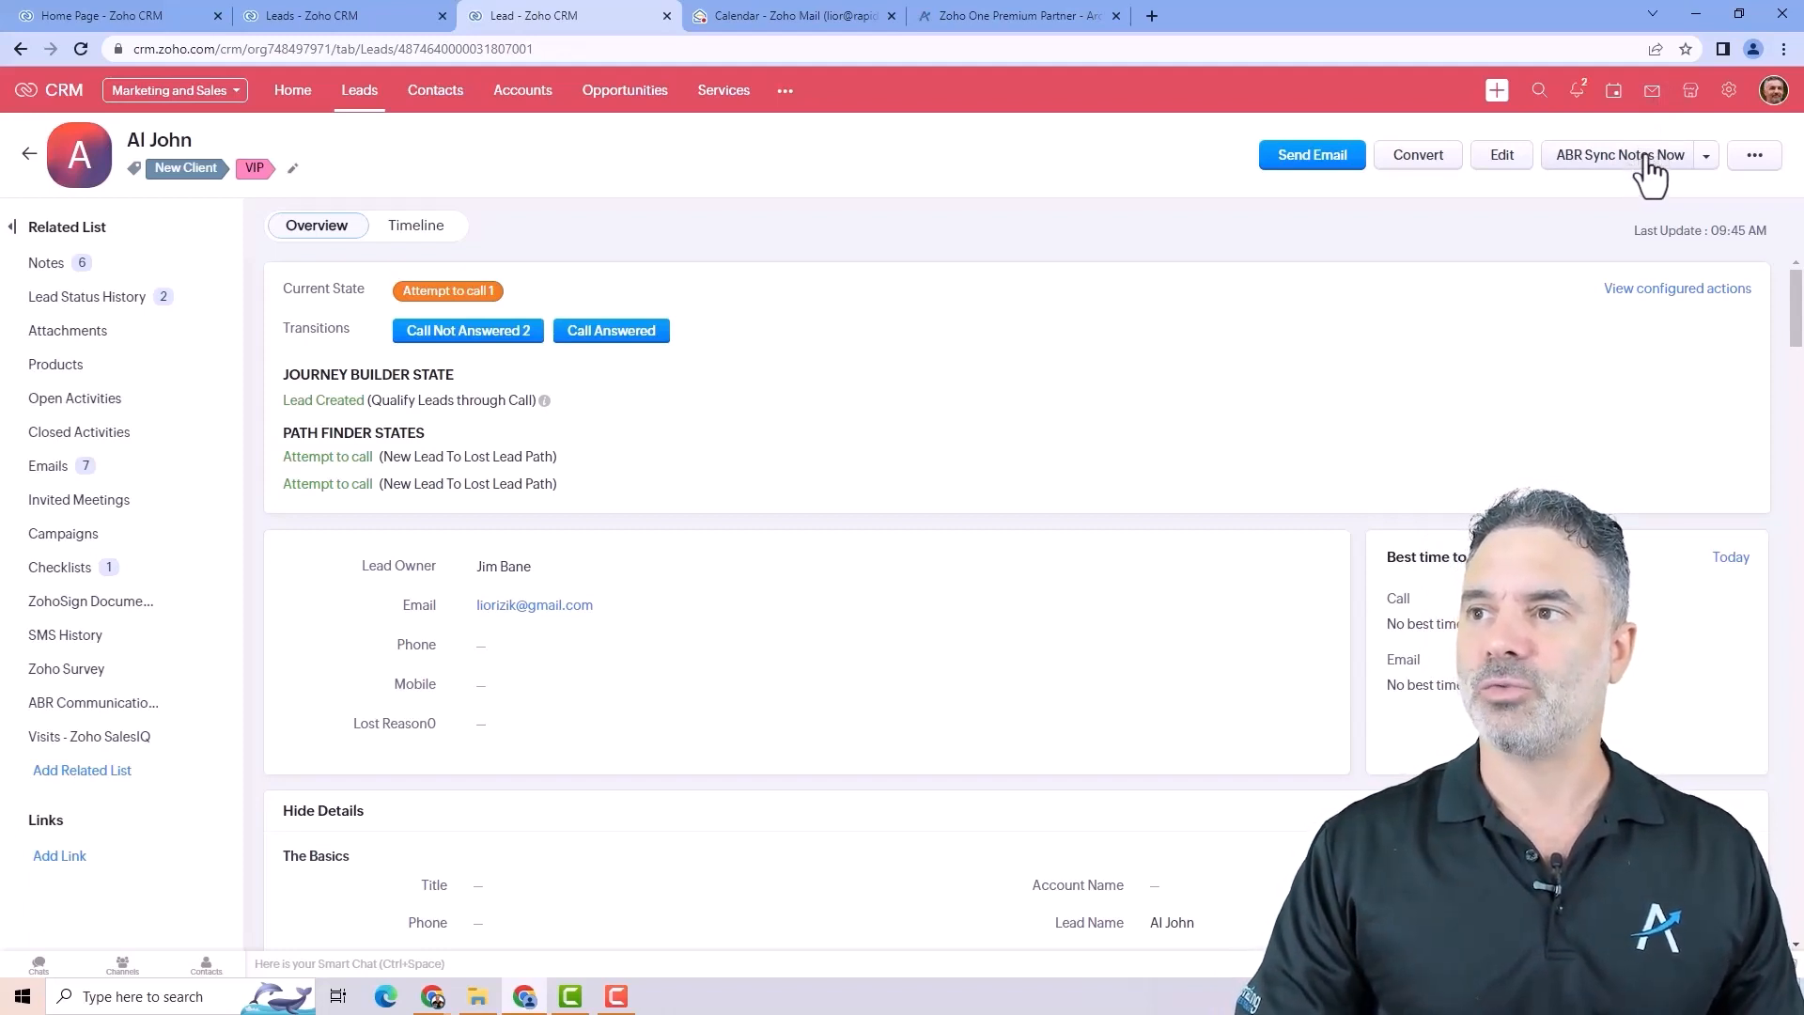
mouse_move(173, 230)
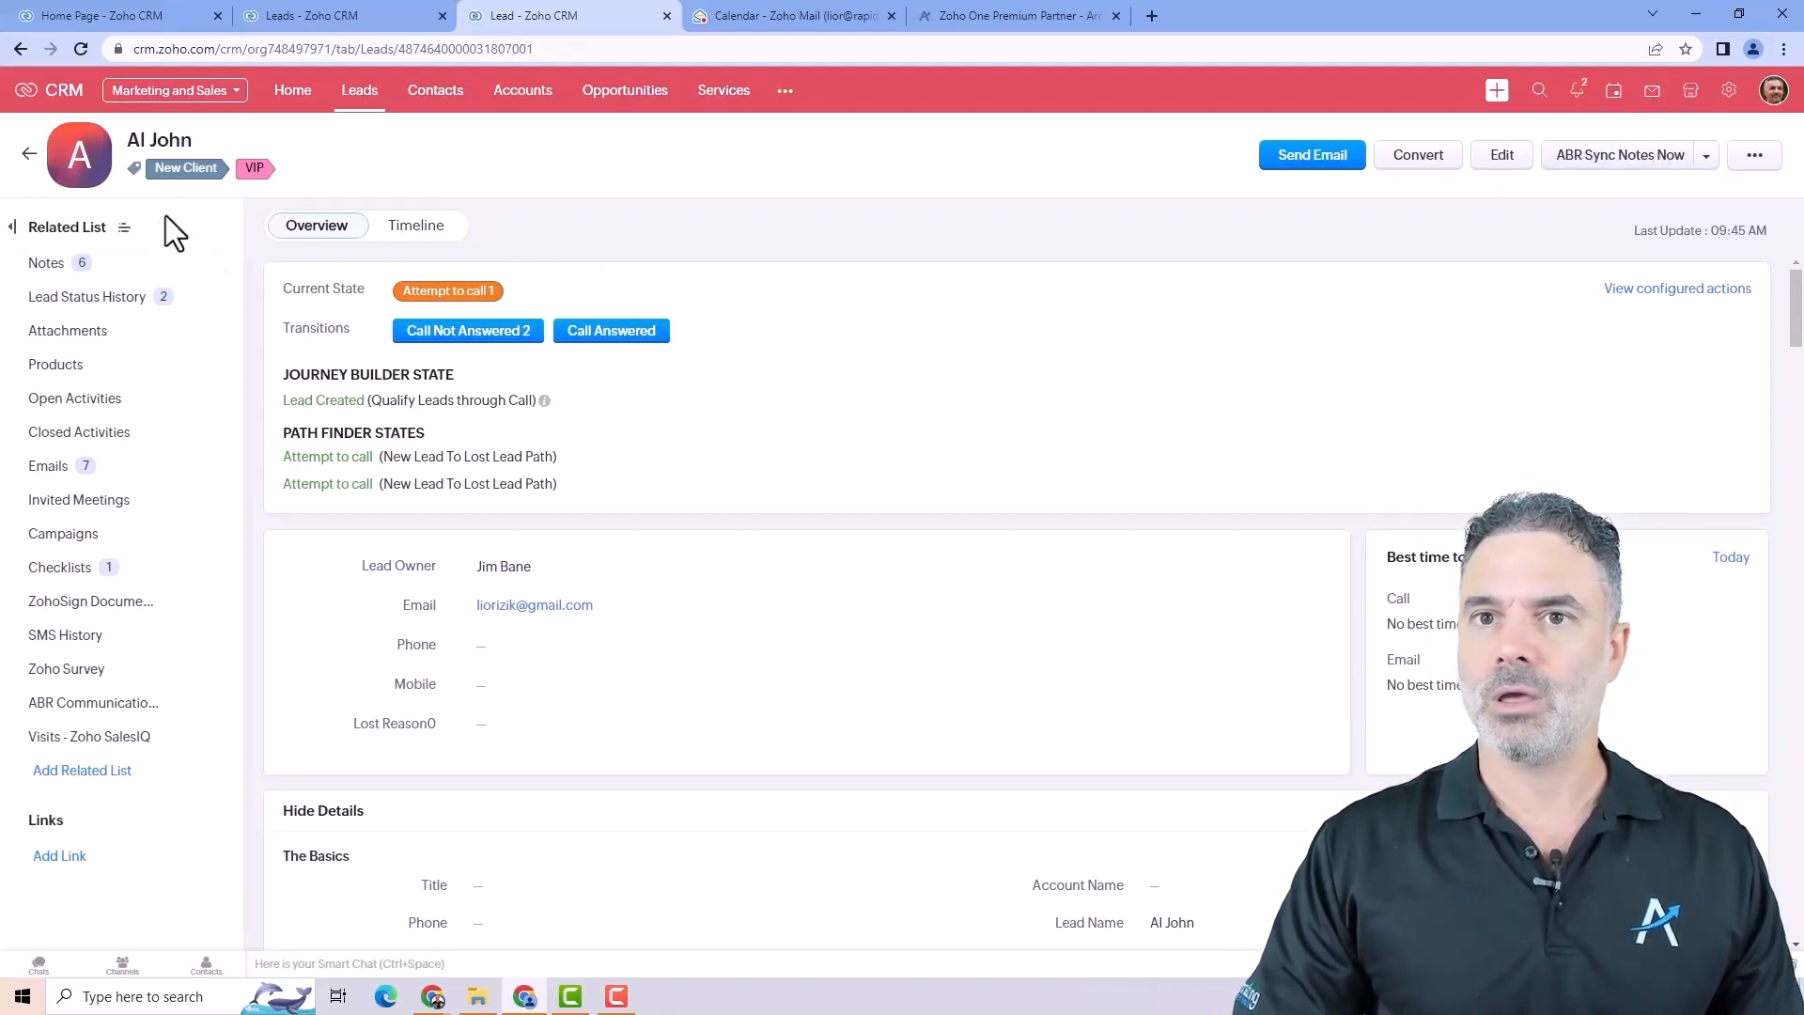
mouse_move(92, 374)
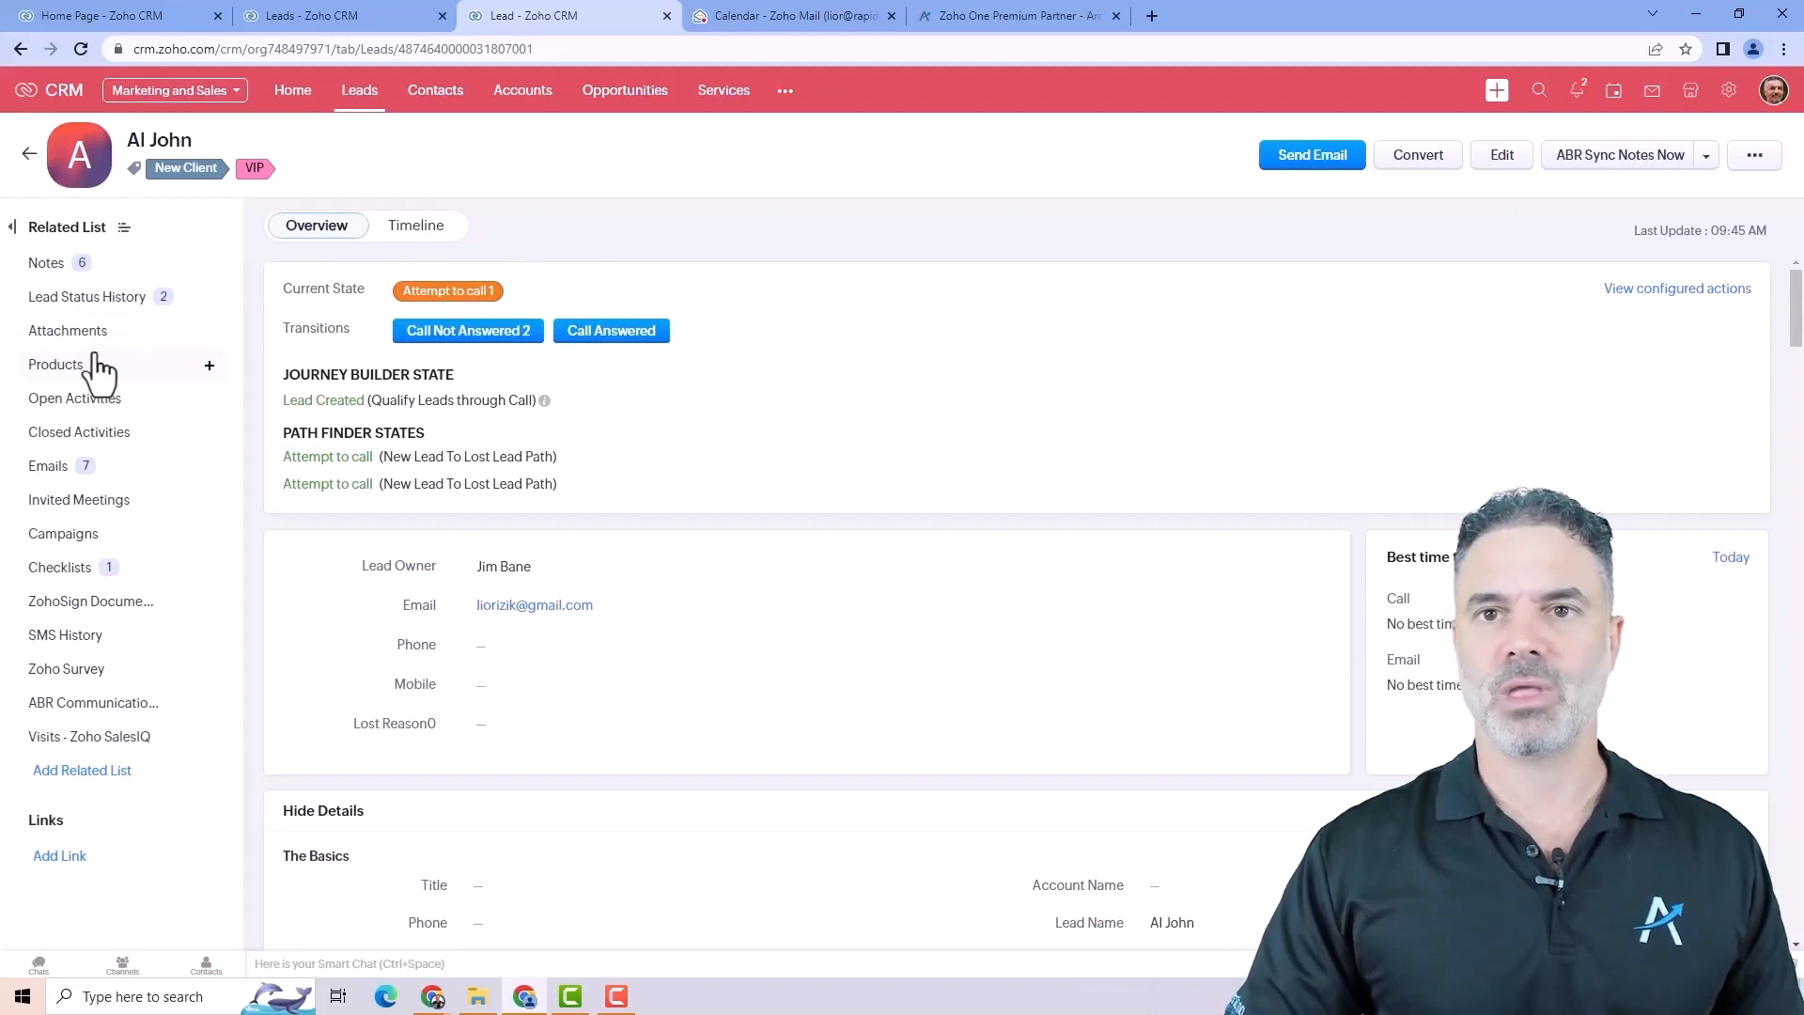
mouse_move(103, 282)
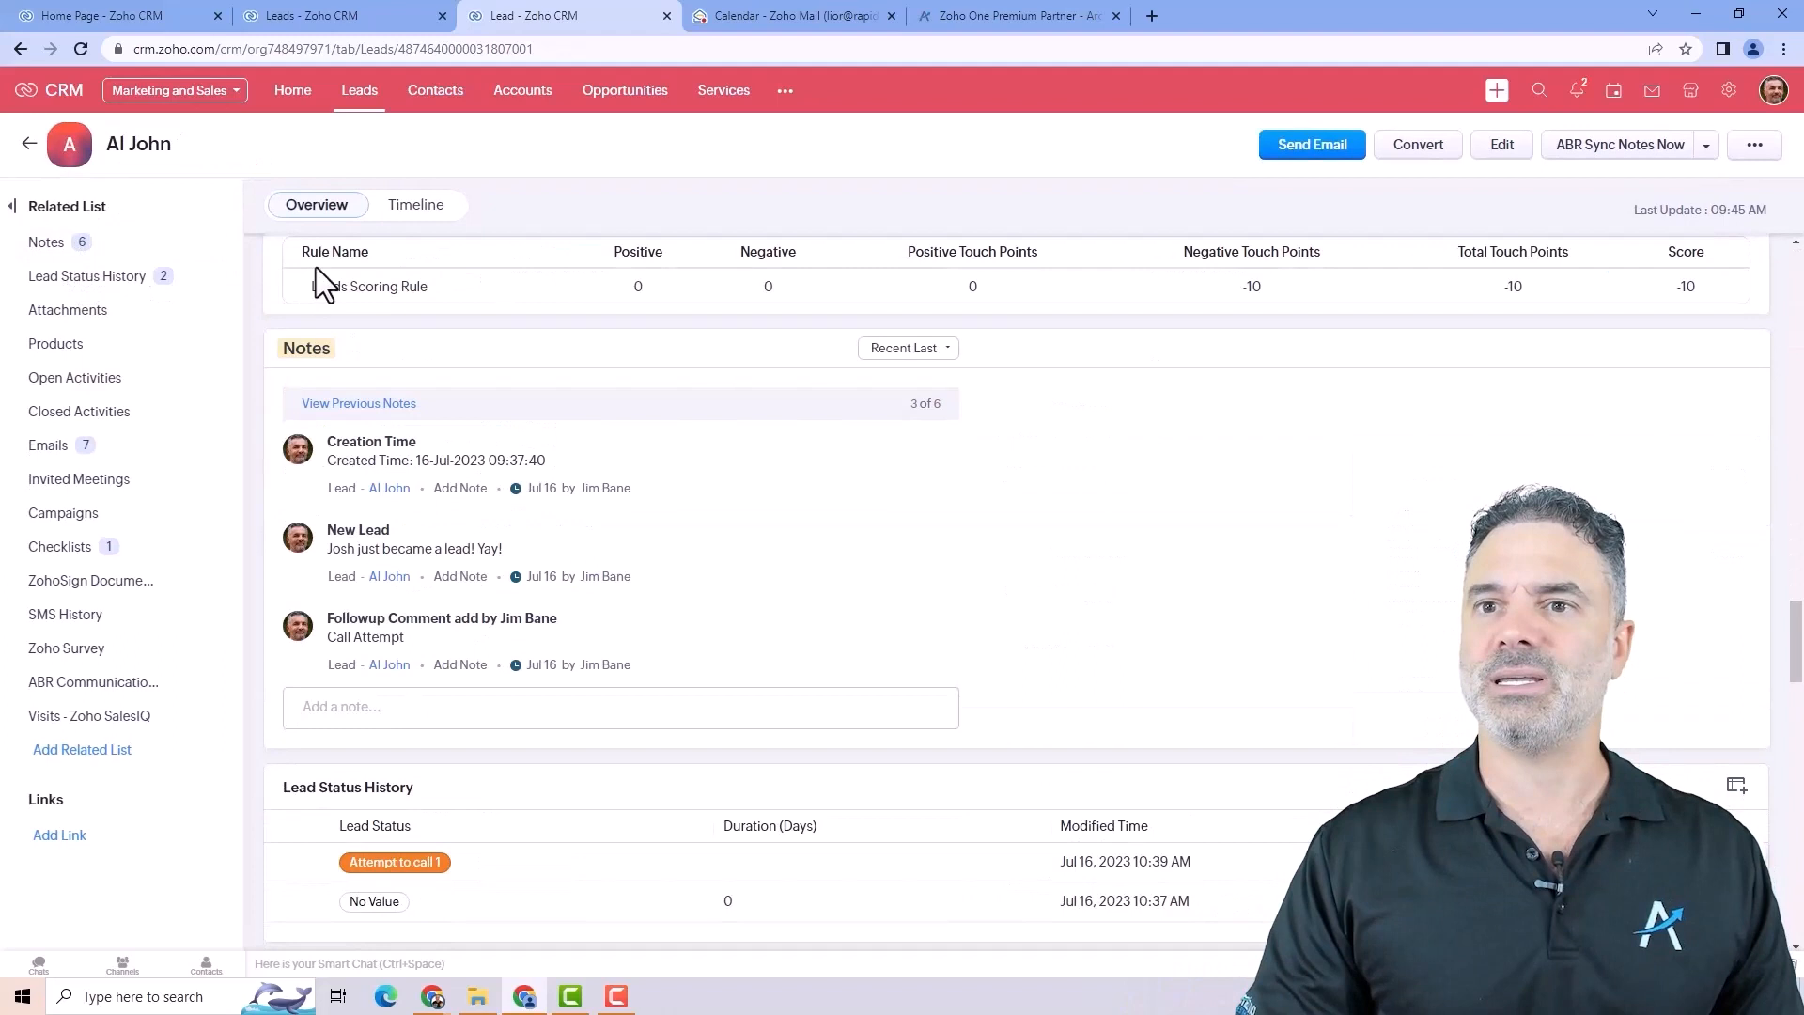
mouse_move(419, 608)
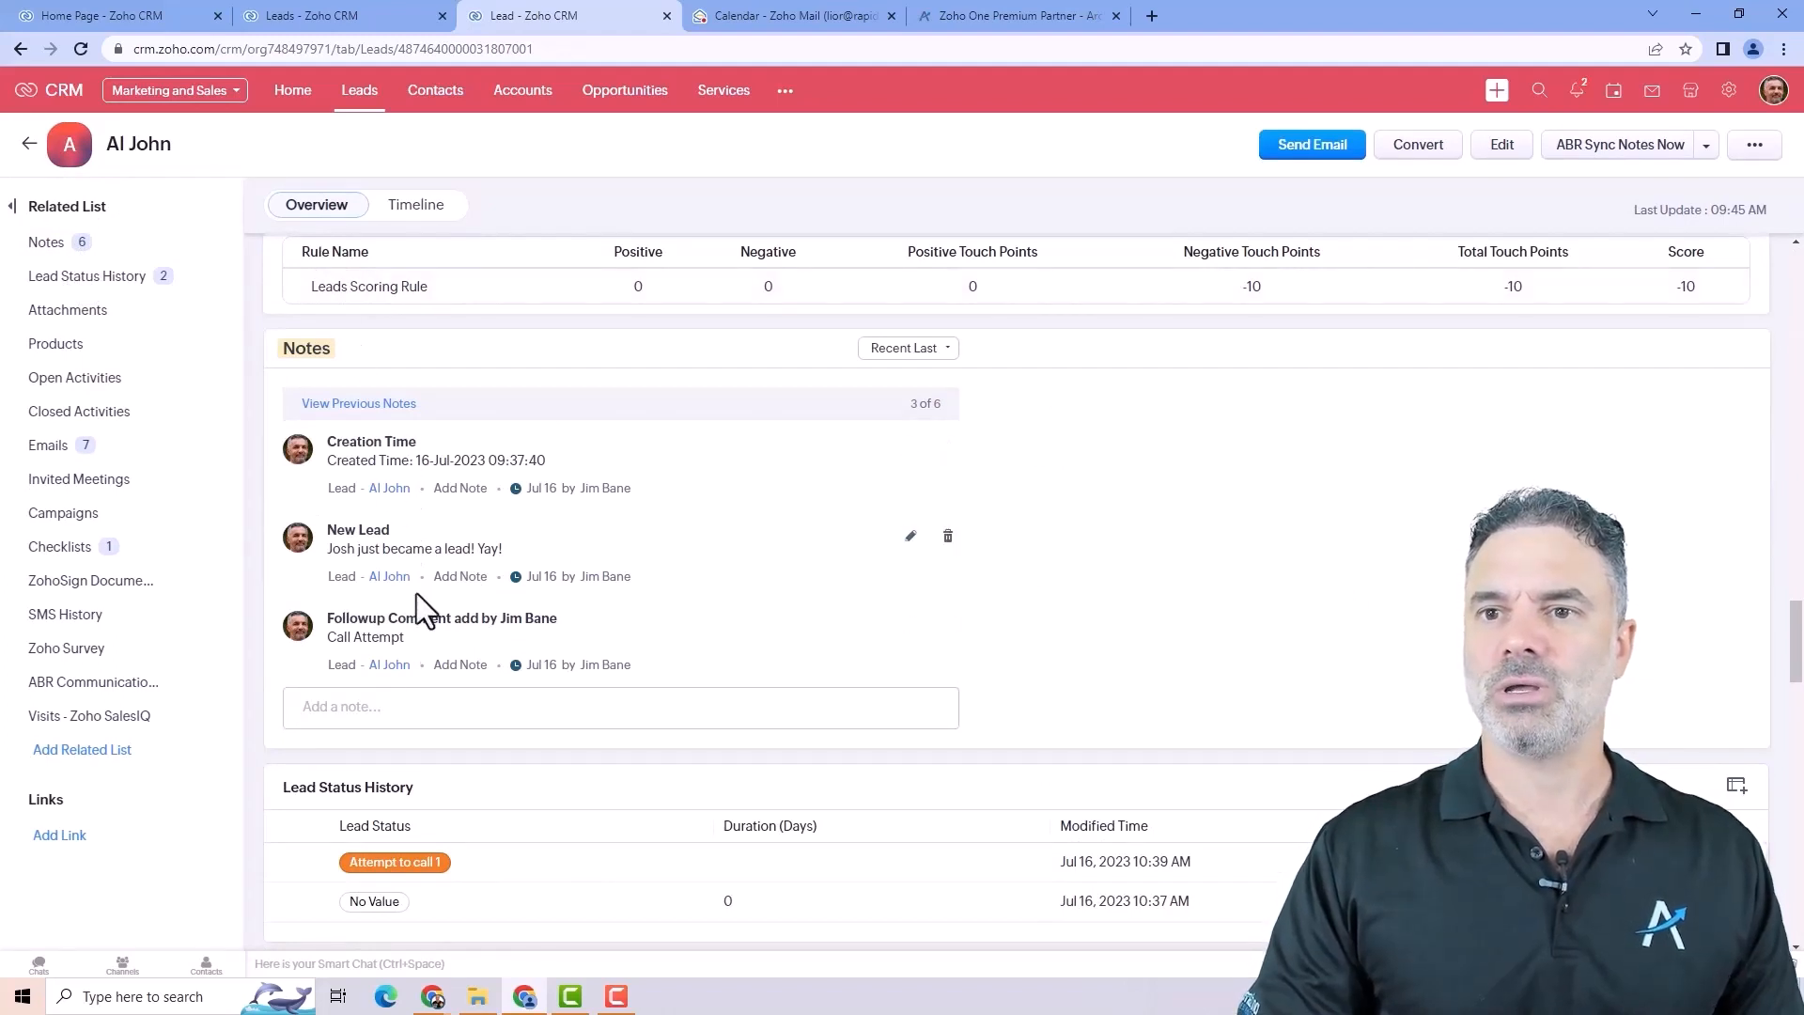
mouse_move(583, 387)
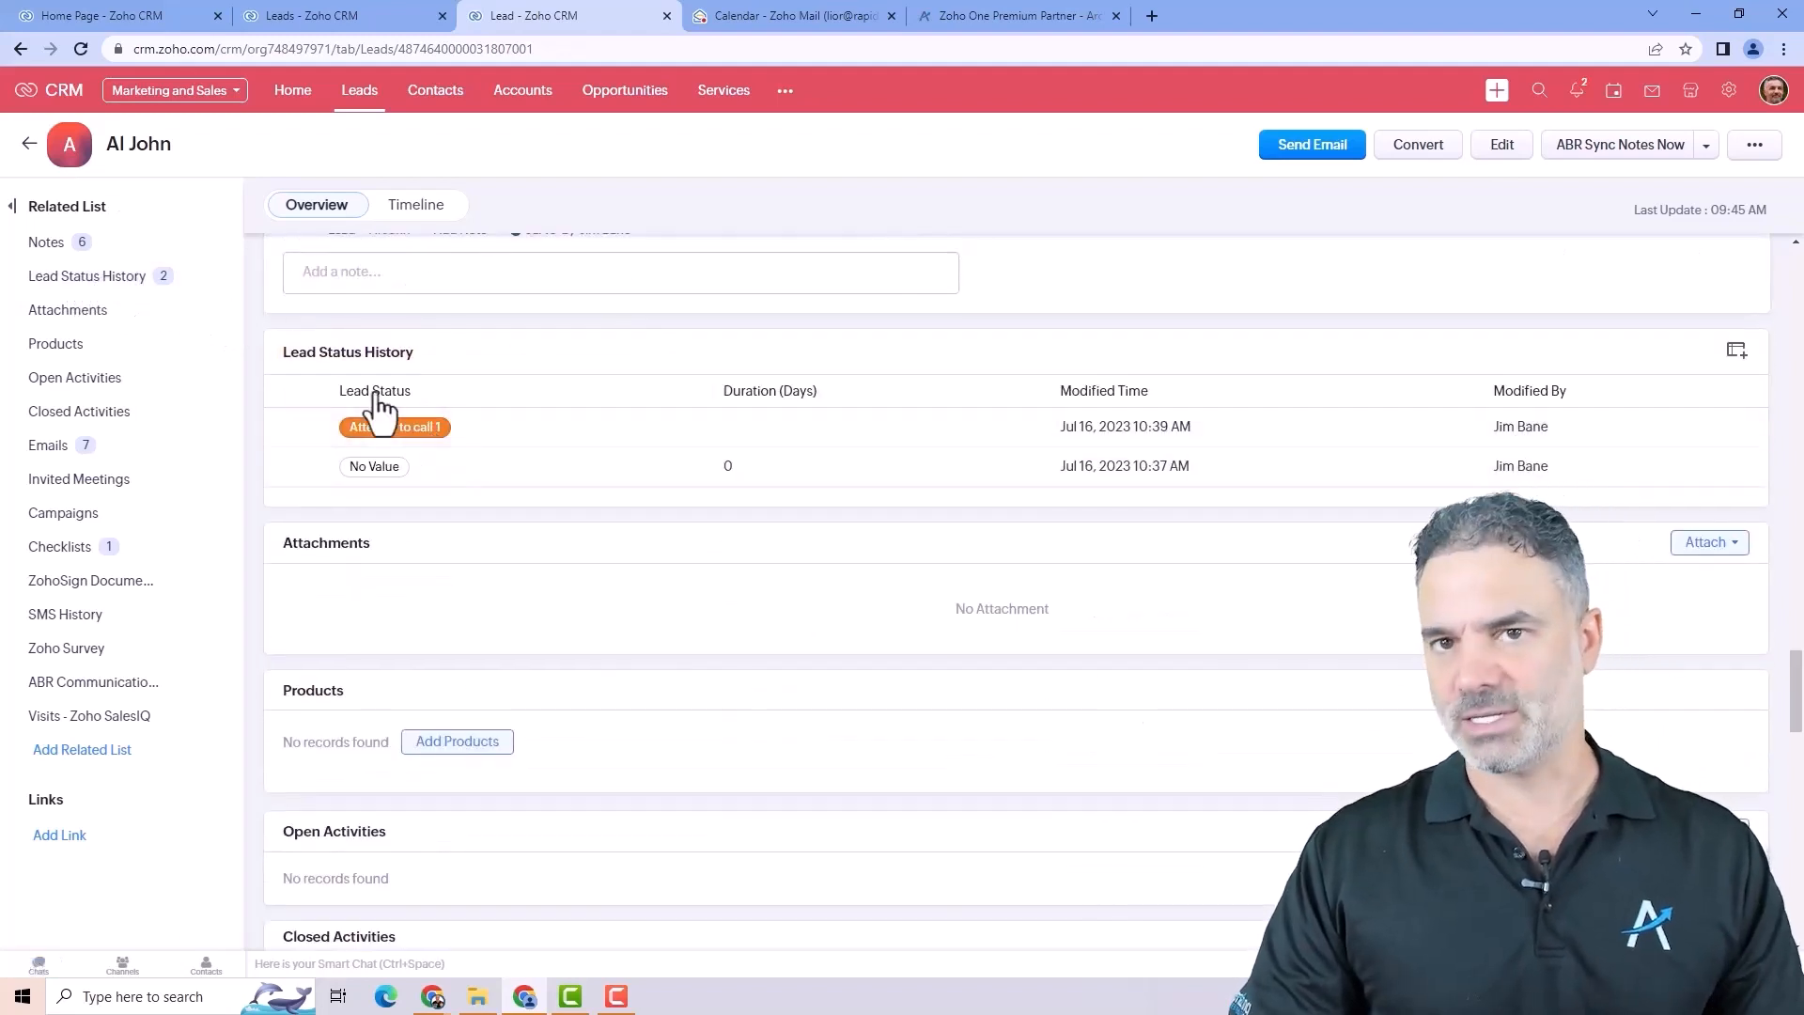
scroll("down", 3)
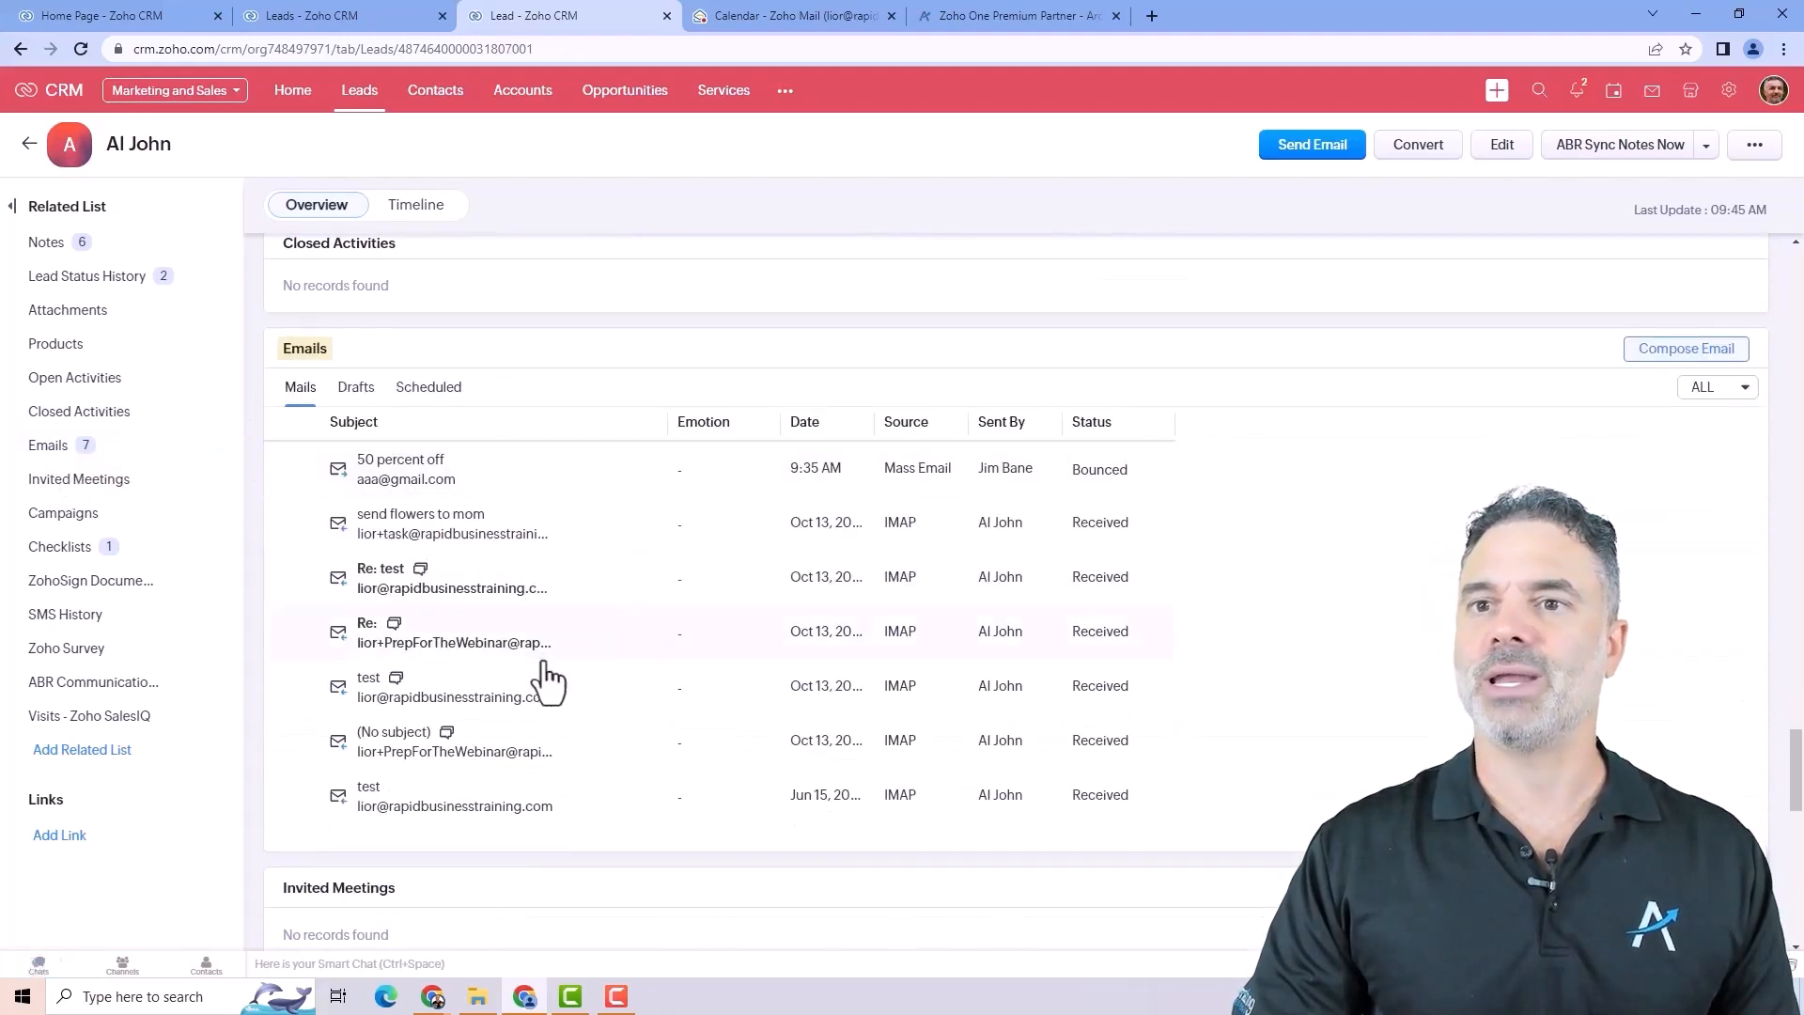
mouse_move(451, 532)
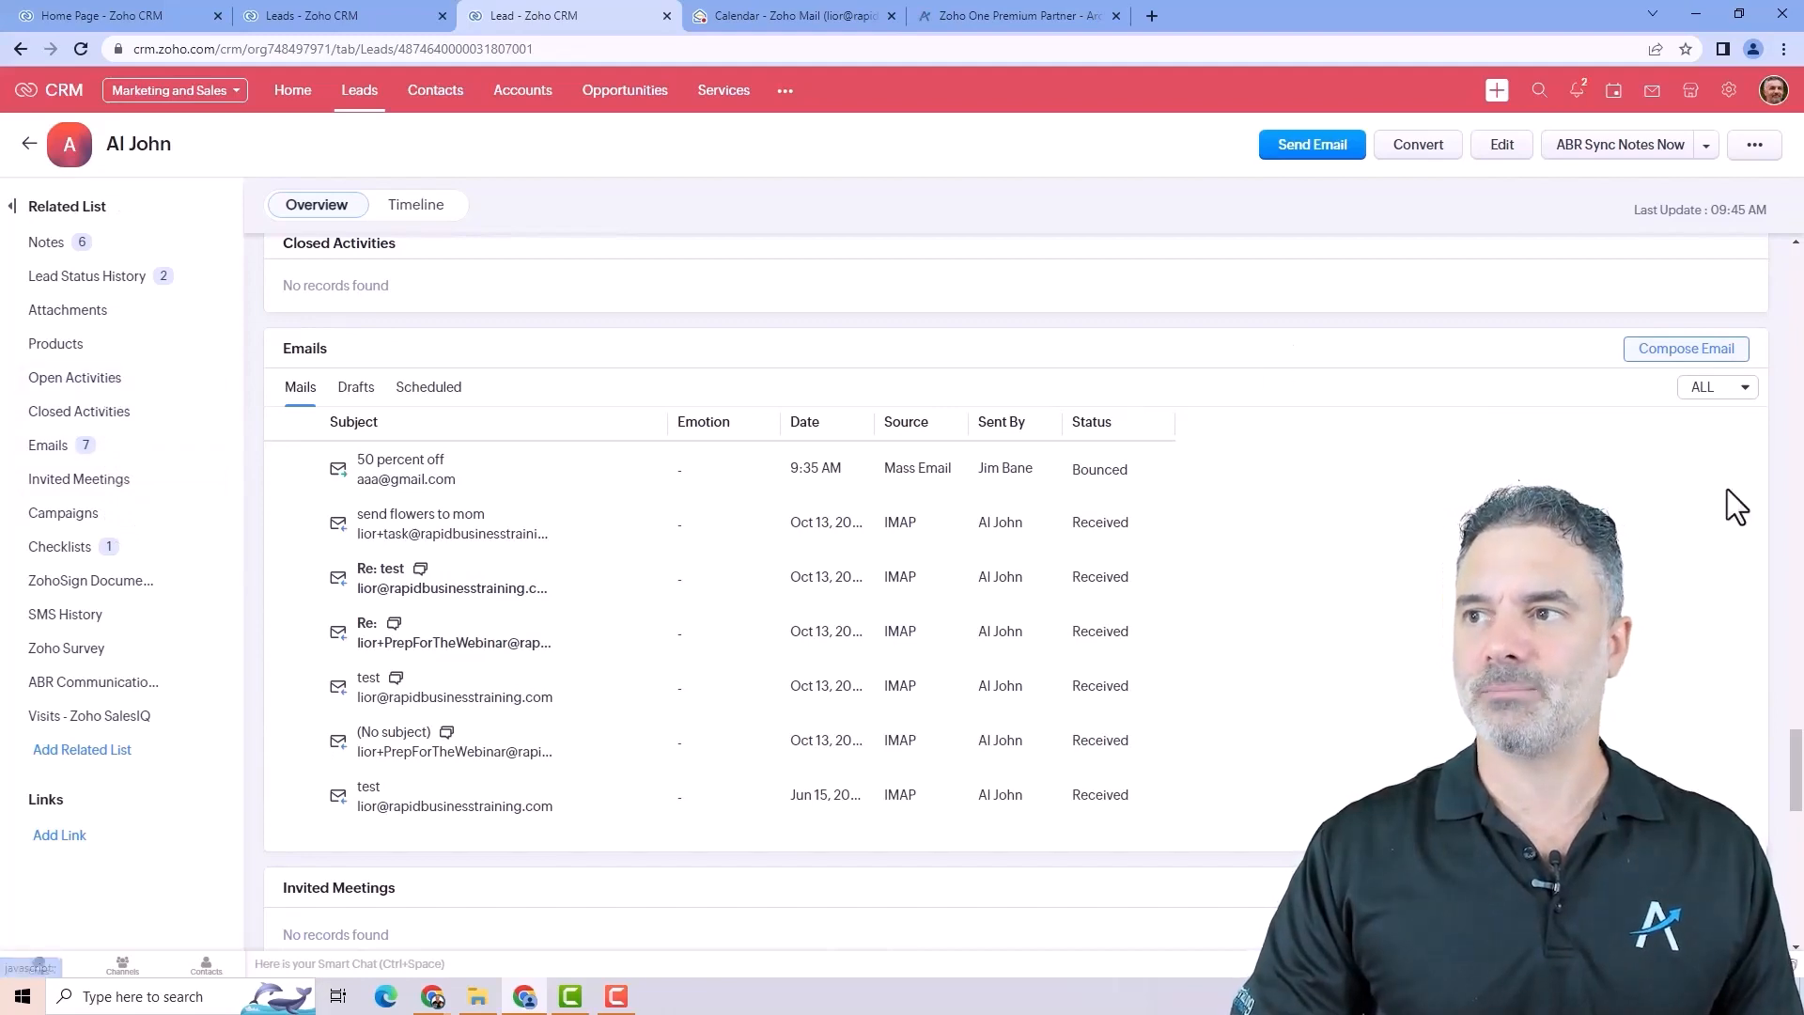
scroll("down", 3)
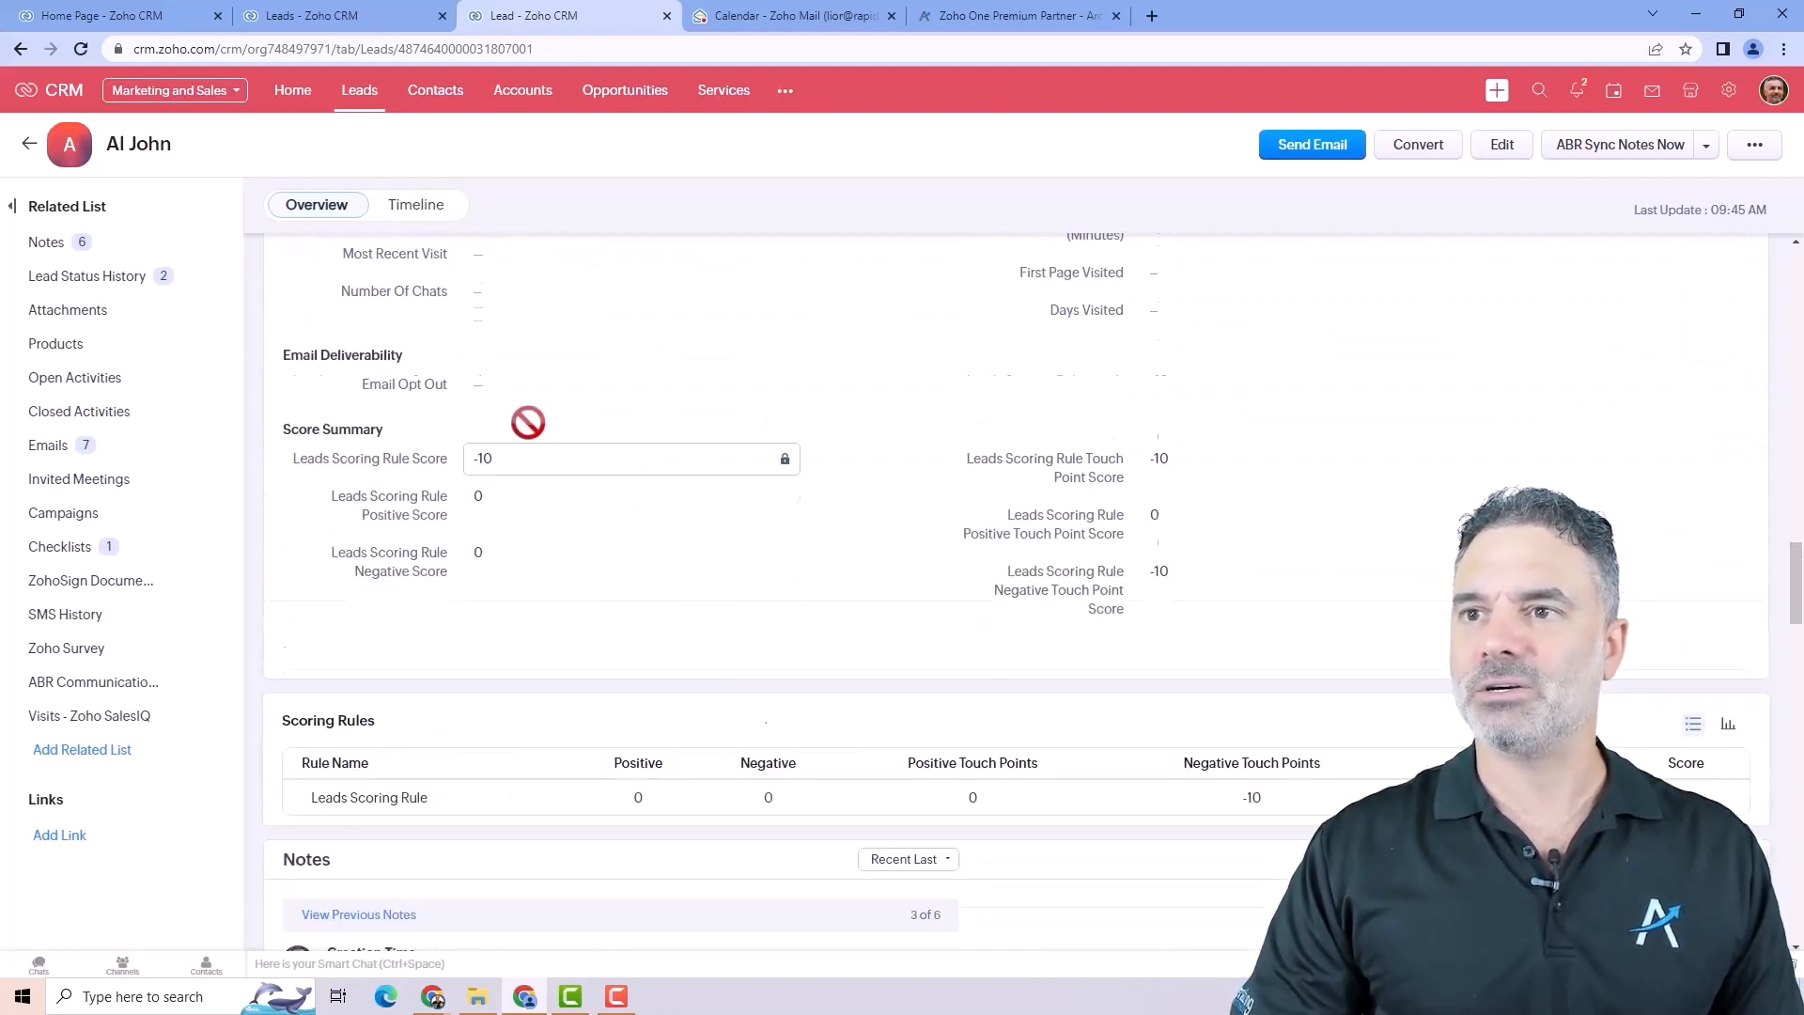
scroll("down", 3)
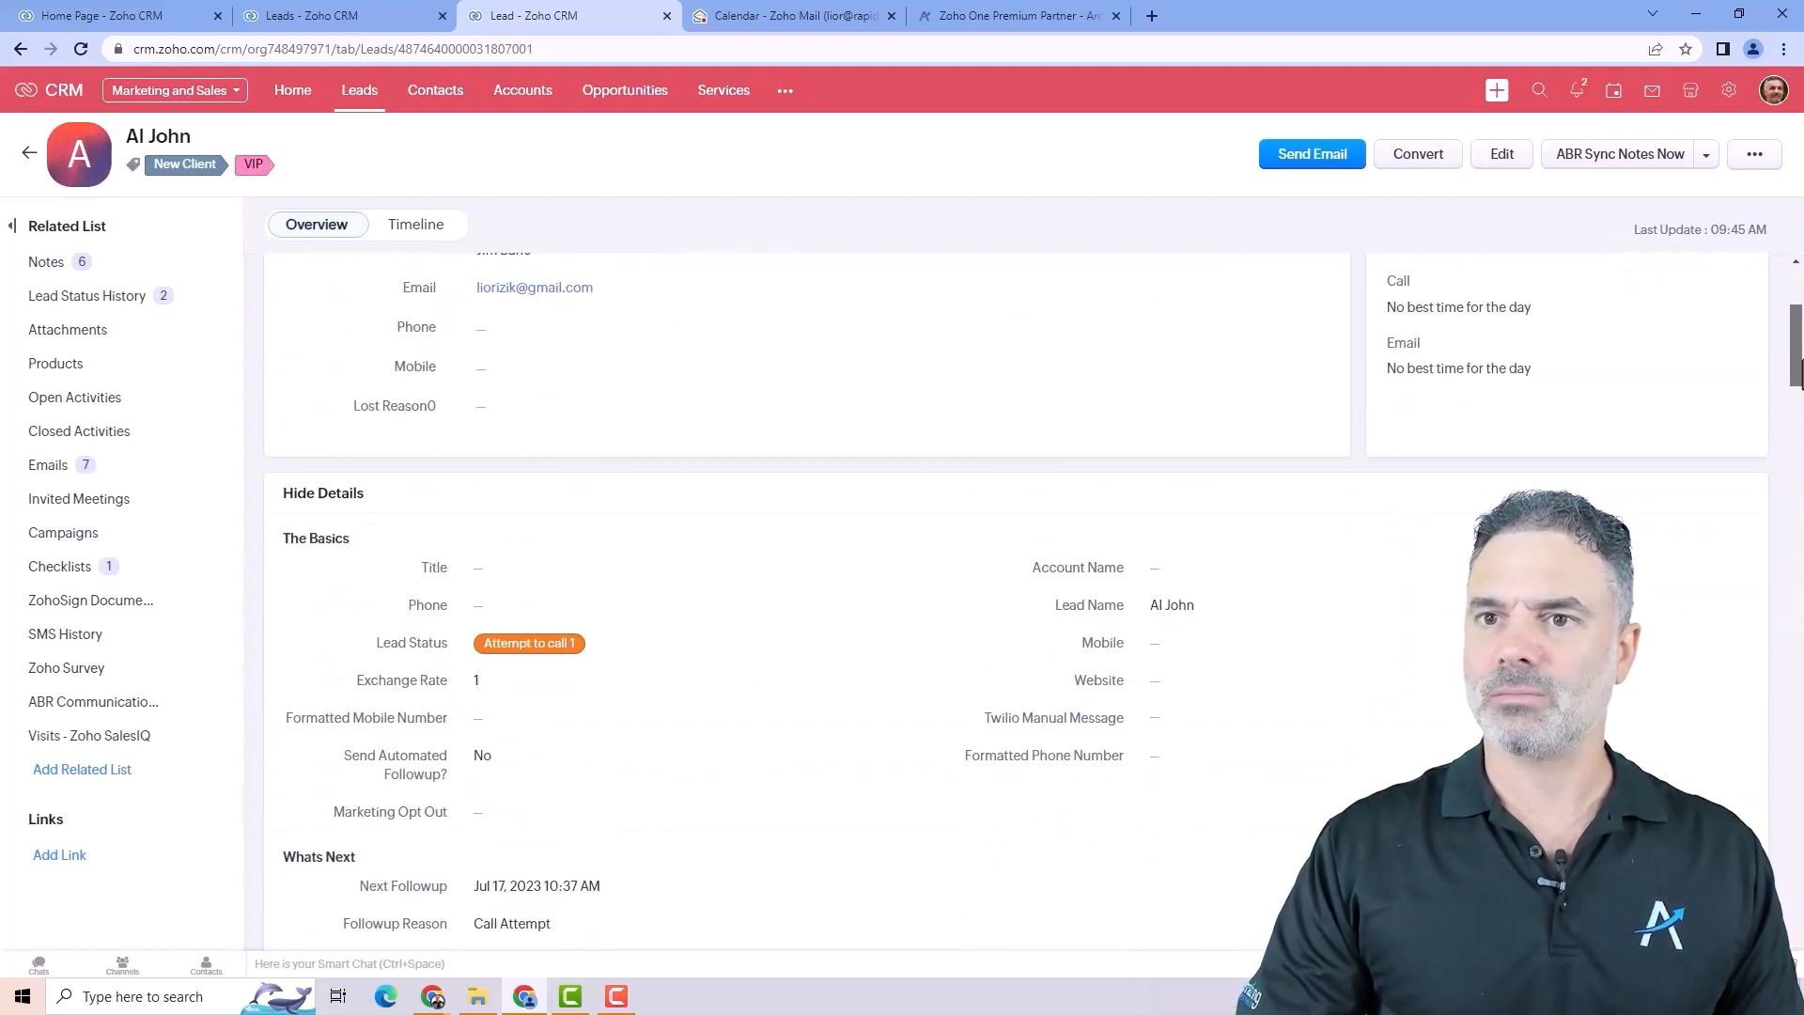
scroll("down", 3)
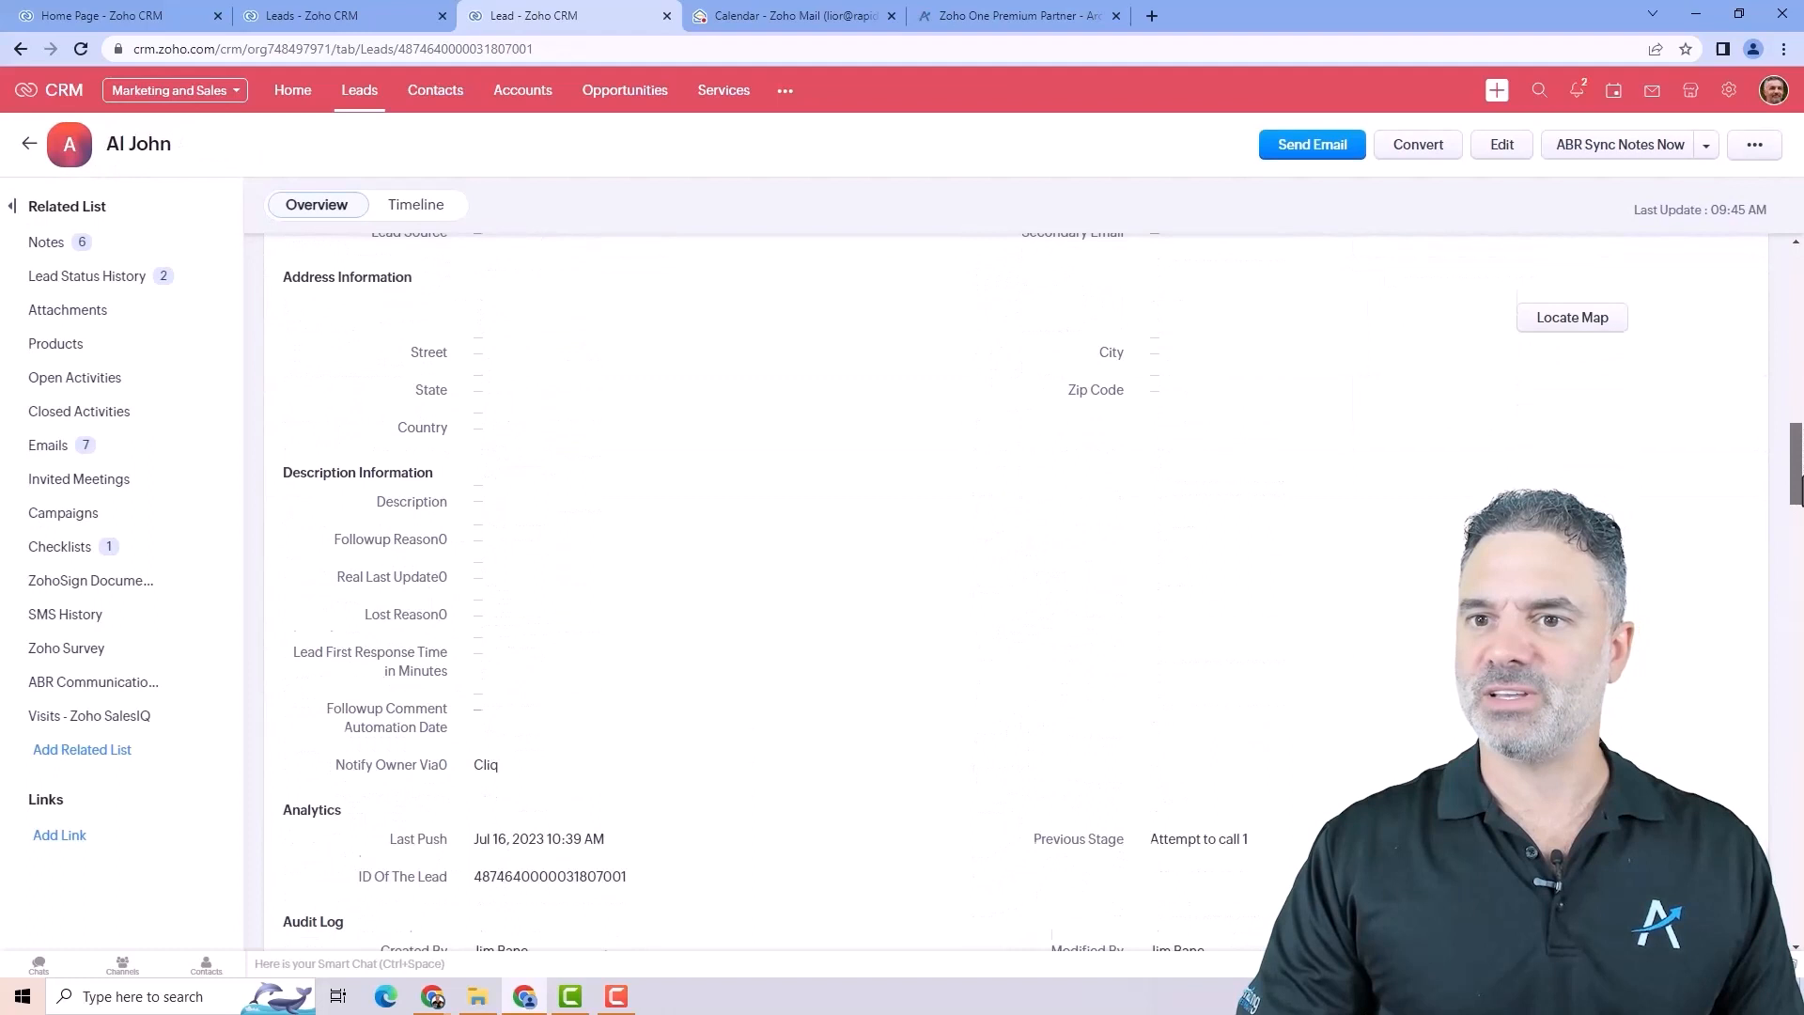
scroll("down", 3)
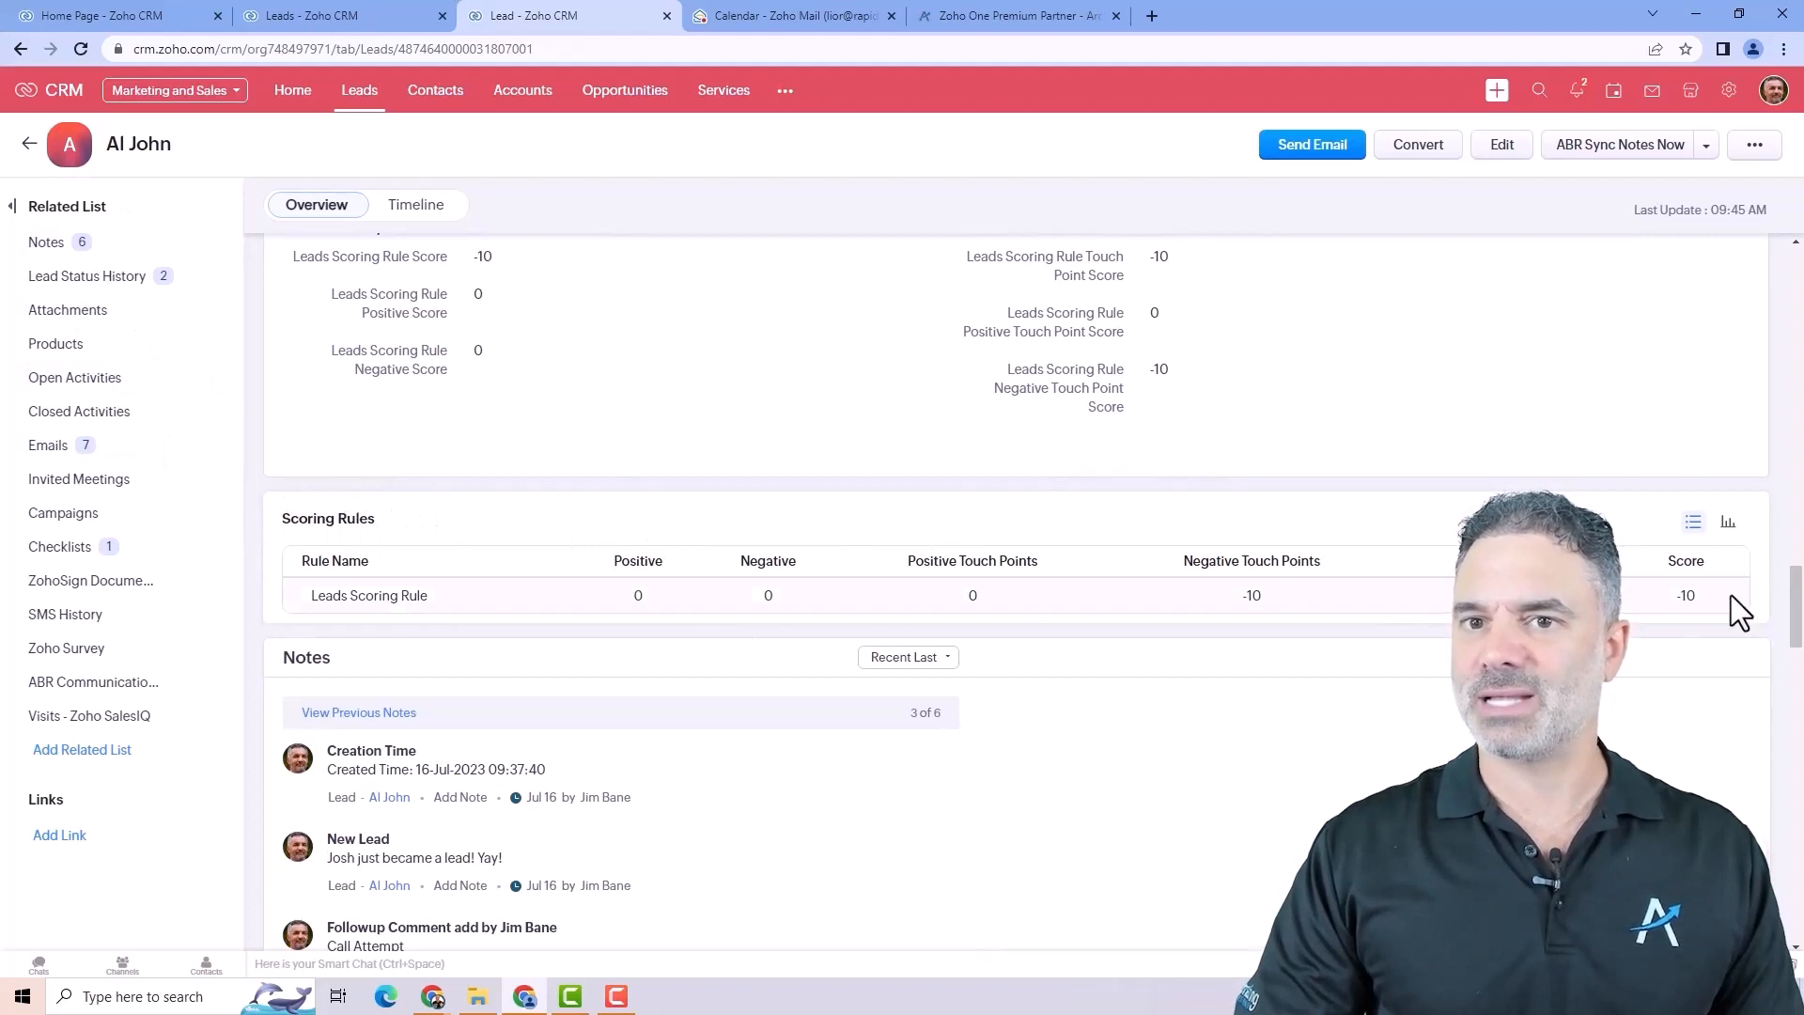
scroll("down", 3)
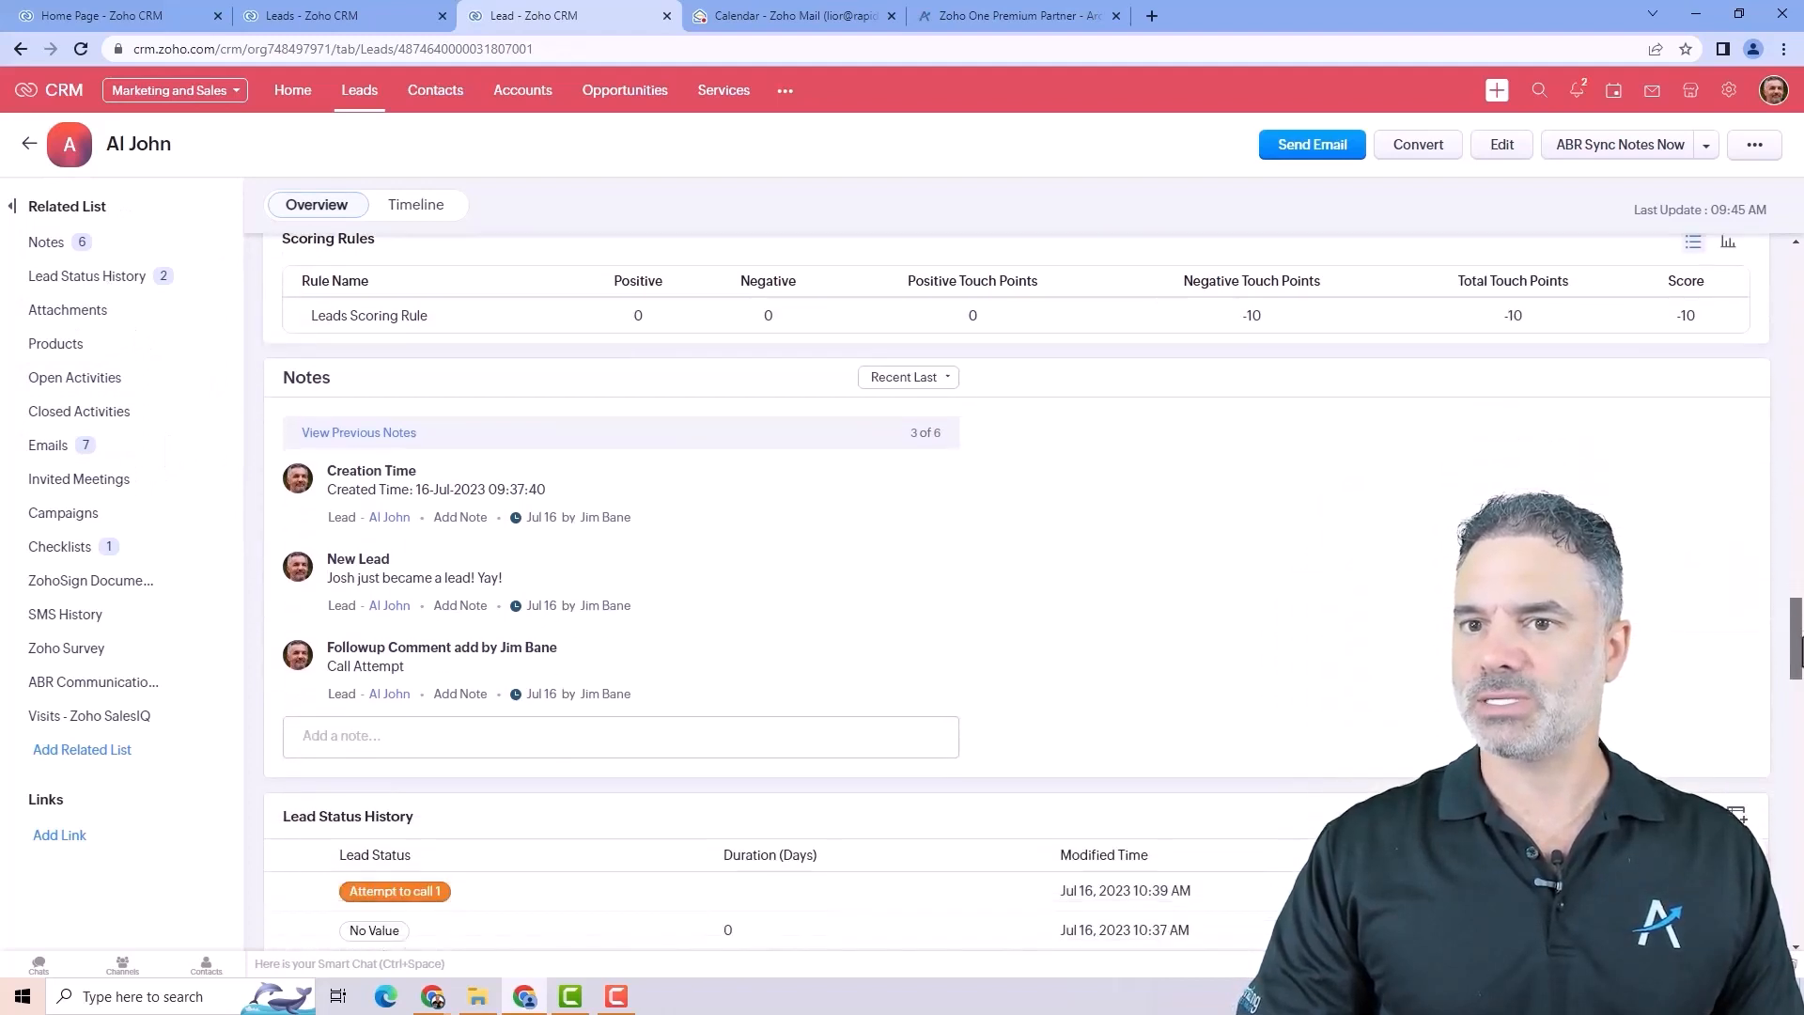
scroll("down", 3)
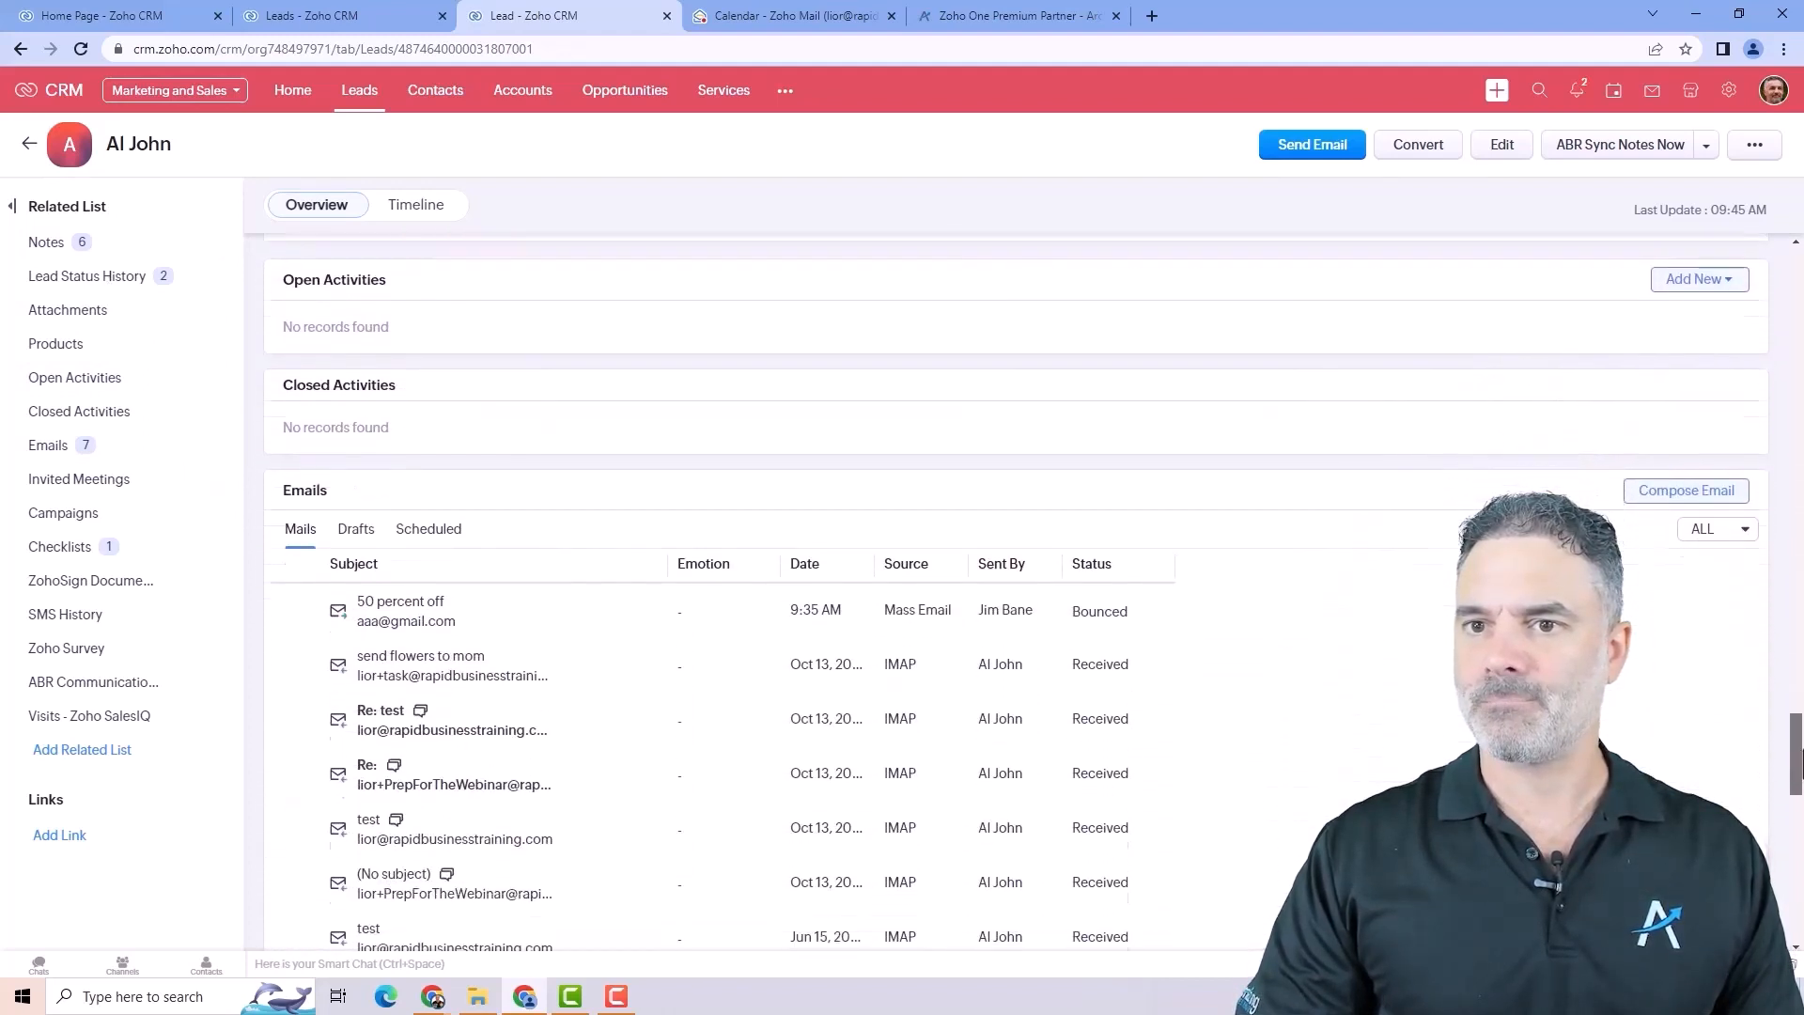
scroll("down", 3)
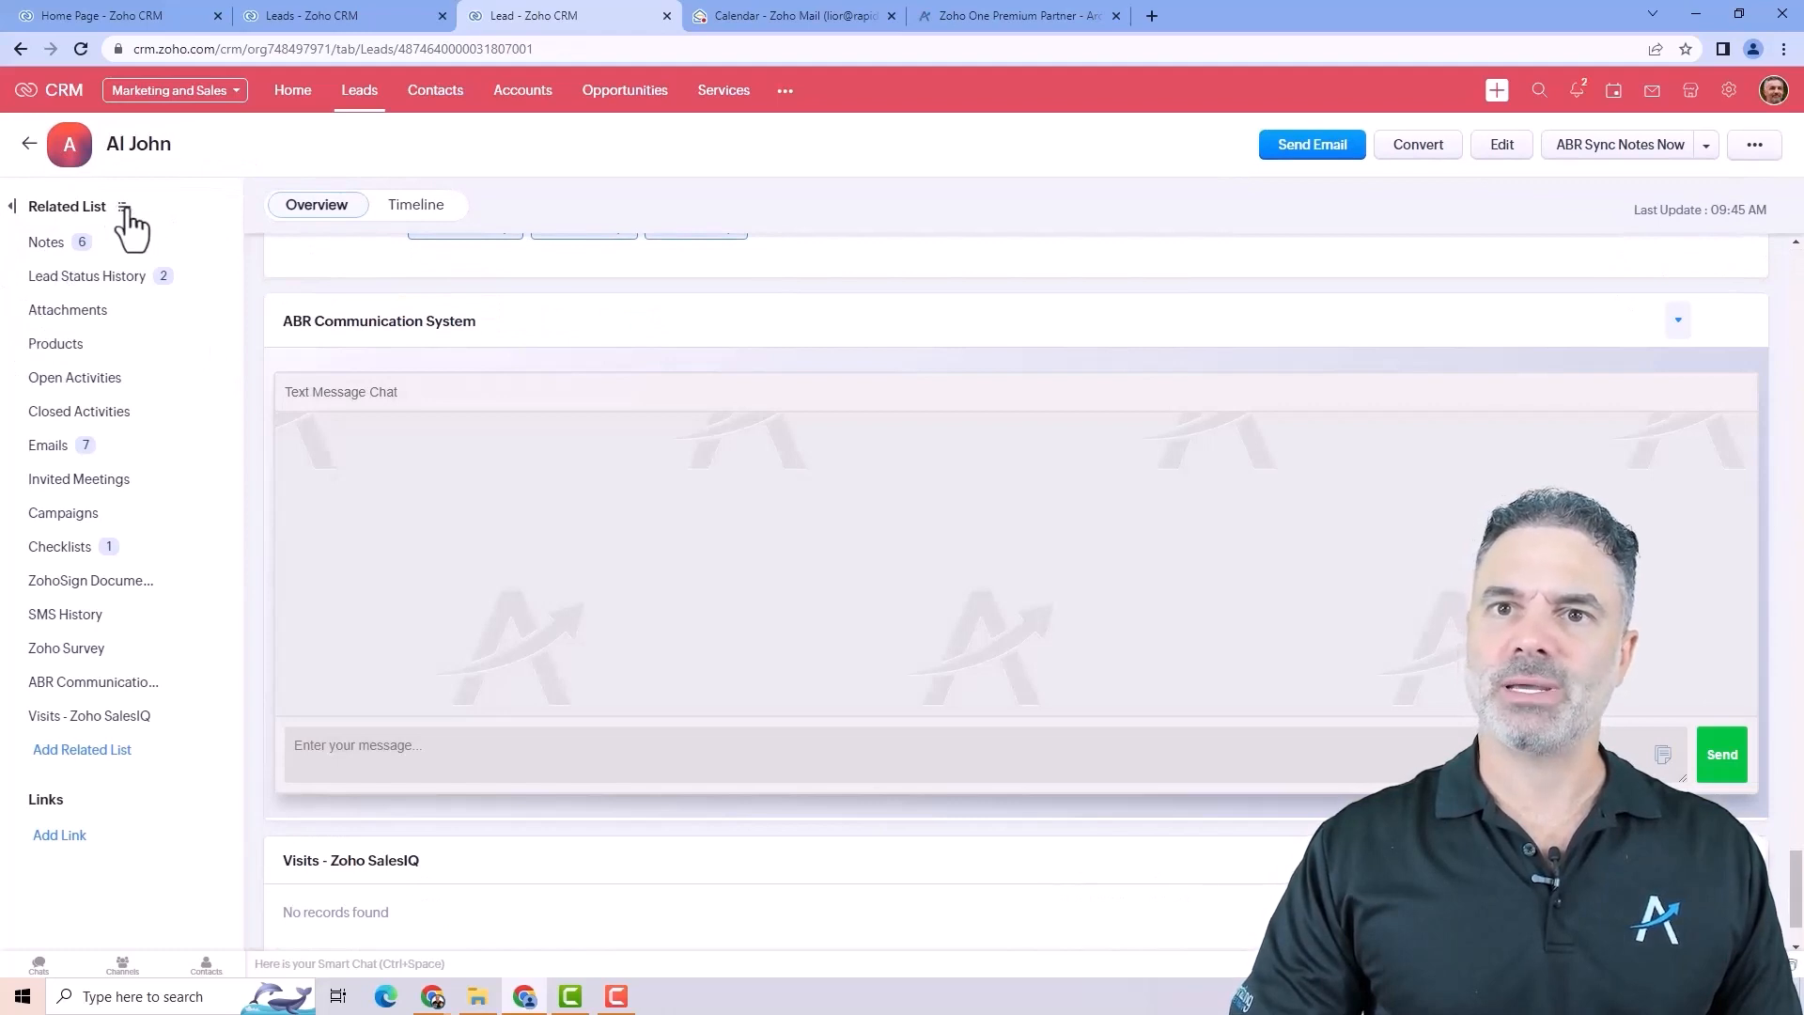
Move Open and Closed Activities right after Notes in the related list order, save, and dismiss the SMS message.
left_click(122, 208)
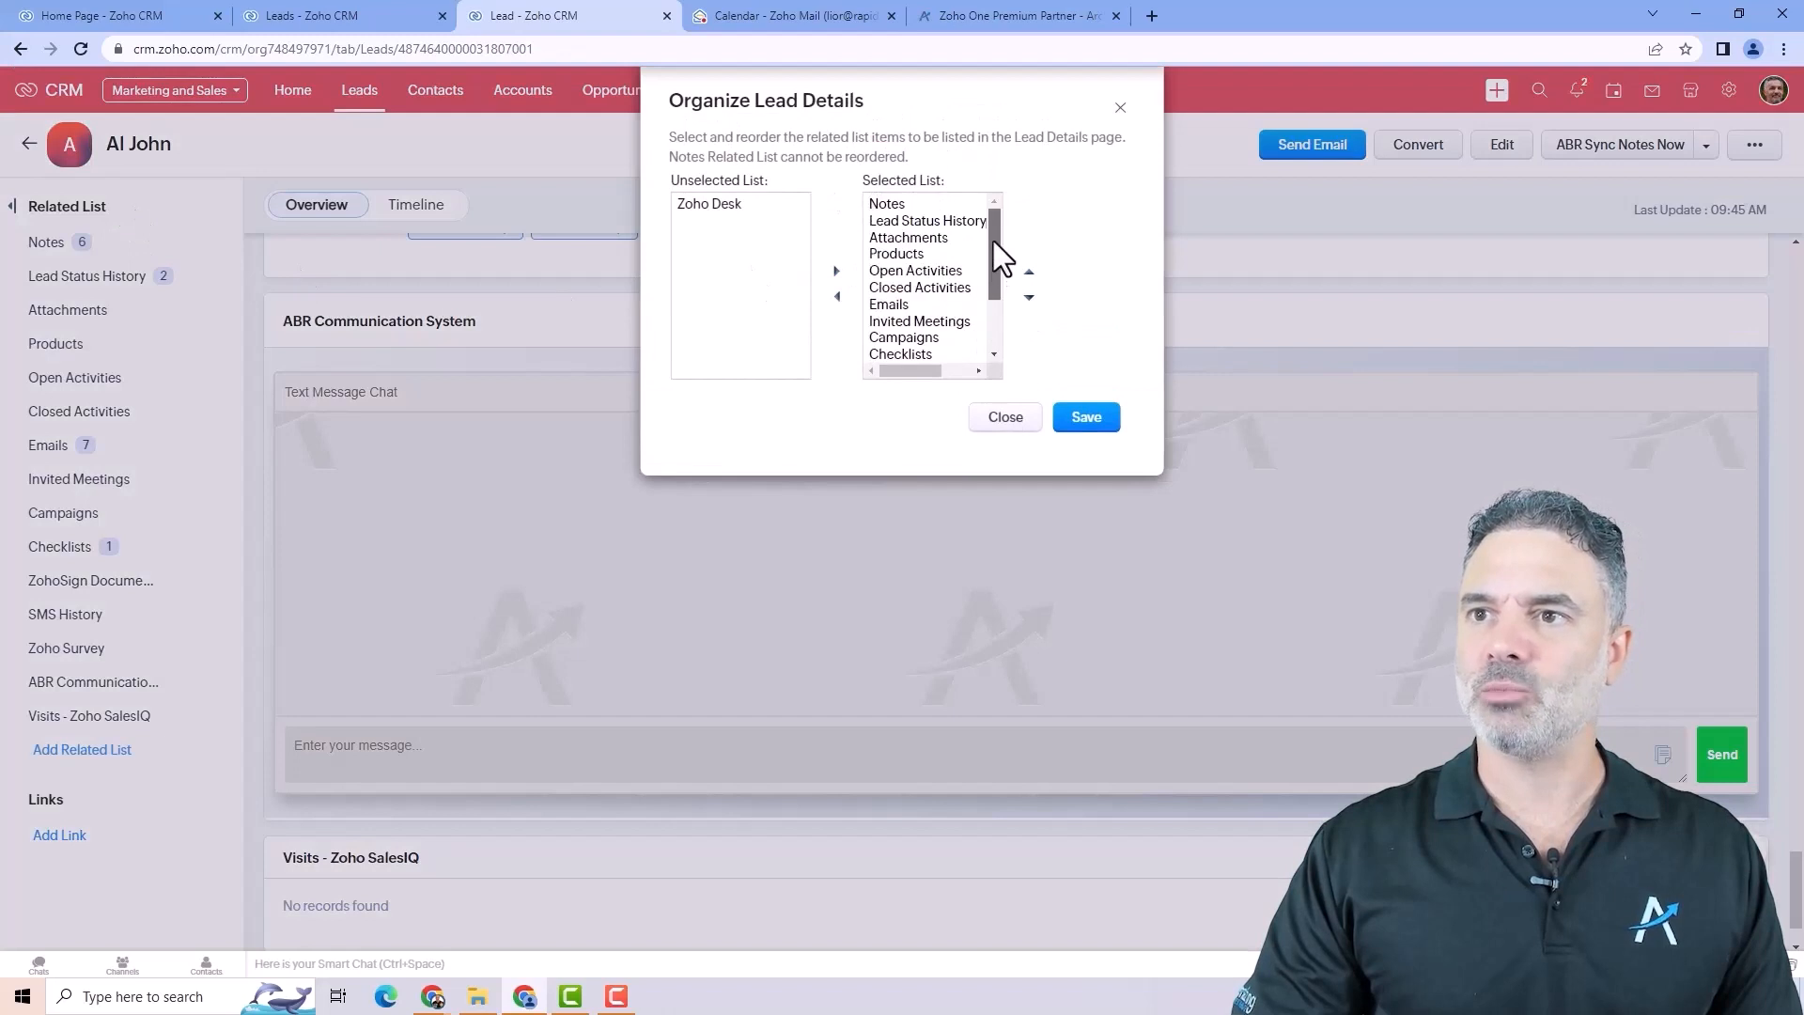
left_click(916, 271)
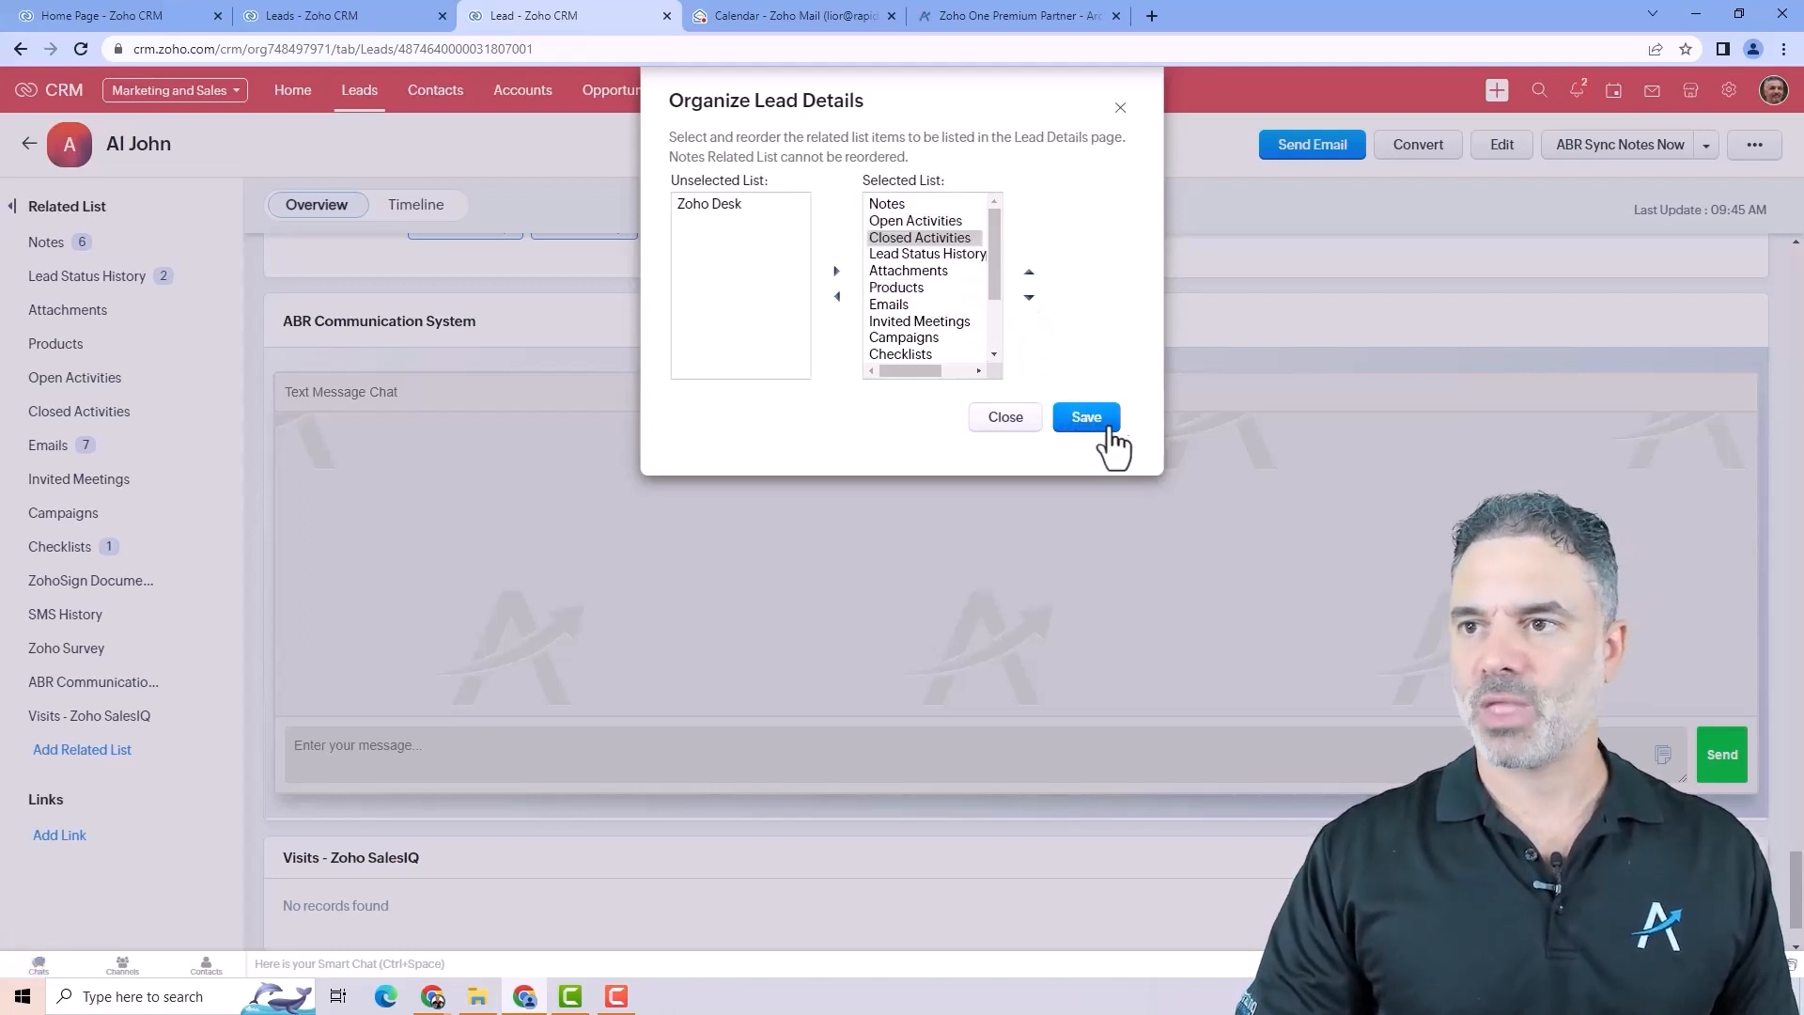
left_click(1084, 417)
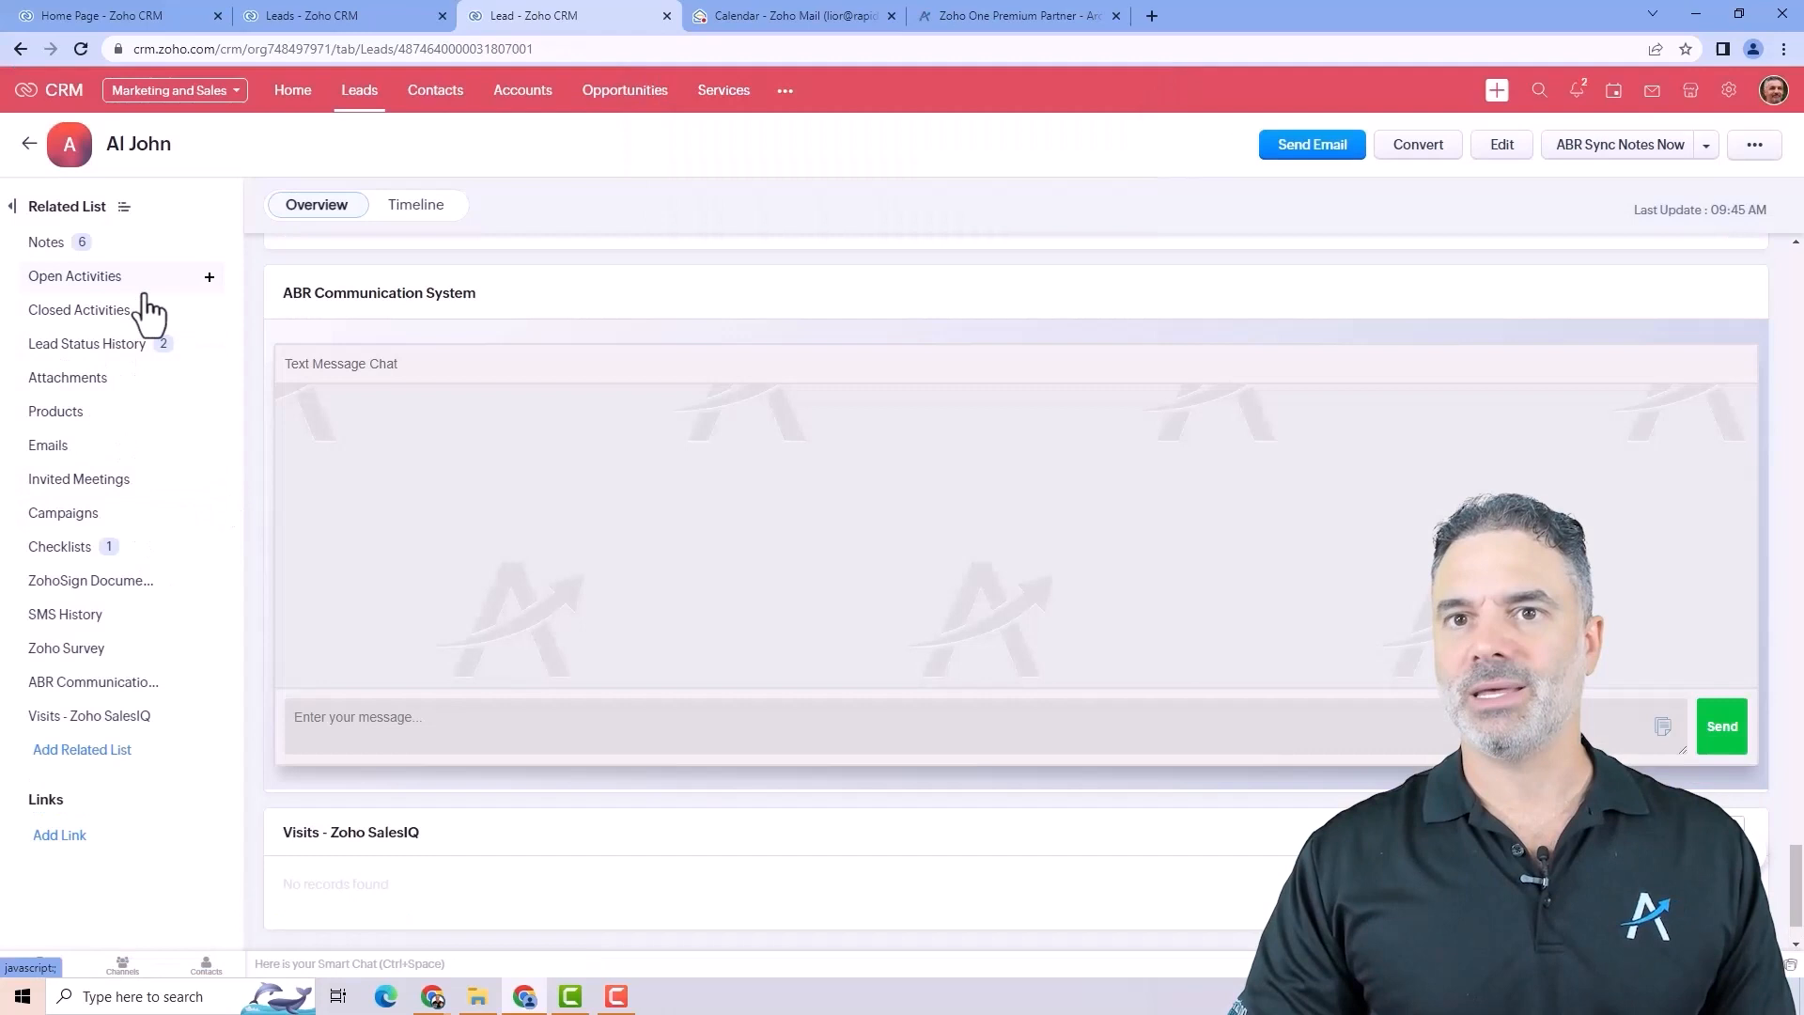
left_click(1721, 725)
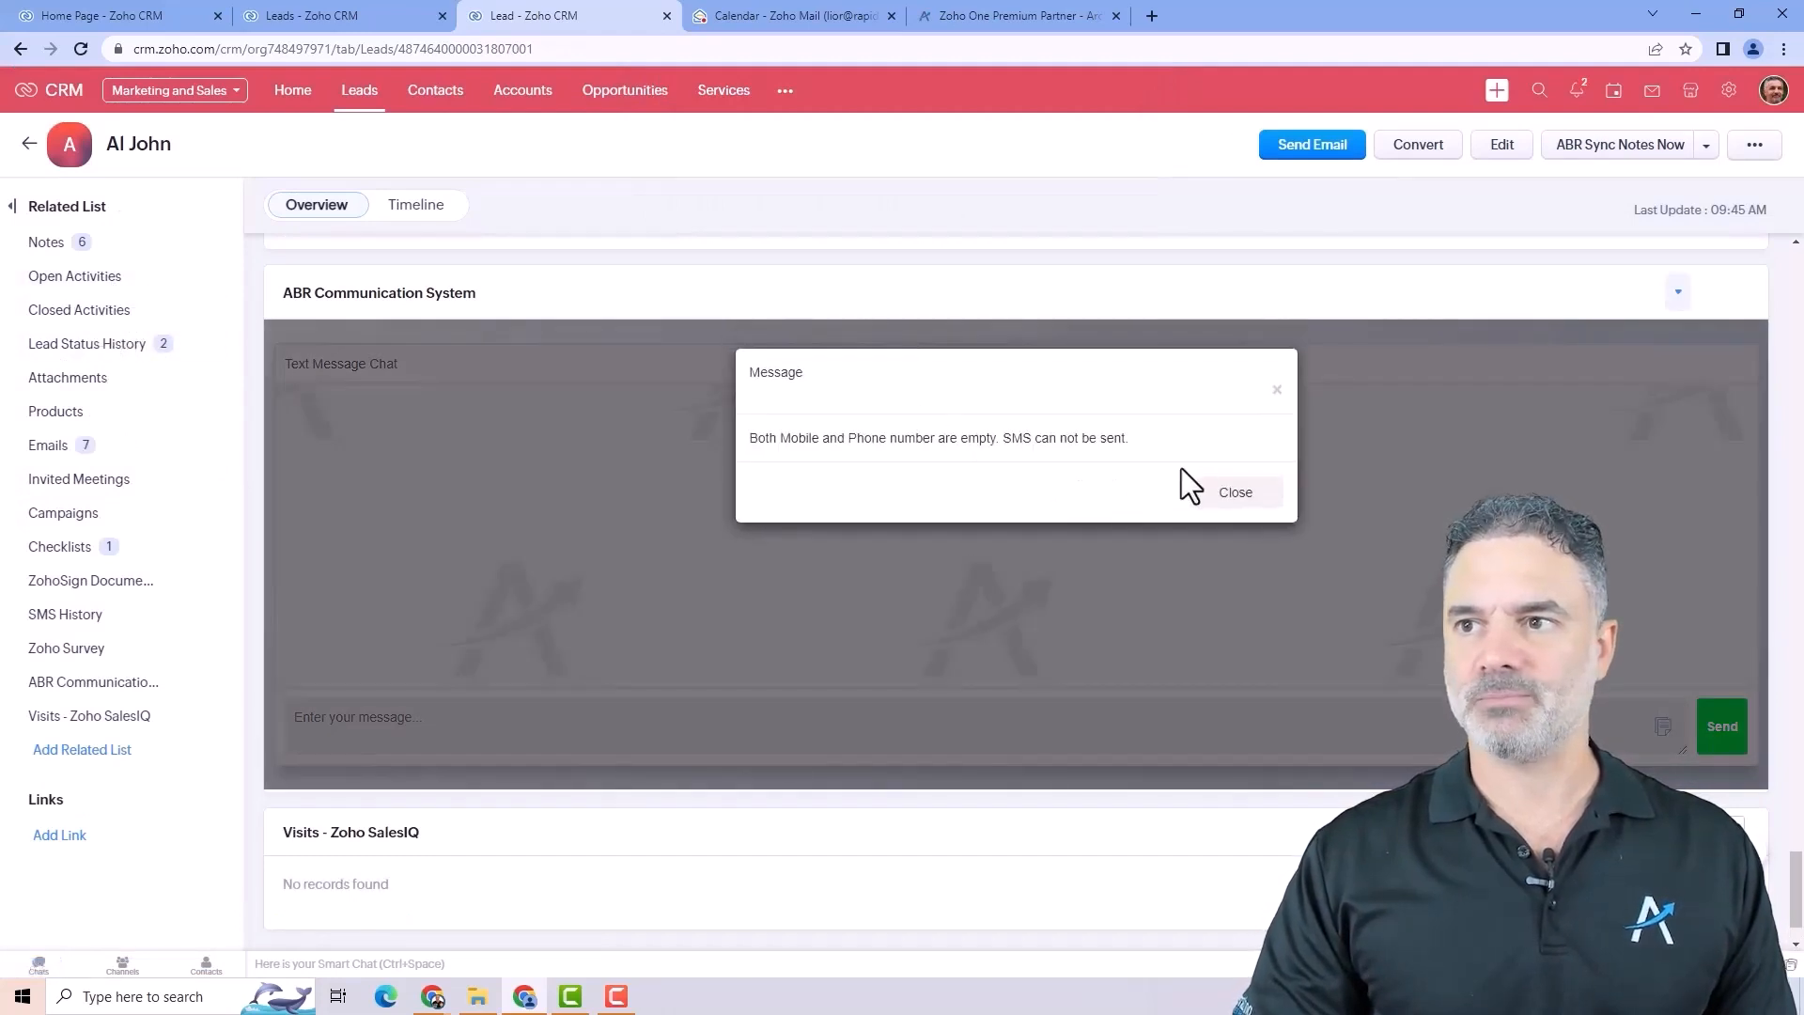
left_click(1234, 492)
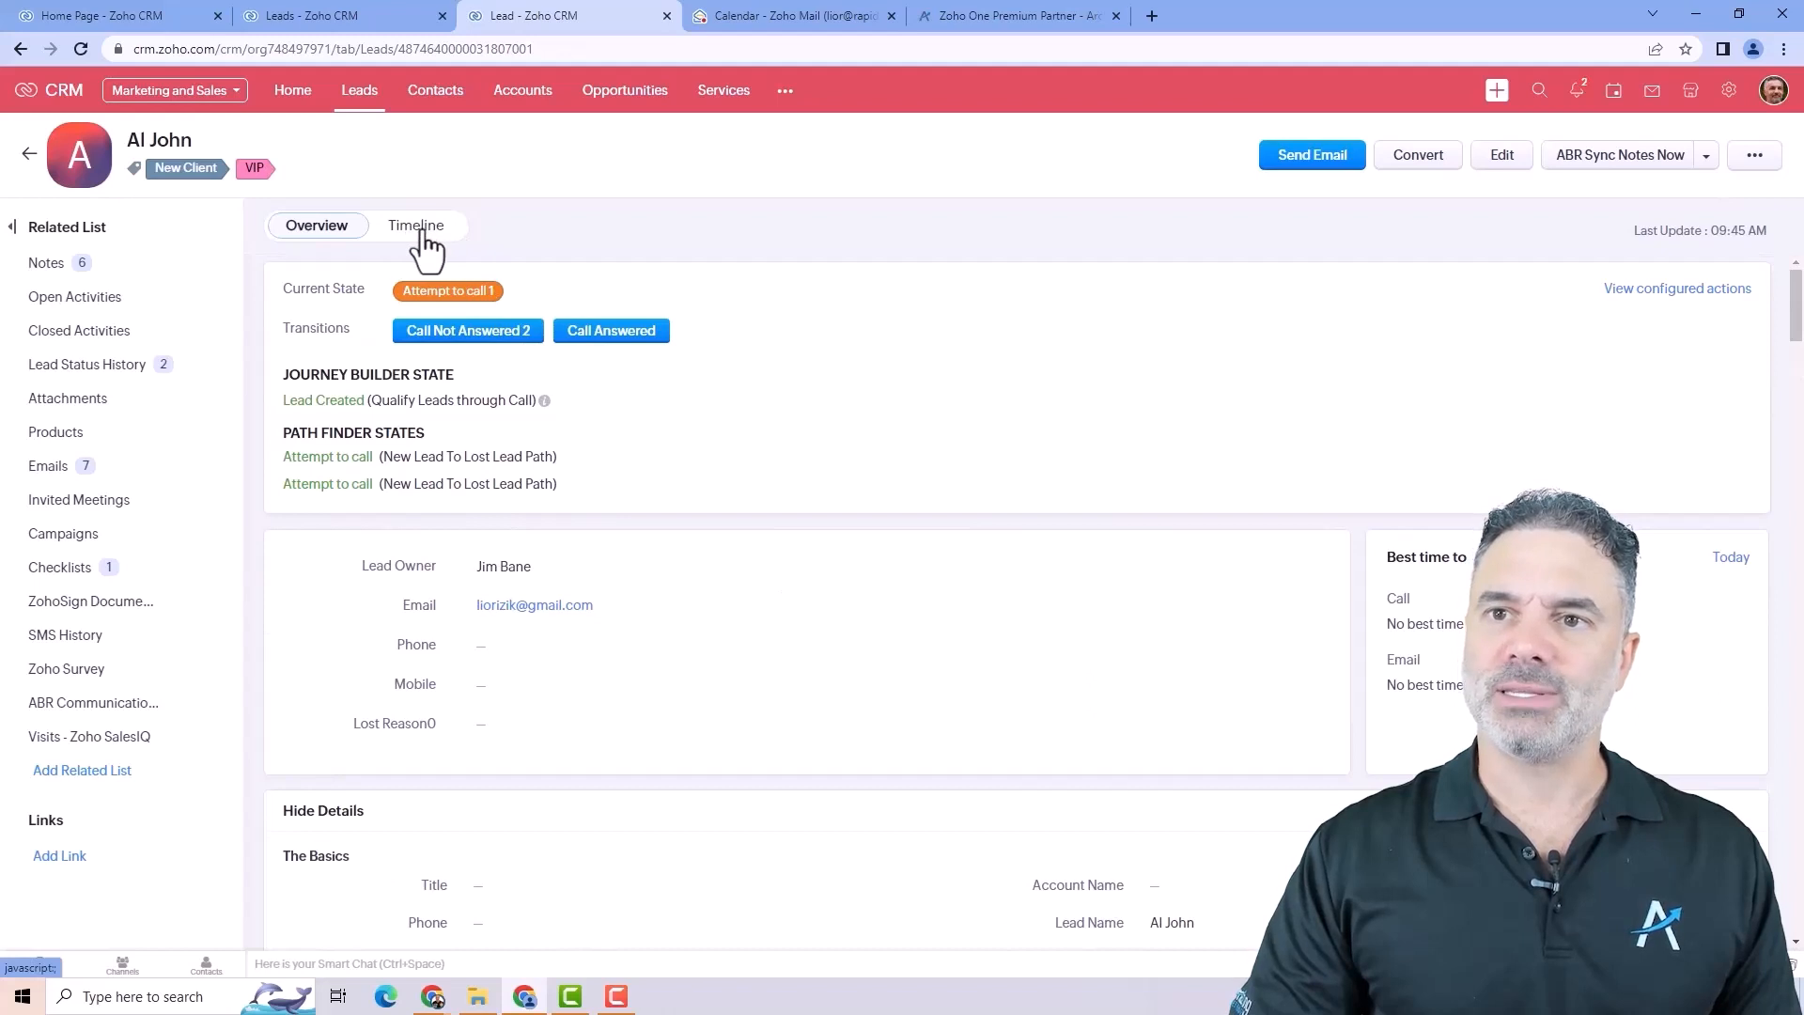
left_click(415, 224)
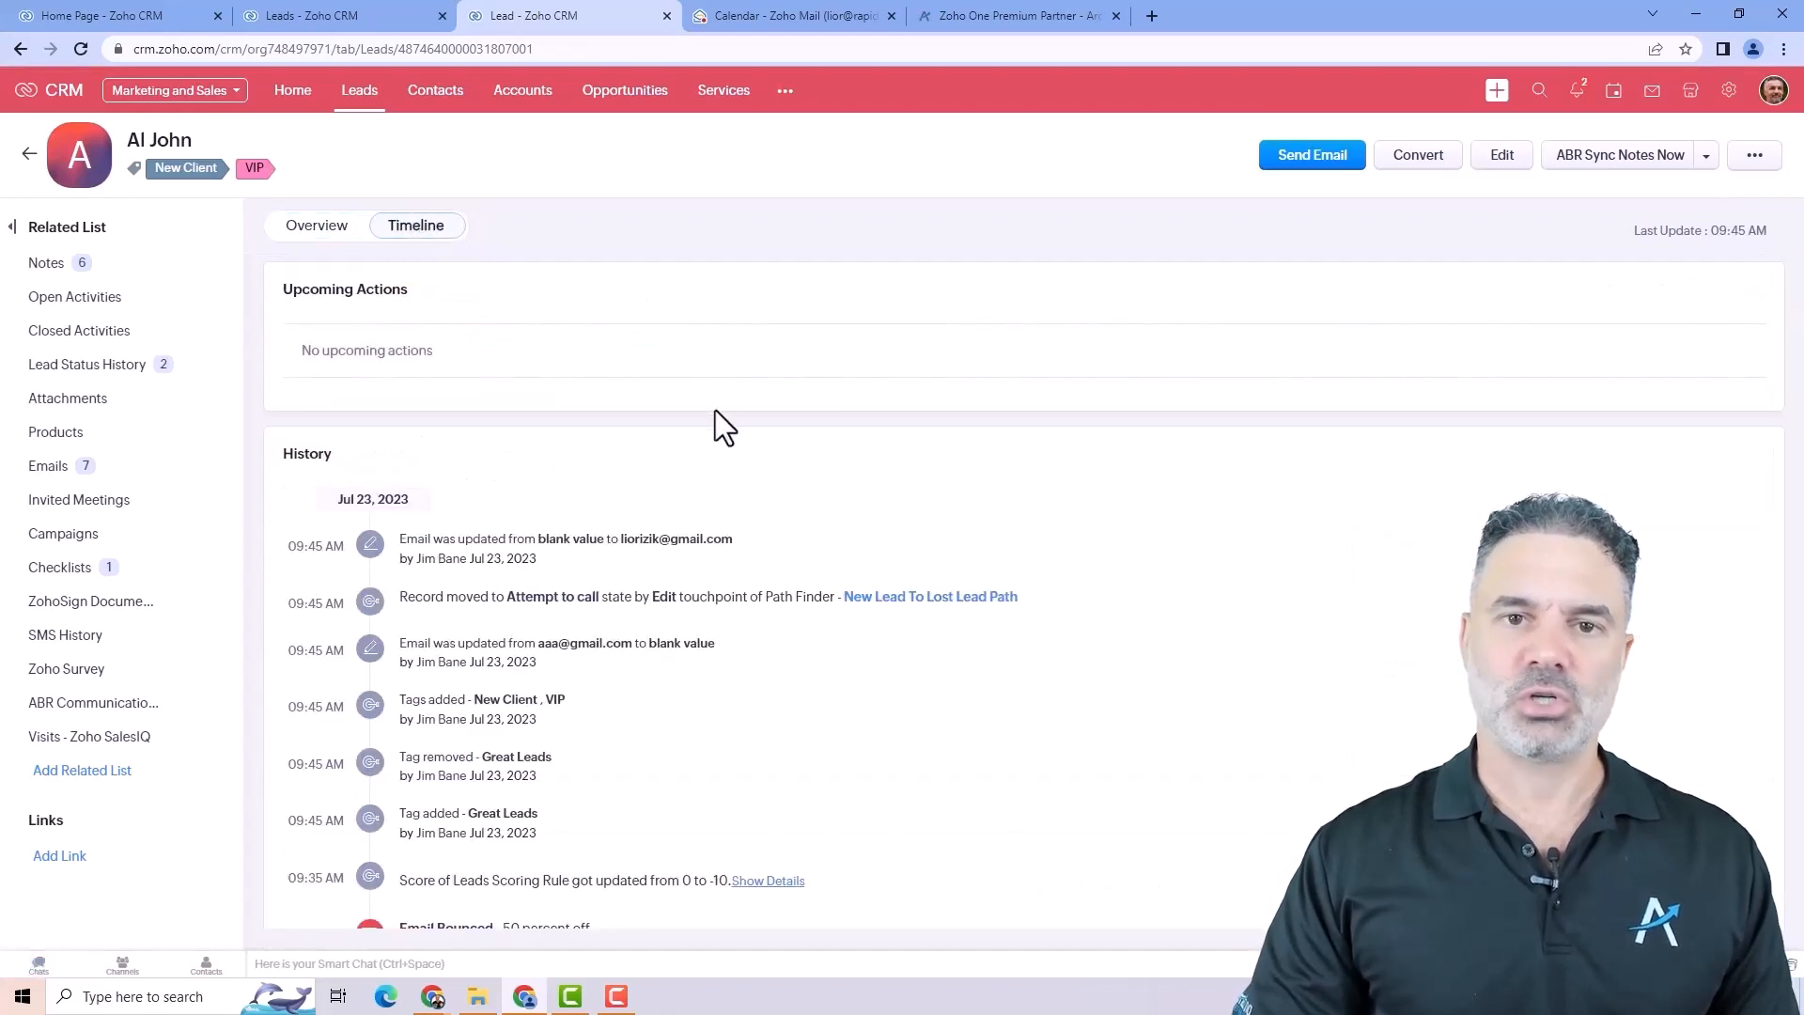
mouse_move(716, 515)
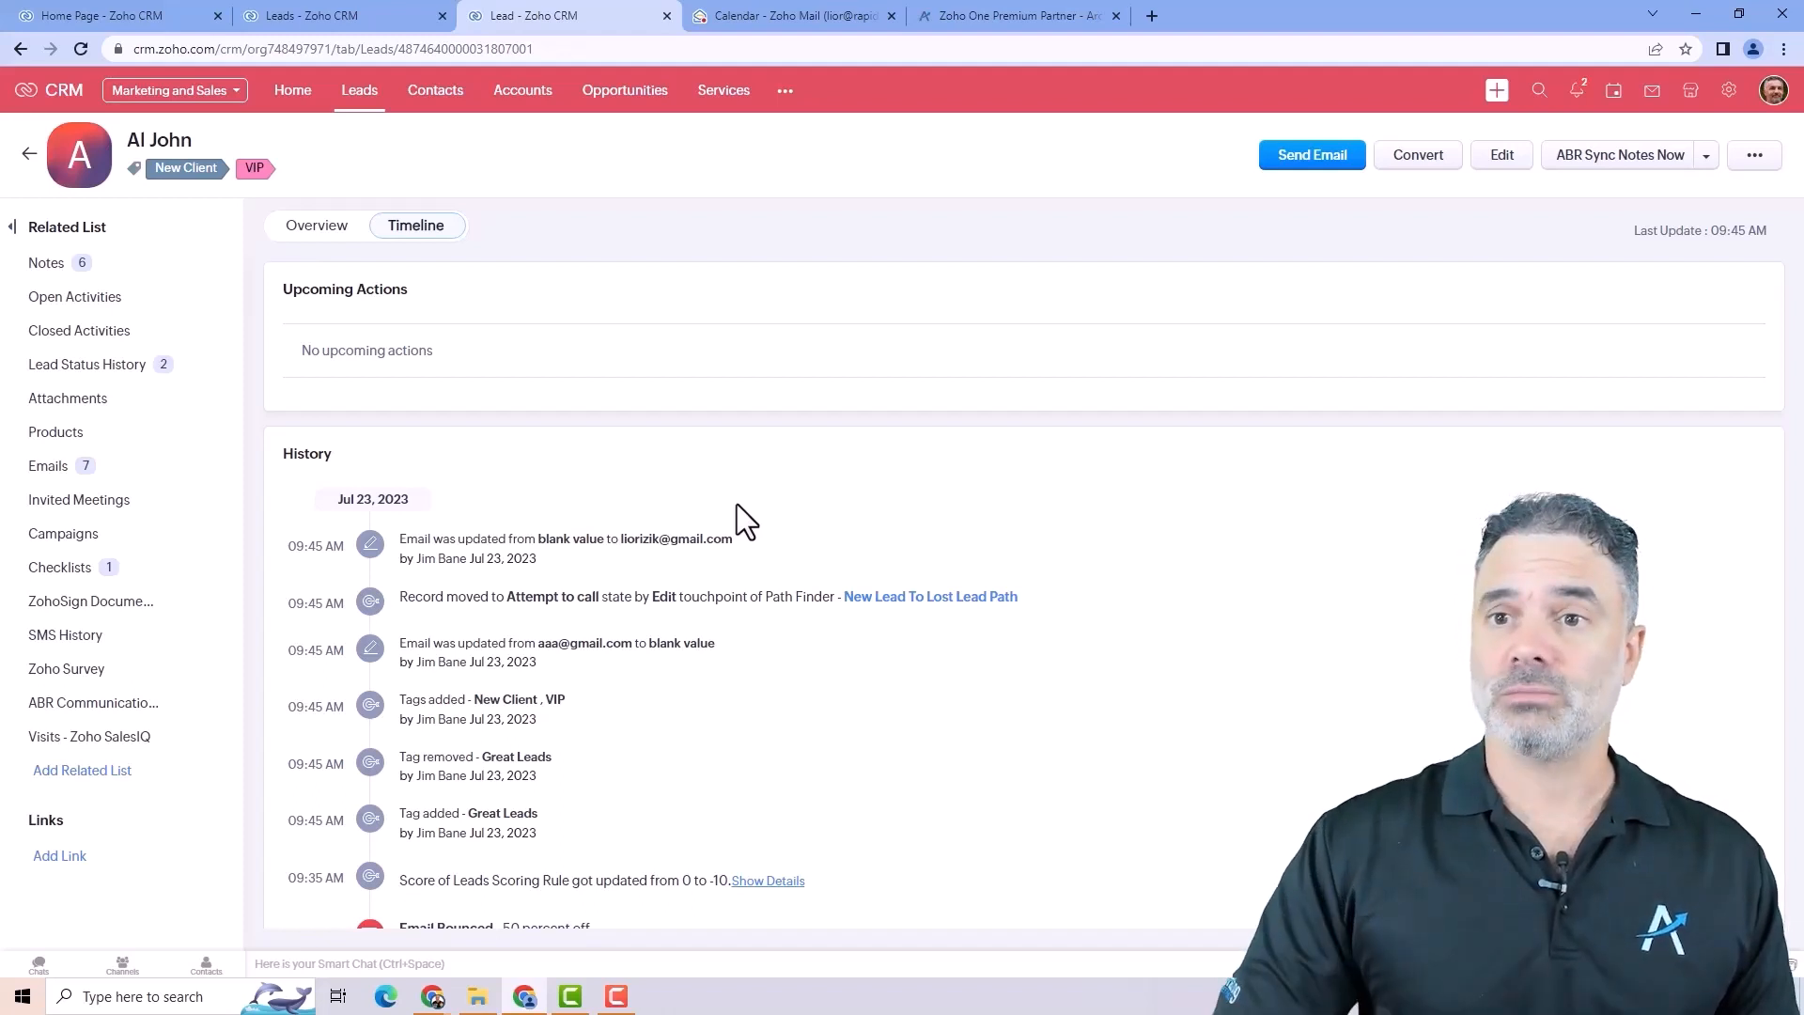
left_click_drag(401, 539, 532, 559)
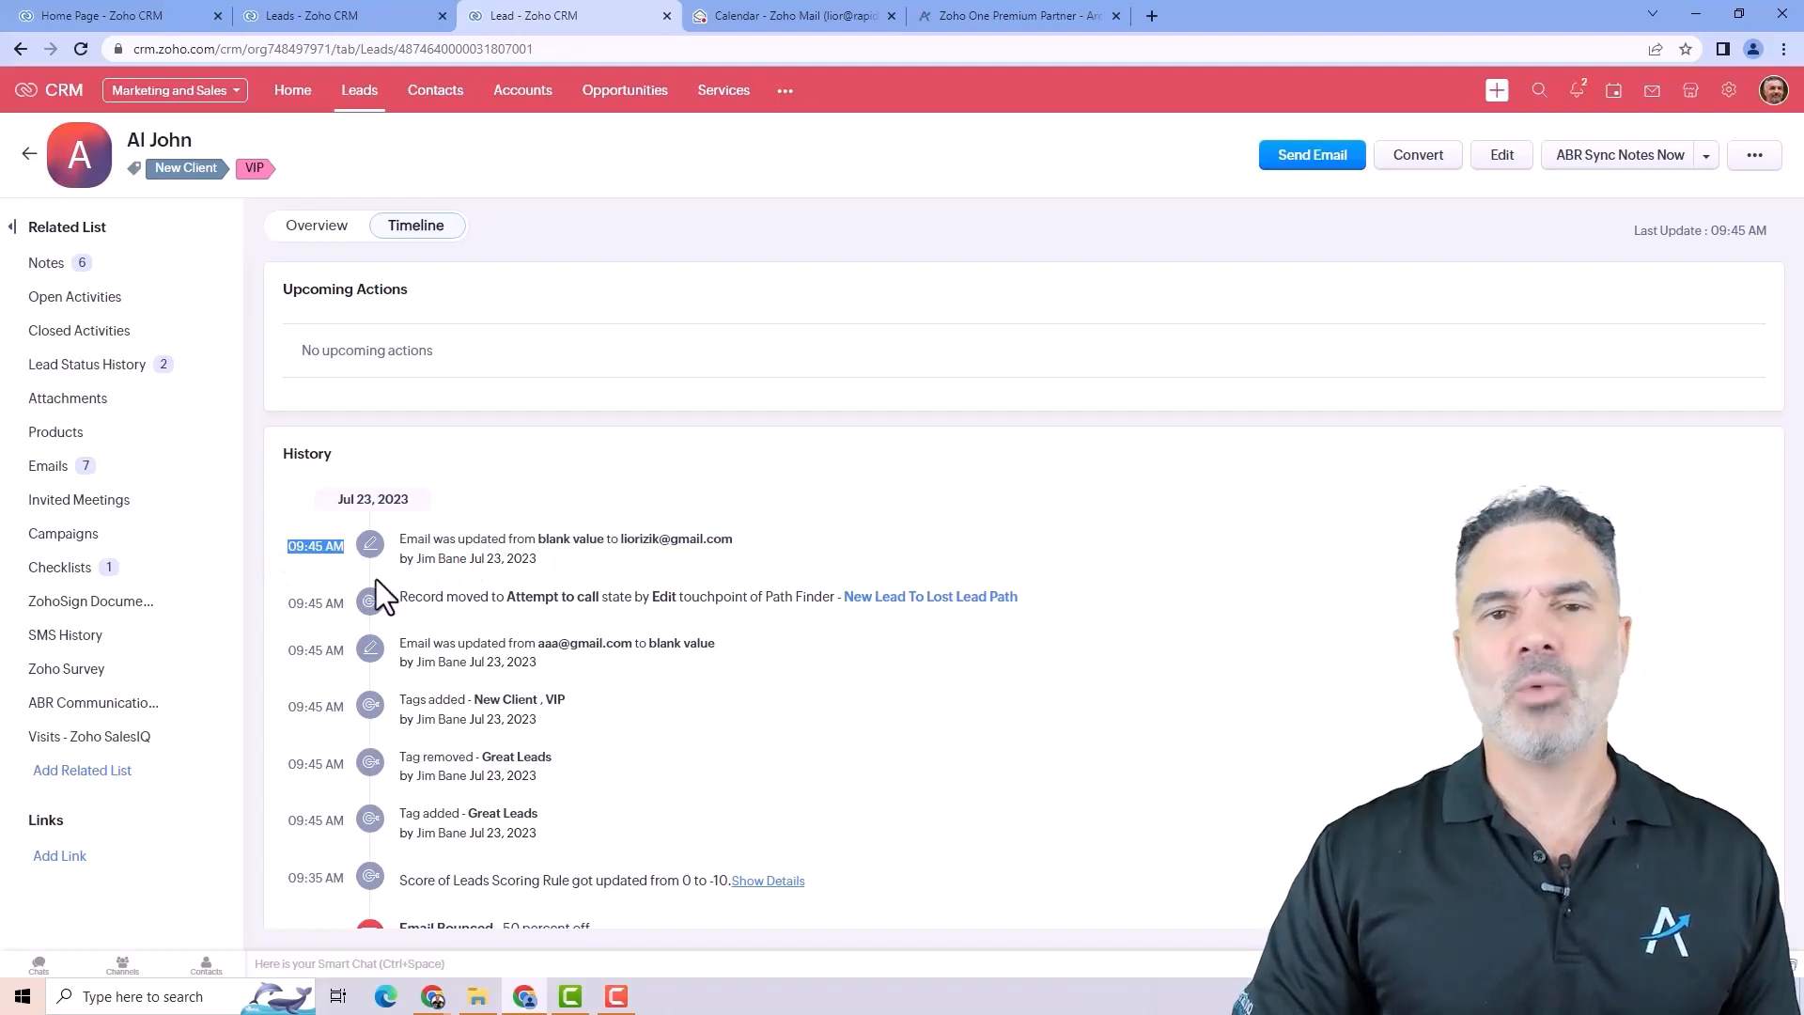
mouse_move(1008, 661)
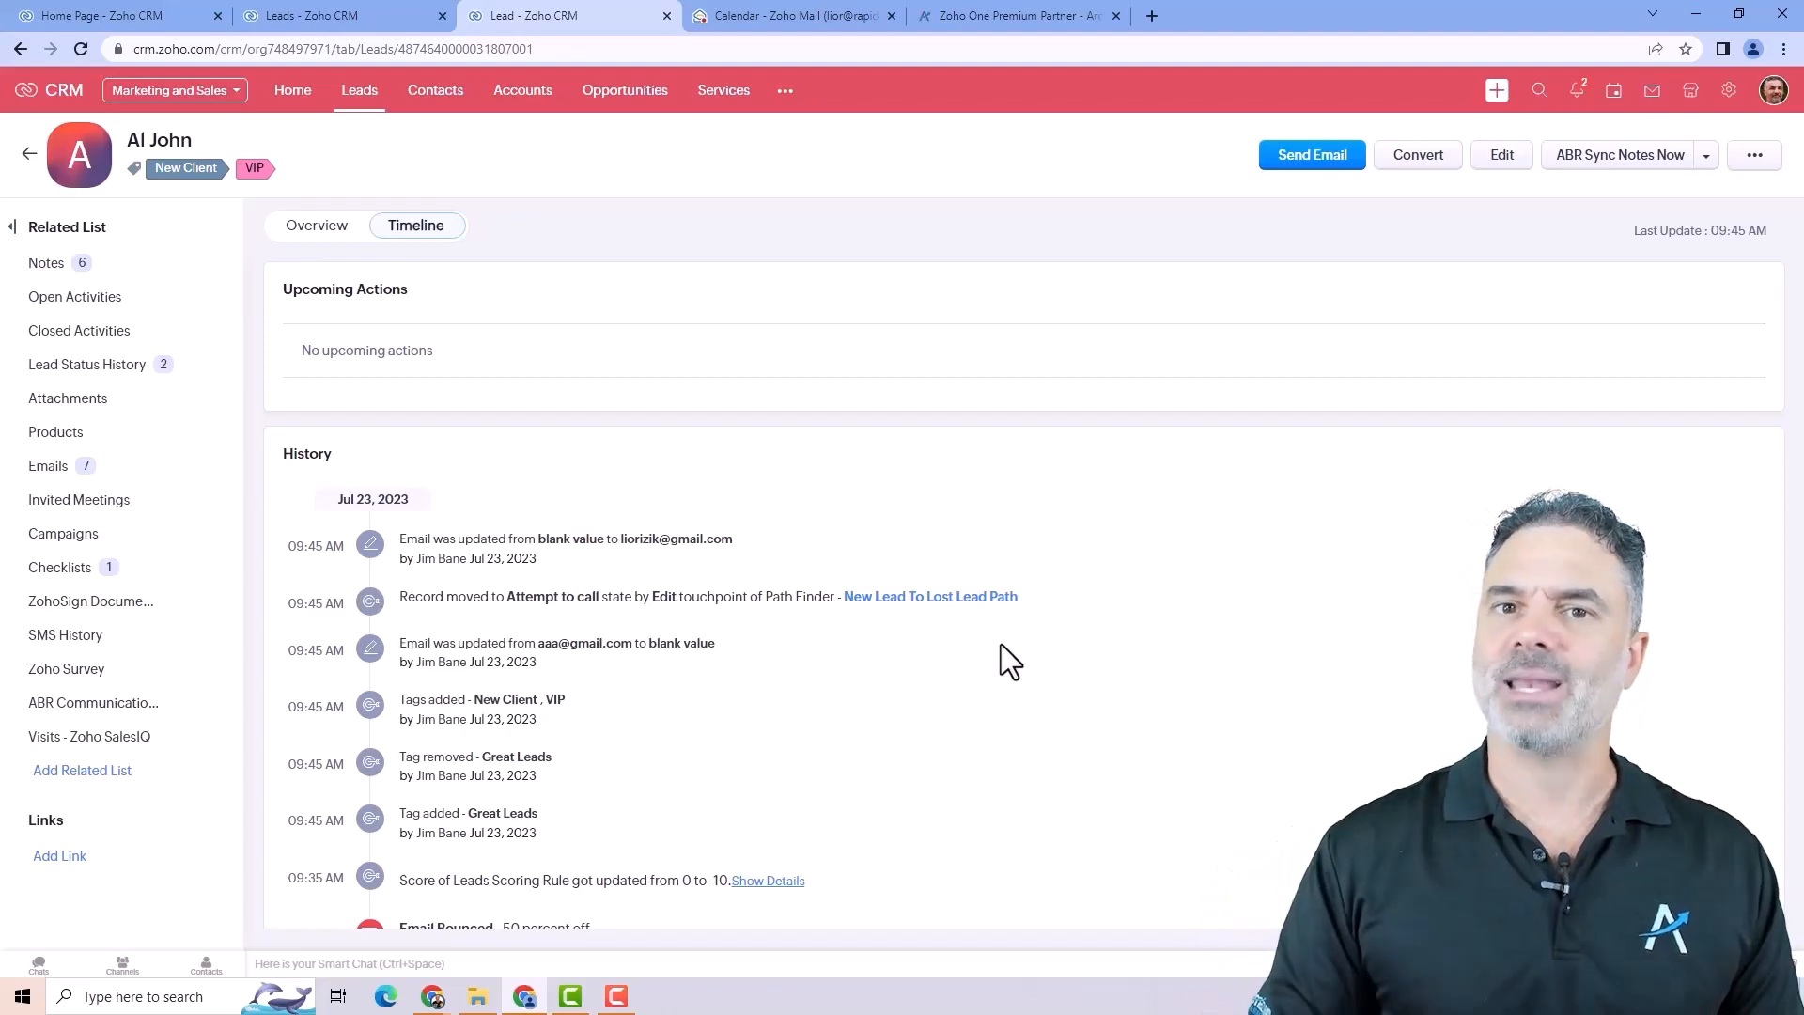
mouse_move(936, 588)
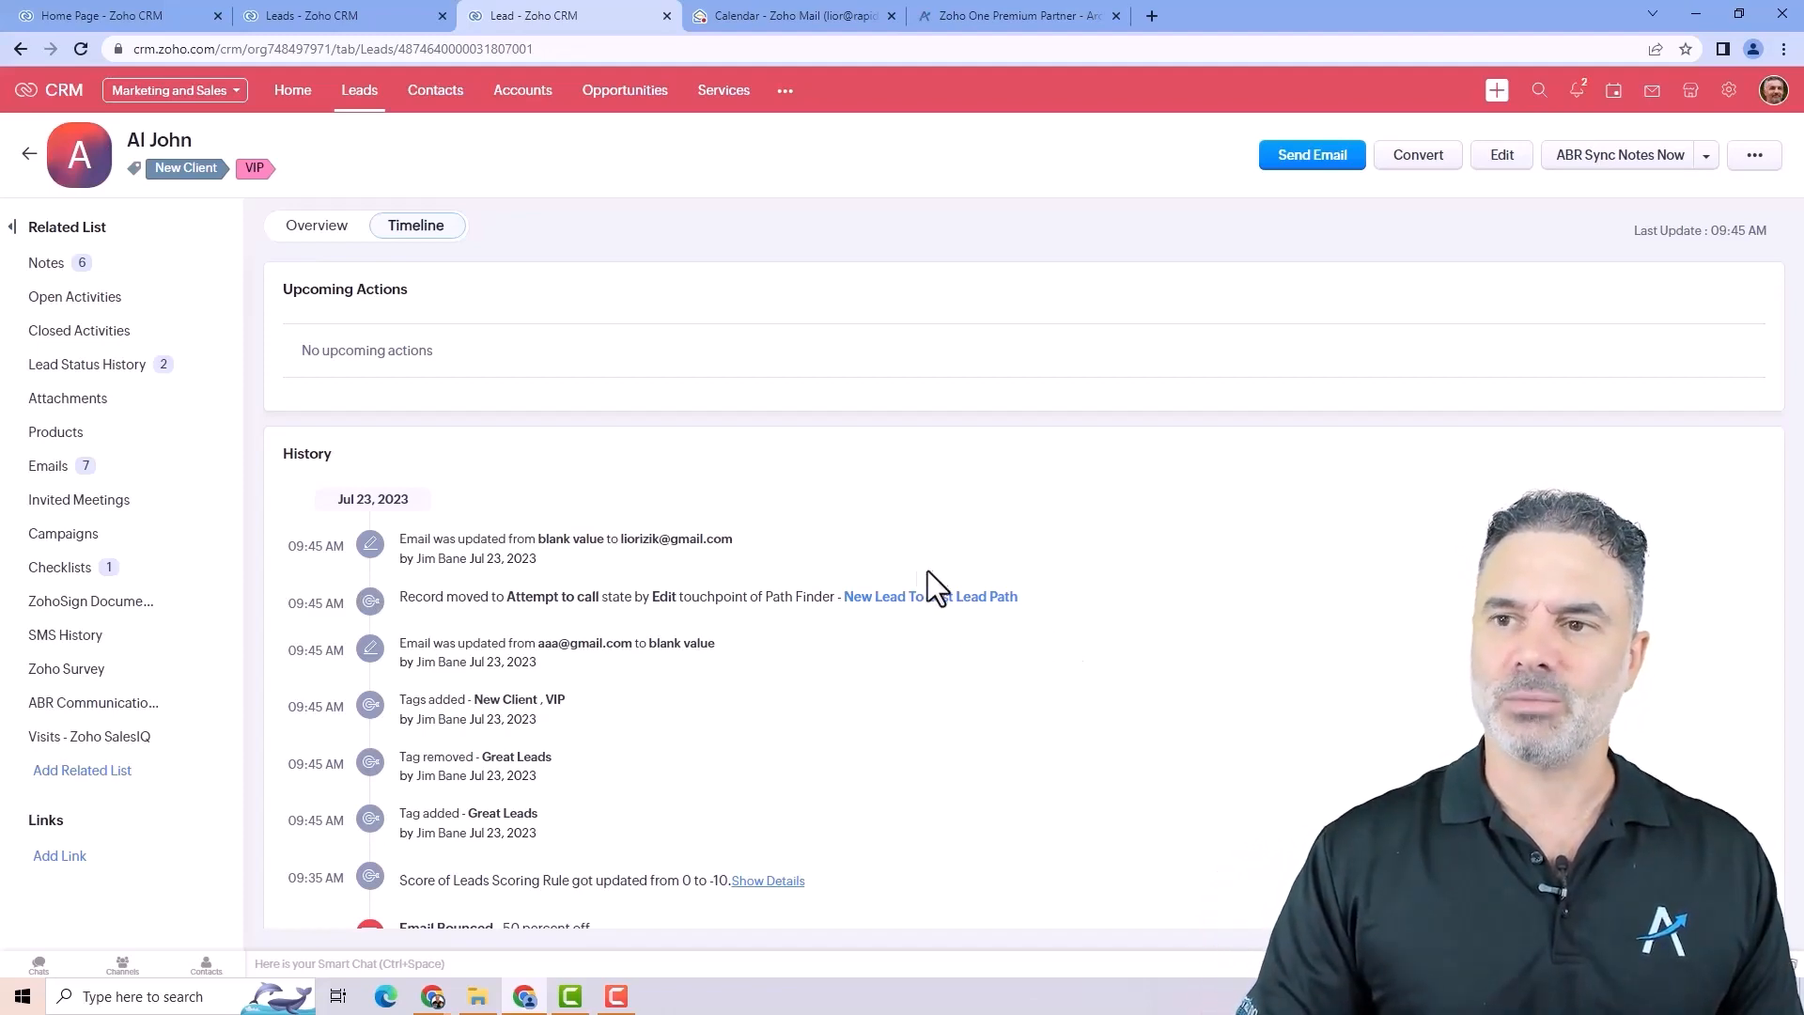
scroll("down", 3)
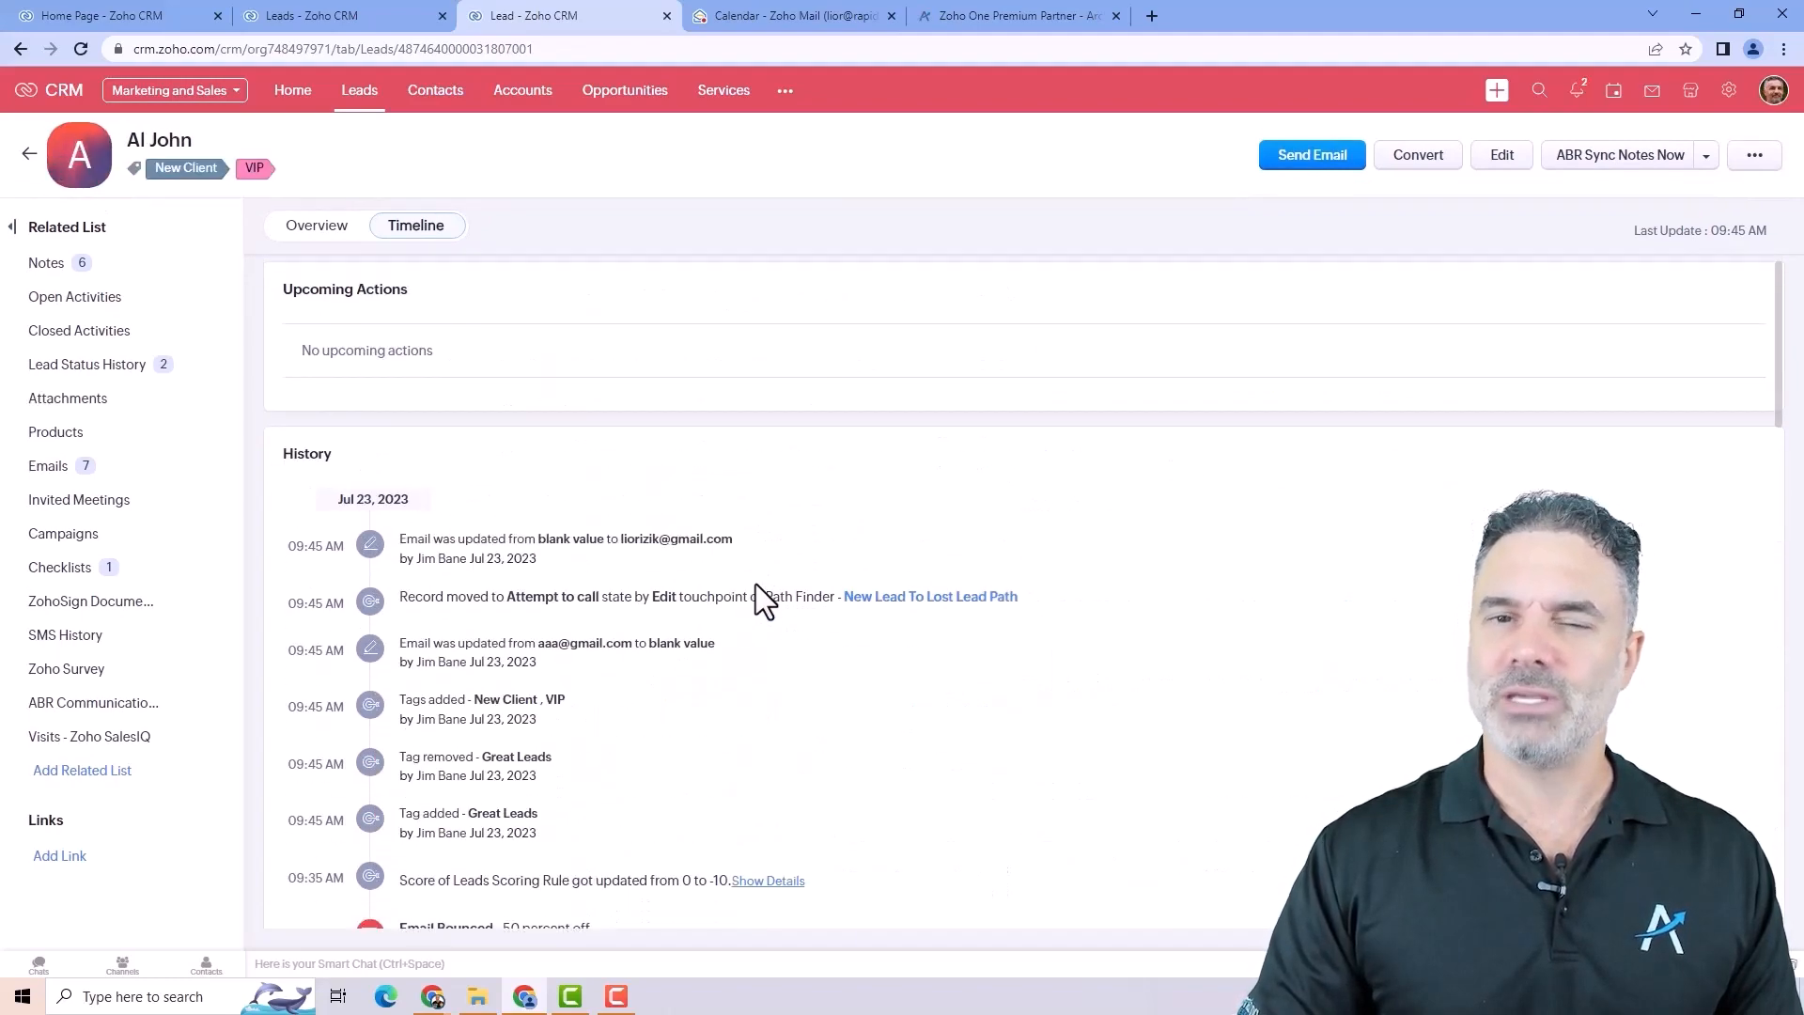
mouse_move(827, 456)
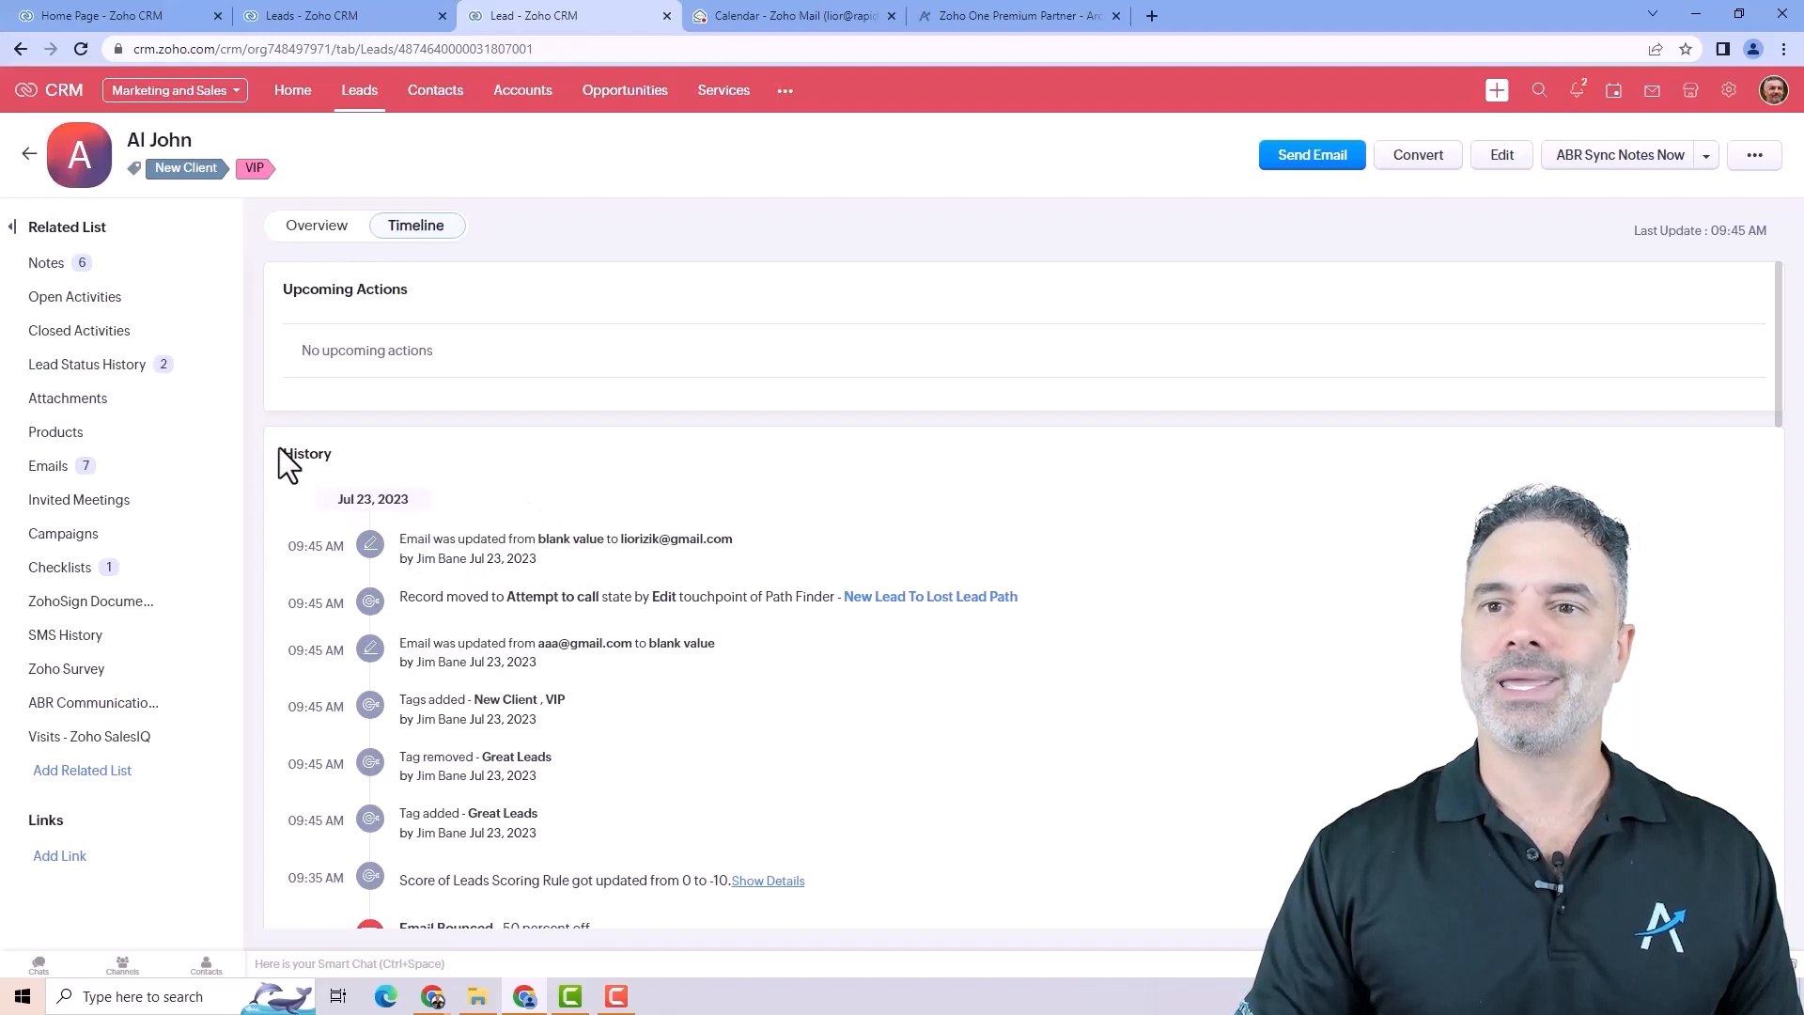
mouse_move(669, 720)
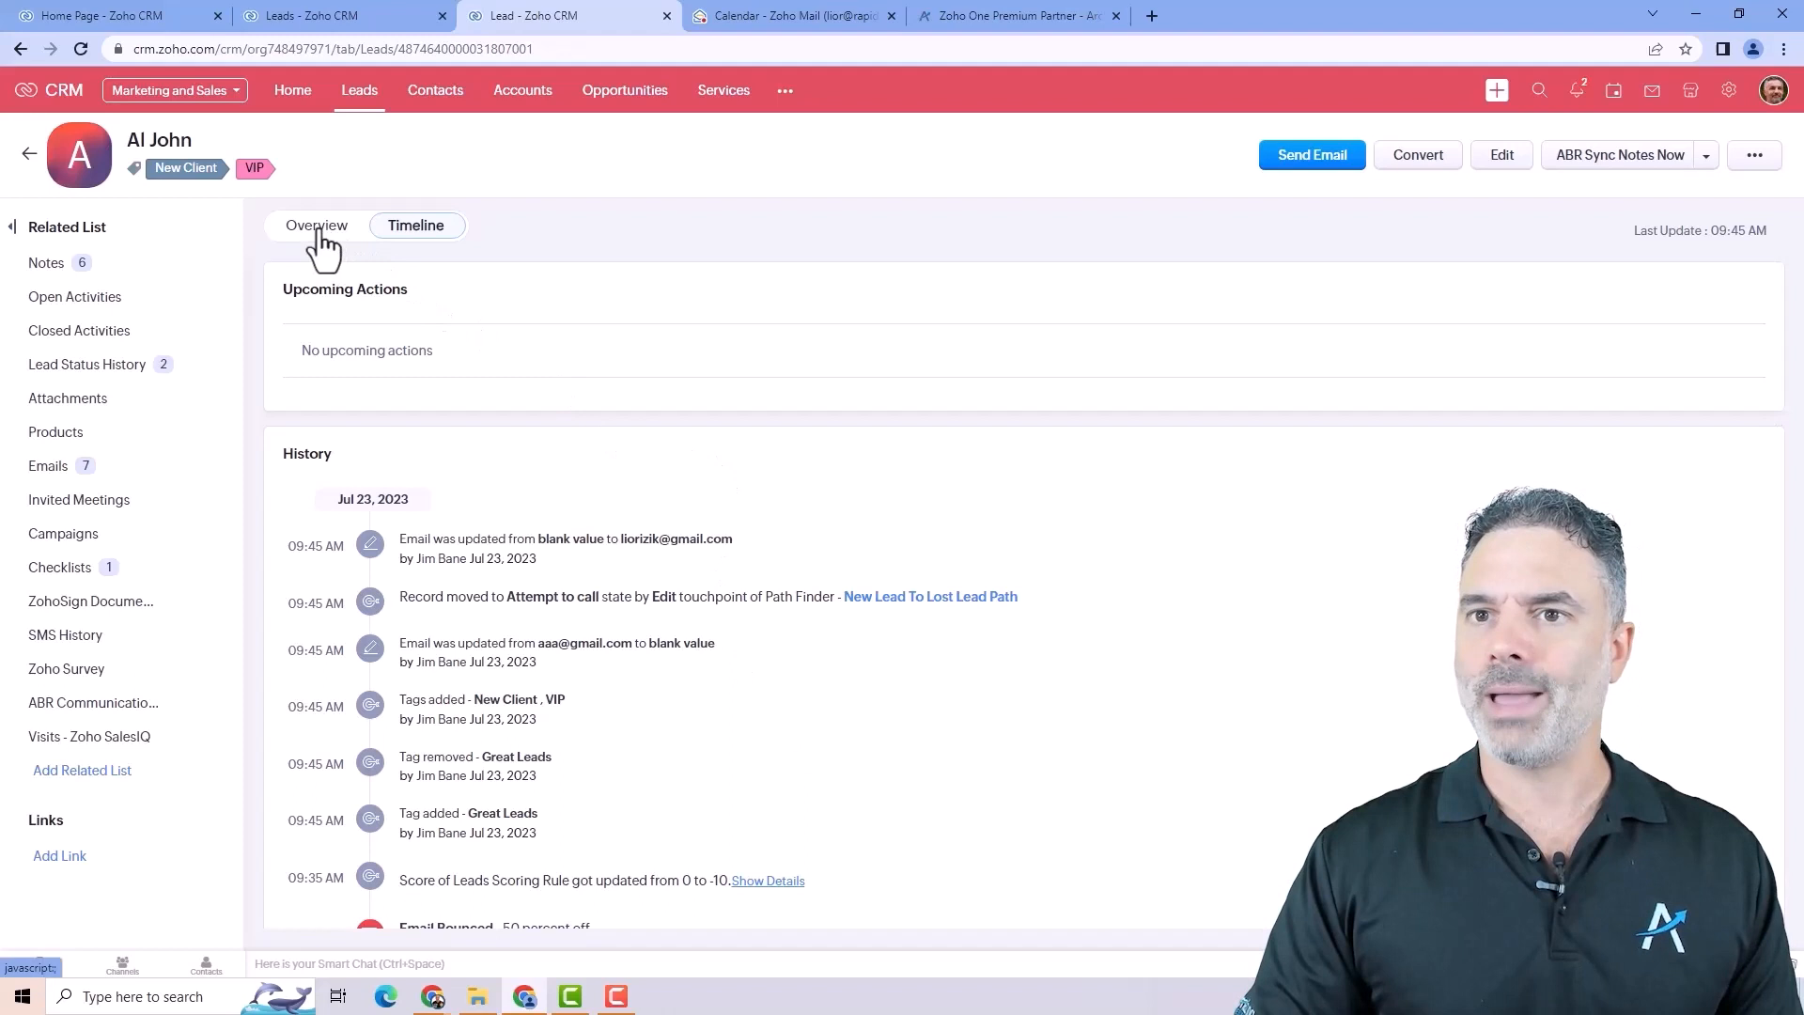
left_click(315, 224)
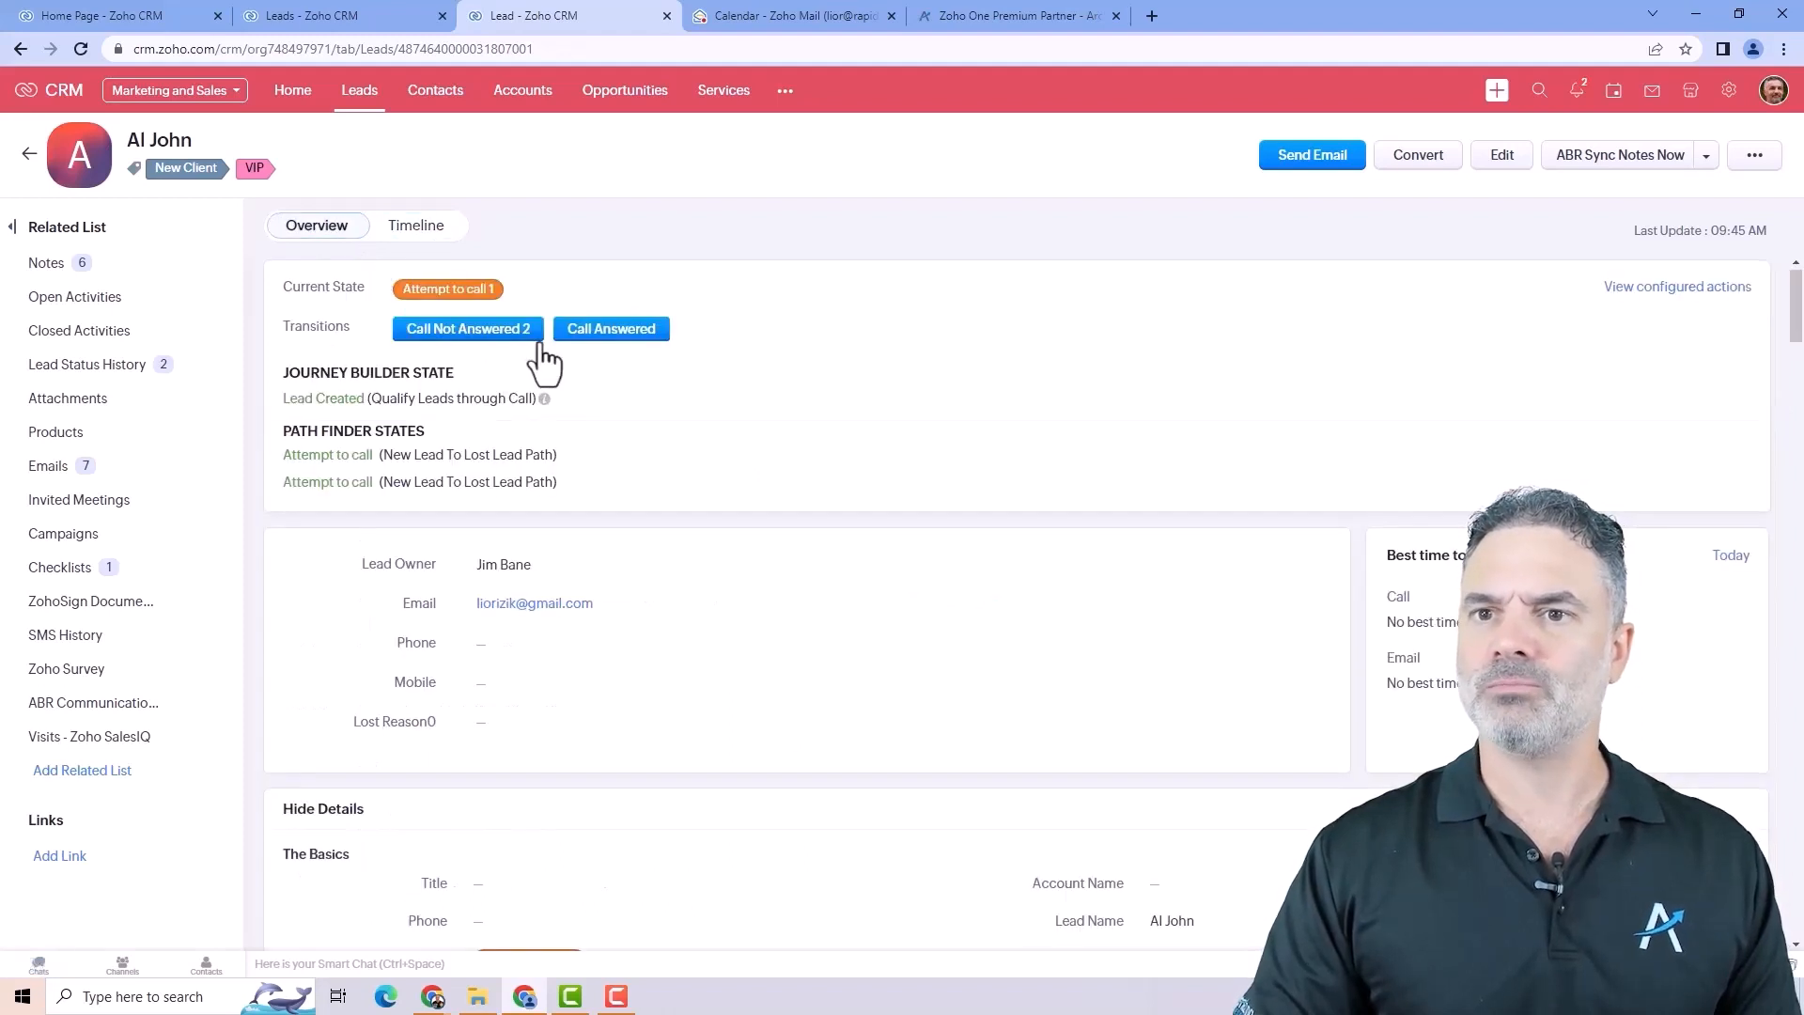
scroll("down", 3)
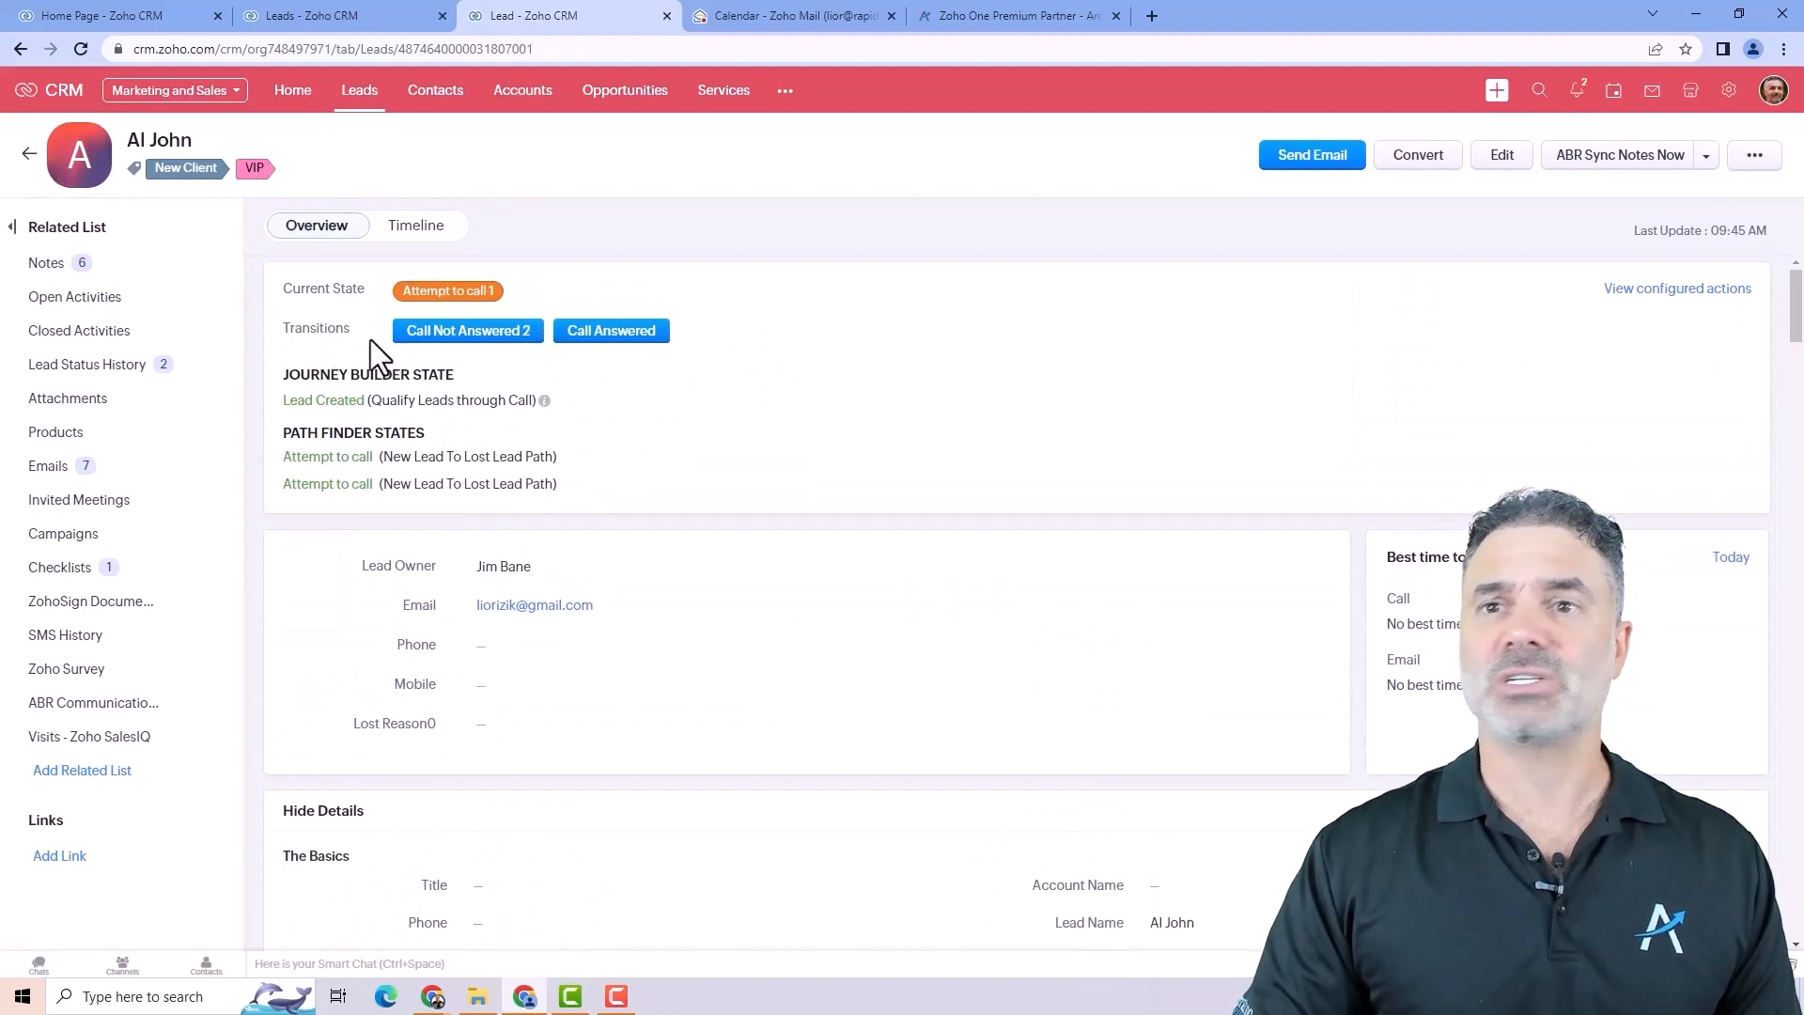
double_click(316, 327)
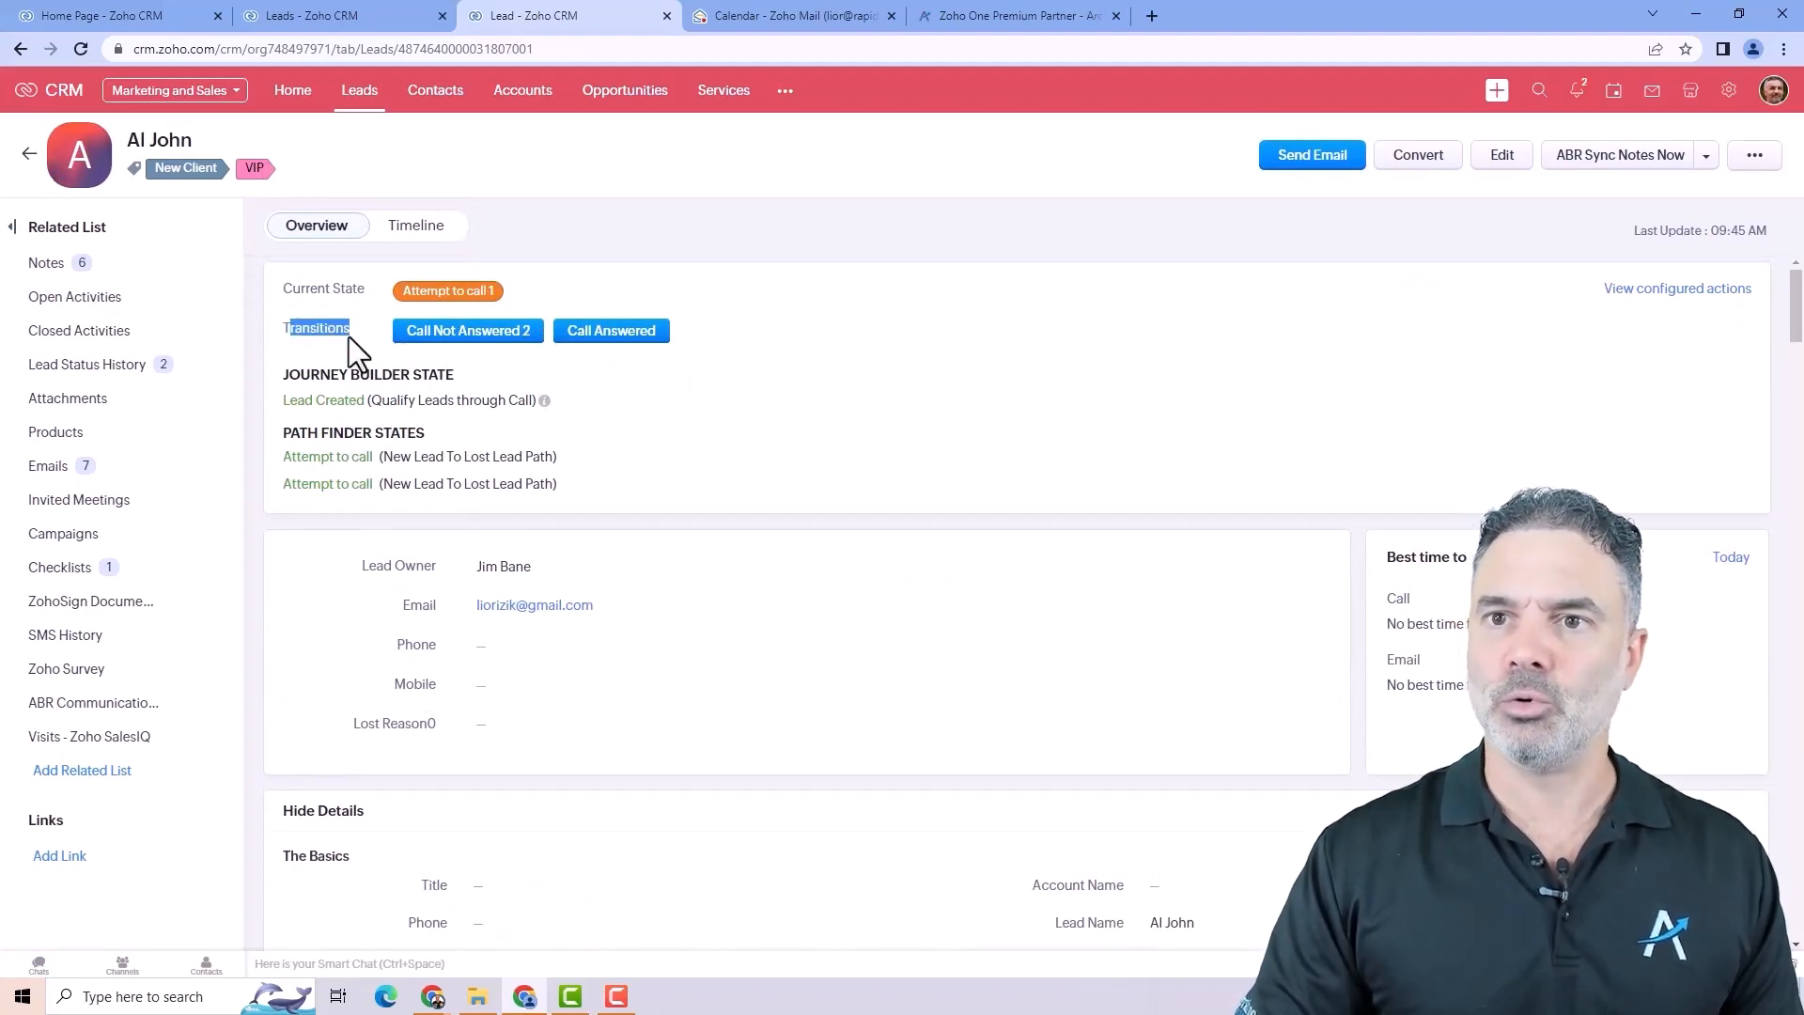
left_click_drag(284, 327, 488, 455)
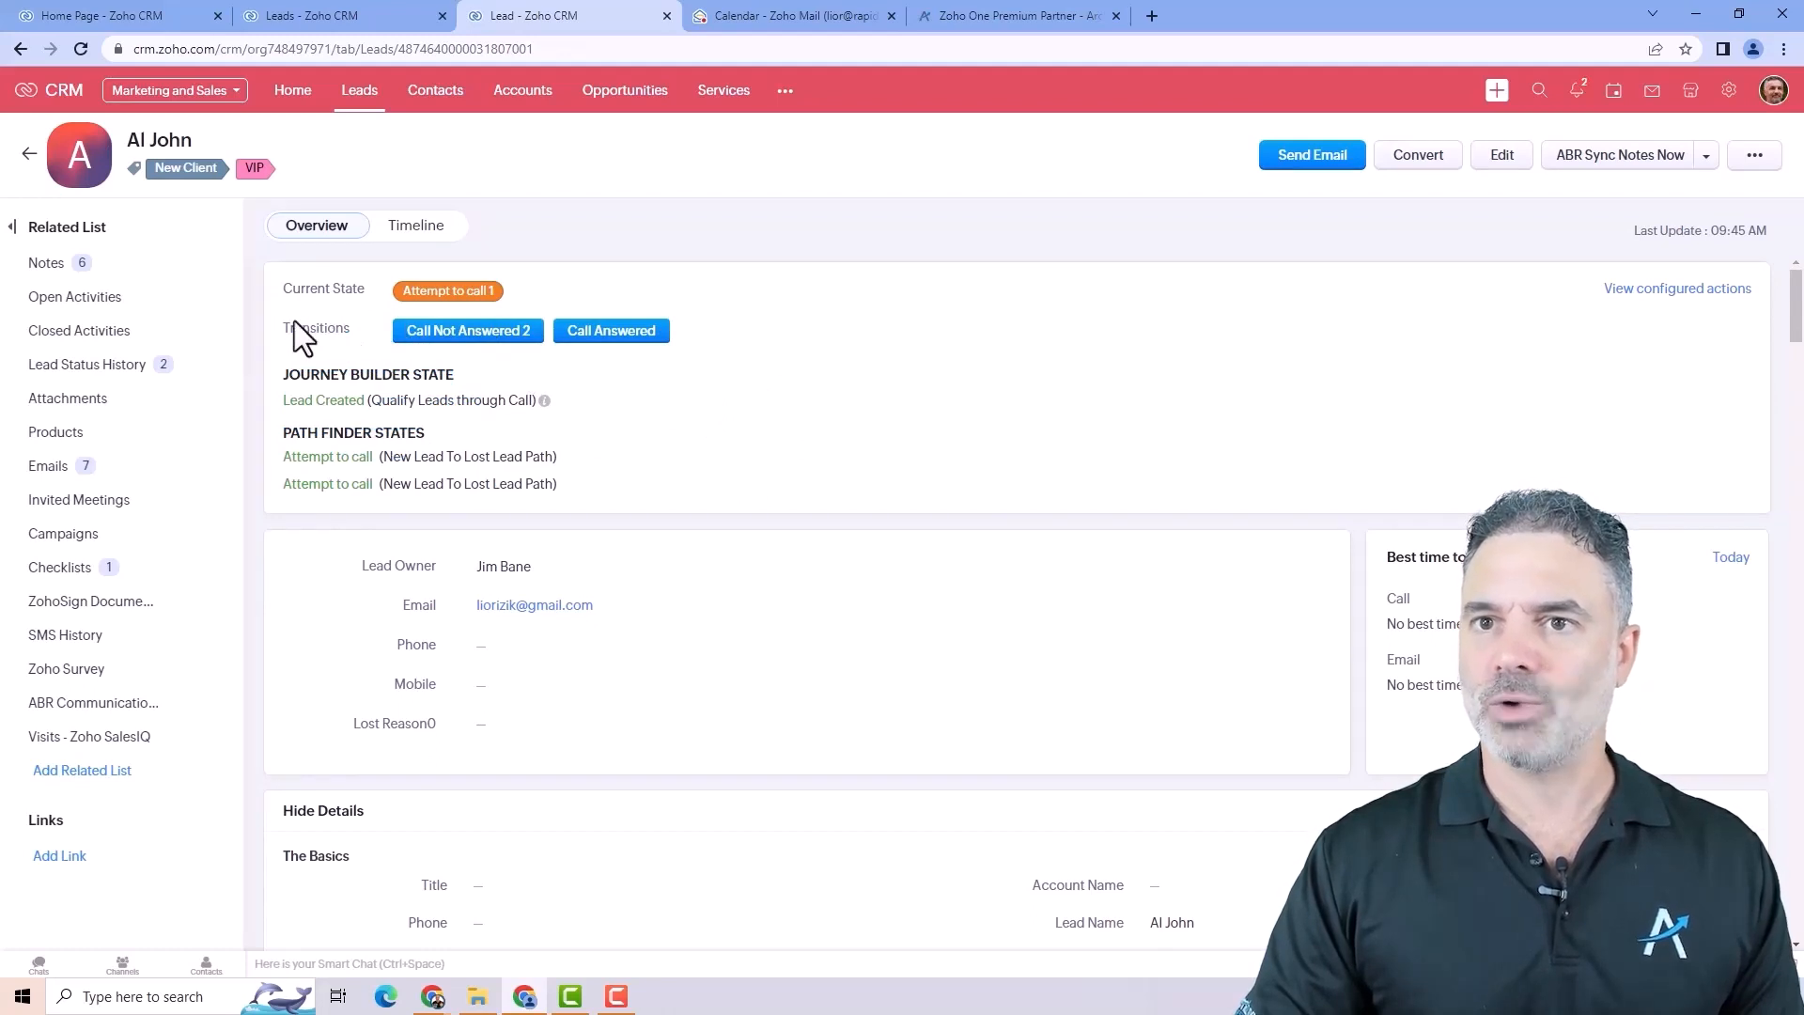
scroll("down", 3)
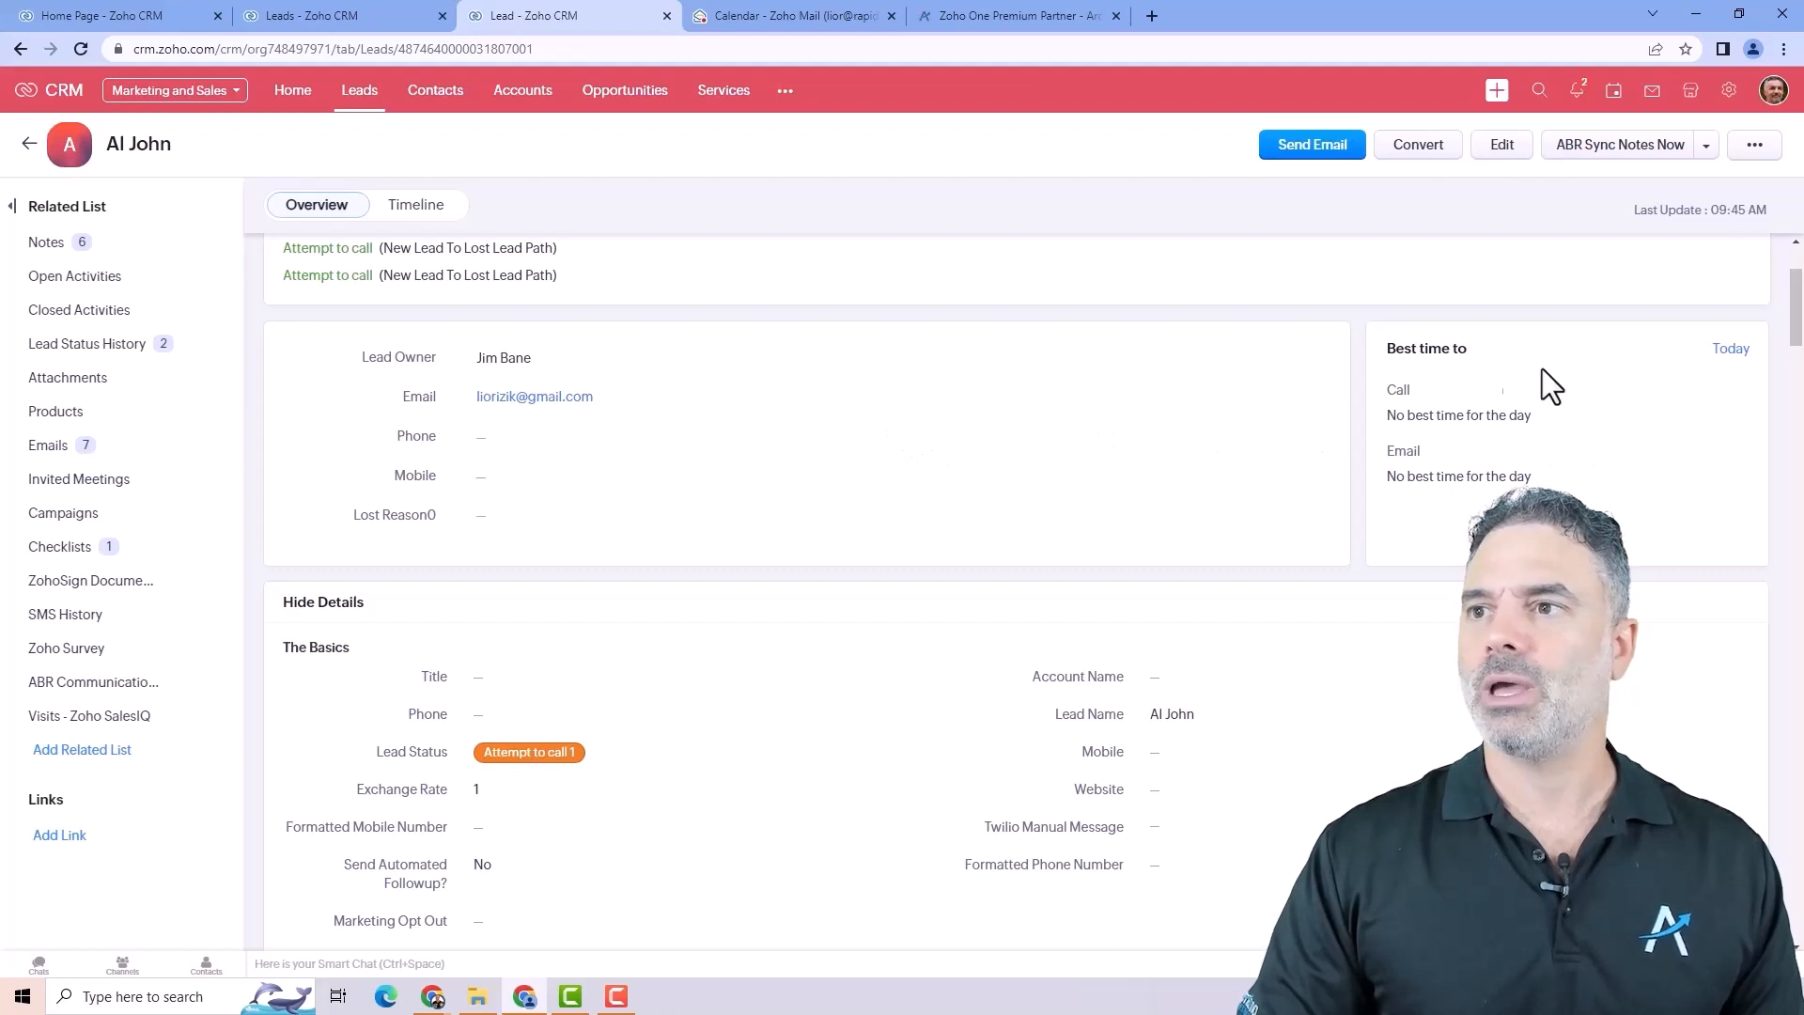
mouse_move(1509, 427)
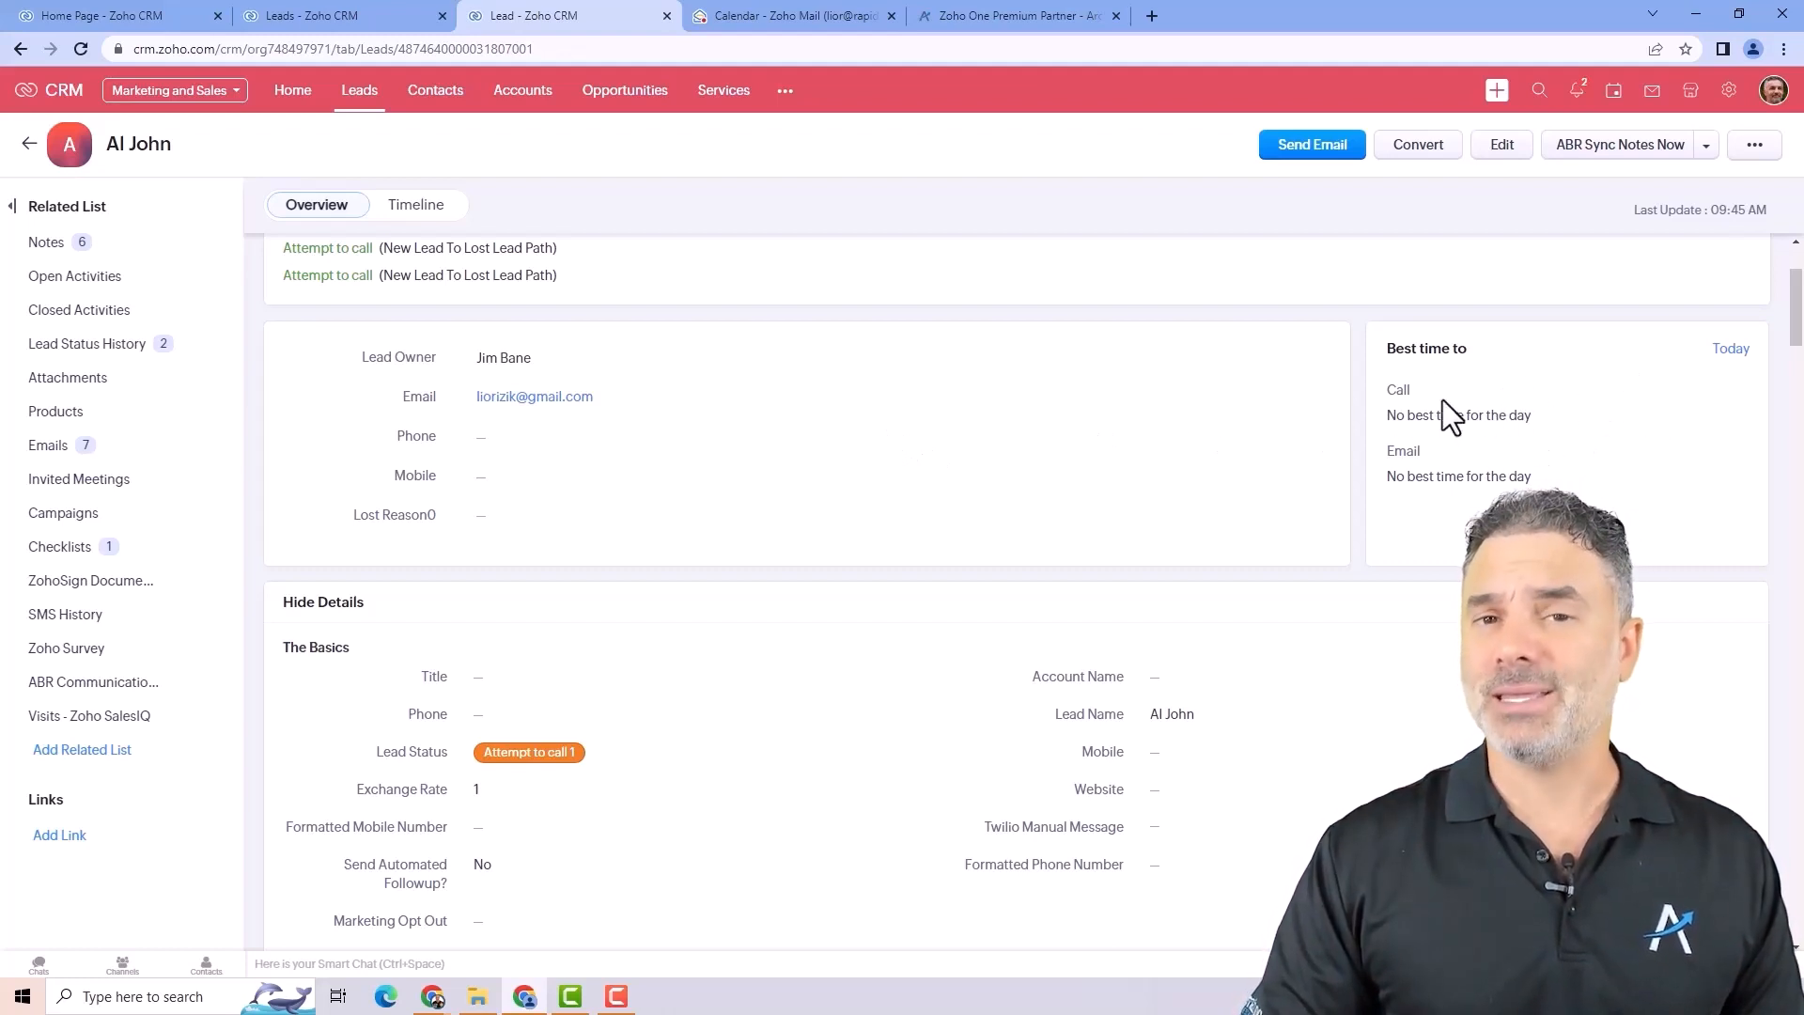
mouse_move(1406, 396)
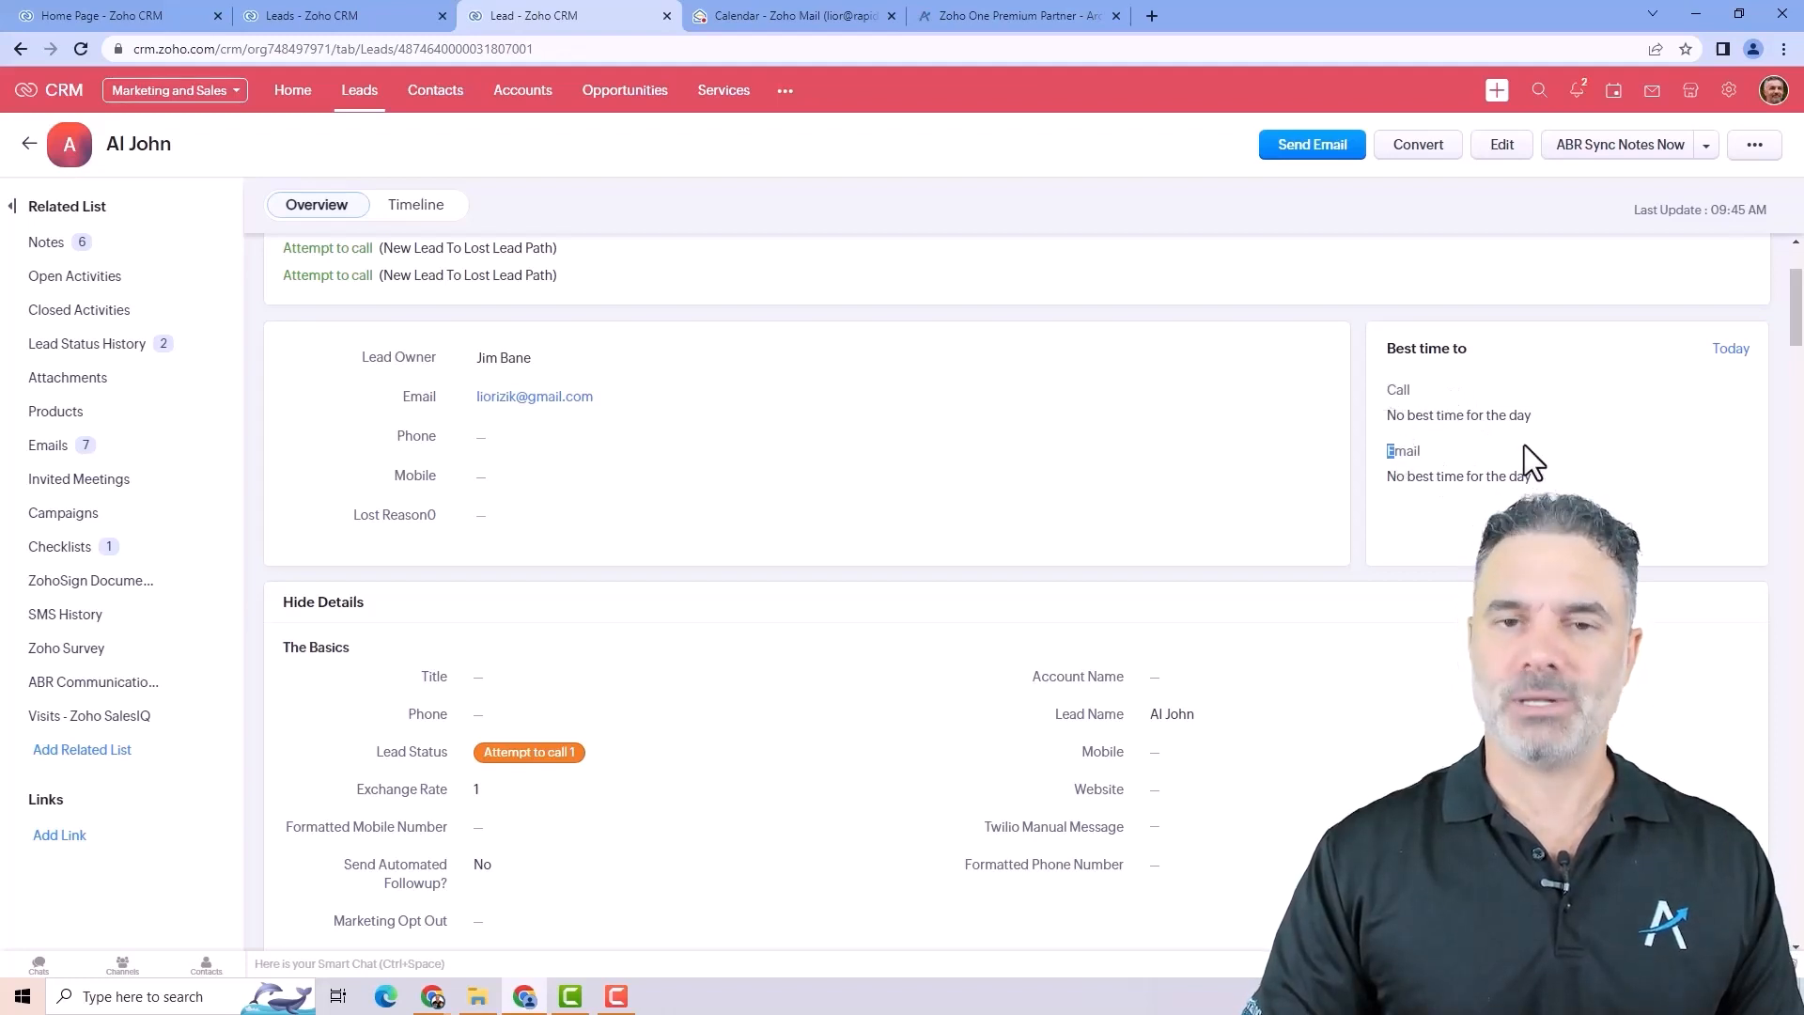
mouse_move(1415, 447)
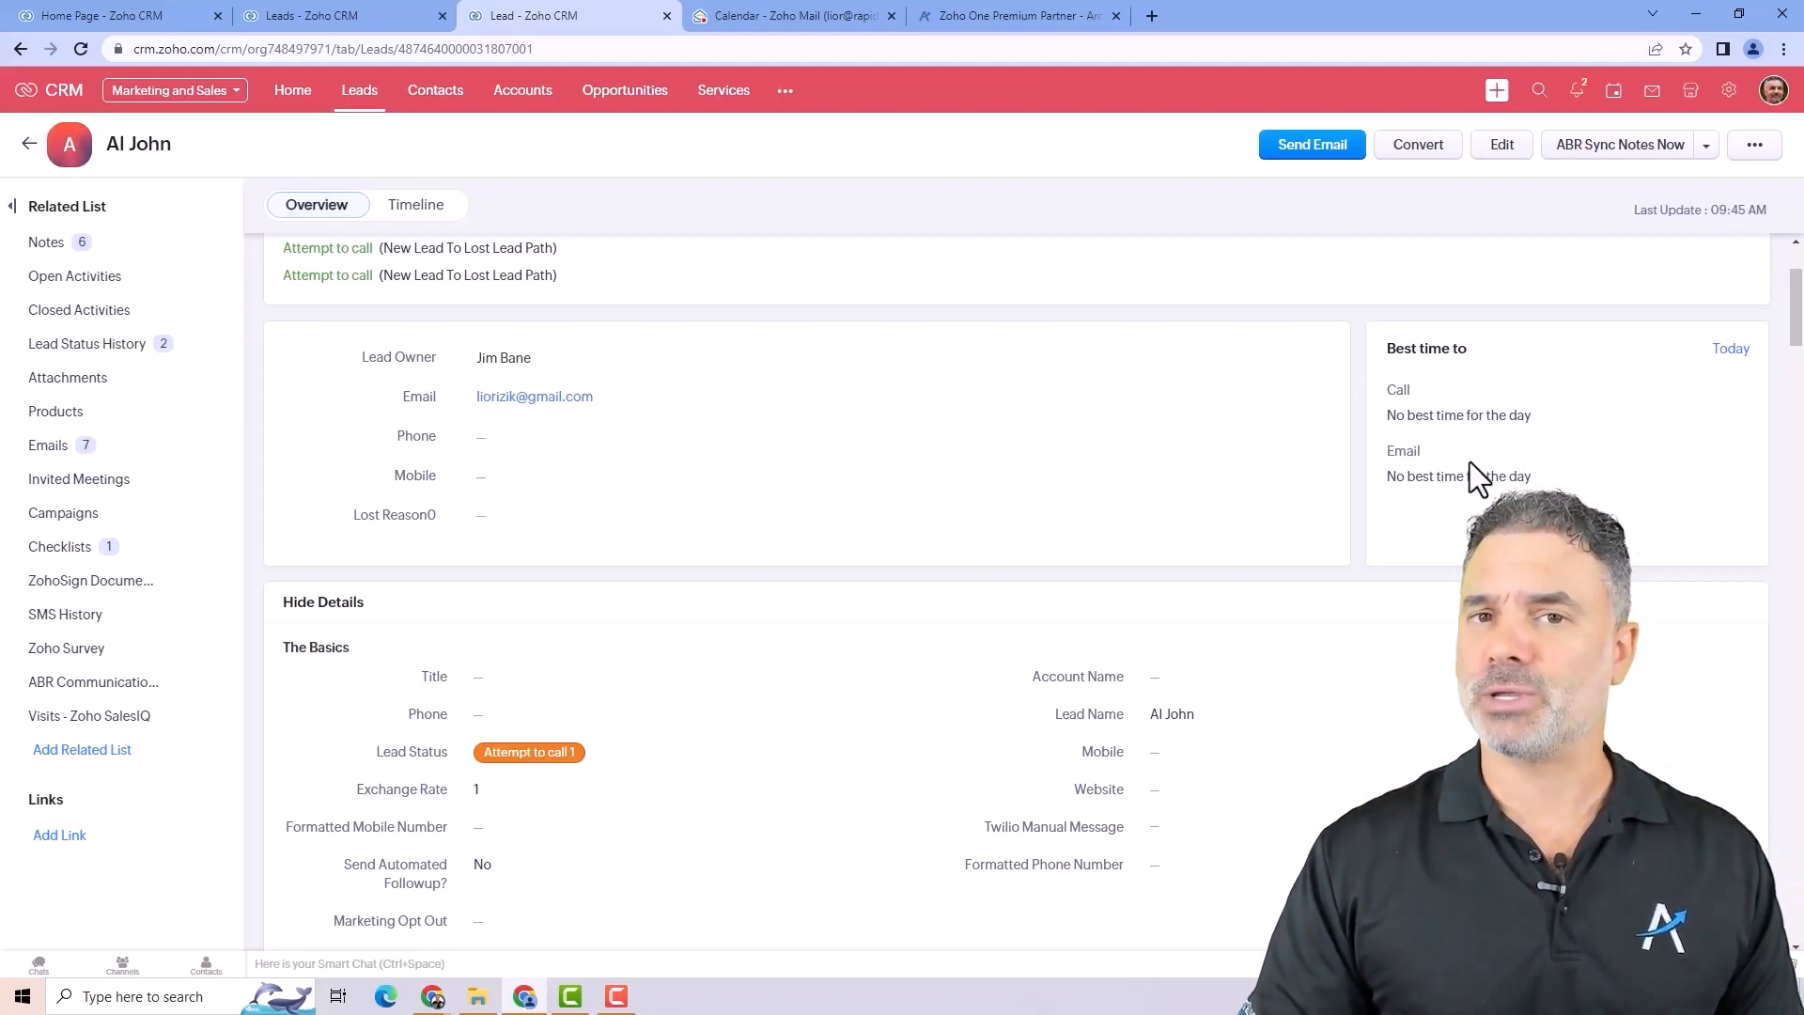
mouse_move(1462, 394)
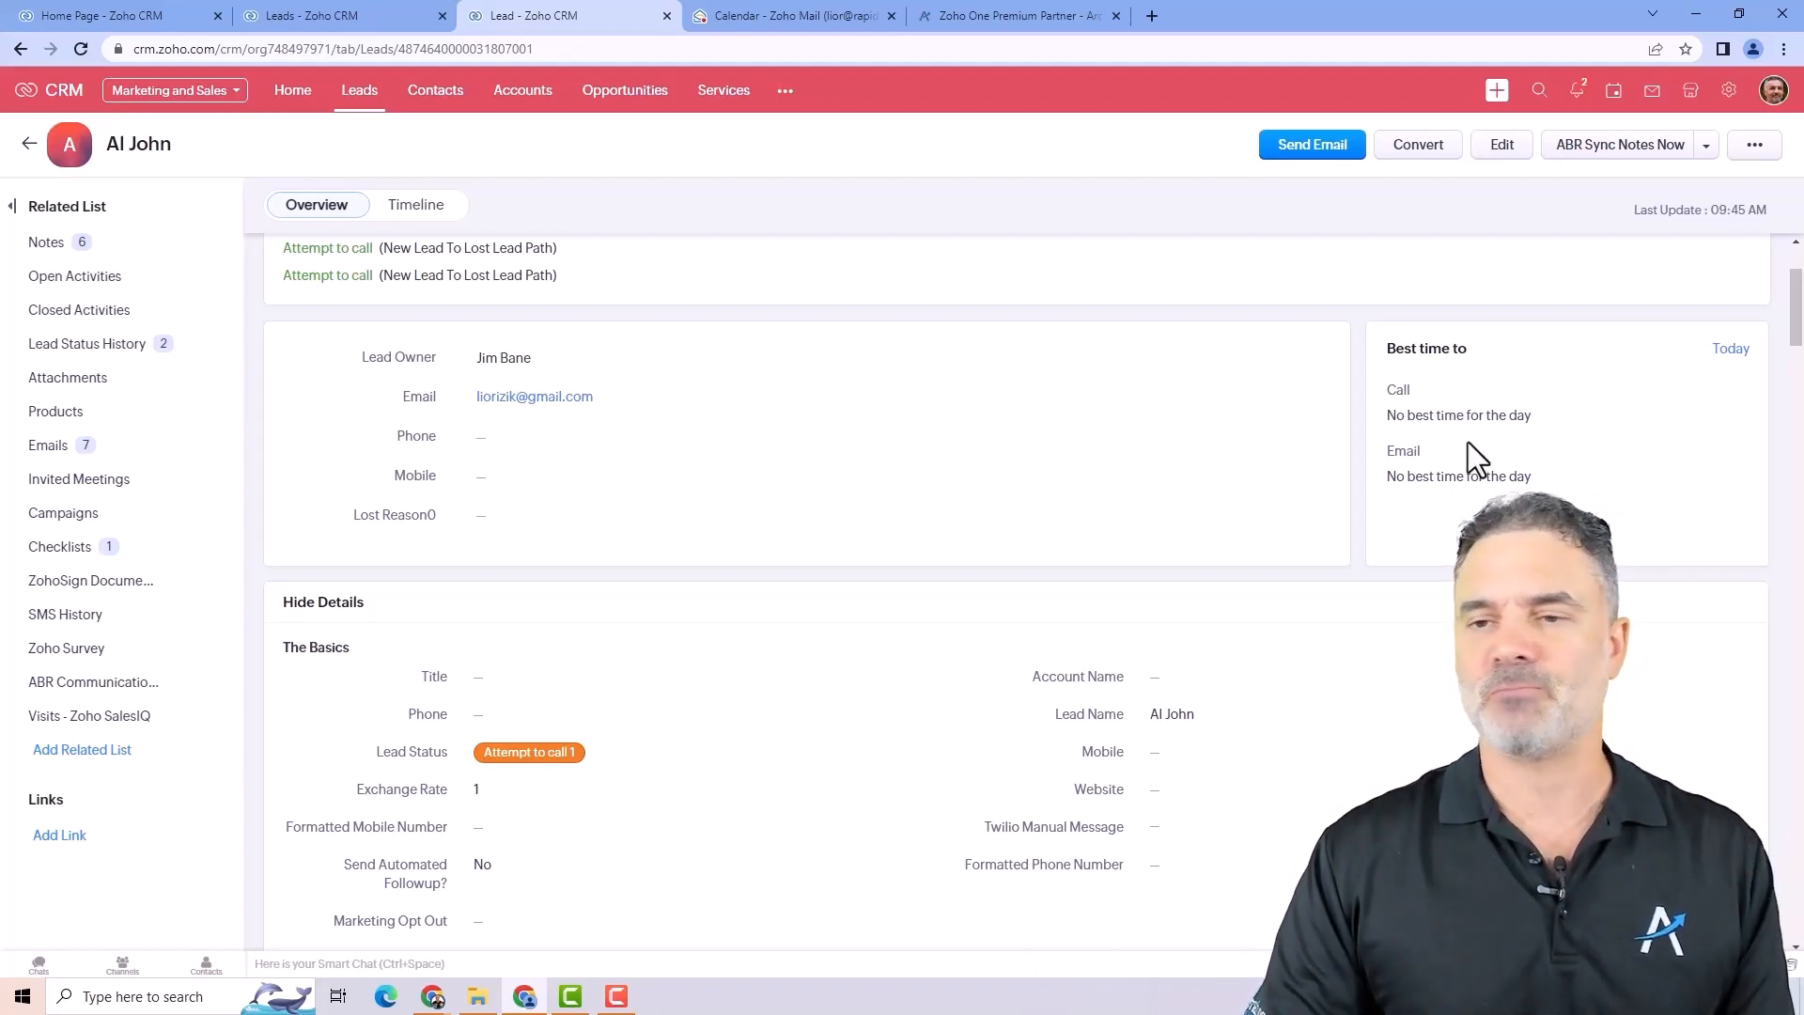
Scroll the lead Overview from The Basics and Spouse Details down to scoring rules and notes.
scroll("down", 3)
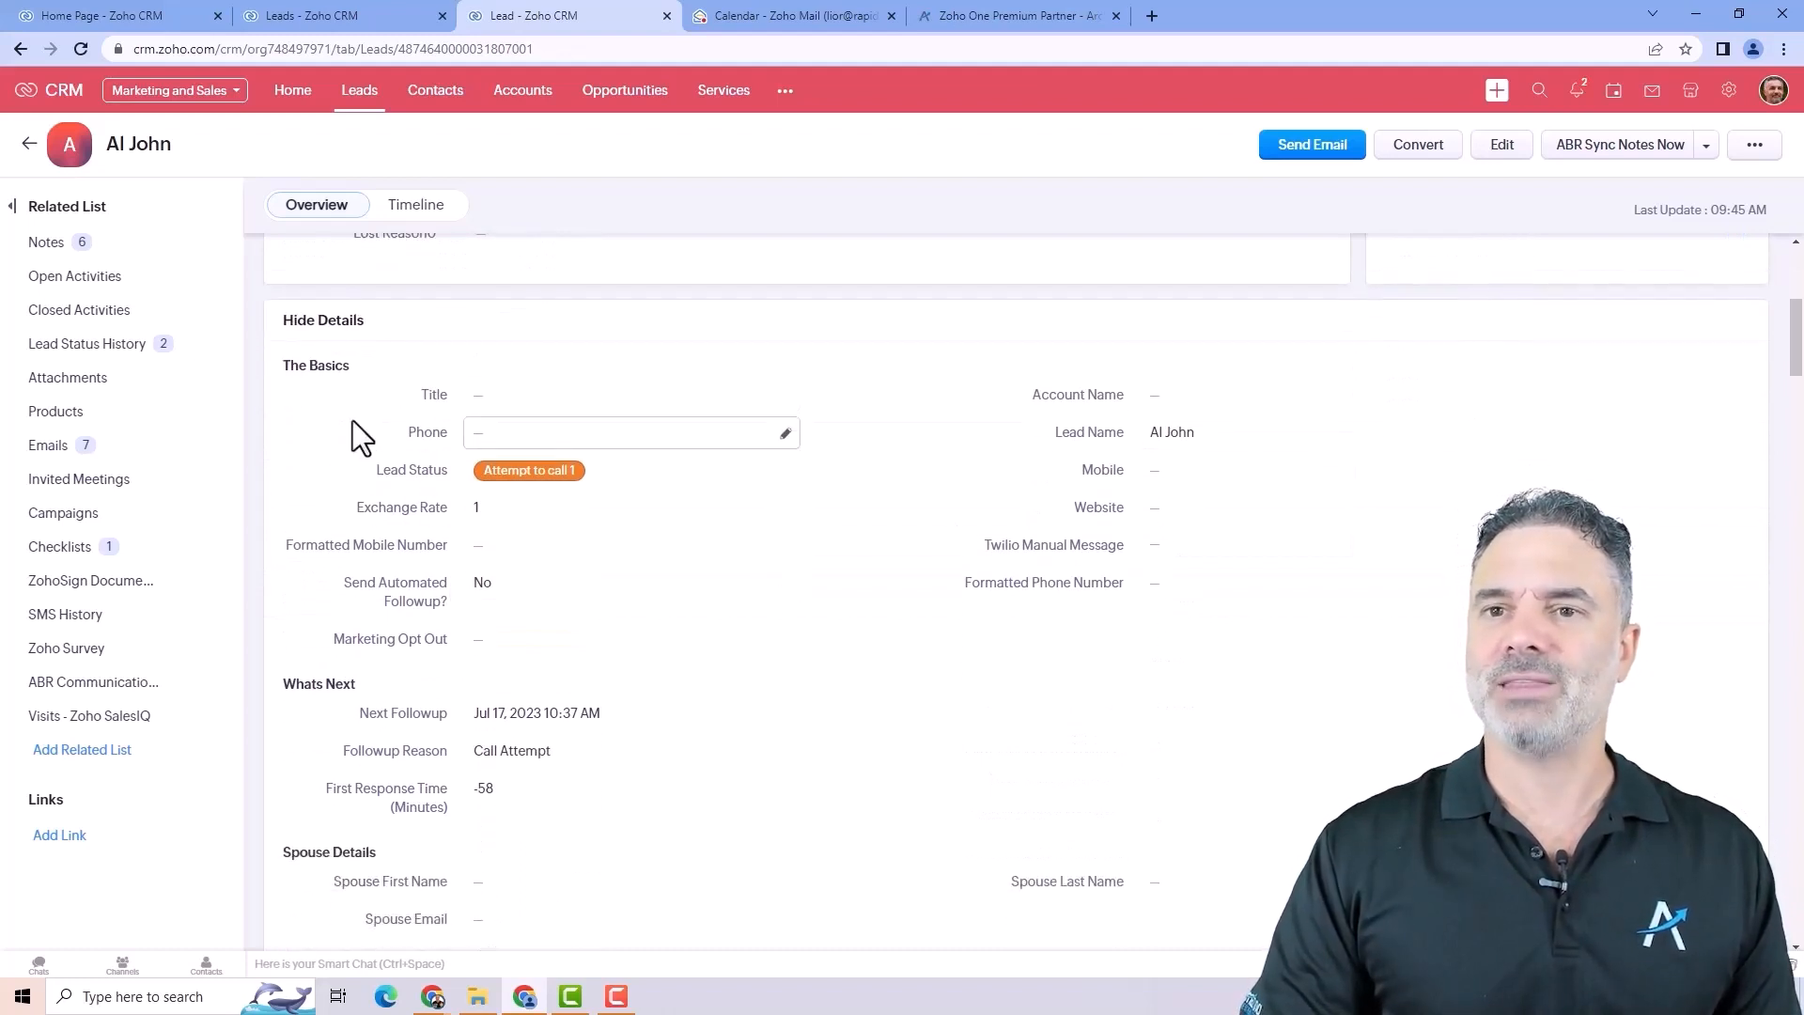
double_click(316, 366)
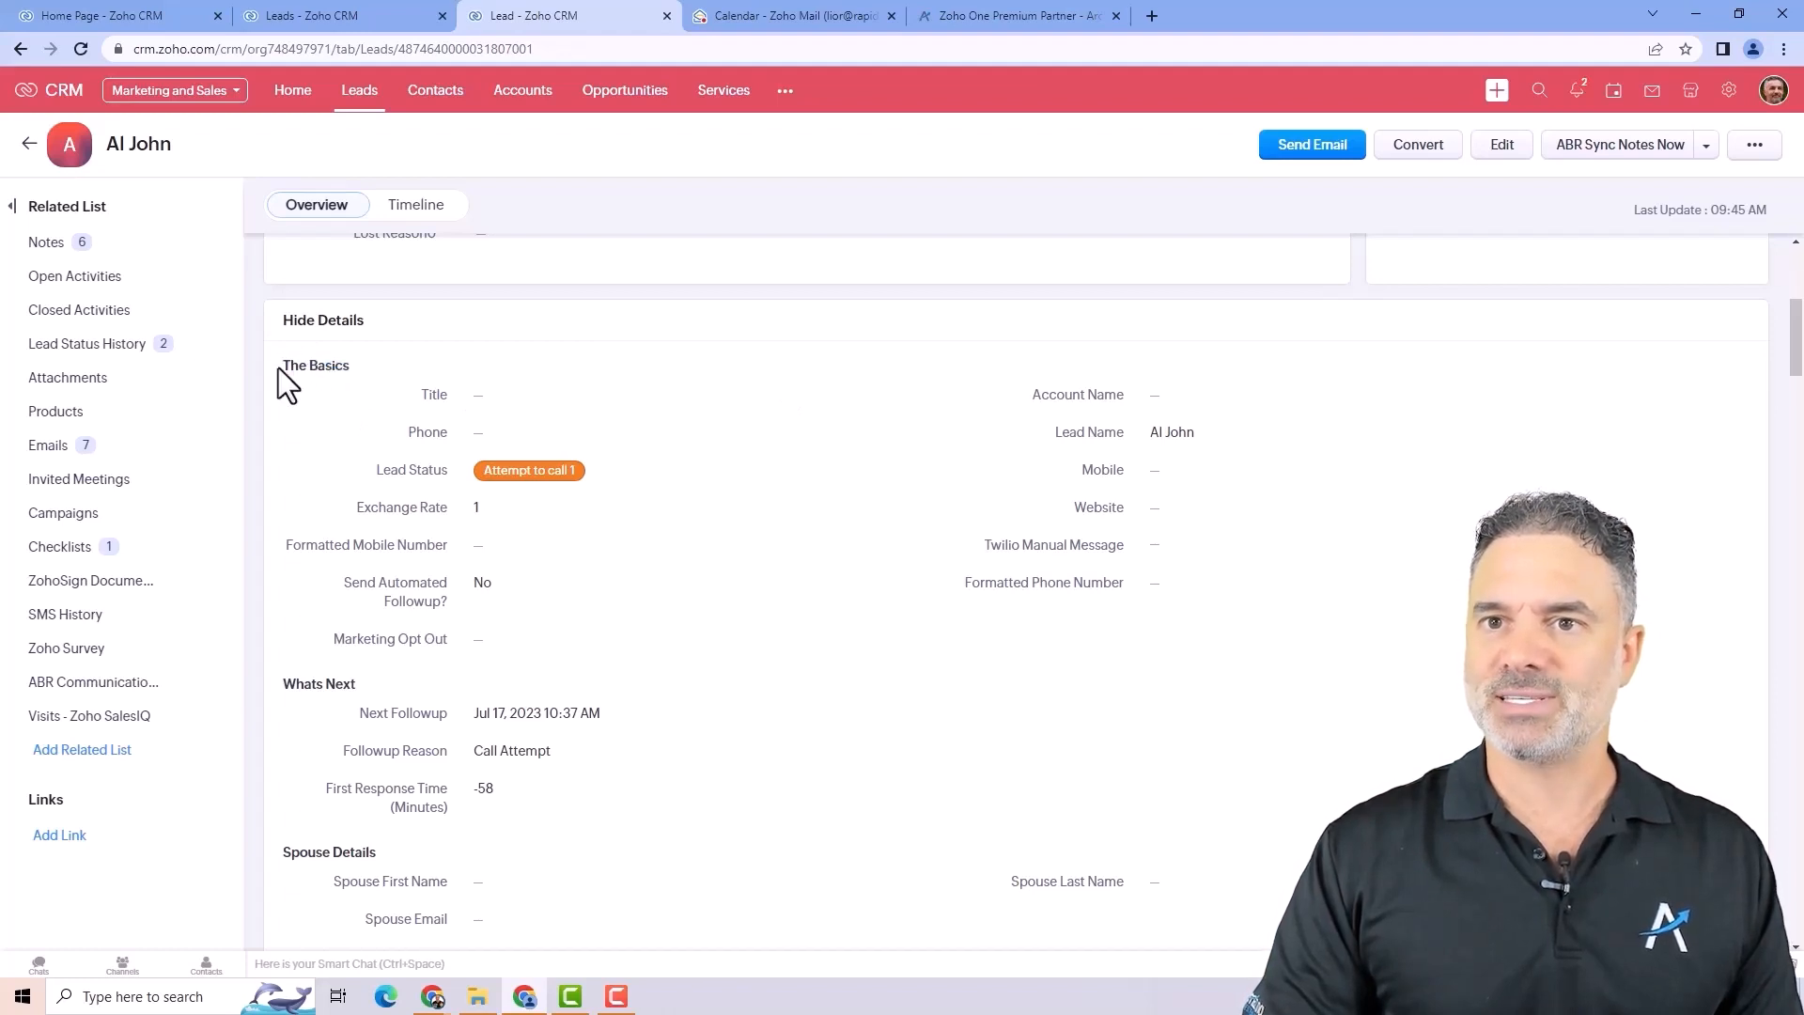
double_click(314, 365)
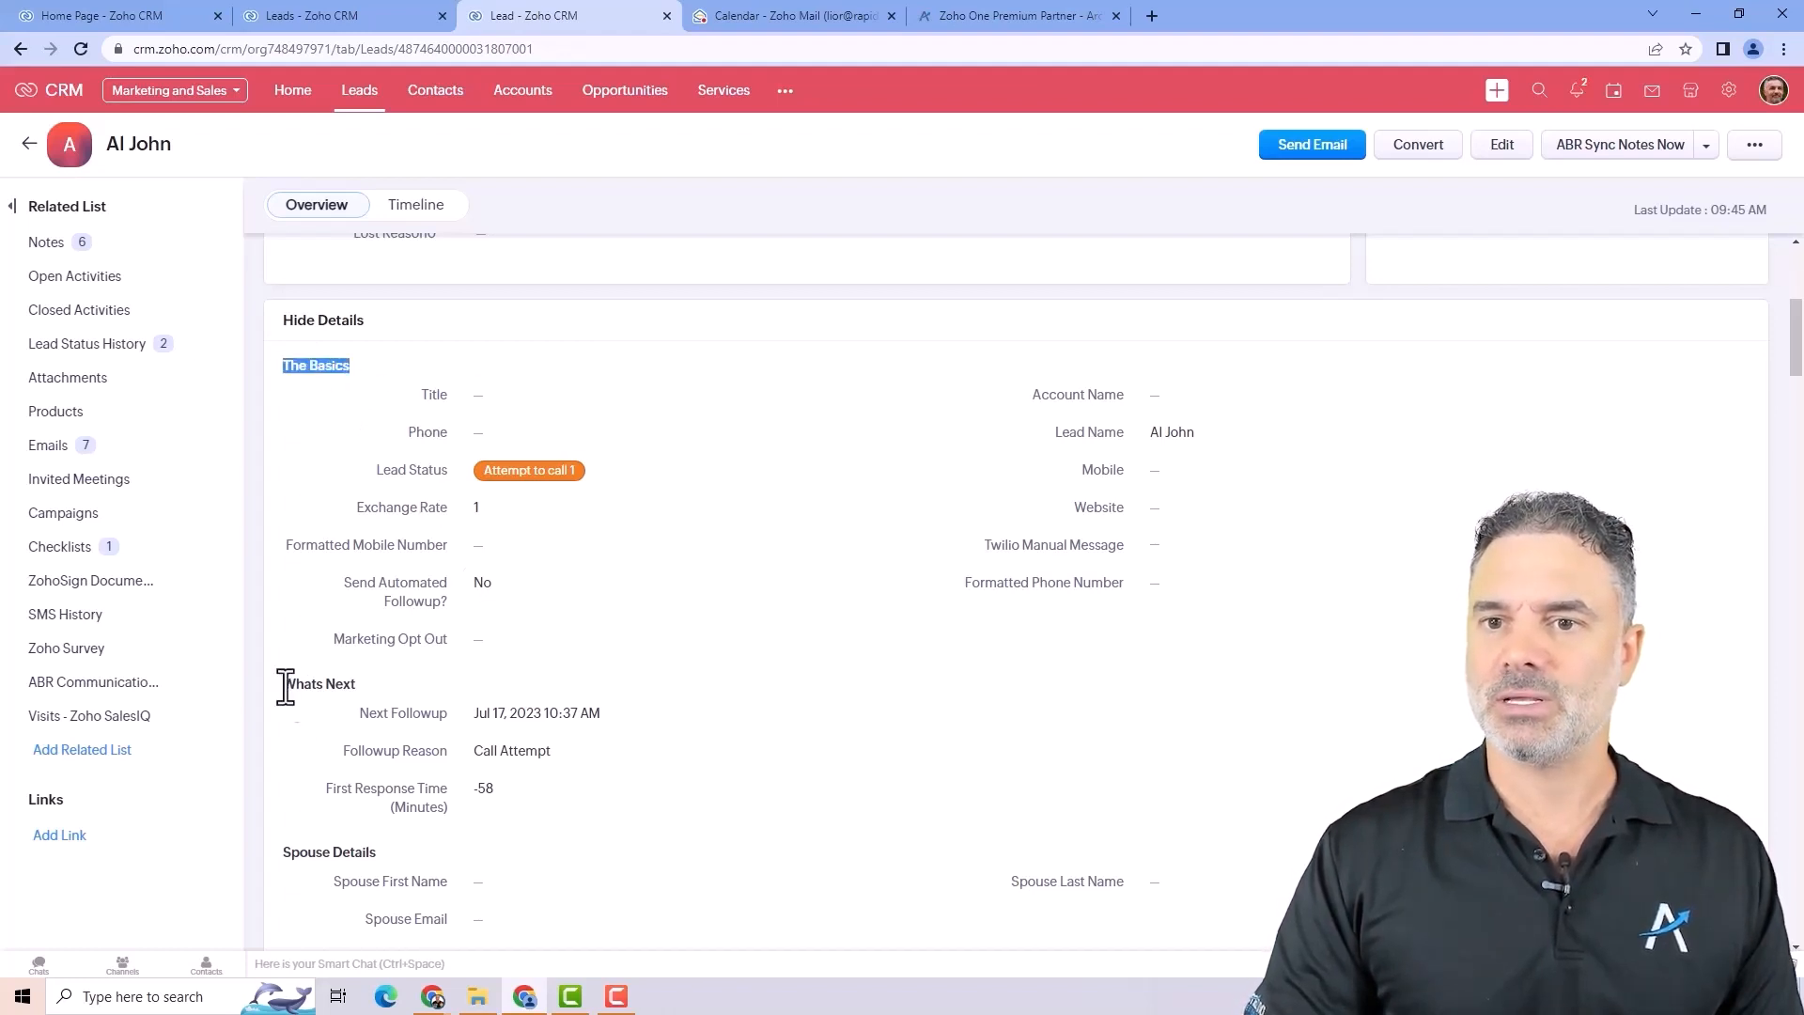
scroll("down", 3)
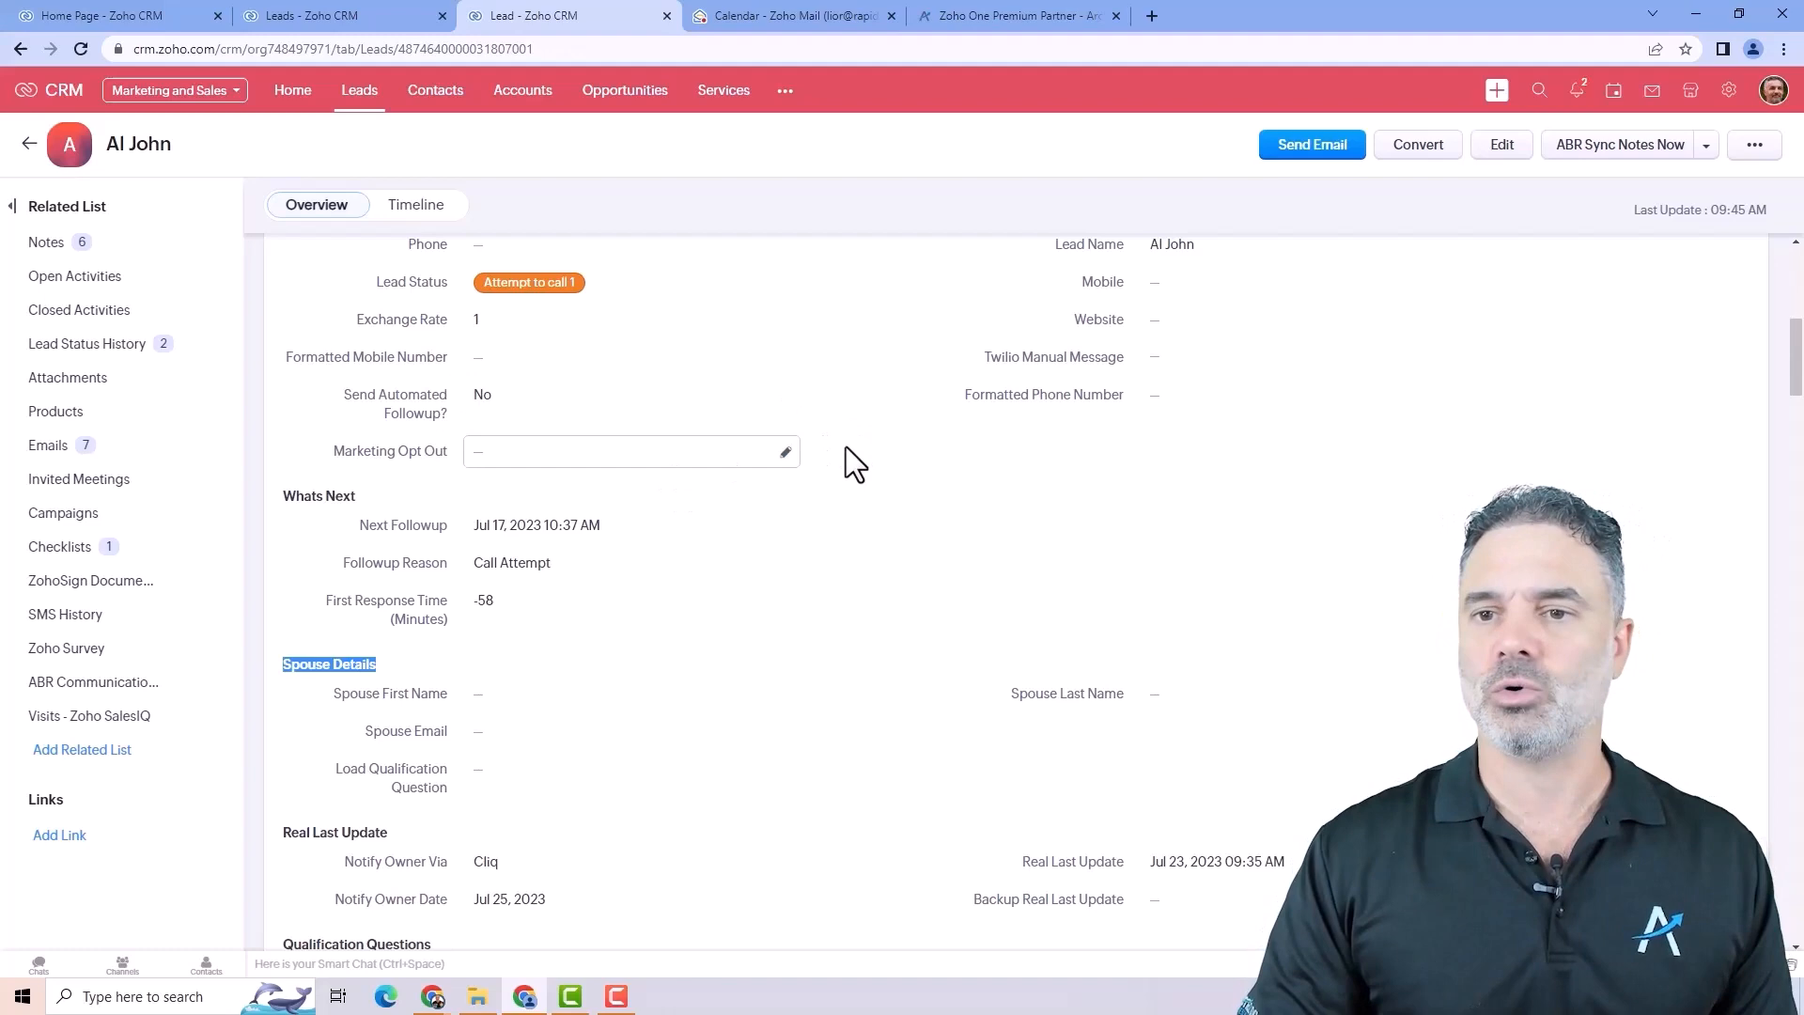
scroll("down", 3)
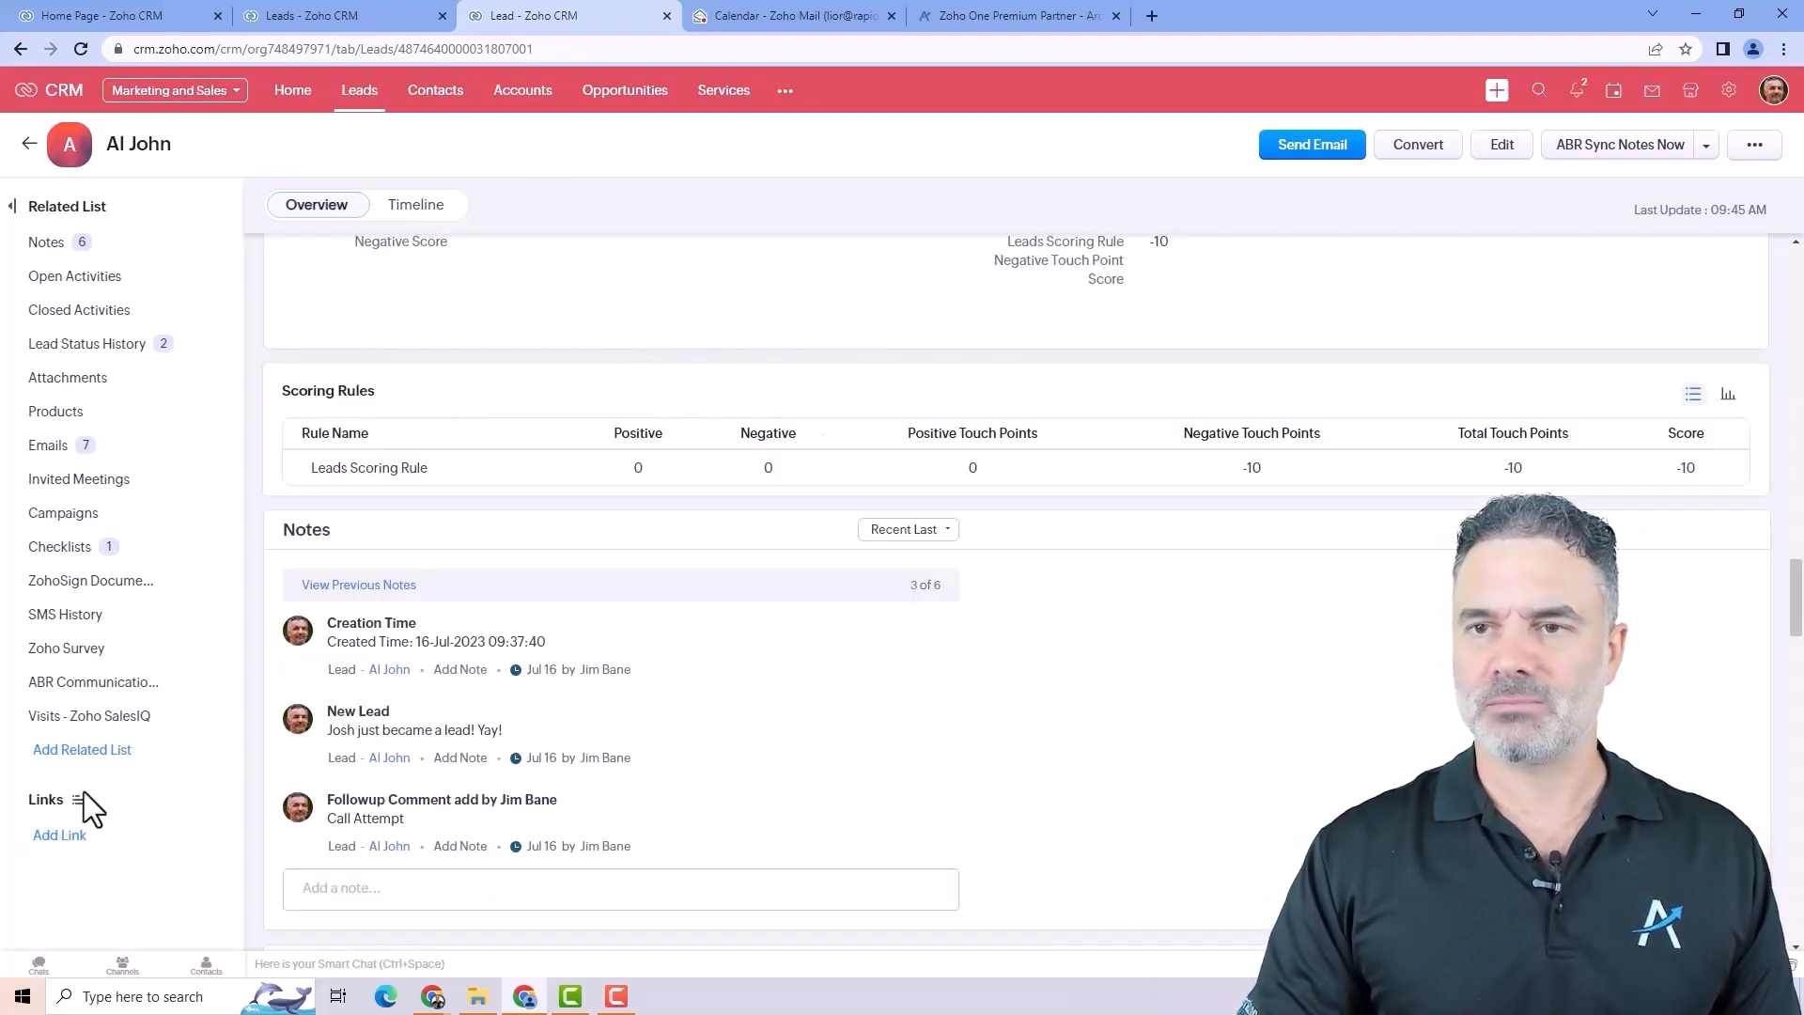
left_click(1017, 15)
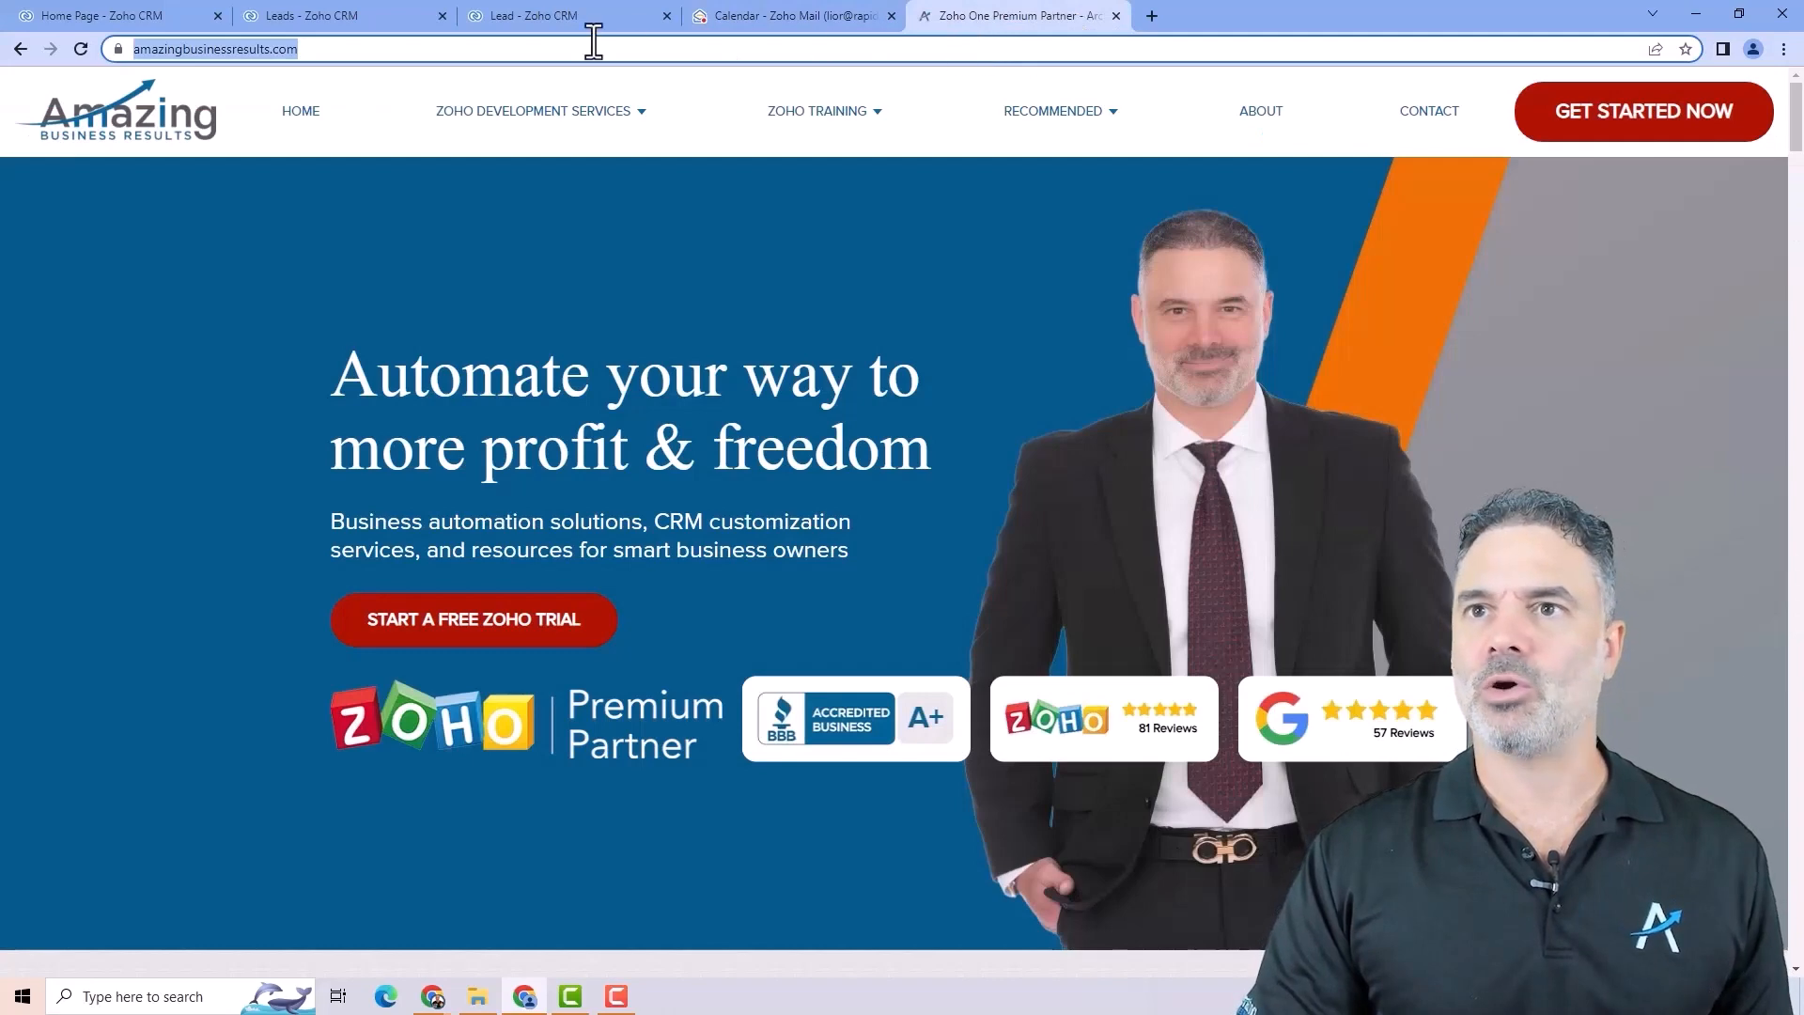
left_click(564, 15)
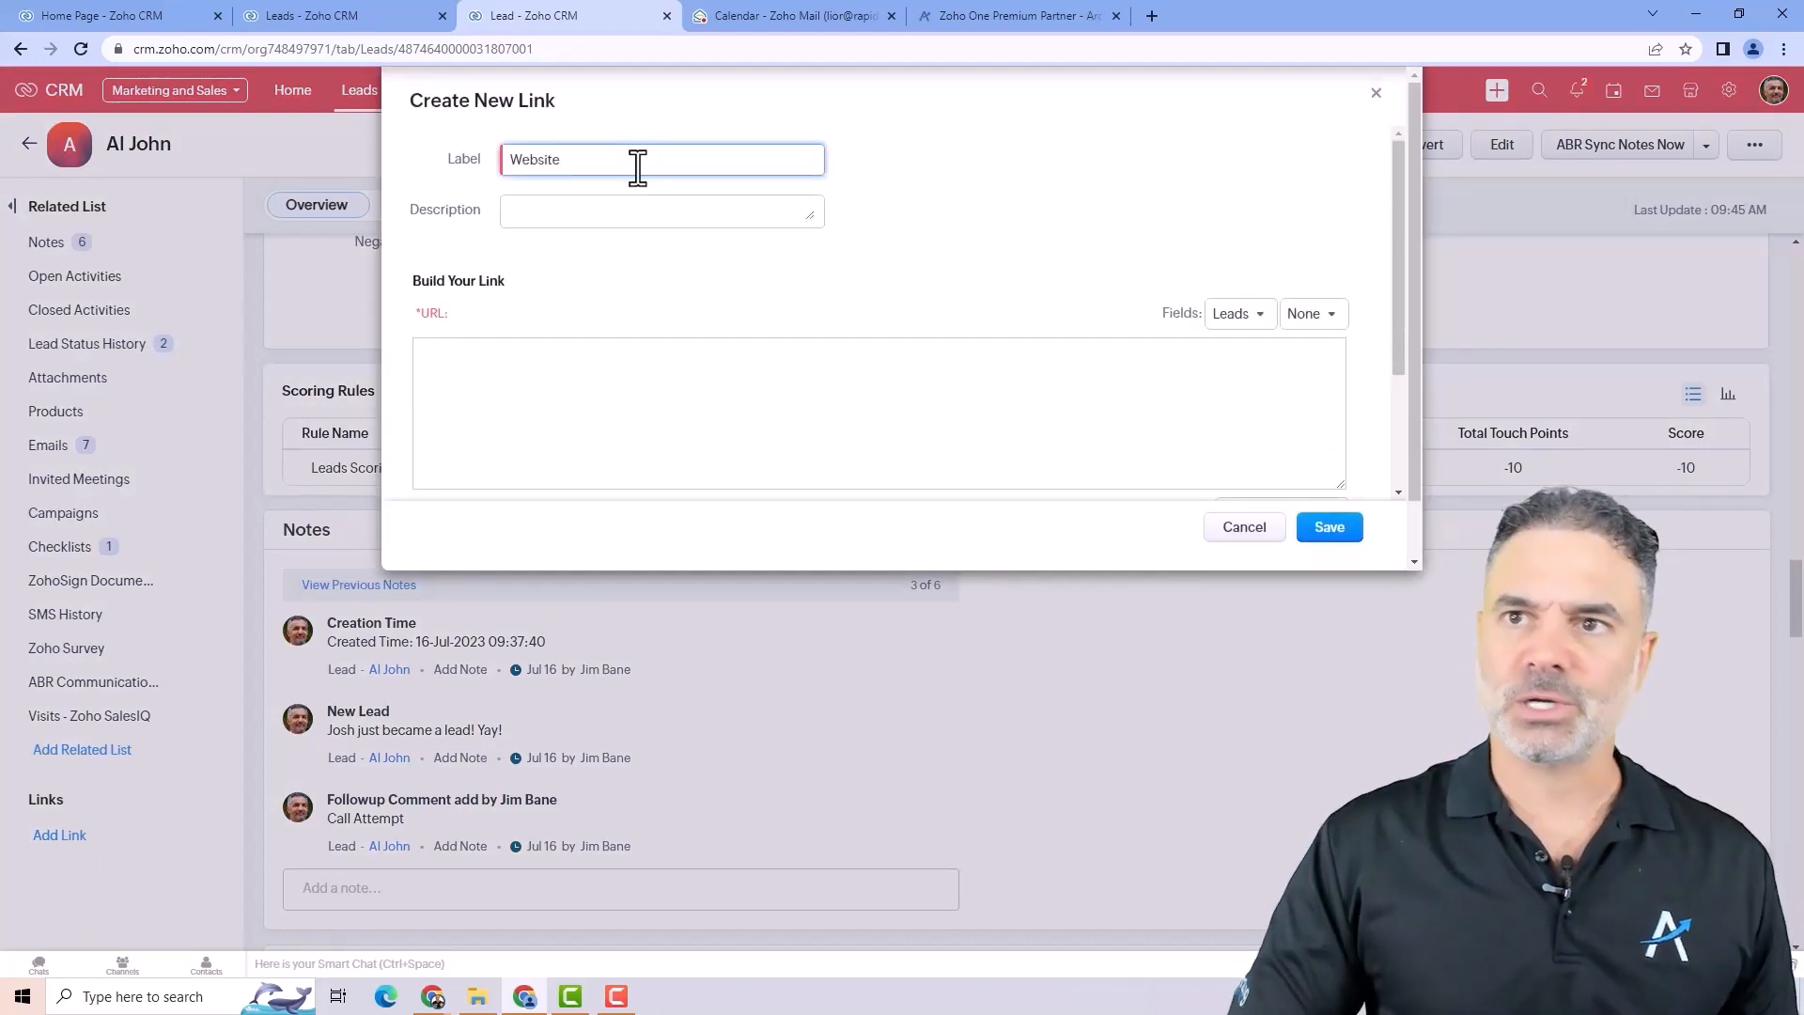
type("https://www.amazingbusinessresults.com/")
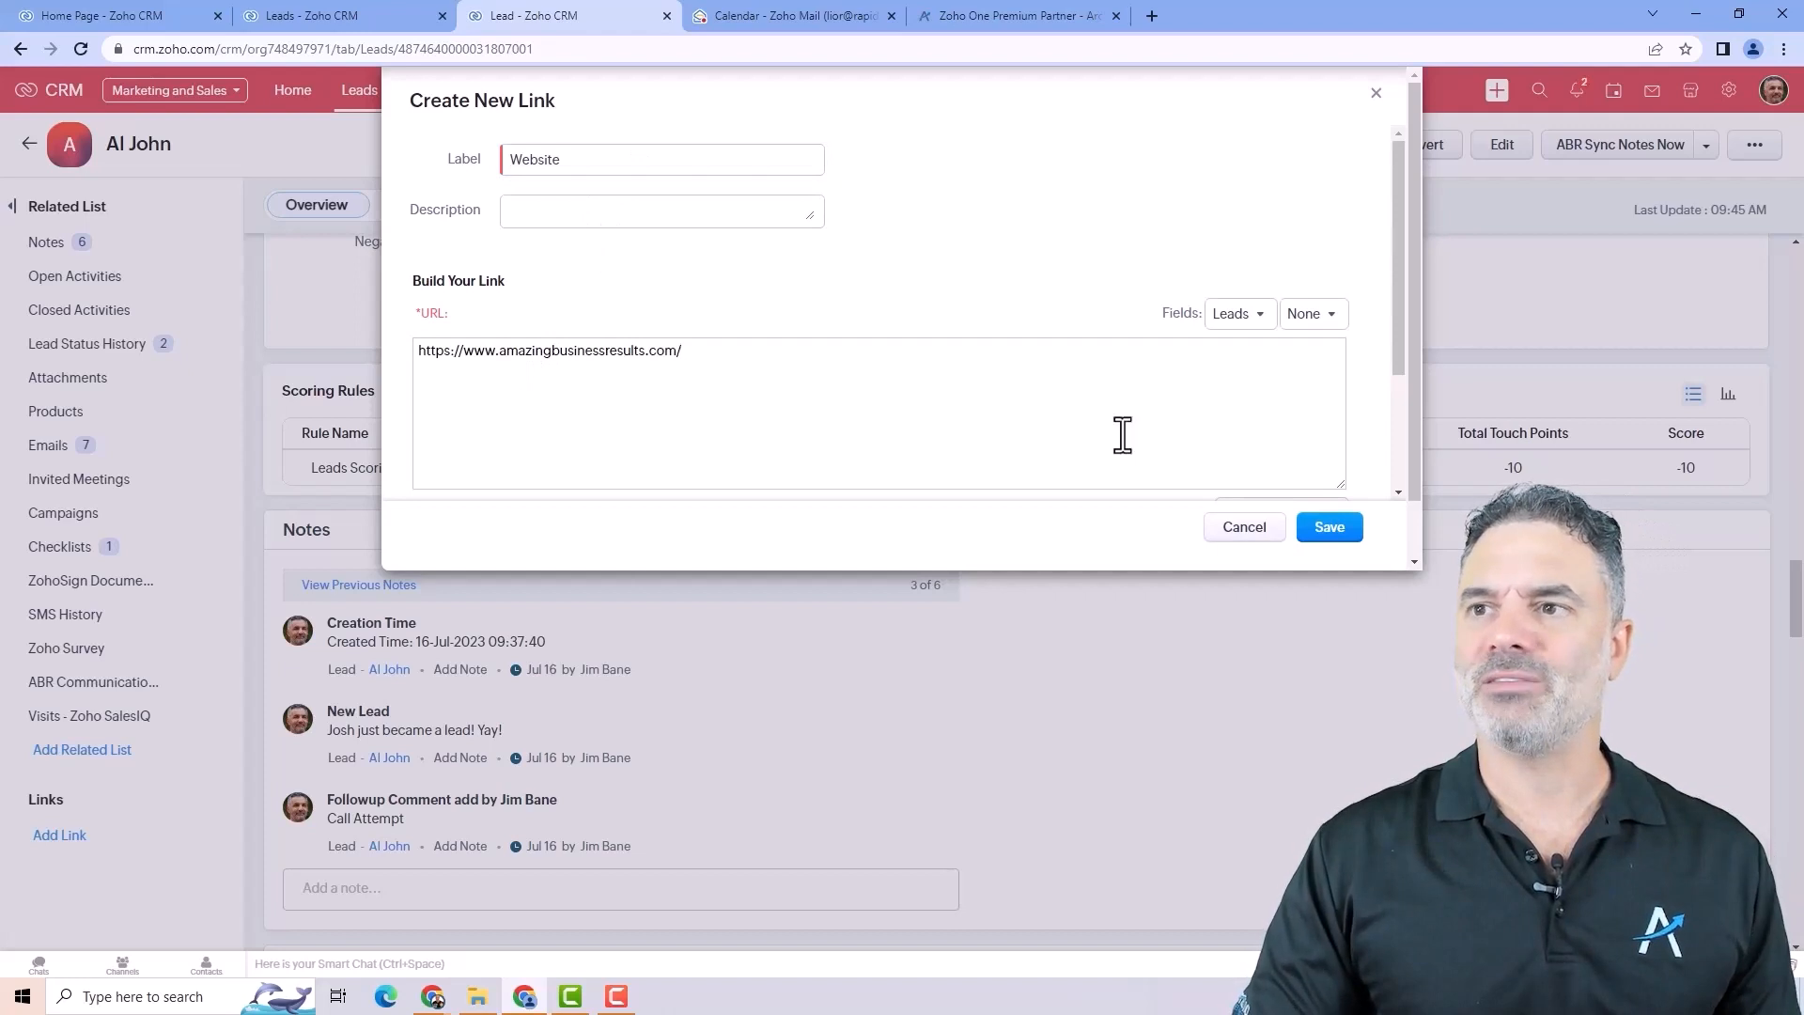
left_click(1327, 526)
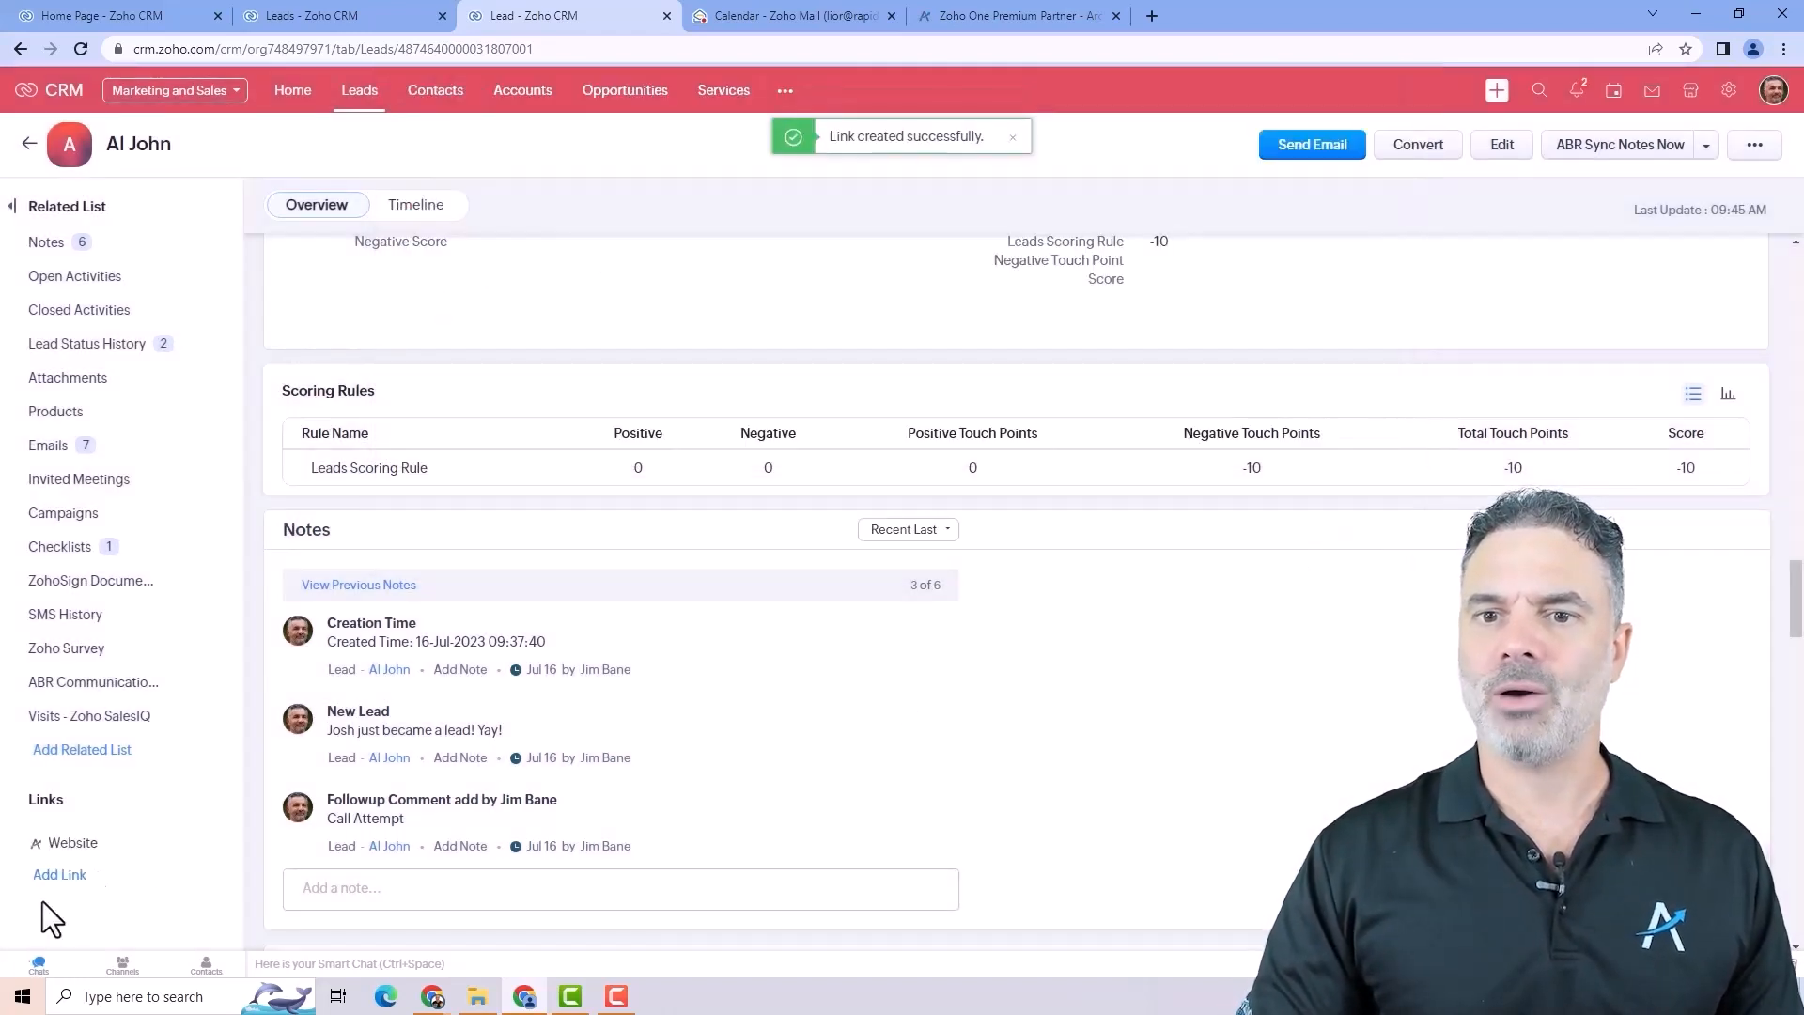
mouse_move(624, 434)
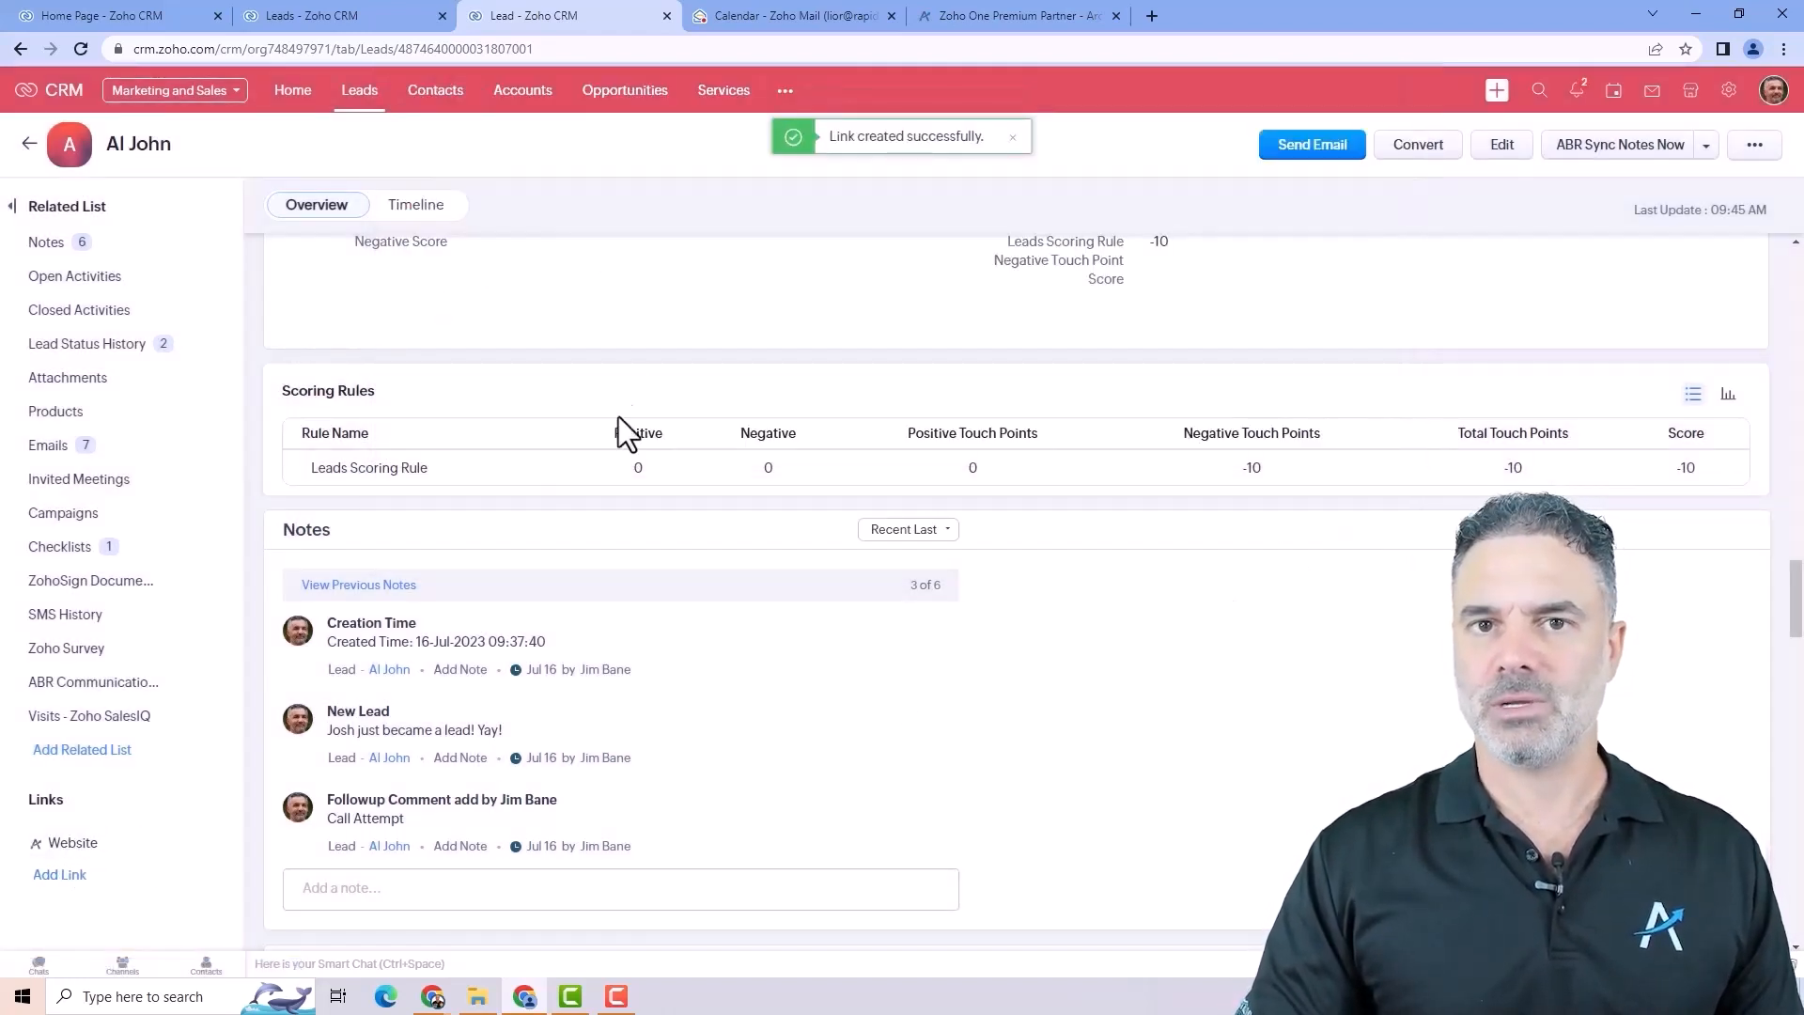
left_click(791, 15)
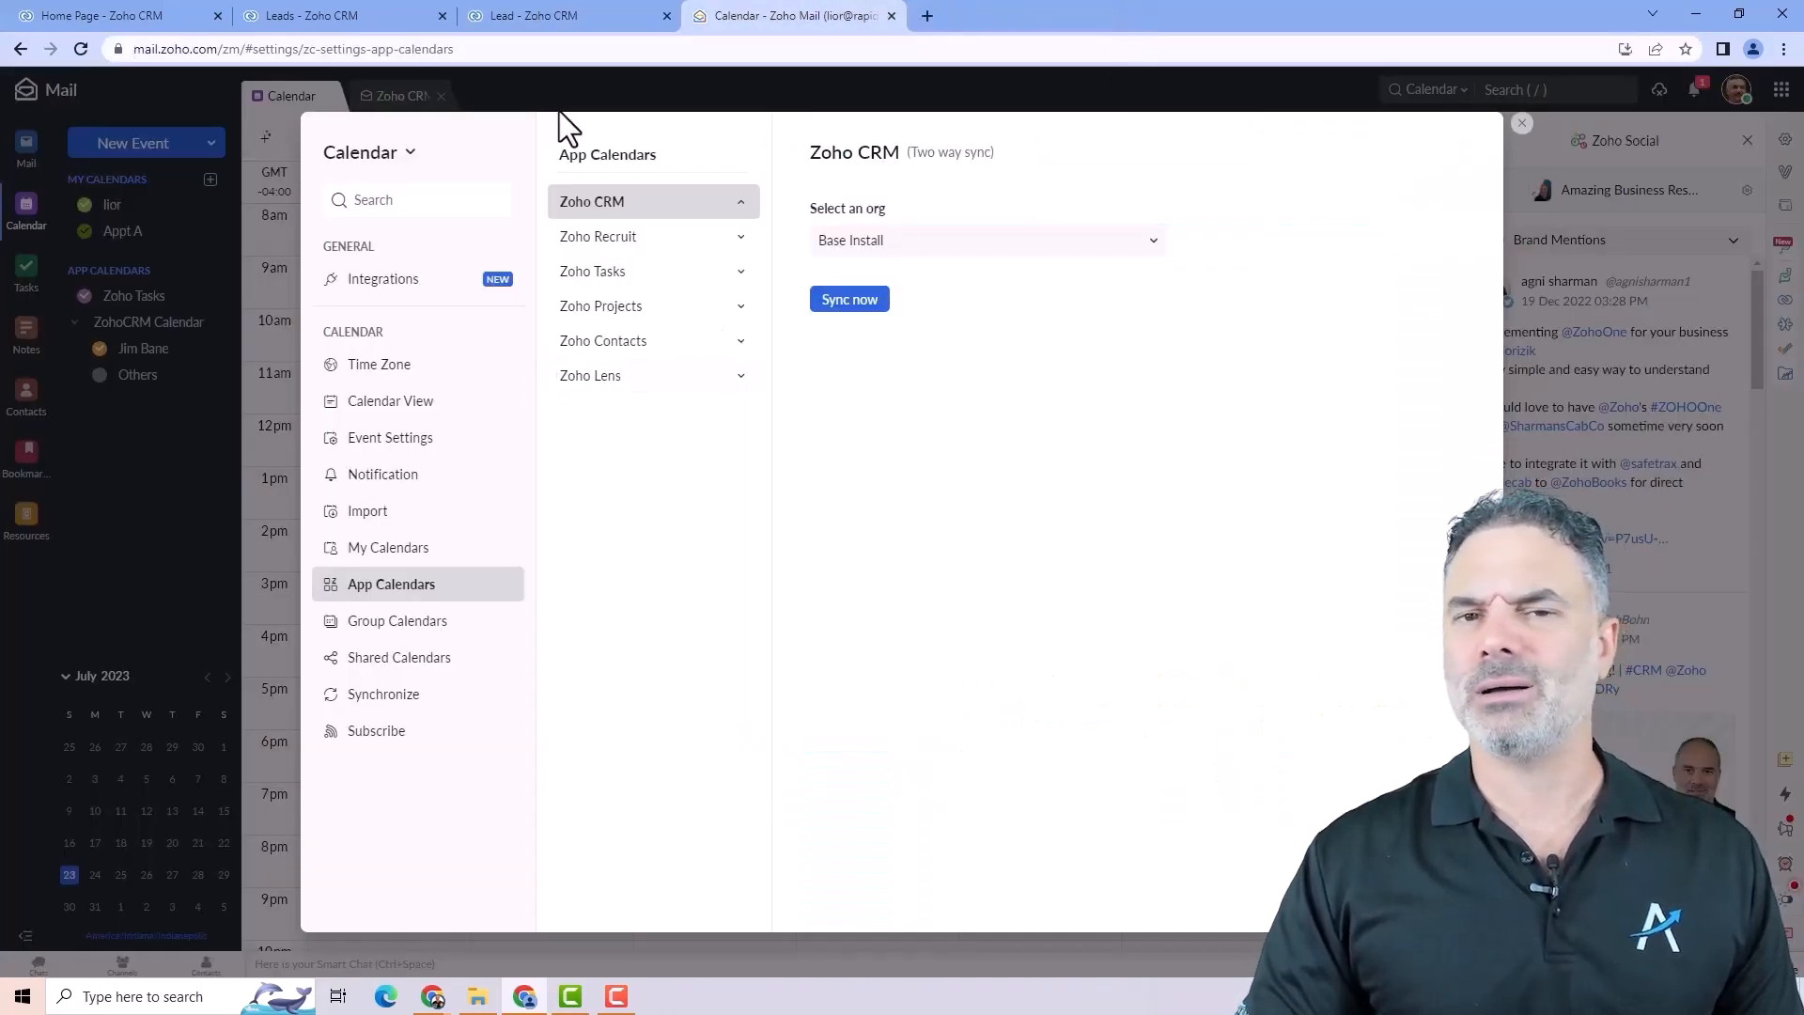
Follow the lead's Website link and view the Silver, Gold and Diamond support plan table.
left_click(568, 15)
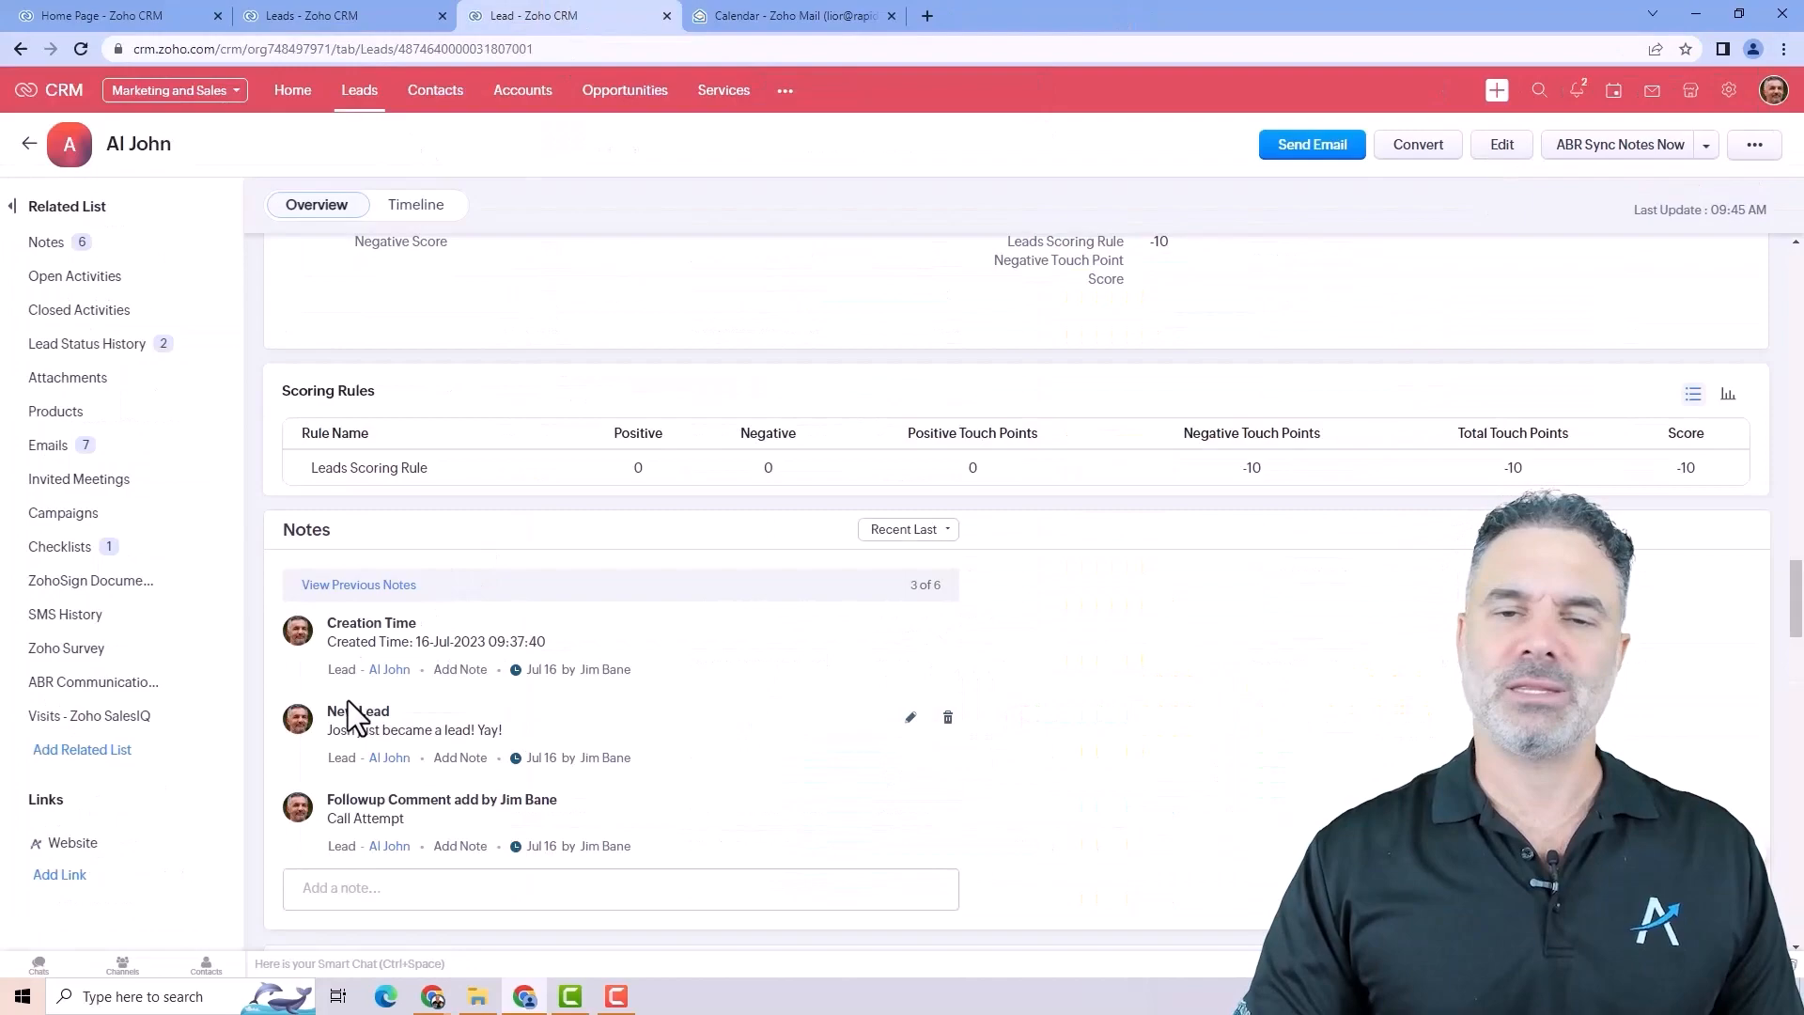
left_click(73, 841)
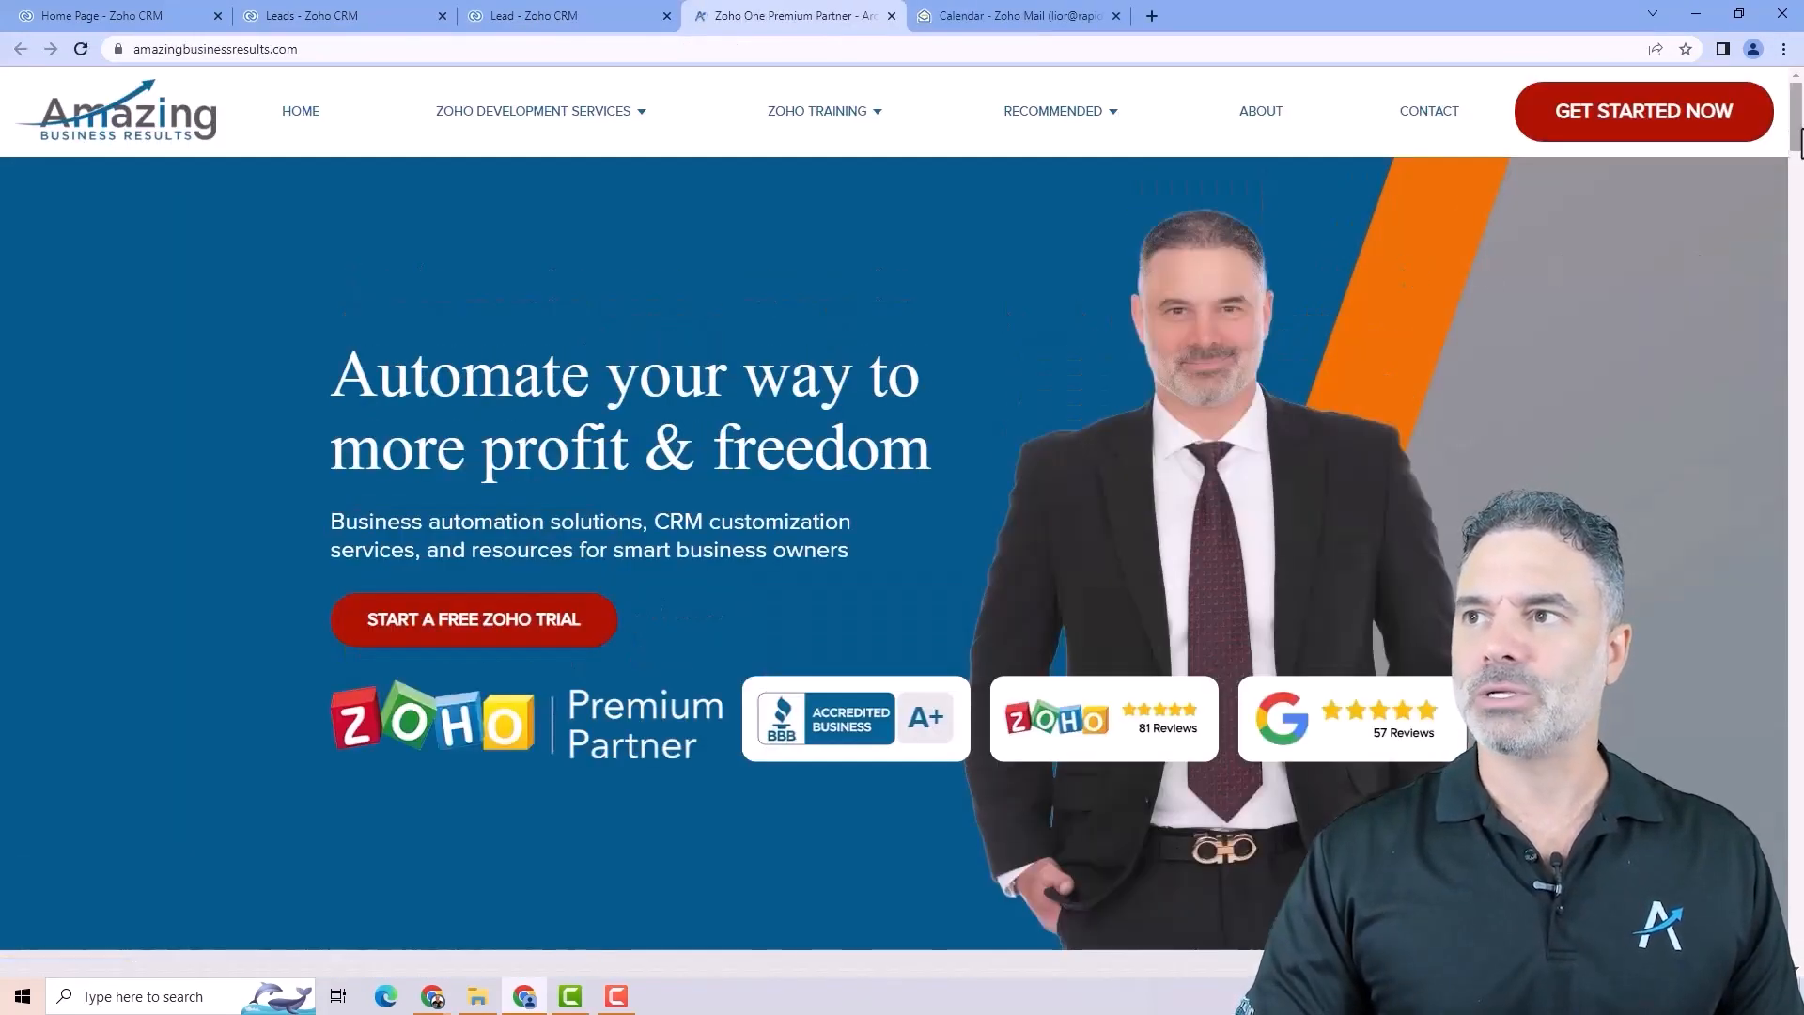
scroll("down", 3)
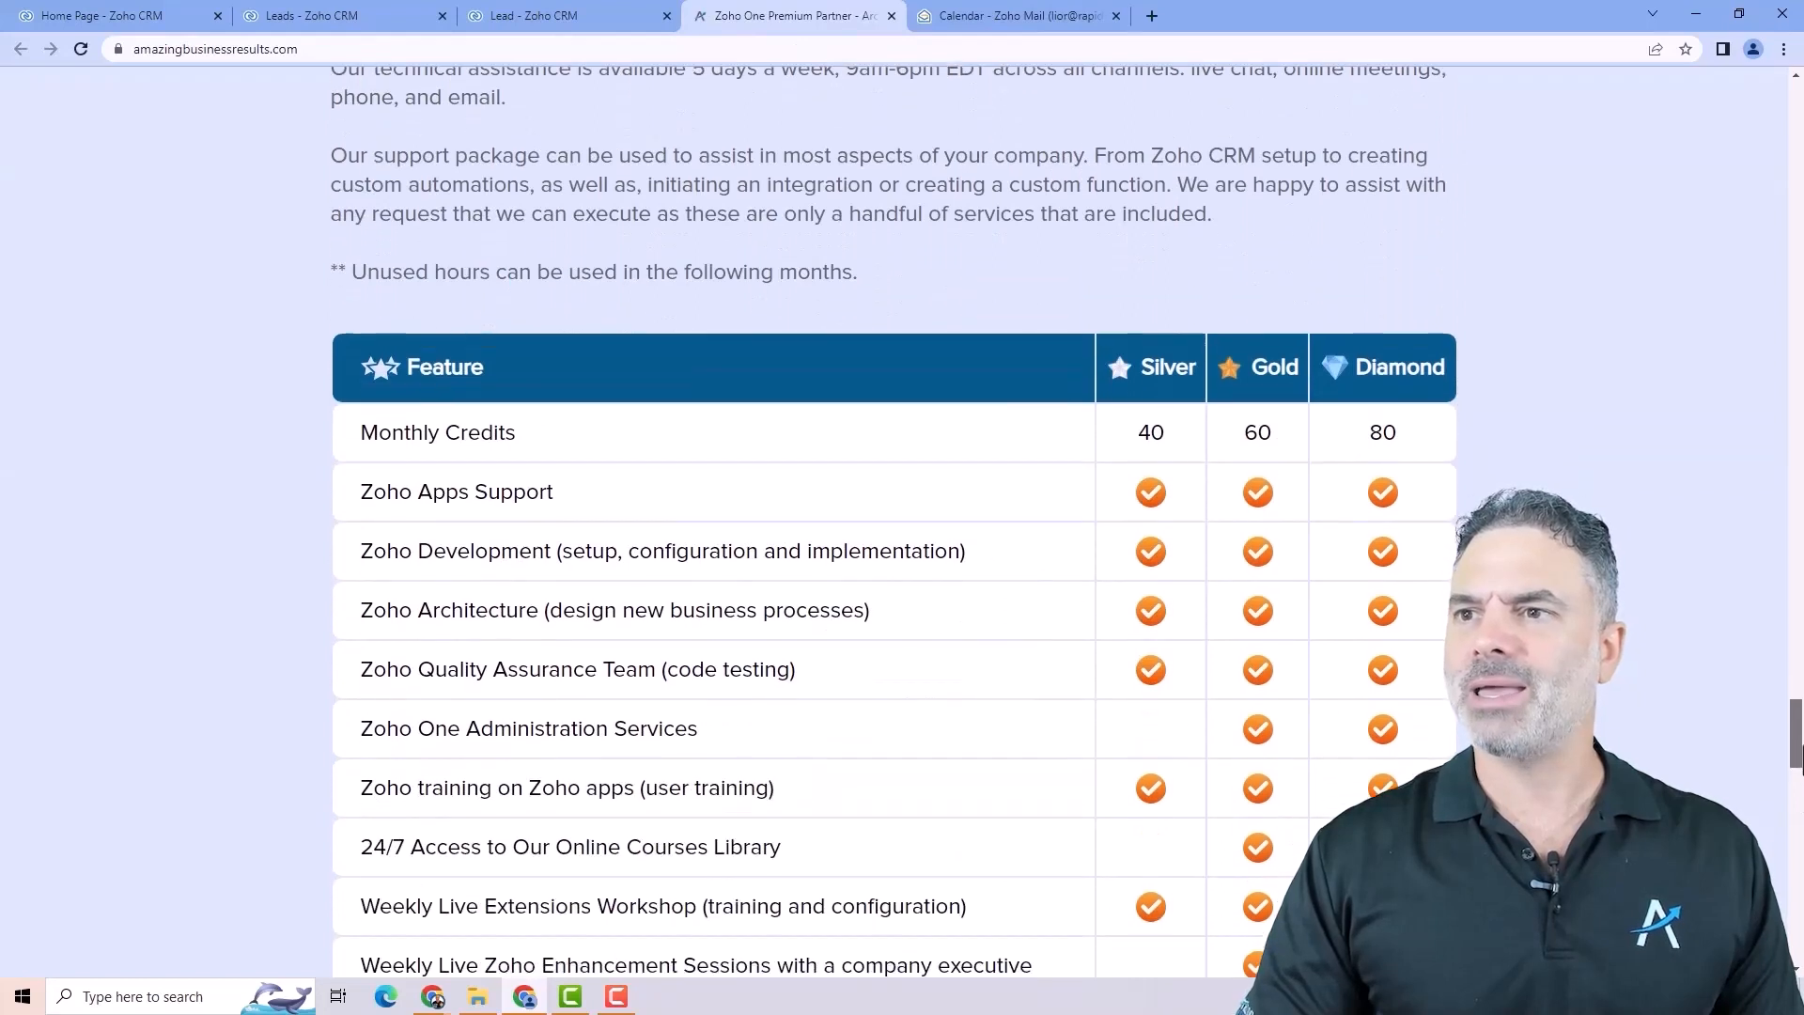
mouse_move(1361, 413)
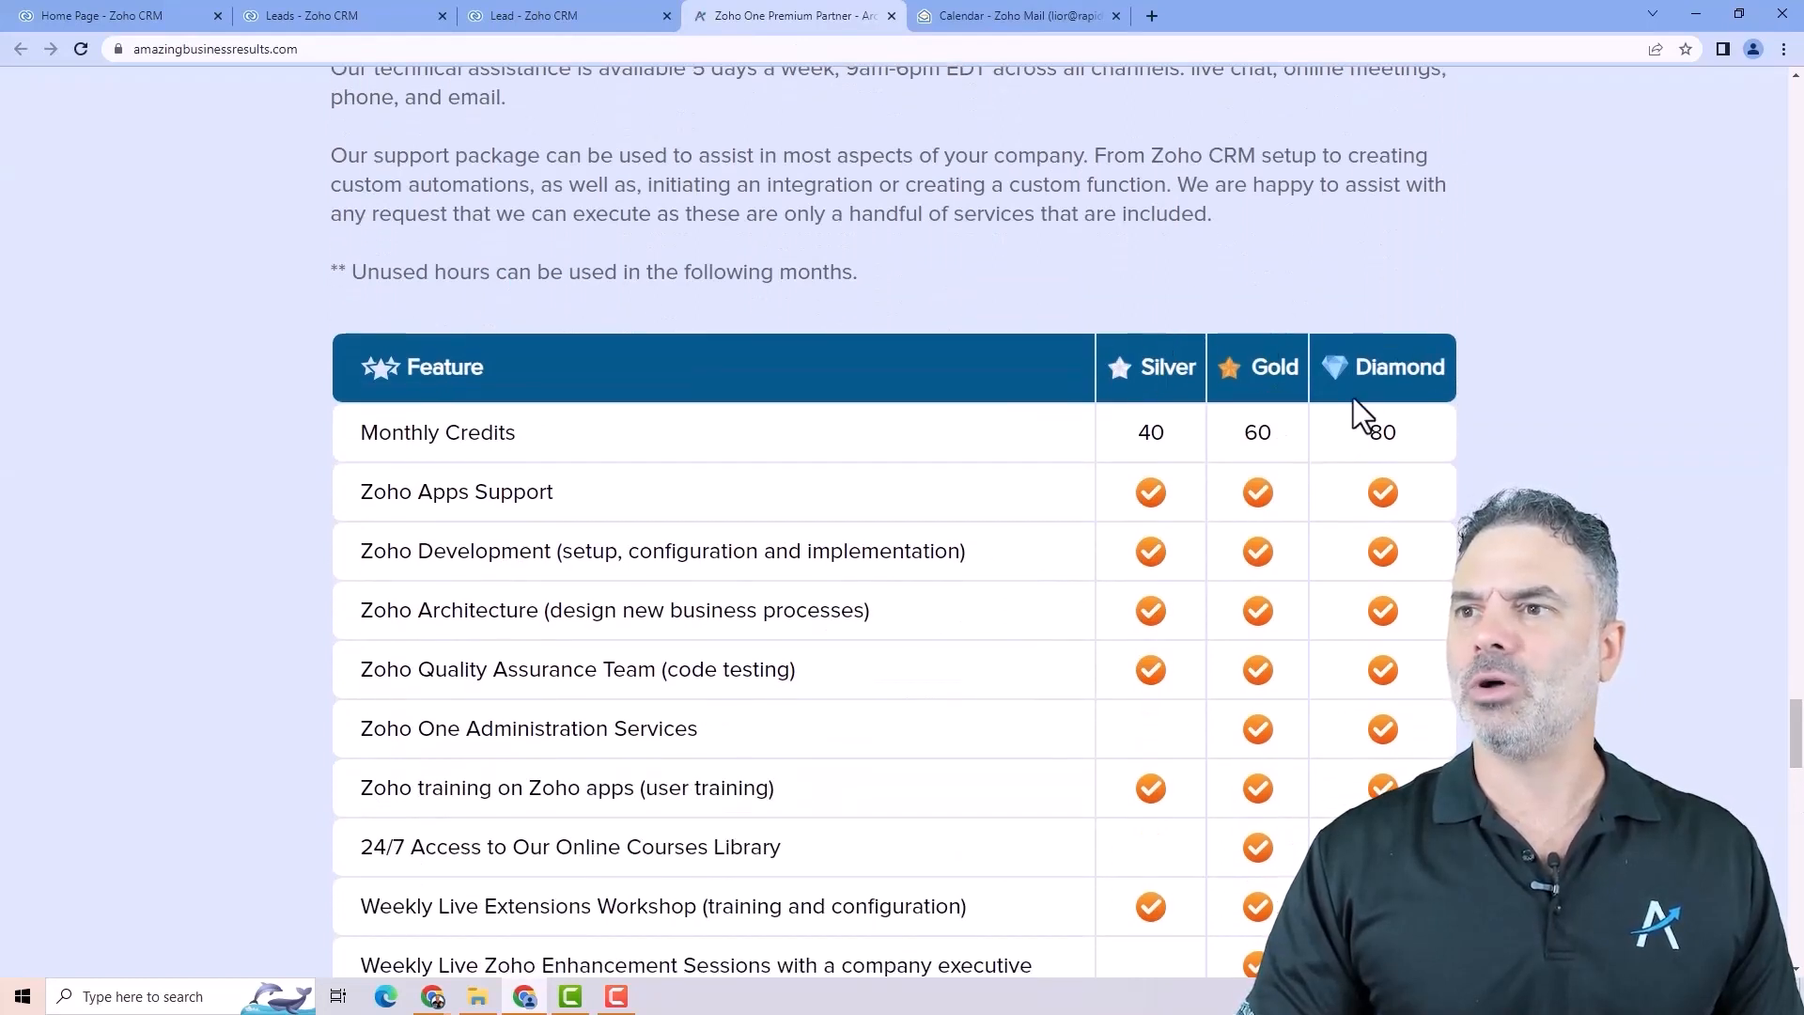
scroll("down", 3)
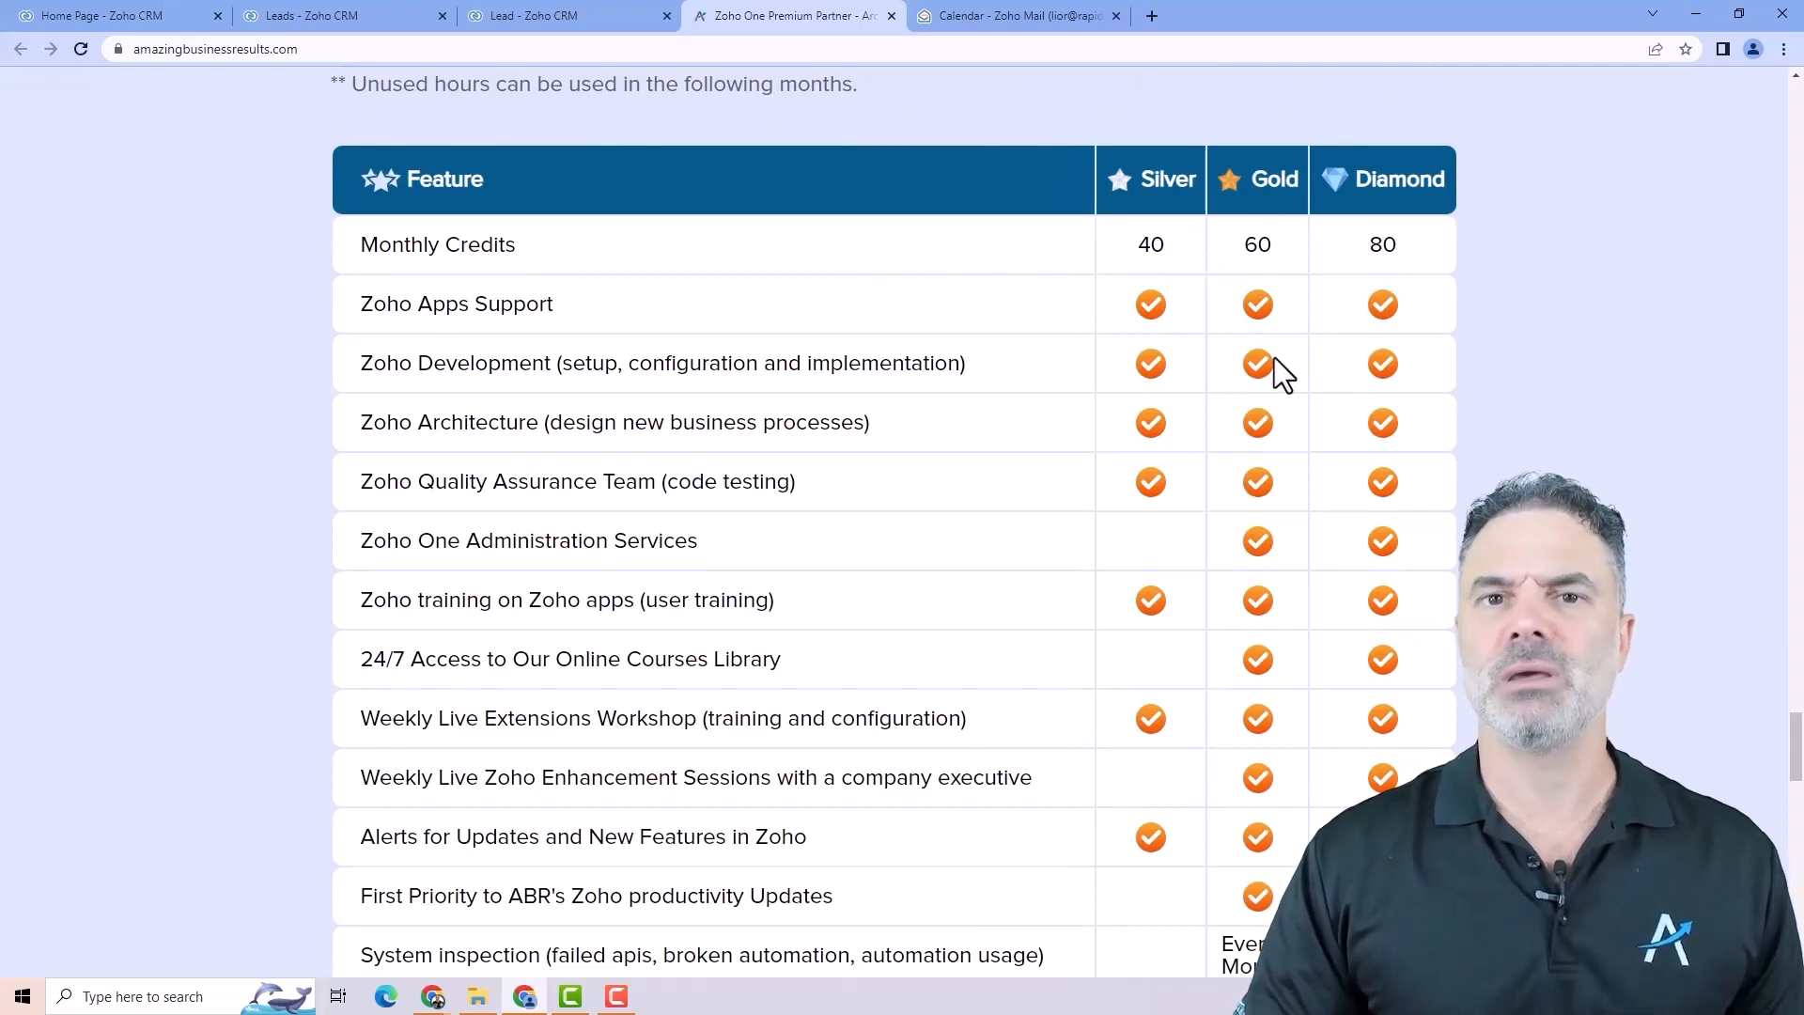
mouse_move(1335, 303)
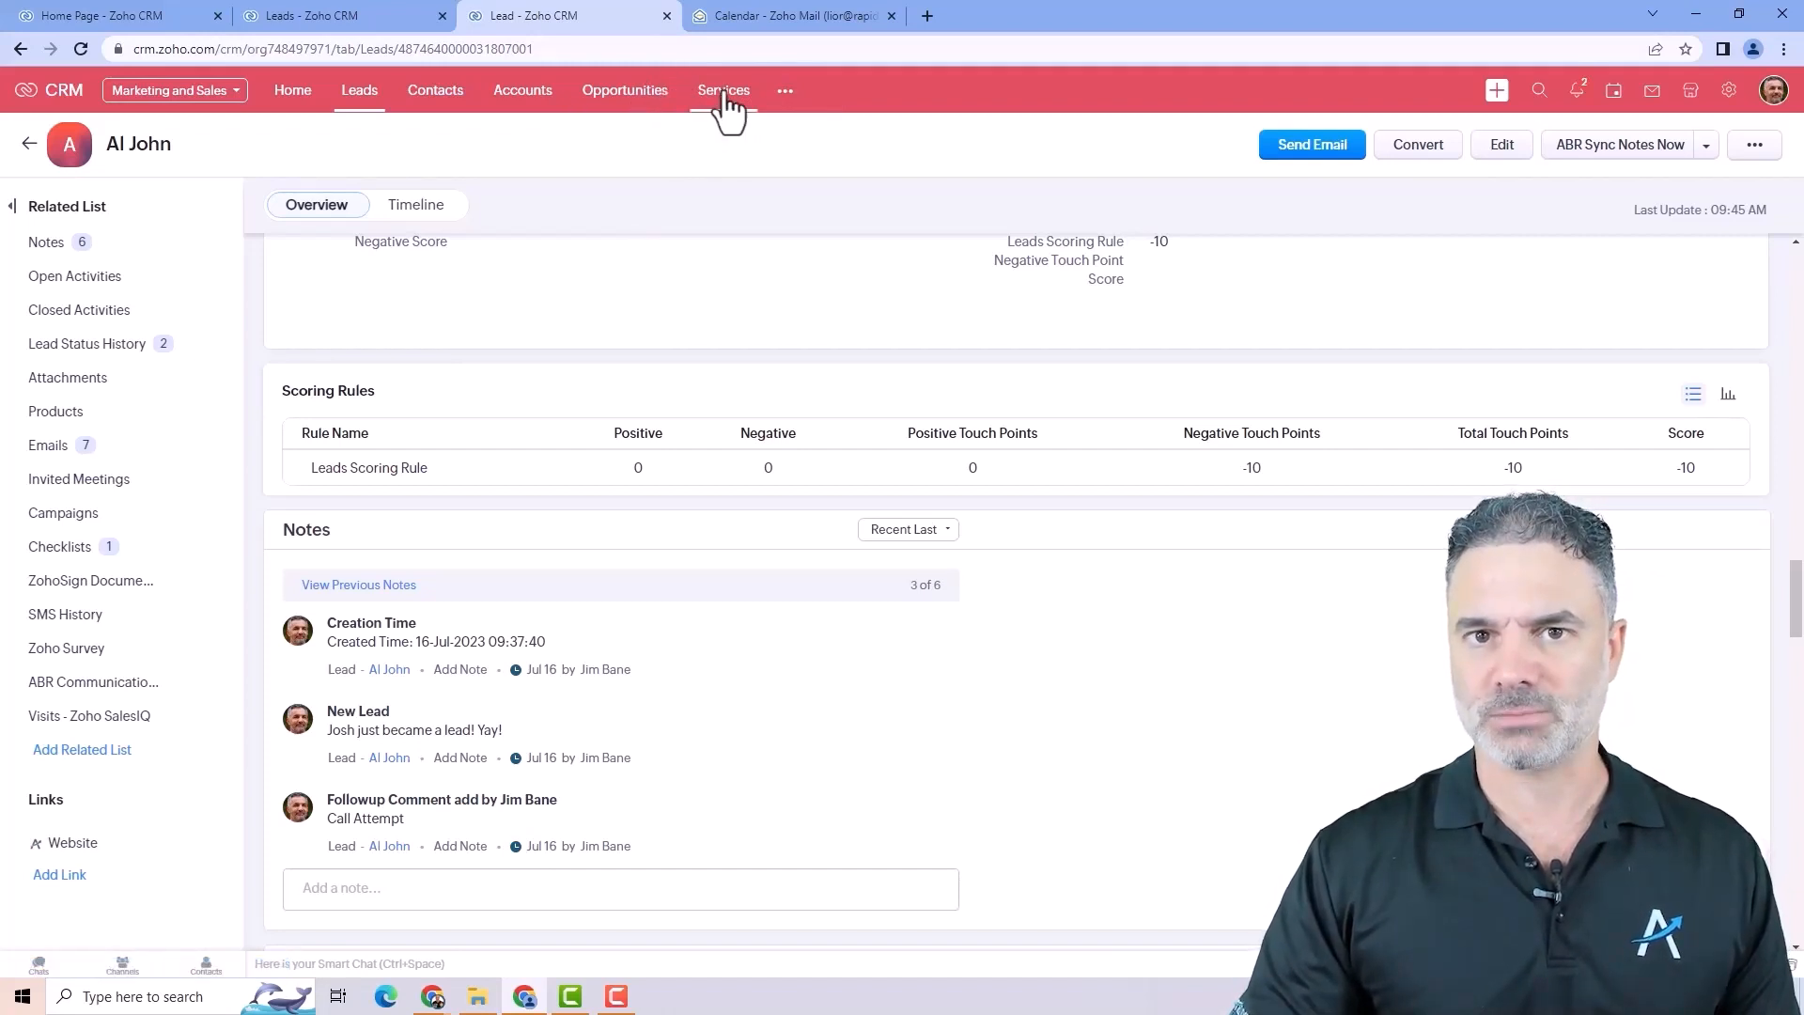
mouse_move(759, 236)
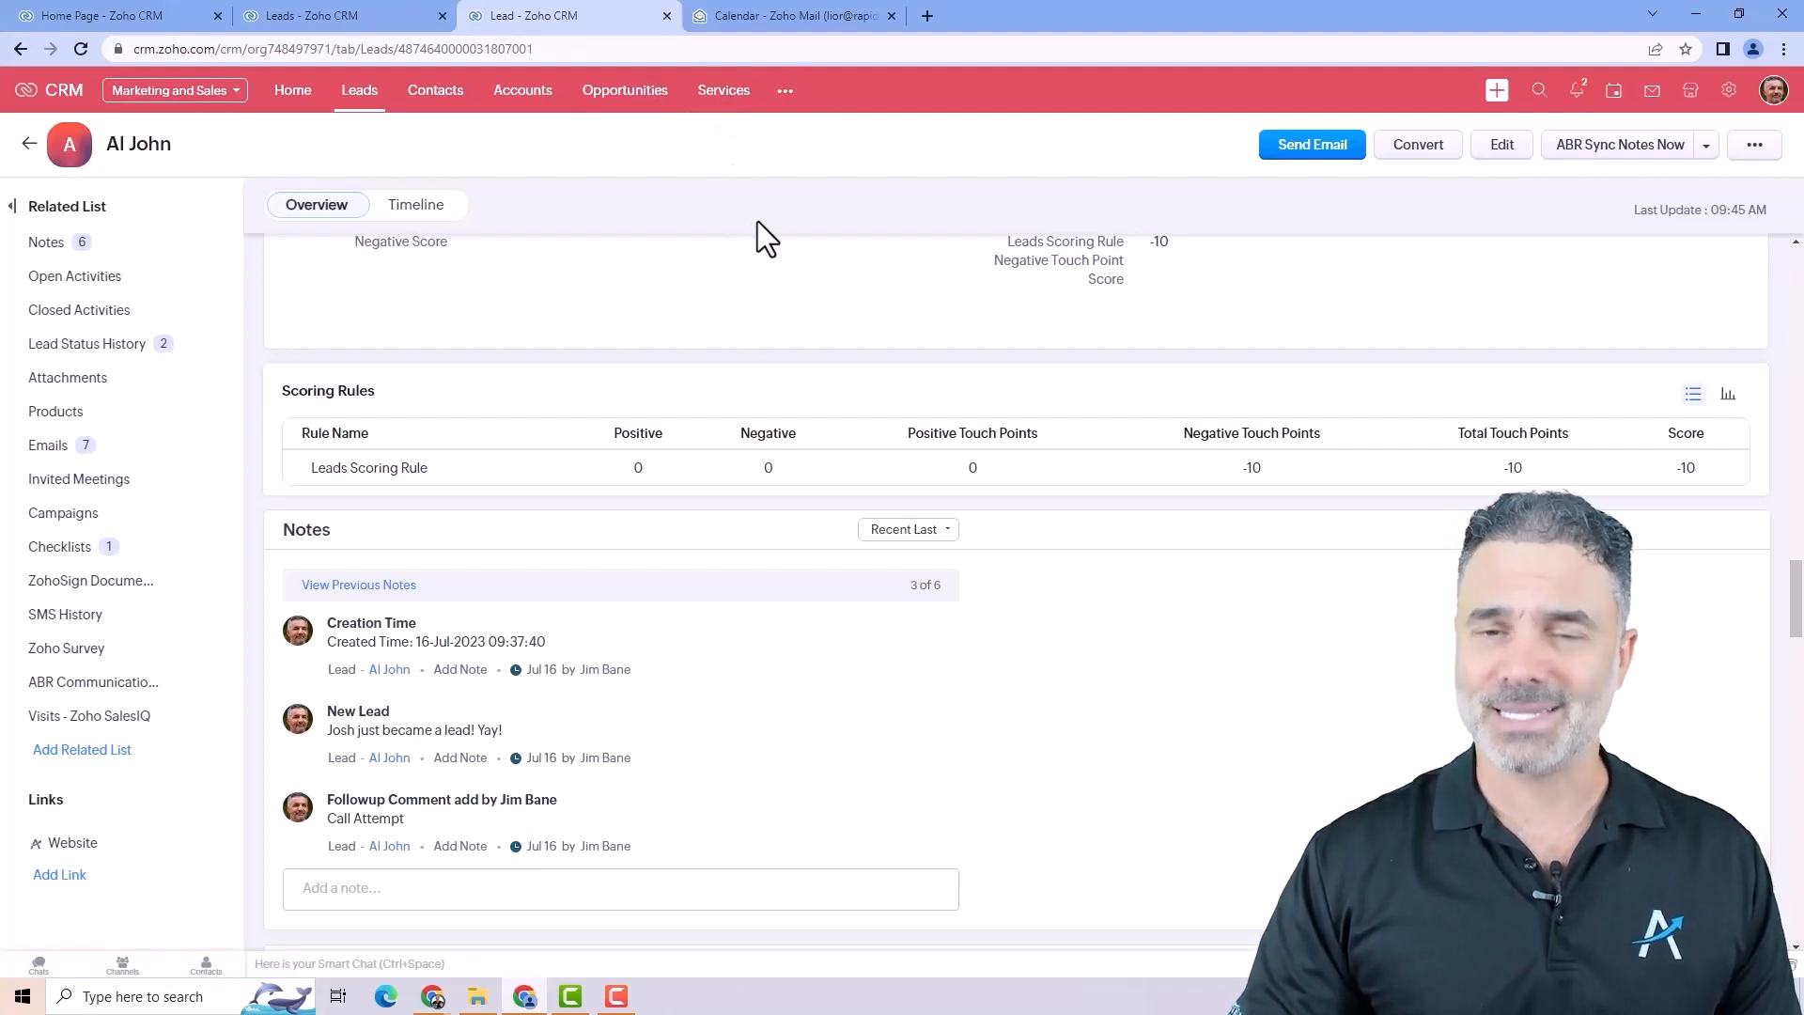
mouse_move(770, 285)
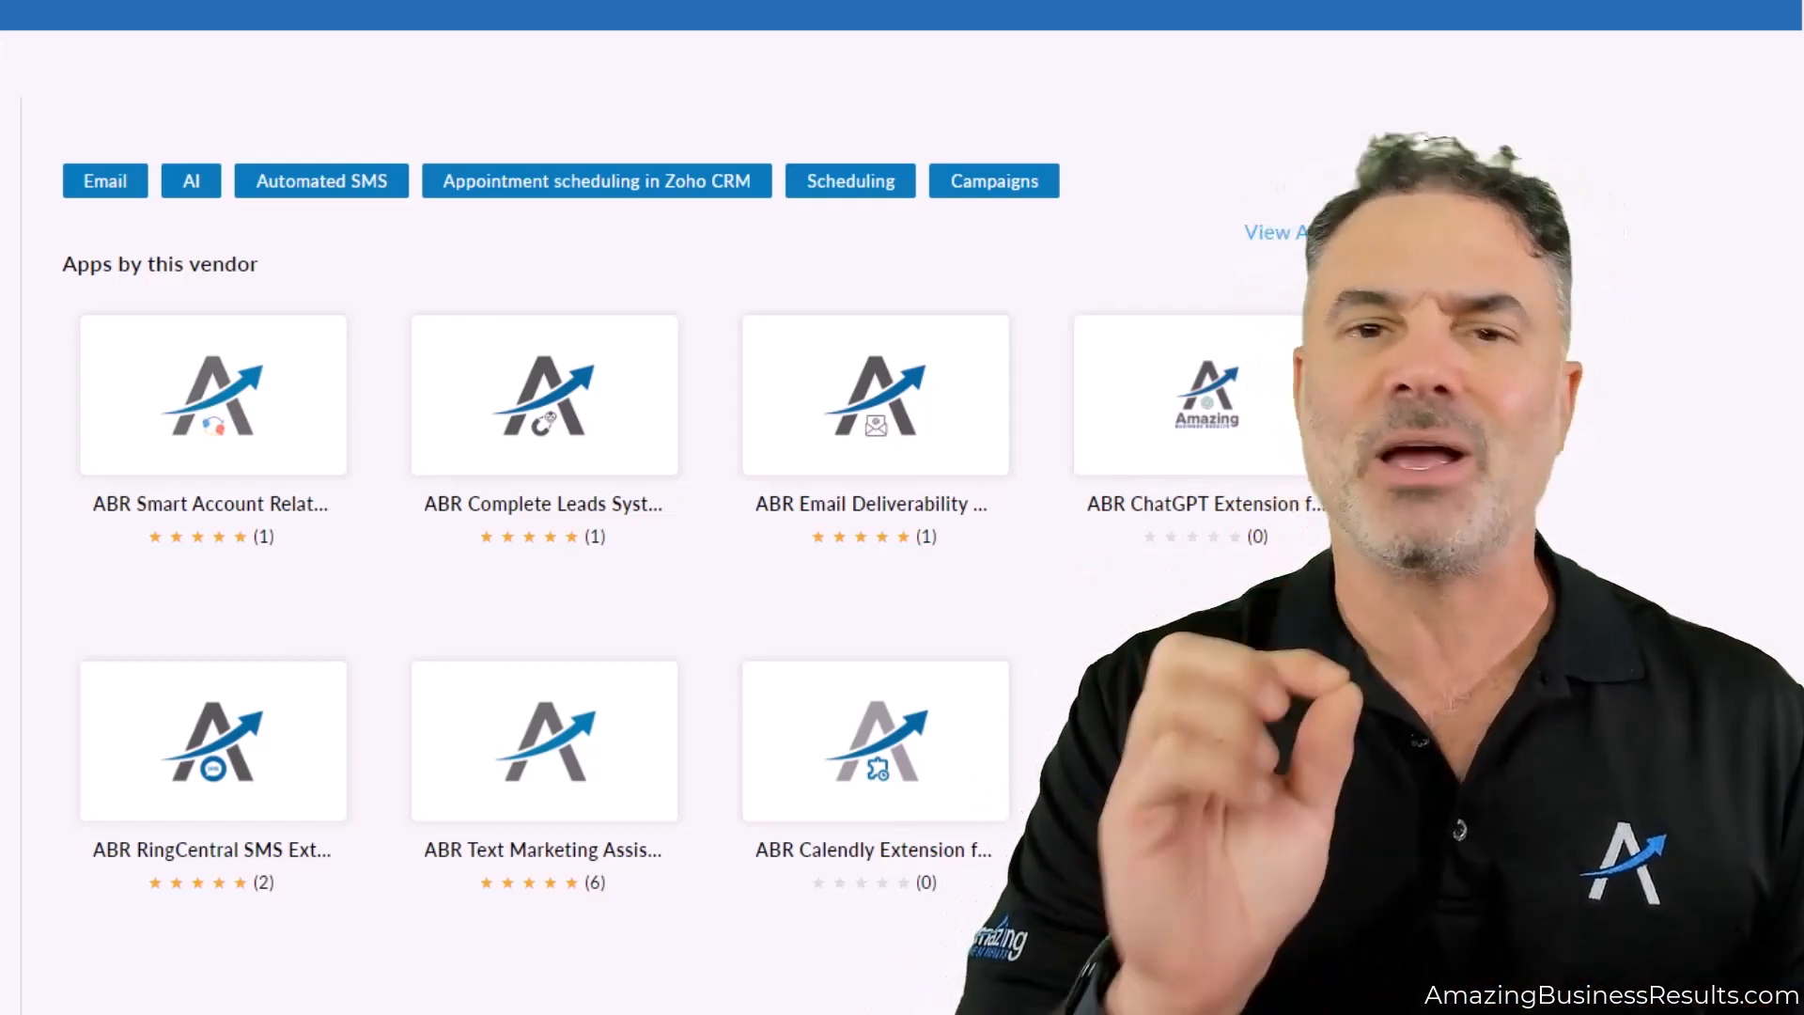
View the ABR RingCentral SMS Extension for Zoho CRM listing from the vendor's apps.
left_click(213, 740)
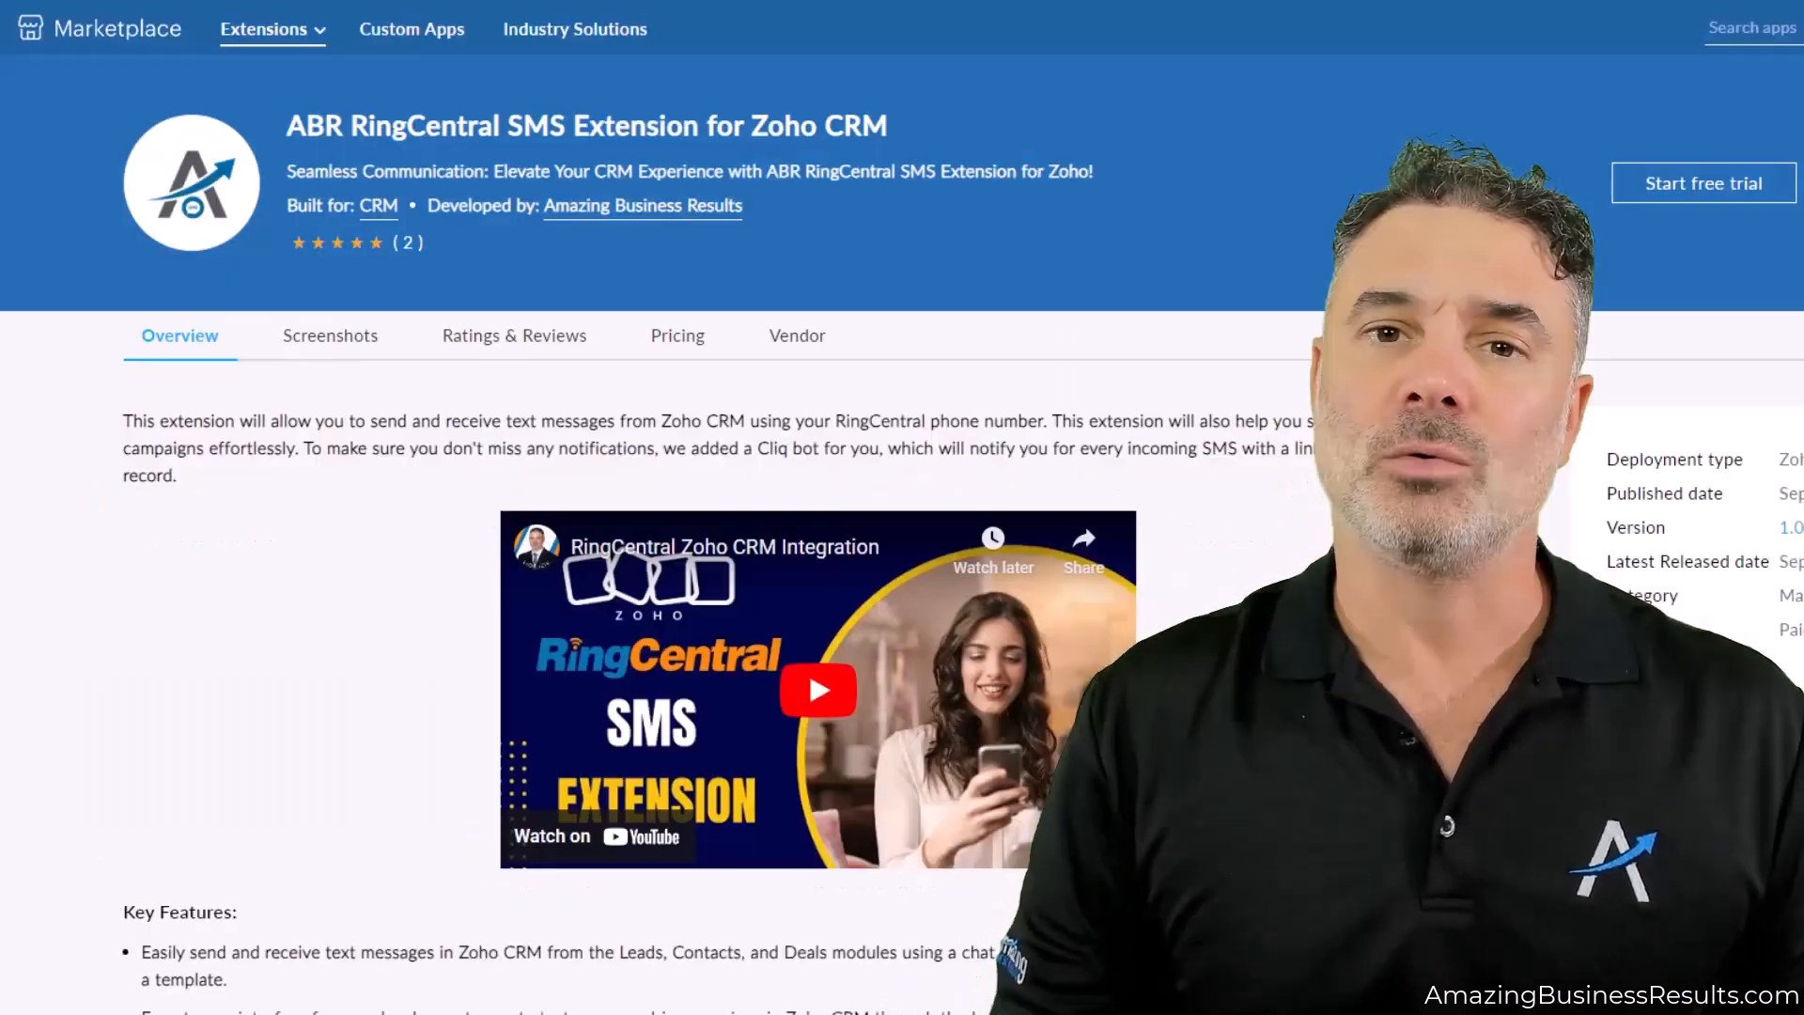